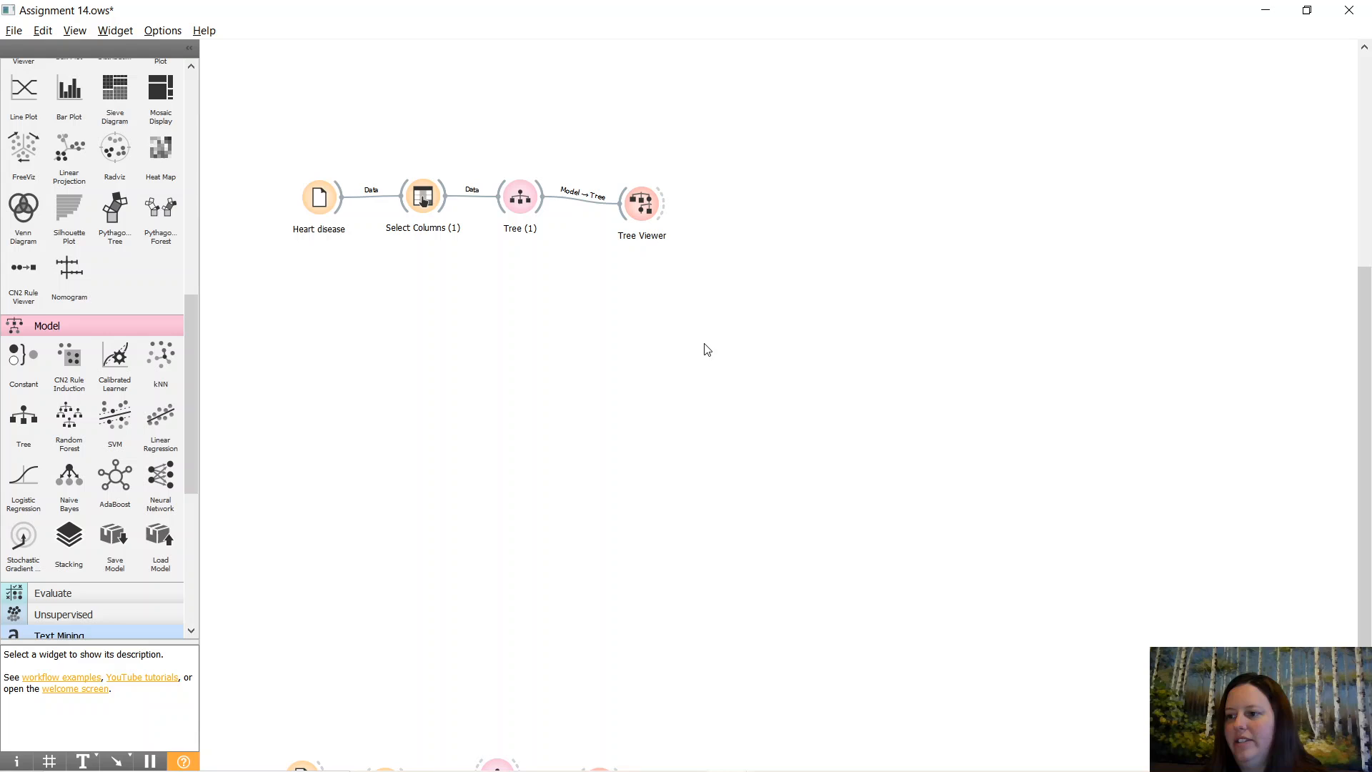
pyautogui.moveTo(342, 275)
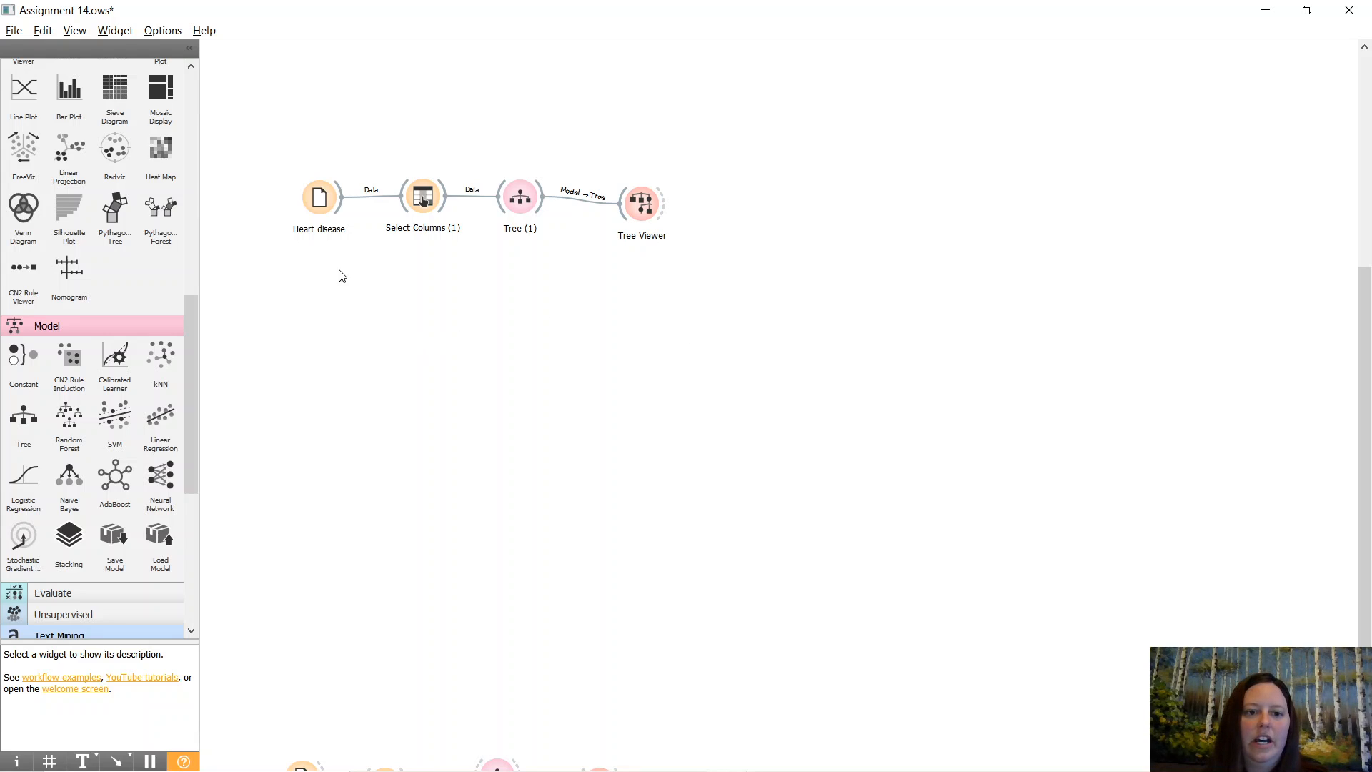
pyautogui.moveTo(389, 245)
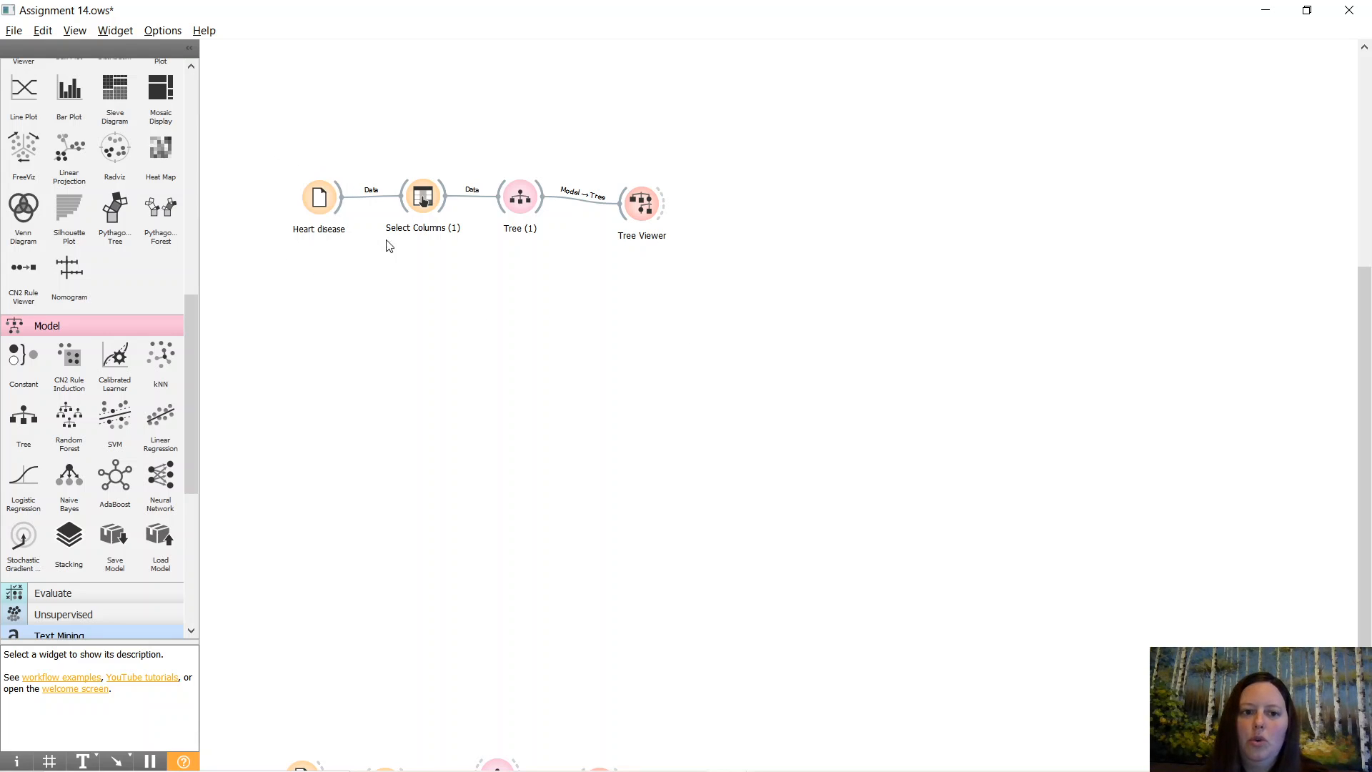
pyautogui.moveTo(293, 269)
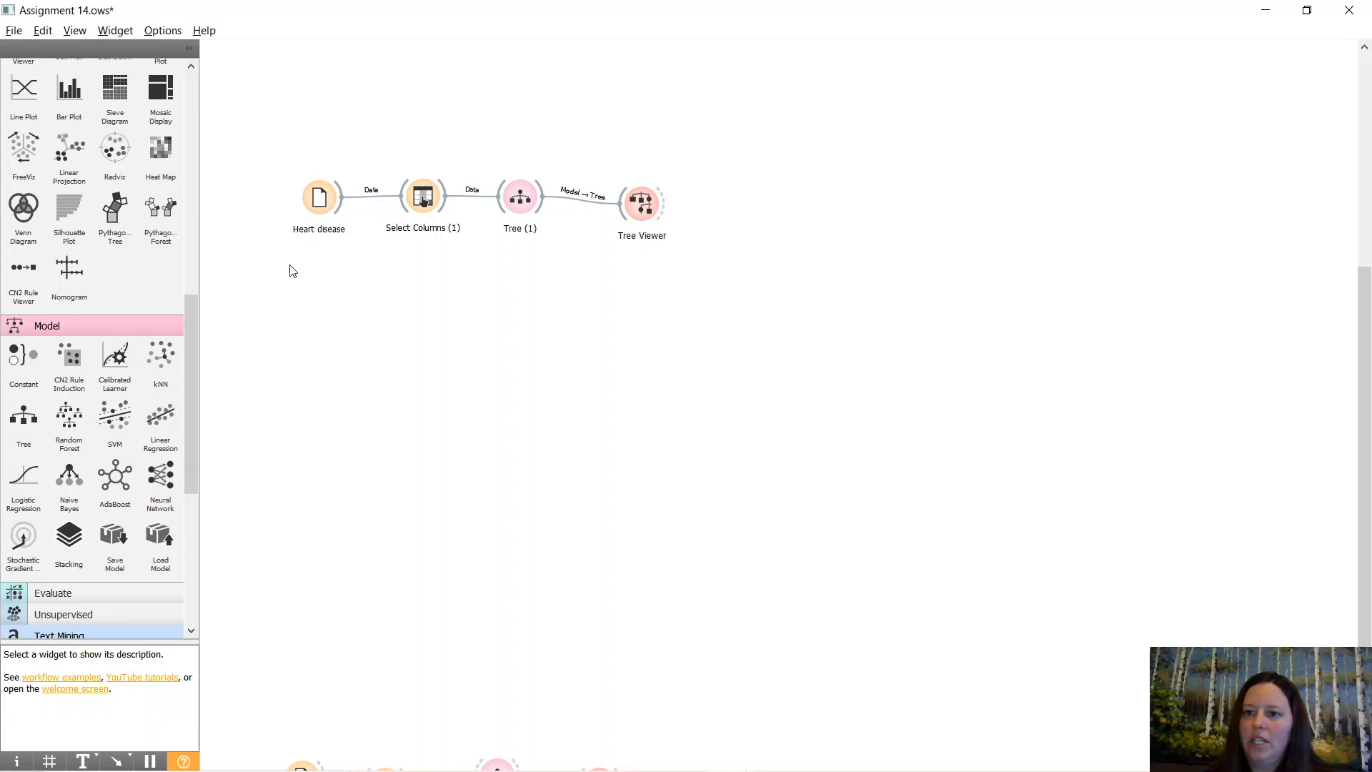
pyautogui.moveTo(253, 224)
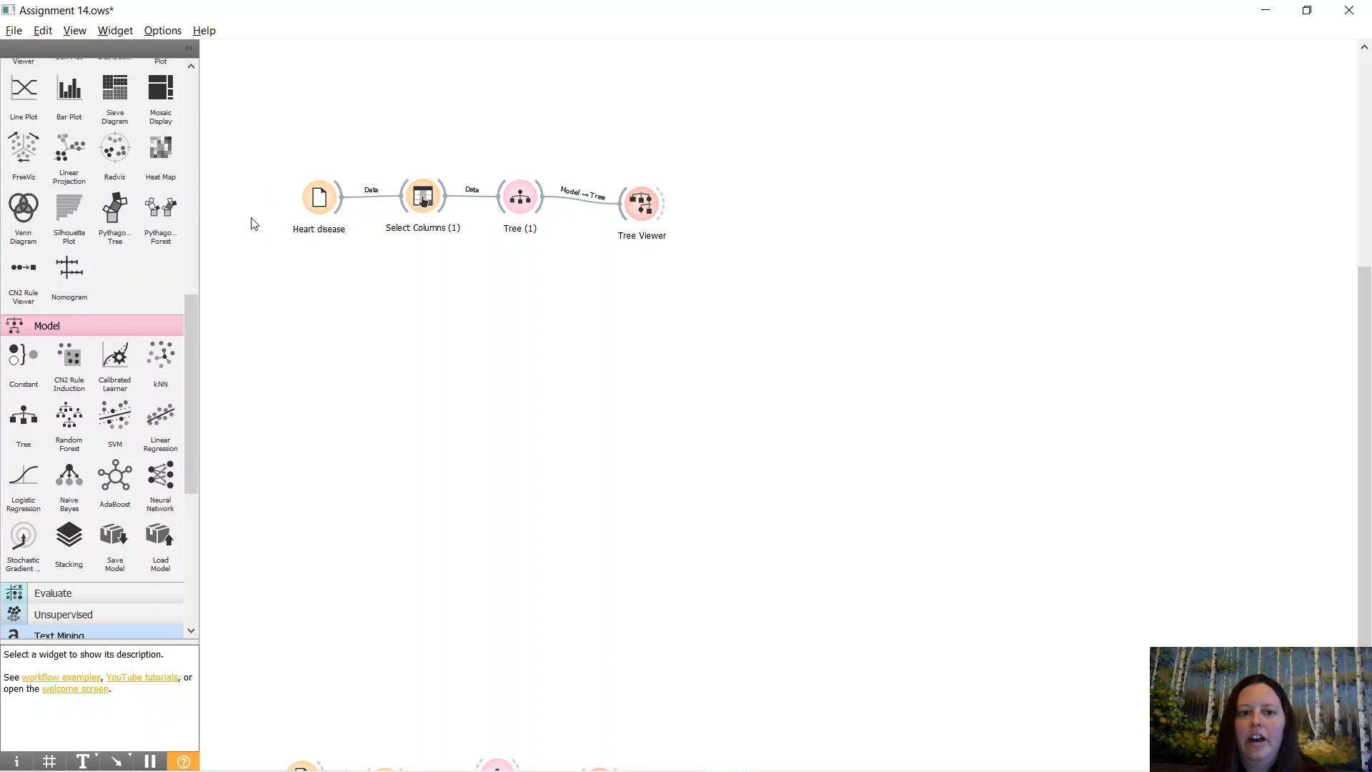
pyautogui.moveTo(468, 245)
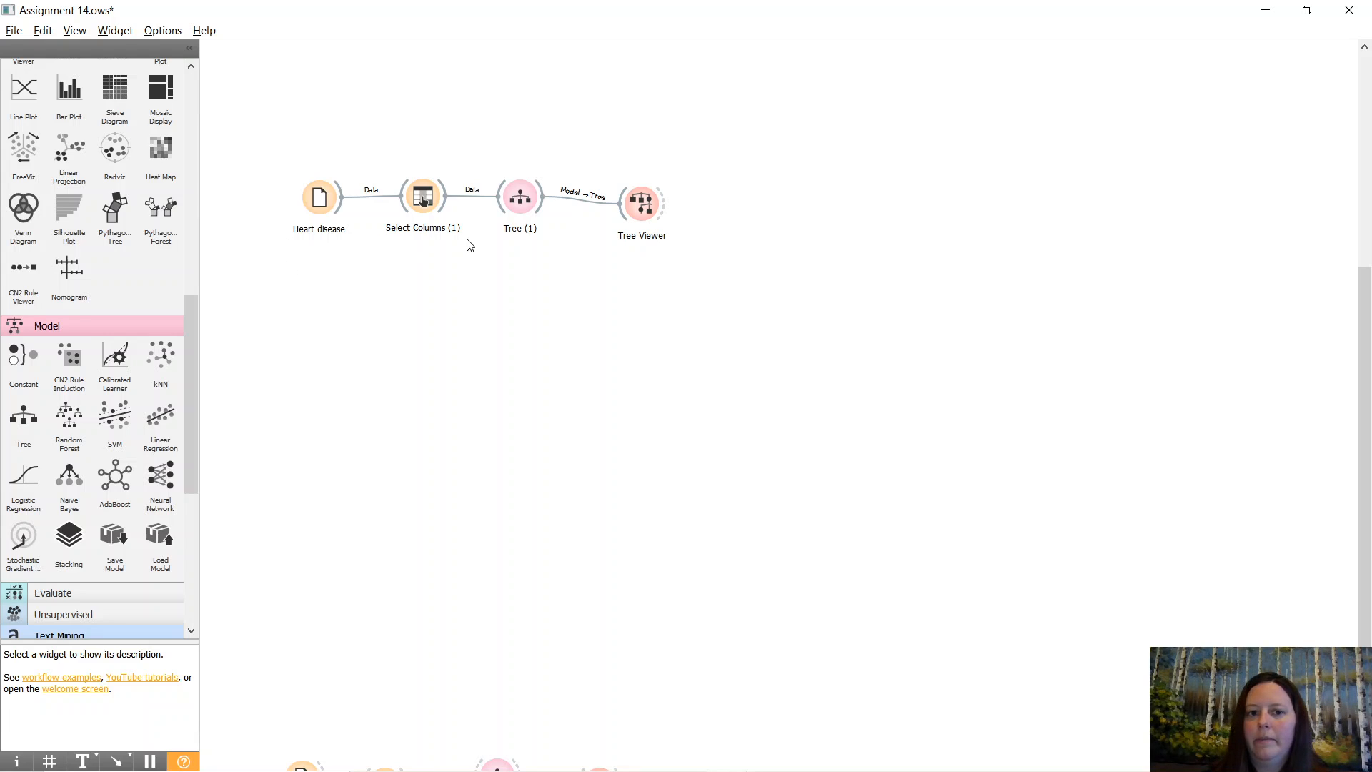
pyautogui.moveTo(540, 219)
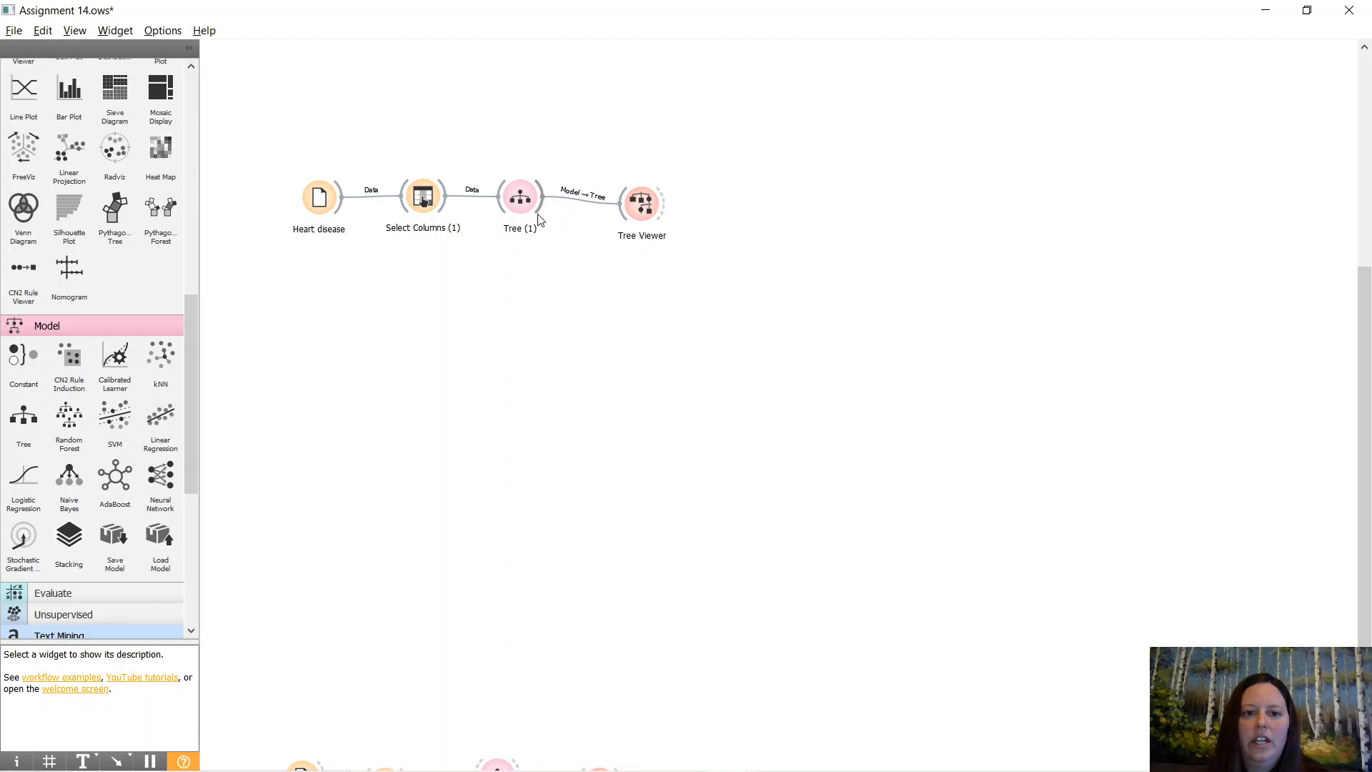
pyautogui.moveTo(537, 222)
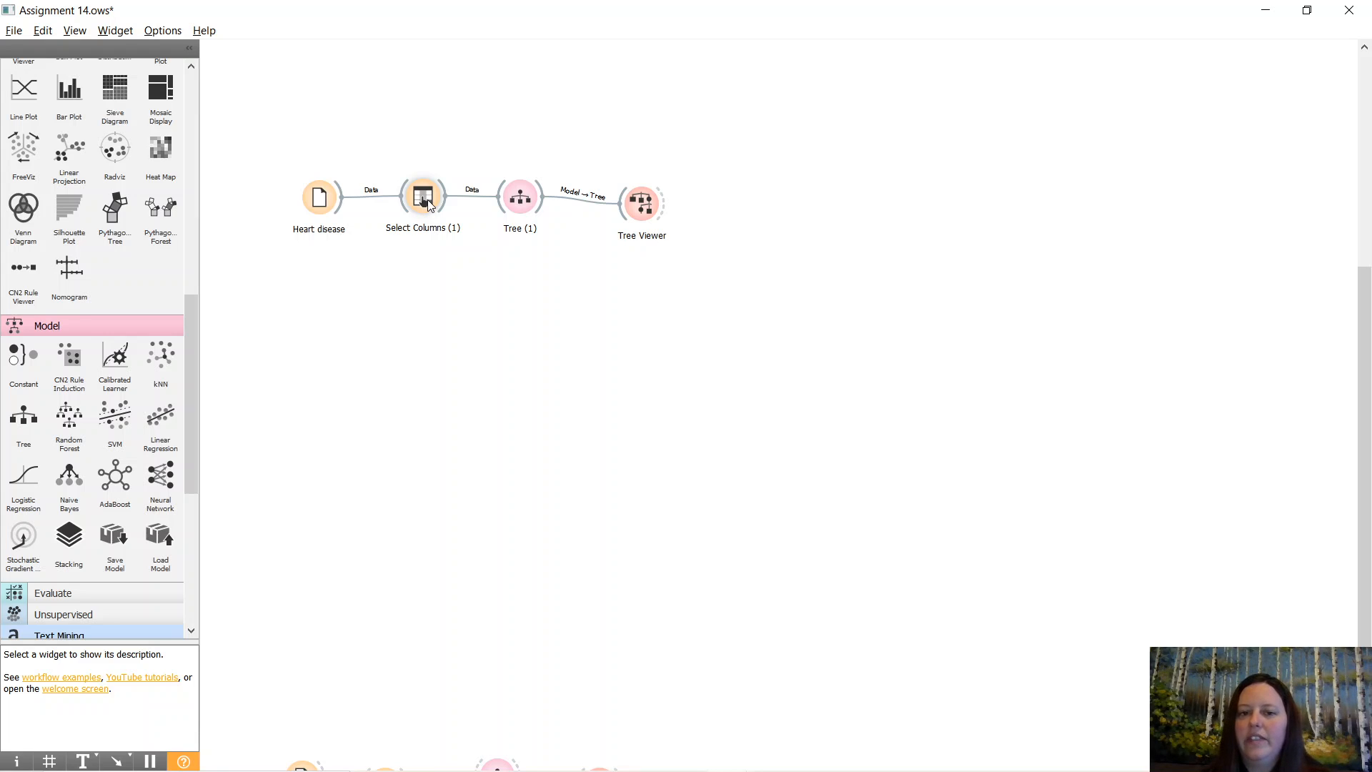
# Review Select Columns' Cluster target, then view Tree parameters: binary, min 2 leaves, depth 100, 95% majority.
pyautogui.click(422, 196)
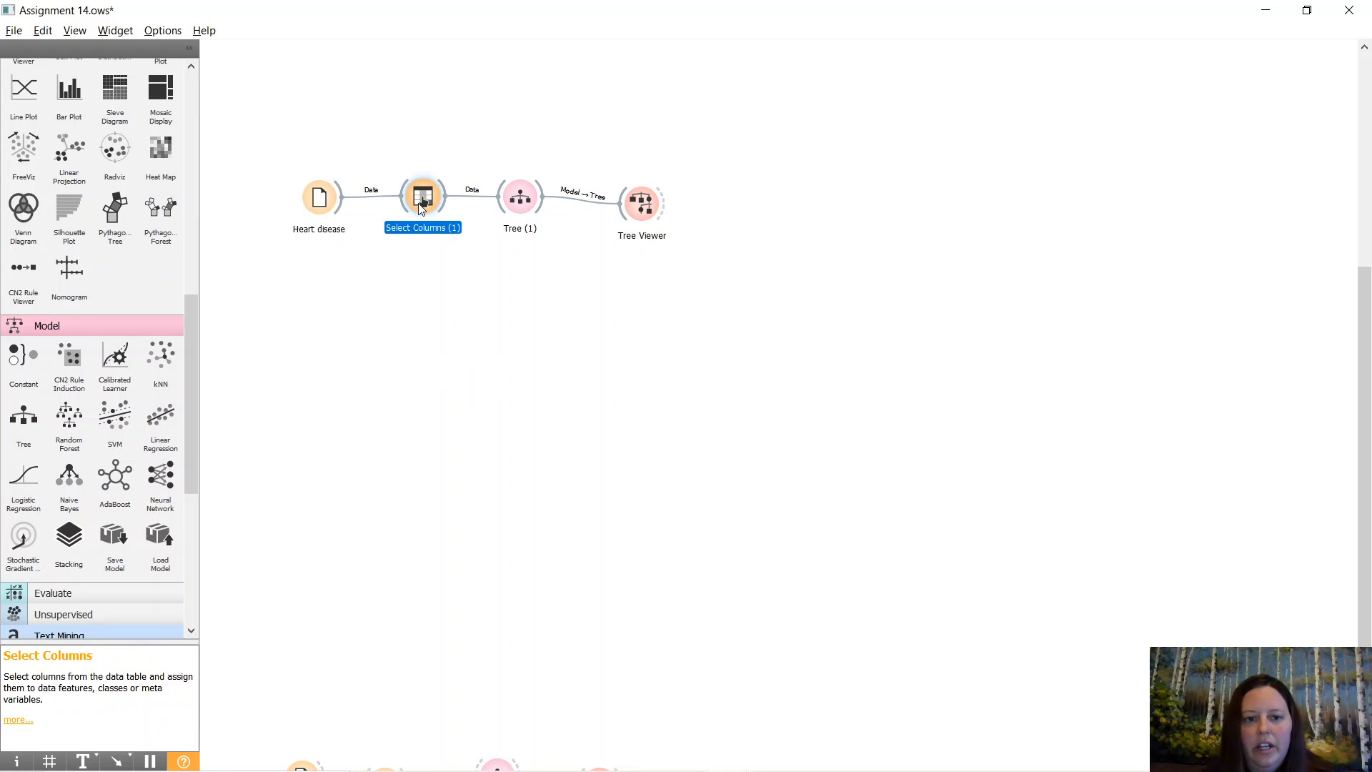
pyautogui.doubleClick(422, 196)
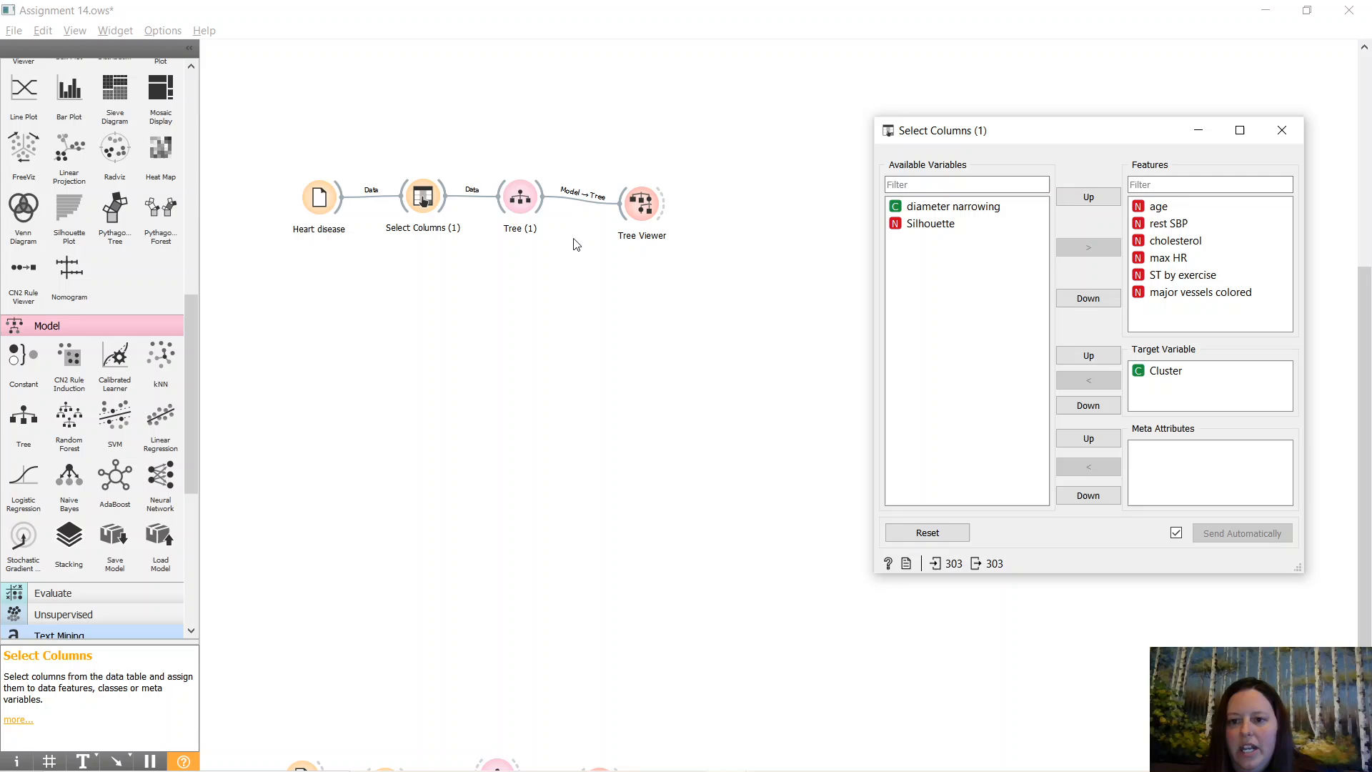
pyautogui.moveTo(581, 253)
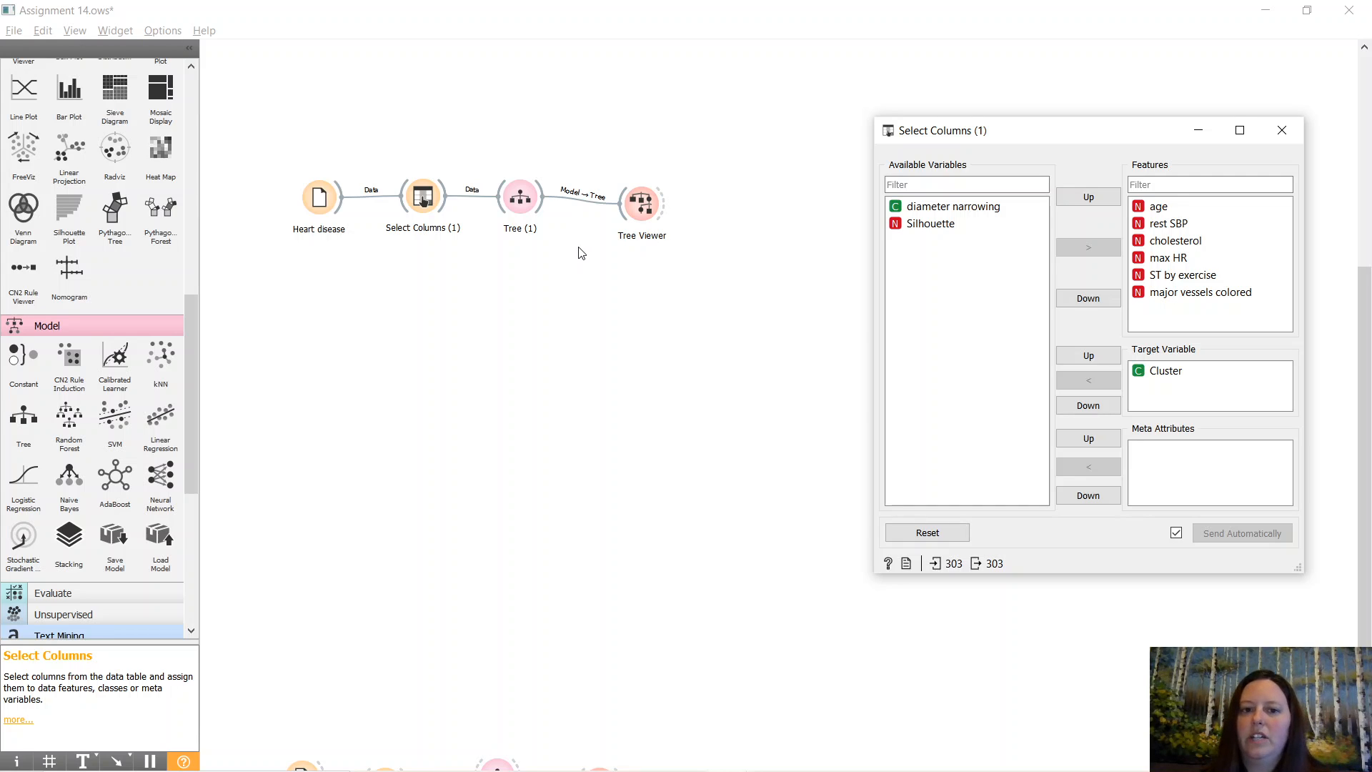
pyautogui.click(1158, 206)
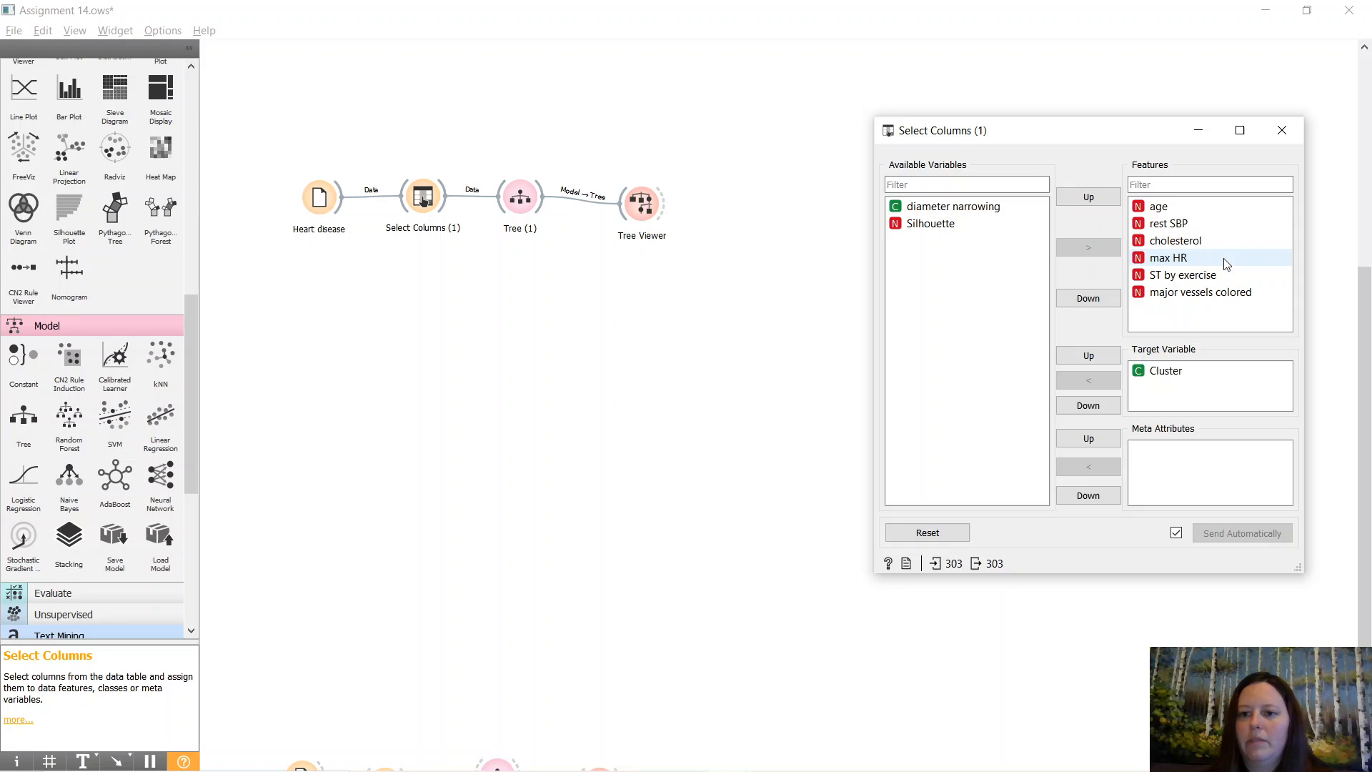
pyautogui.moveTo(1255, 398)
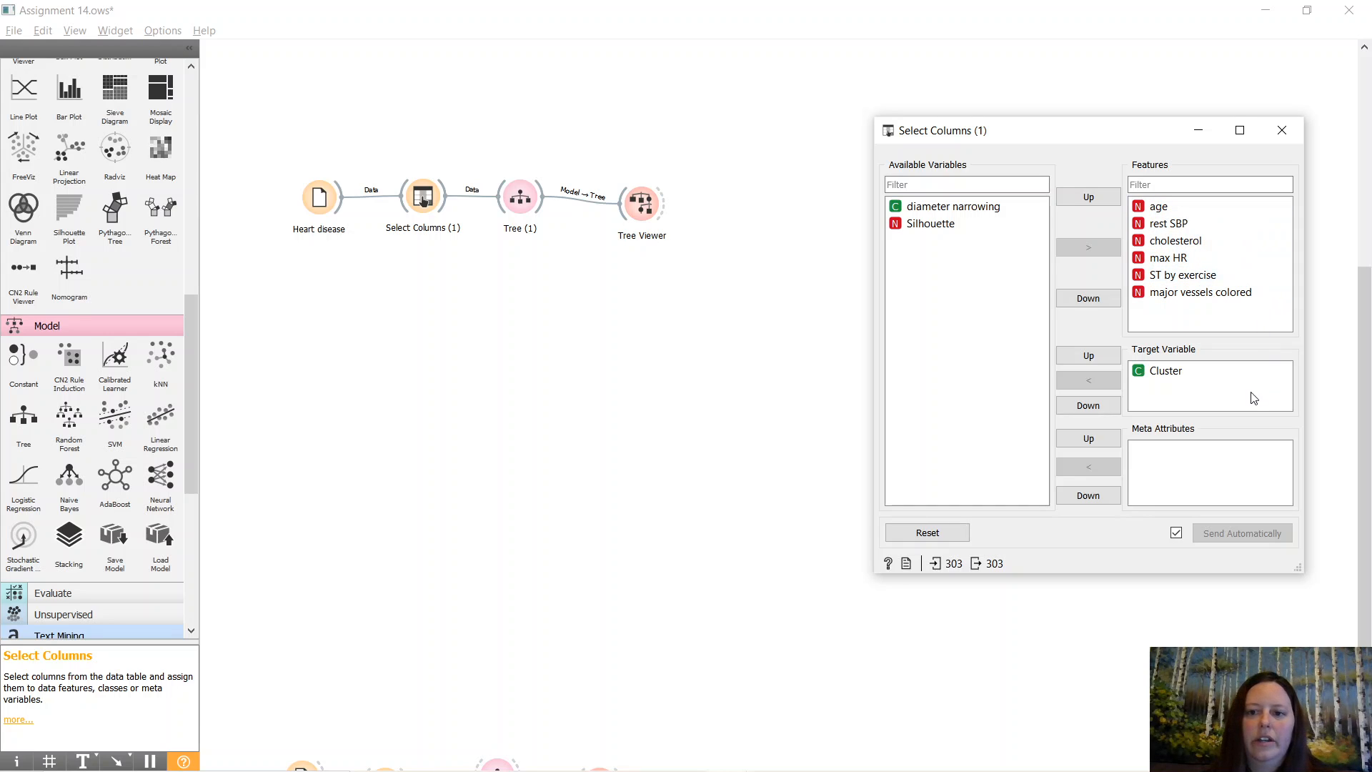
pyautogui.moveTo(1264, 343)
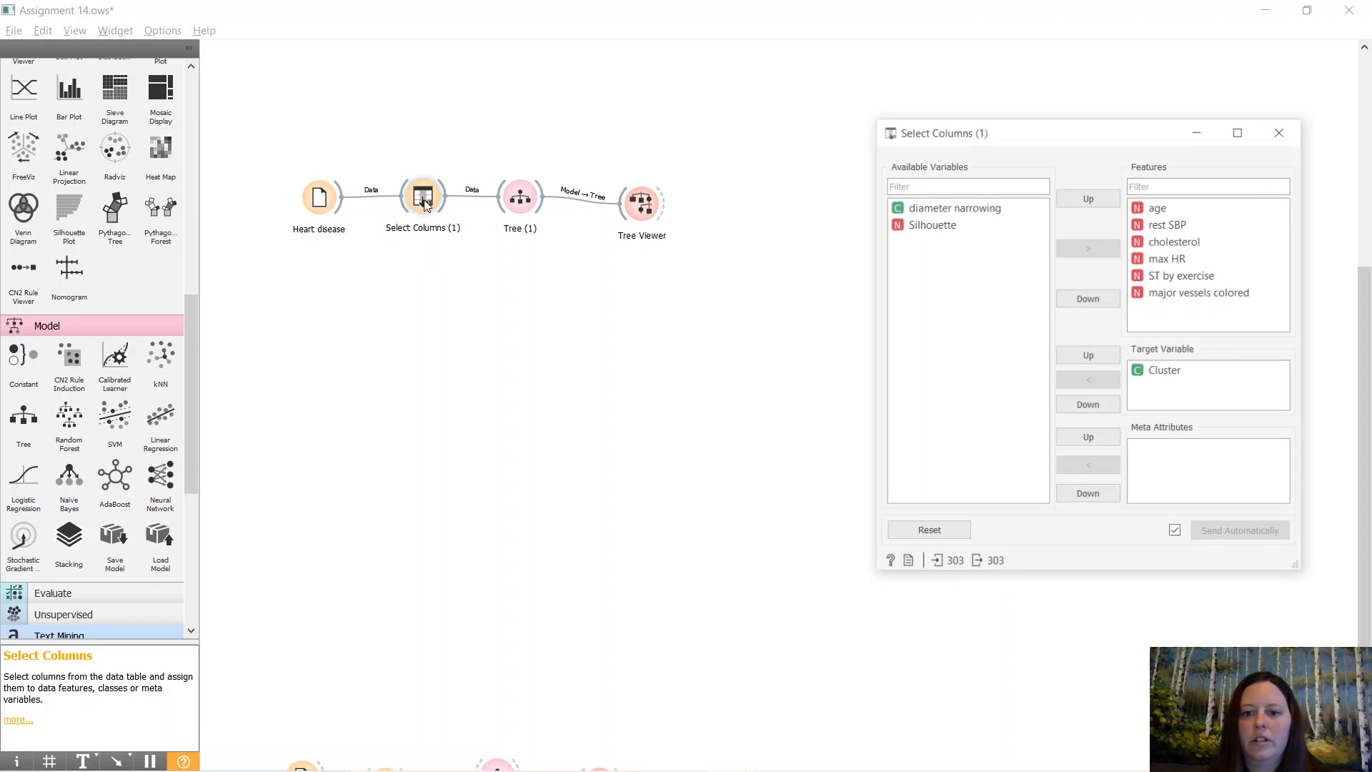
pyautogui.click(1166, 370)
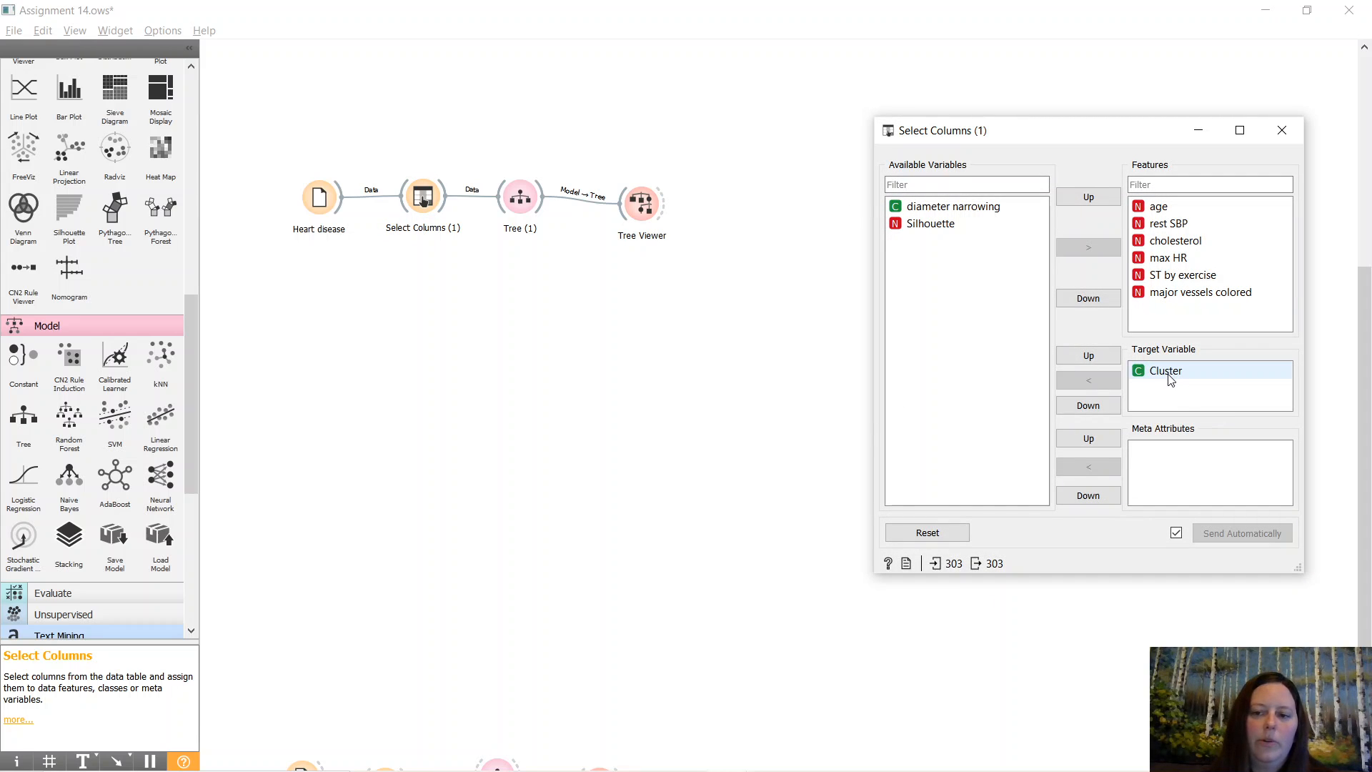
pyautogui.moveTo(1171, 372)
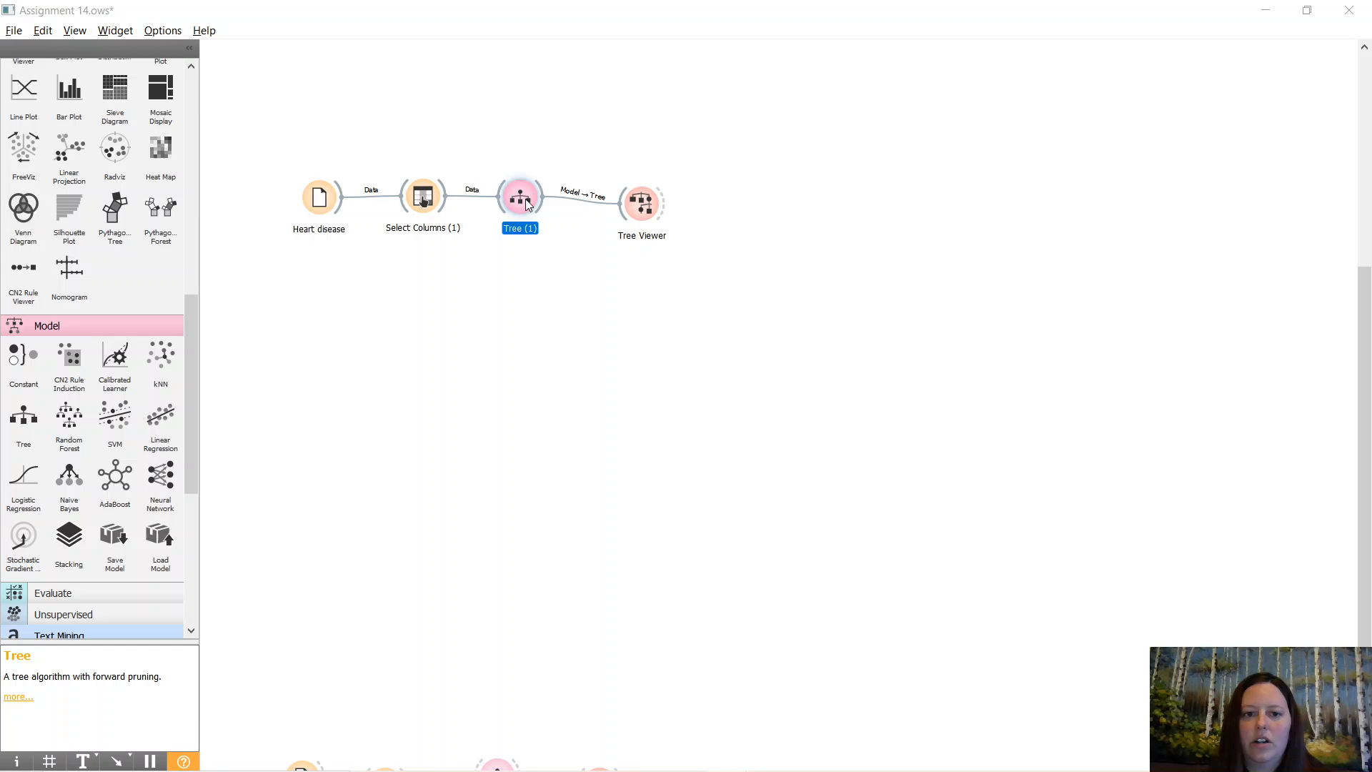
pyautogui.doubleClick(519, 196)
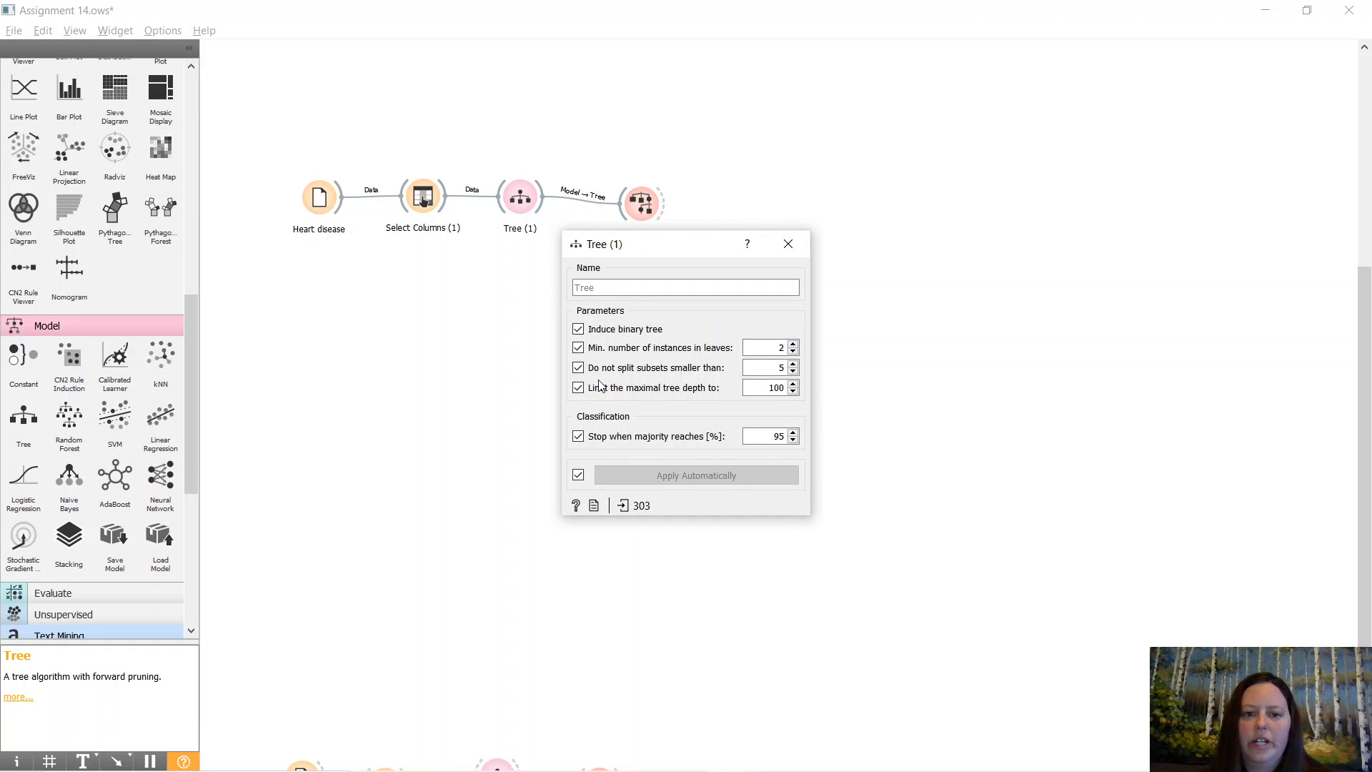
pyautogui.moveTo(605, 361)
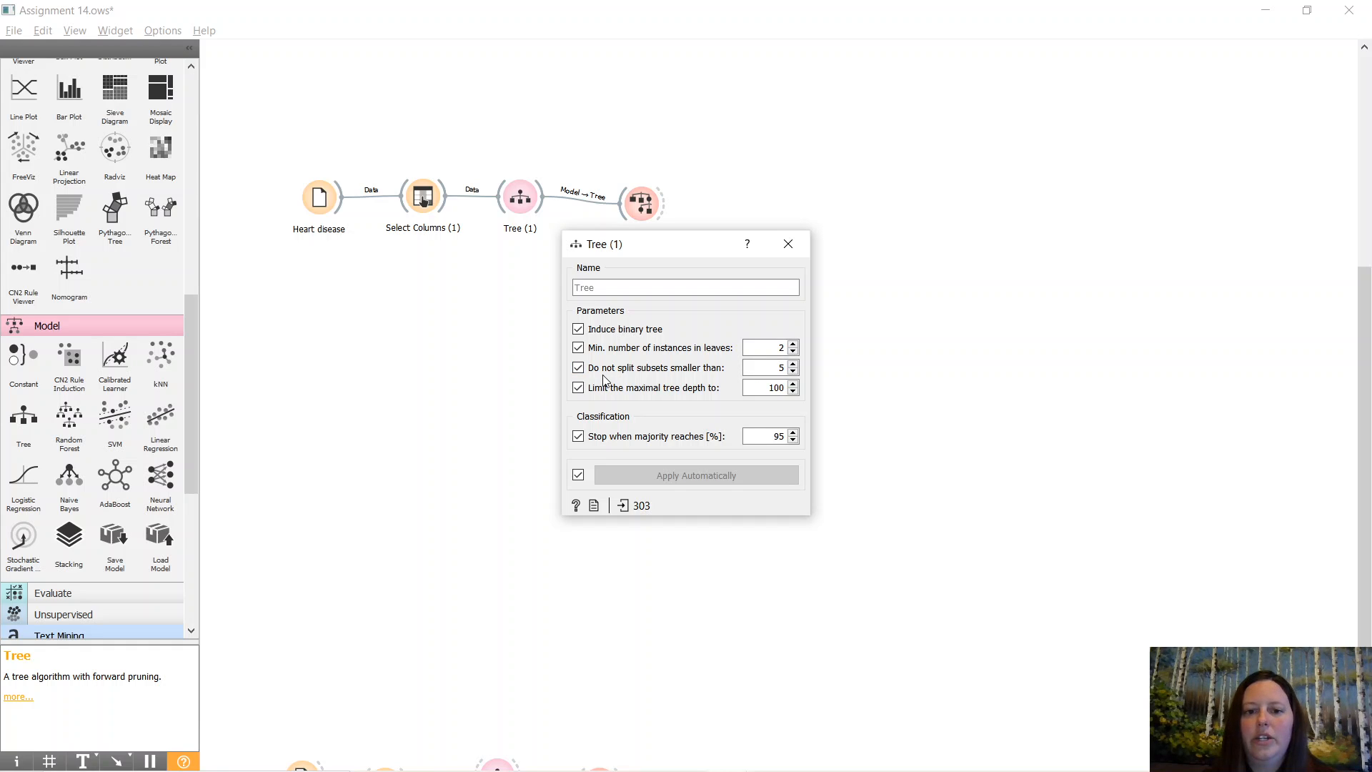
pyautogui.moveTo(847, 399)
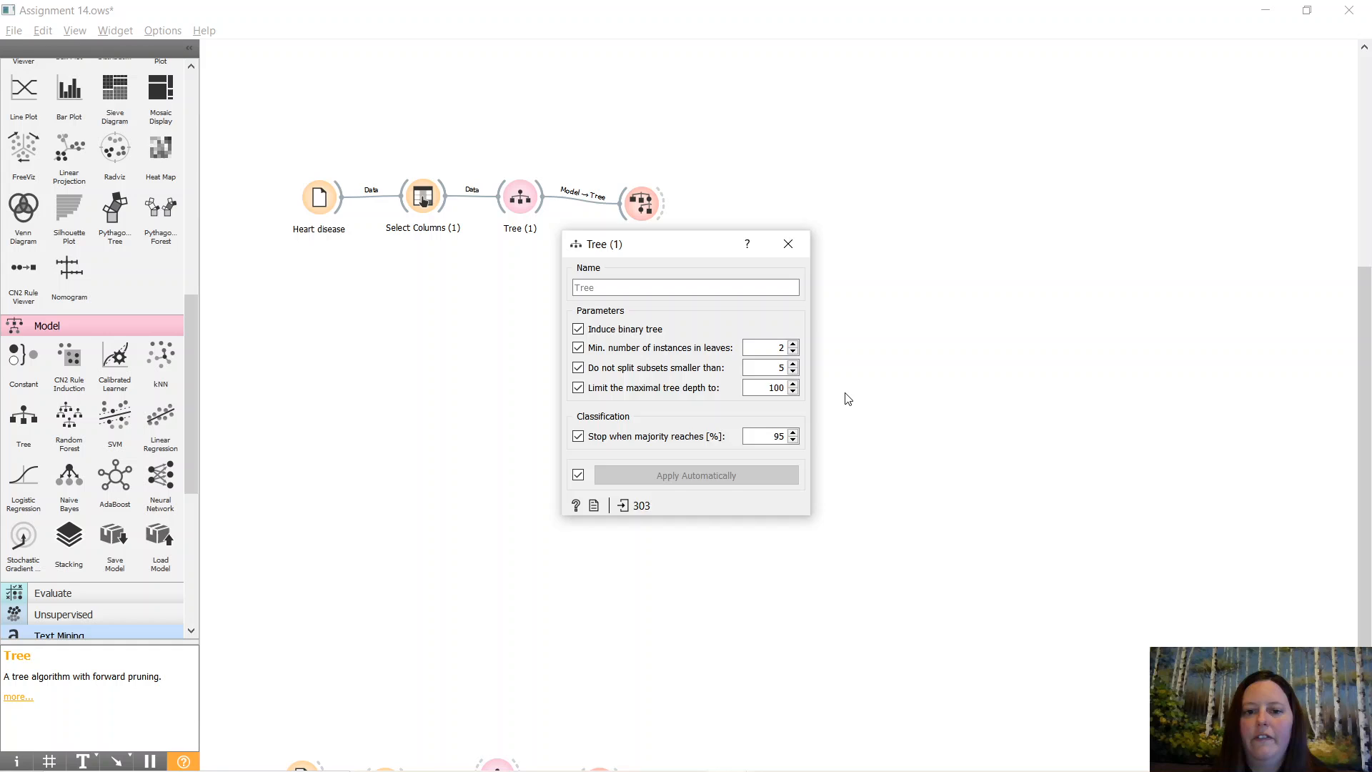
# Open Tree Viewer full screen and try showing 5, then 3 tree levels.
pyautogui.doubleClick(642, 201)
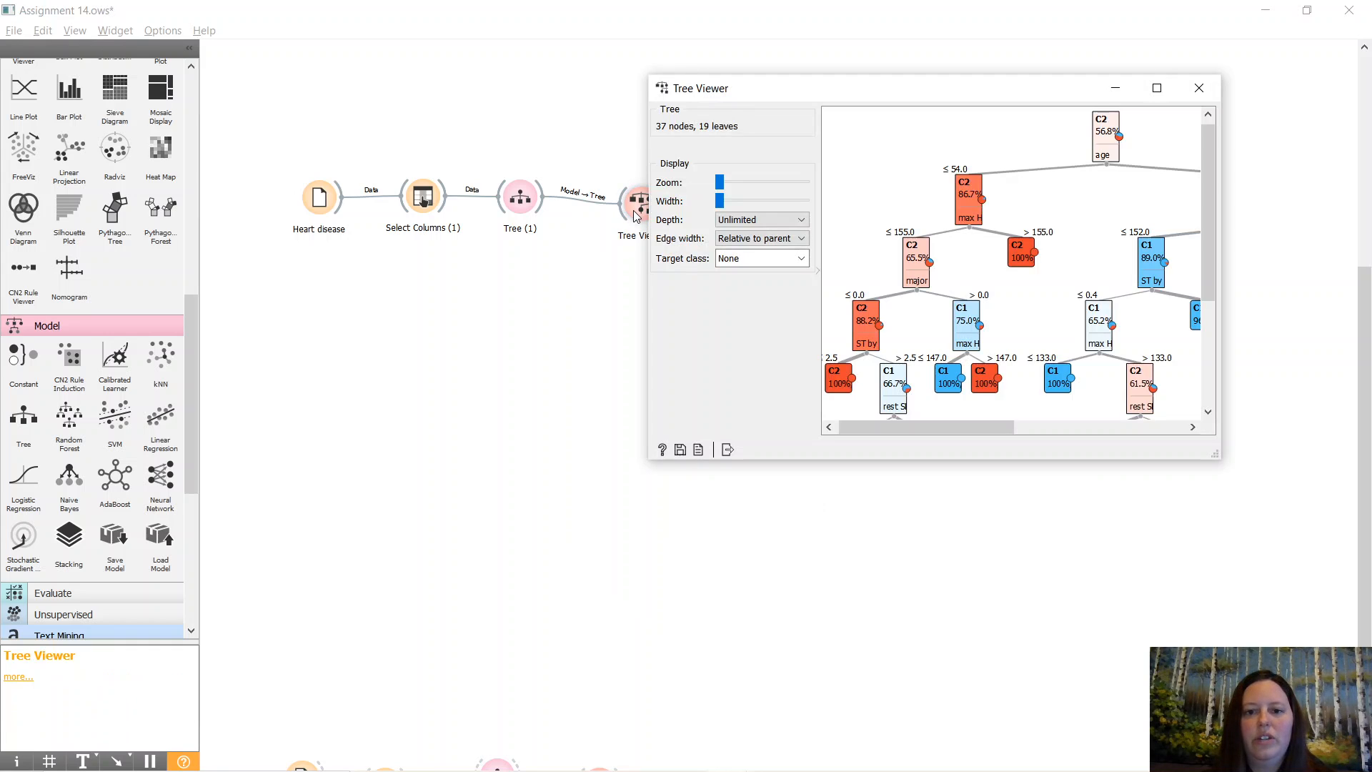
pyautogui.click(1155, 87)
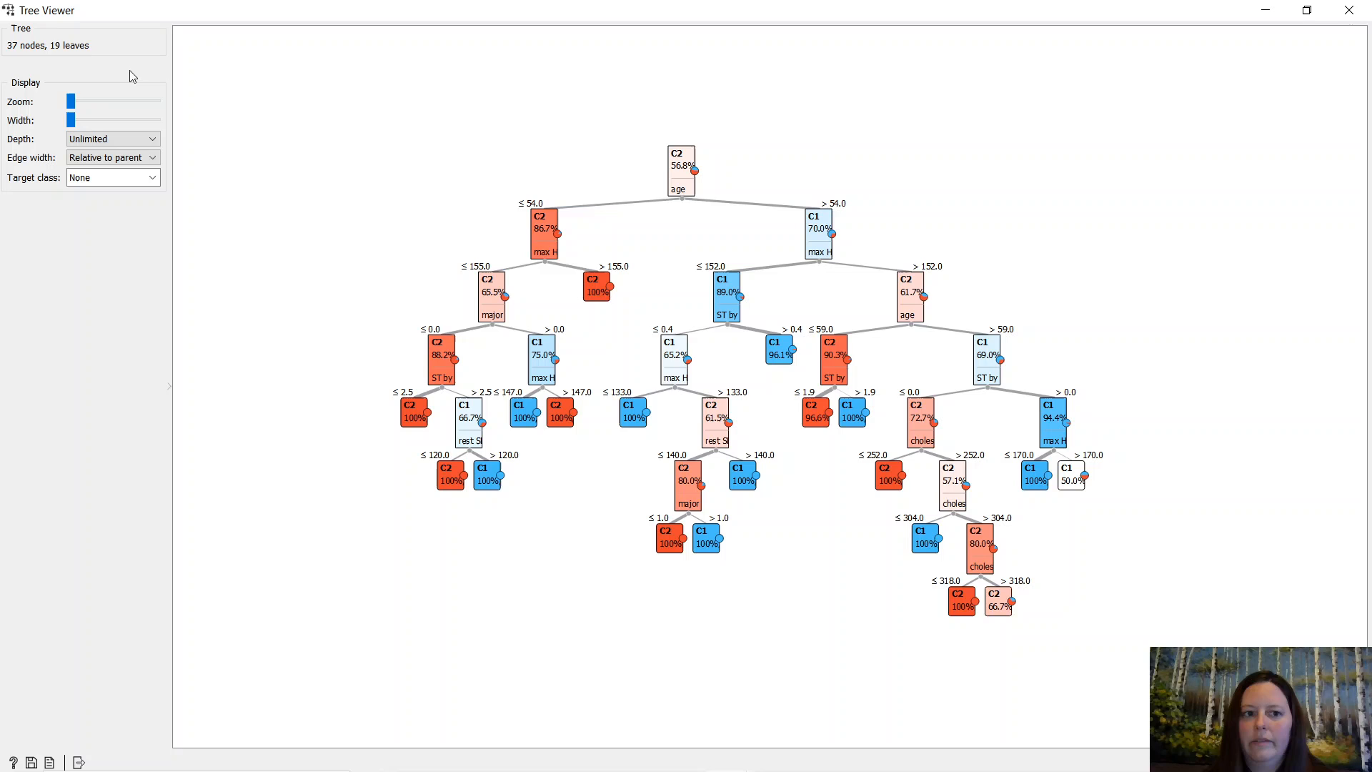
pyautogui.click(112, 138)
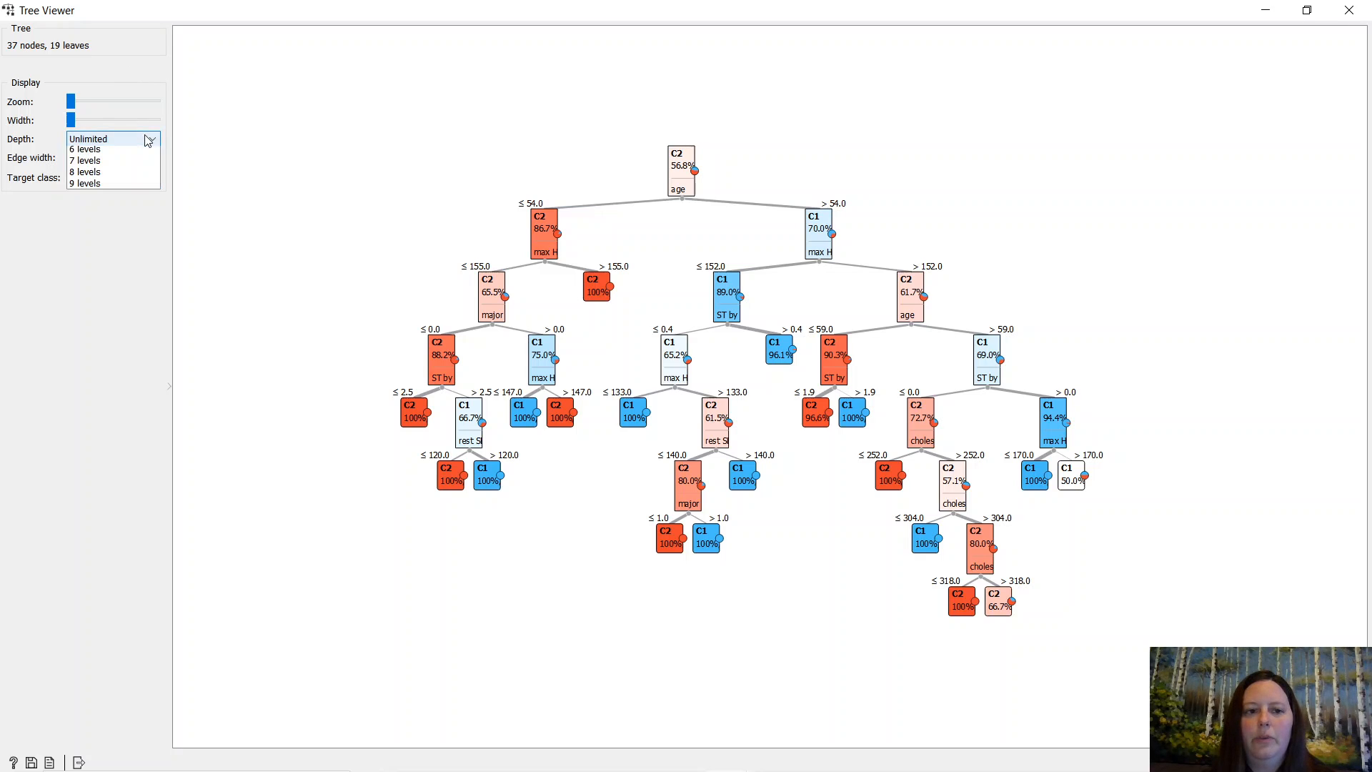
pyautogui.click(85, 138)
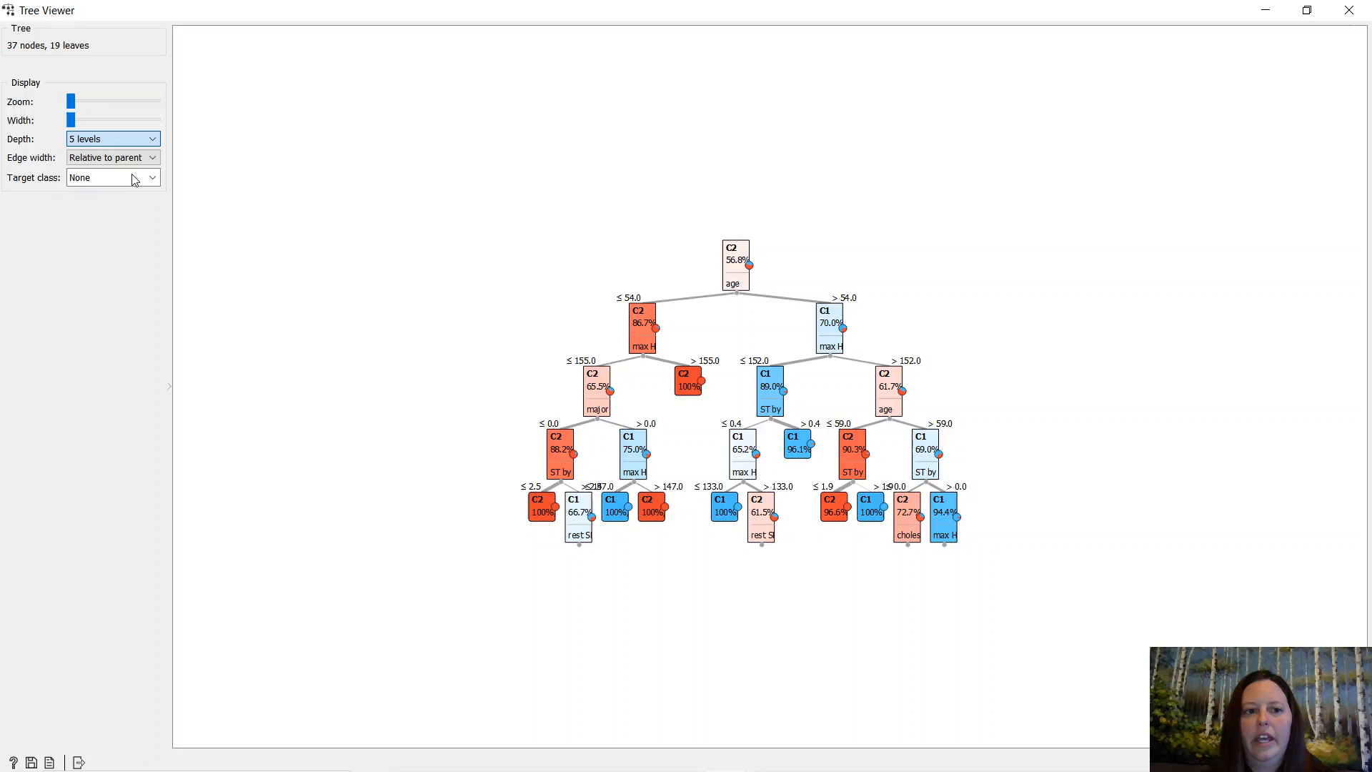
pyautogui.click(113, 138)
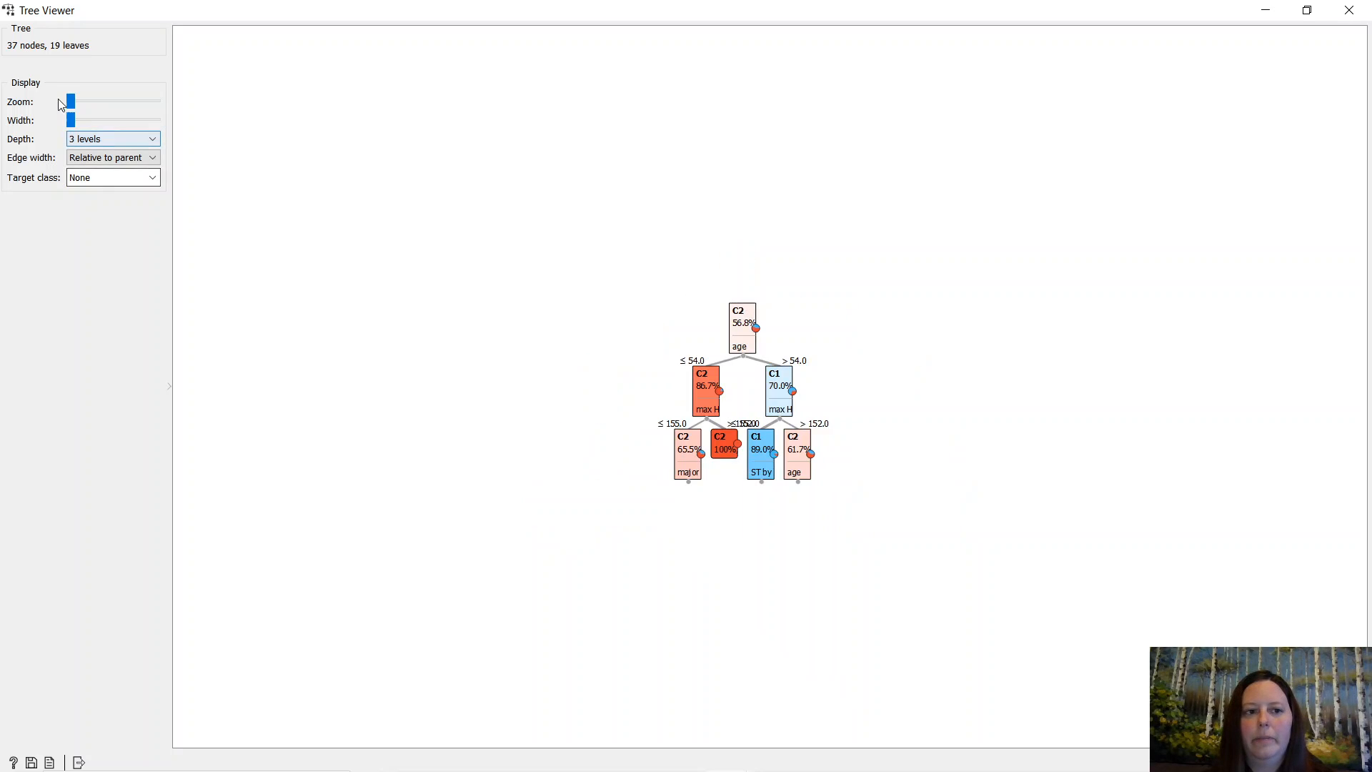
# Enlarge and widen the tree nodes, and show all levels of the tree again.
pyautogui.moveTo(71, 101); pyautogui.dragTo(96, 101)
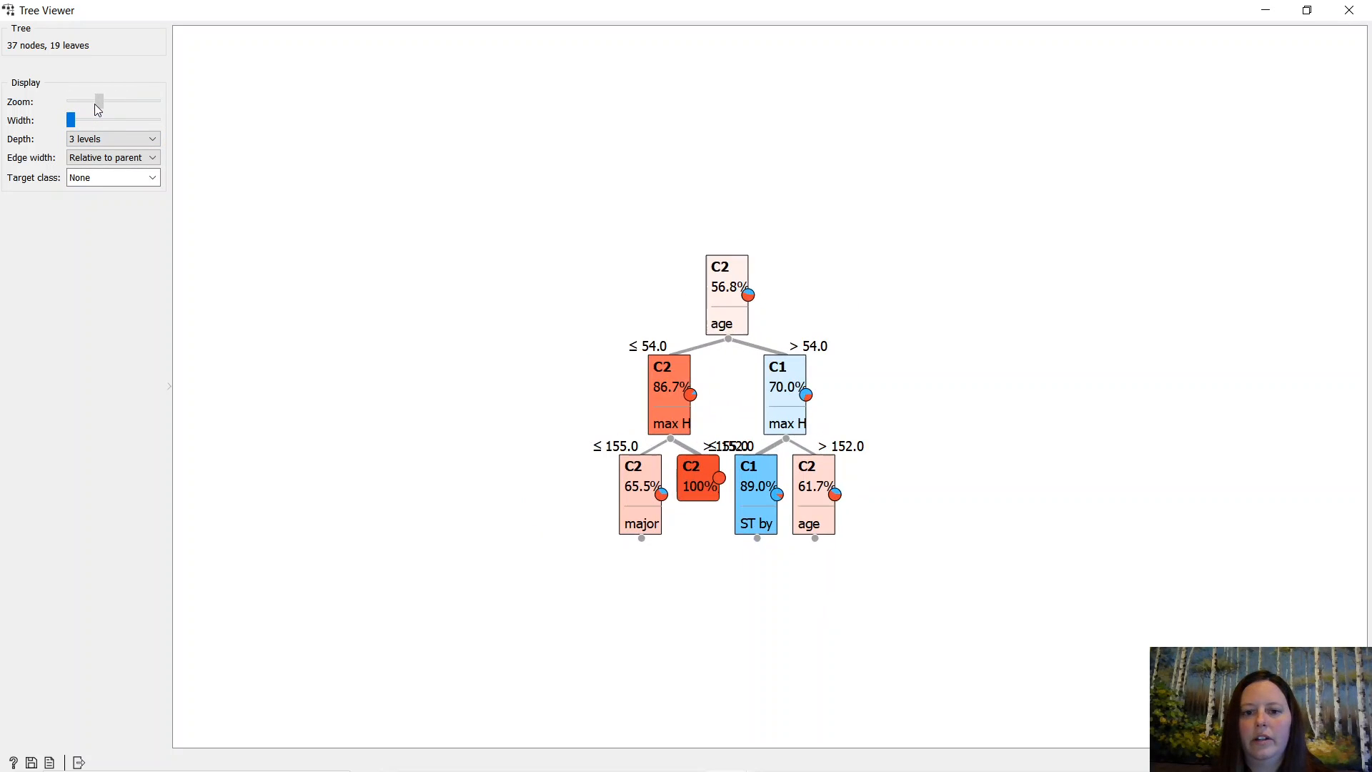
pyautogui.moveTo(71, 100); pyautogui.dragTo(98, 101)
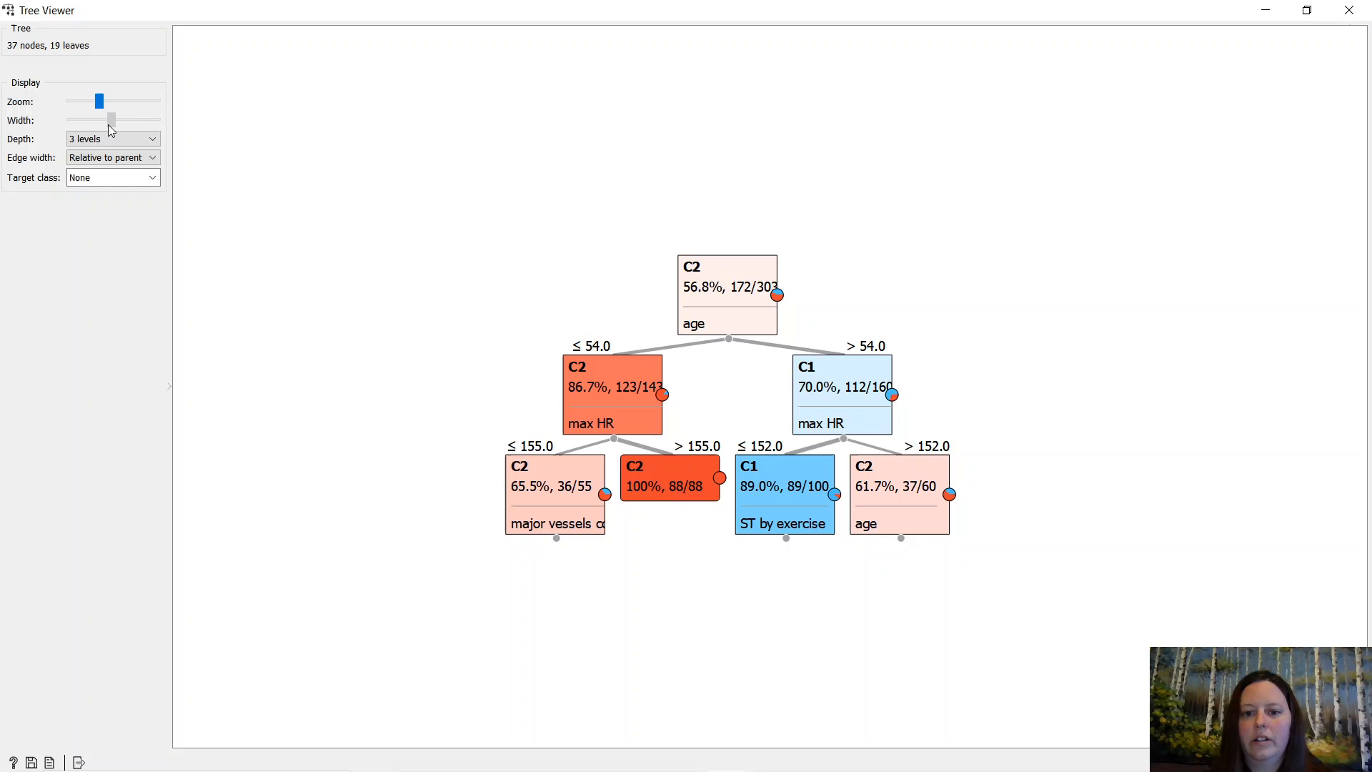
pyautogui.moveTo(111, 120); pyautogui.dragTo(133, 120)
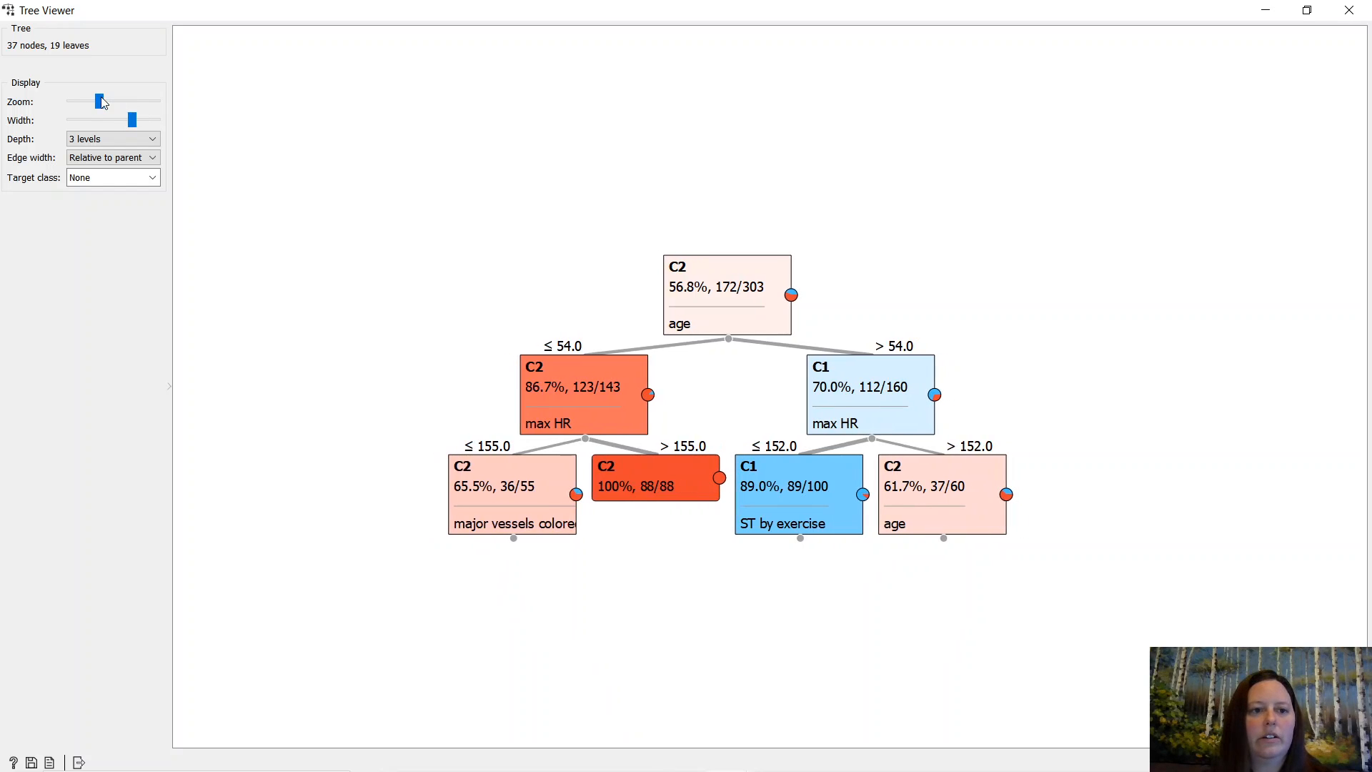
pyautogui.click(112, 138)
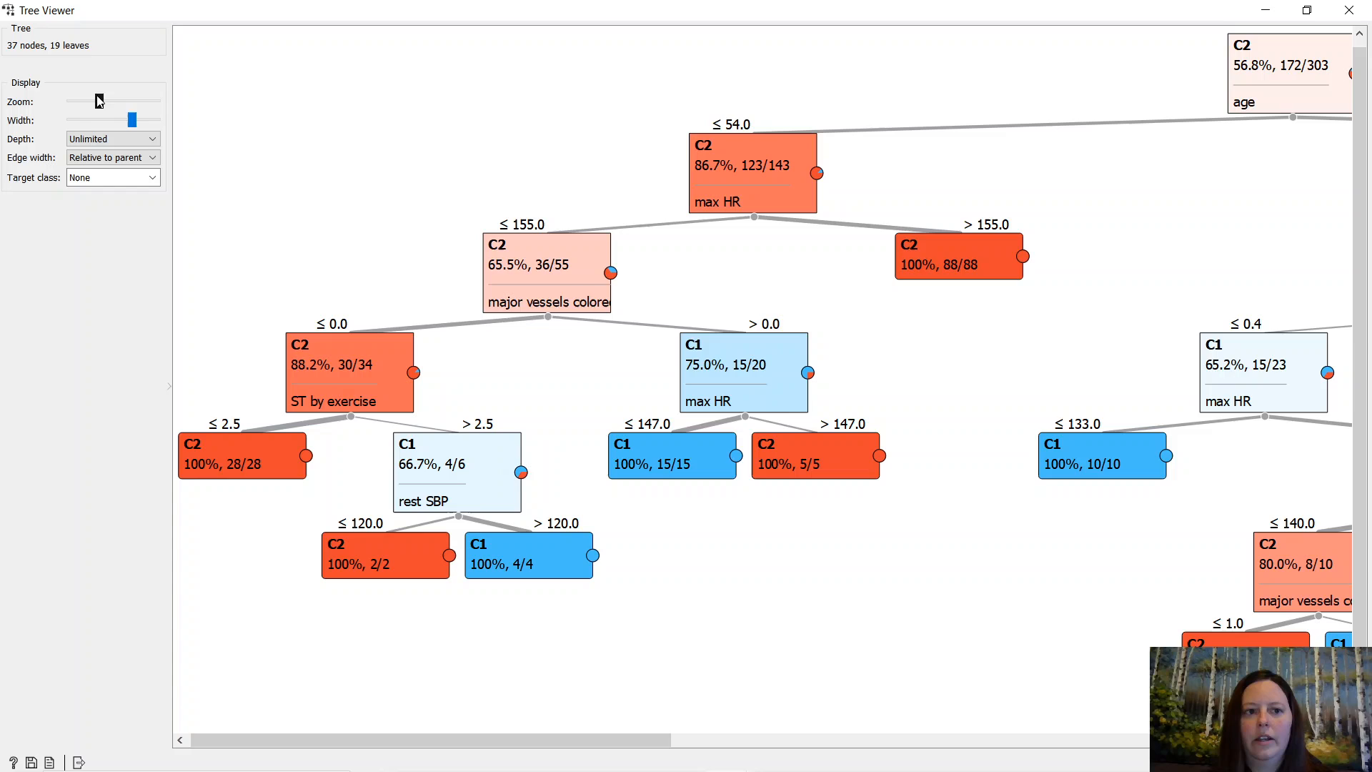
# Zoom out and scroll across the full tree to review its branches.
pyautogui.moveTo(99, 100); pyautogui.dragTo(71, 101)
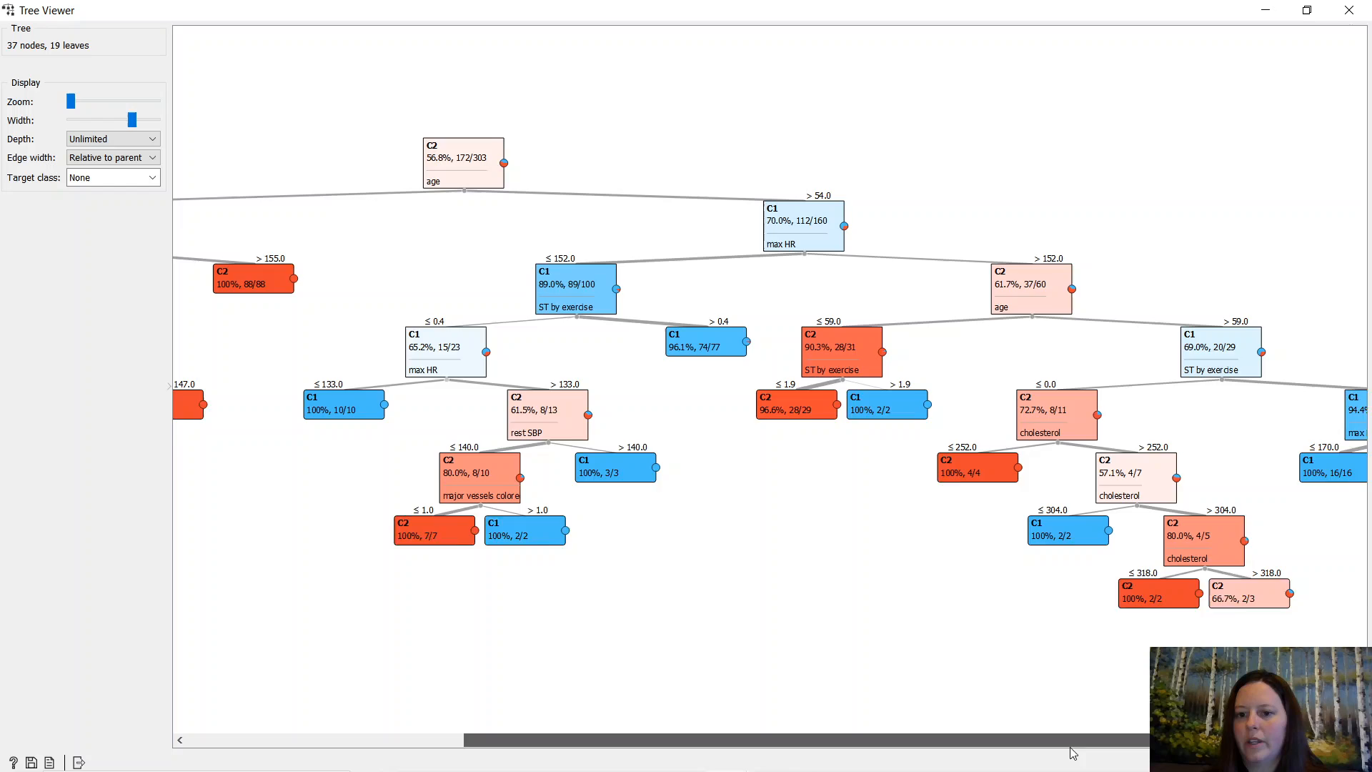
pyautogui.hscroll(-3)
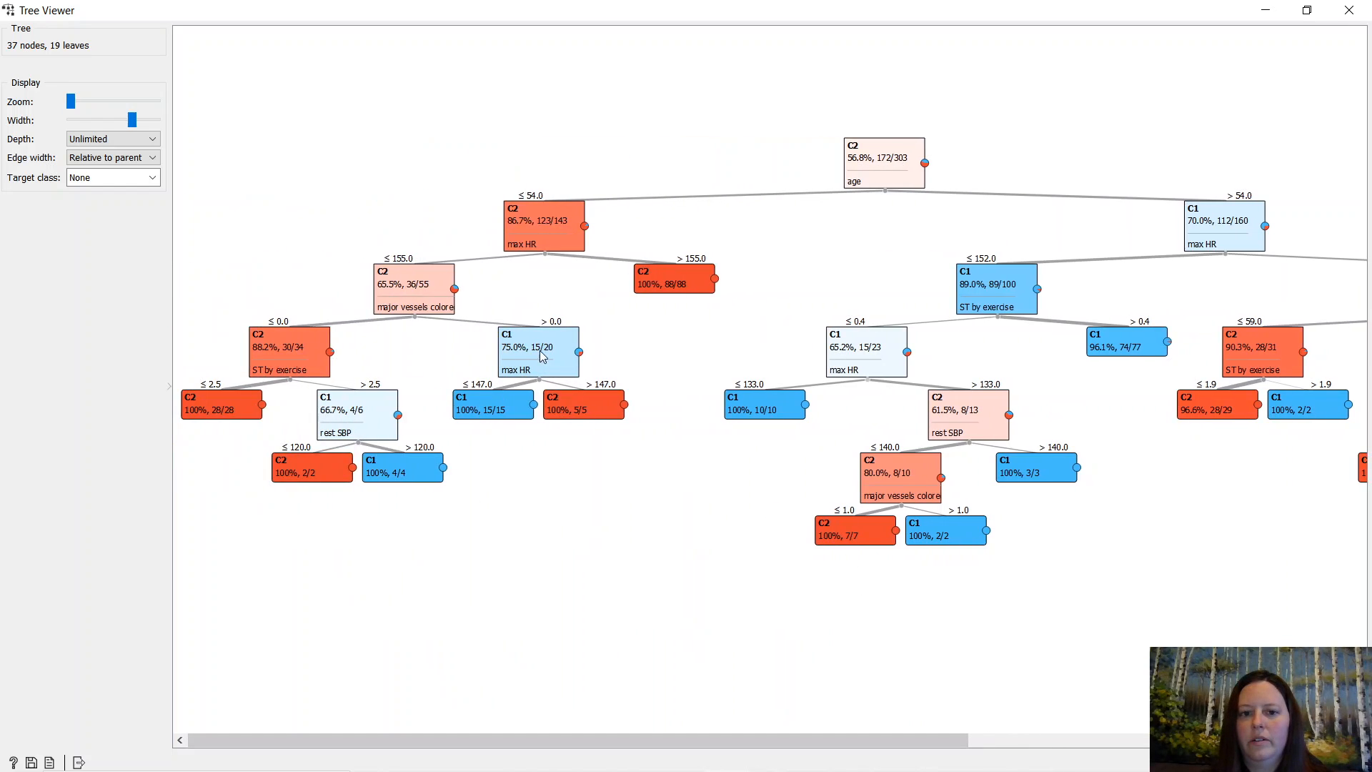
pyautogui.moveTo(706, 757)
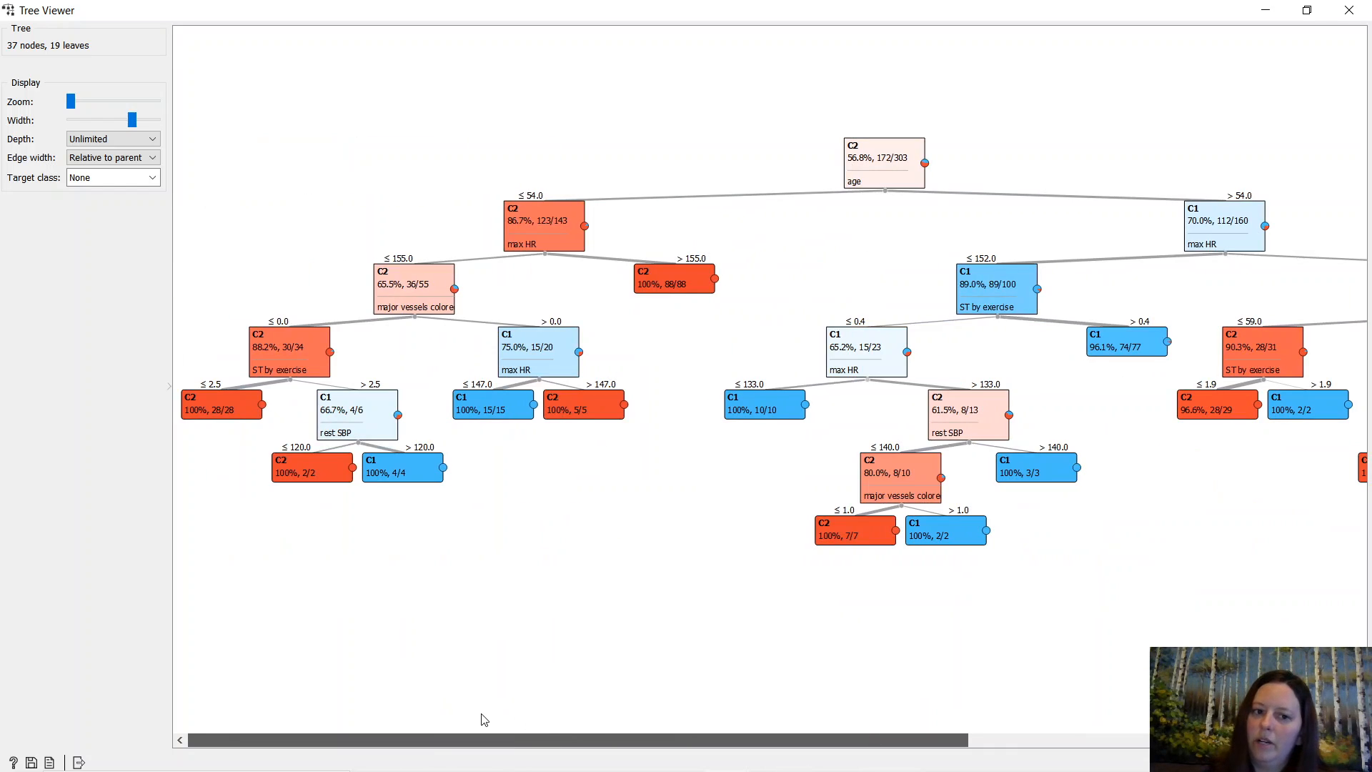
pyautogui.moveTo(576, 725)
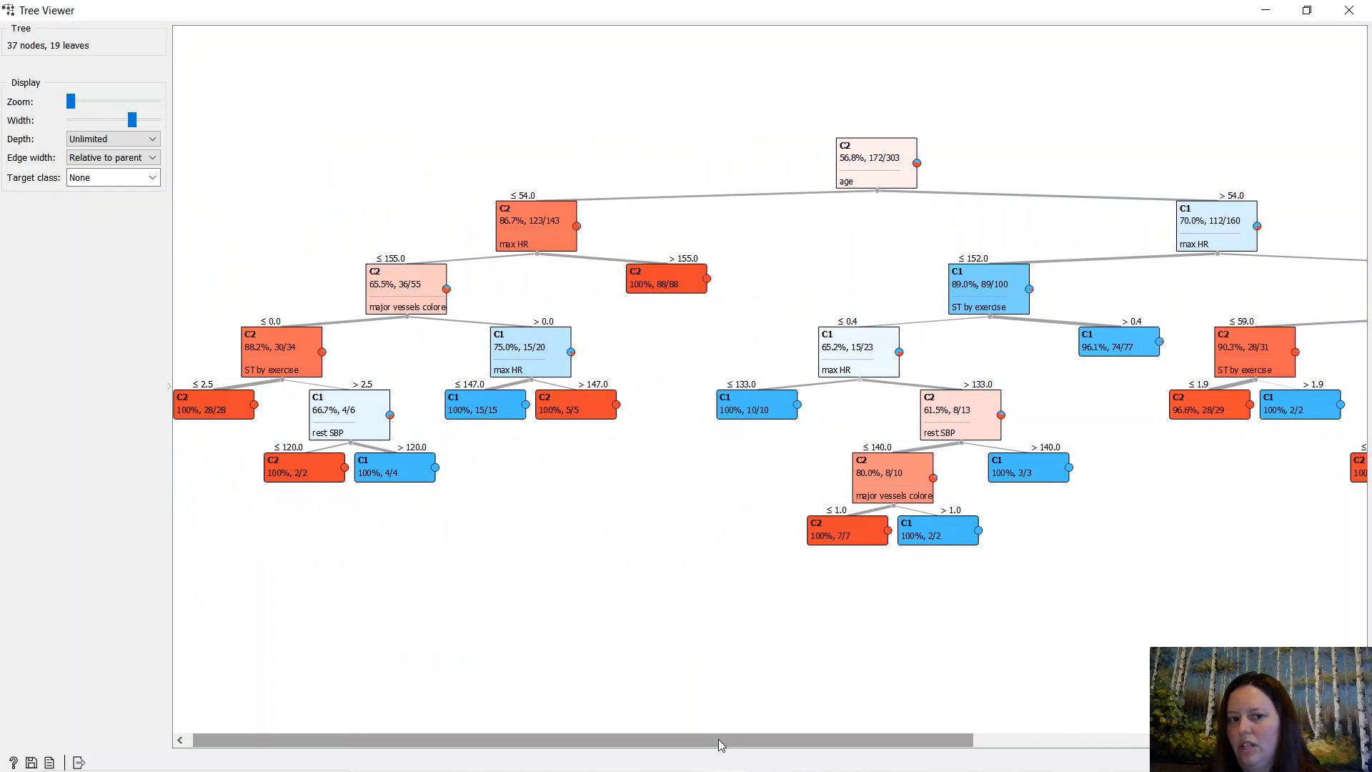
pyautogui.moveTo(988, 107)
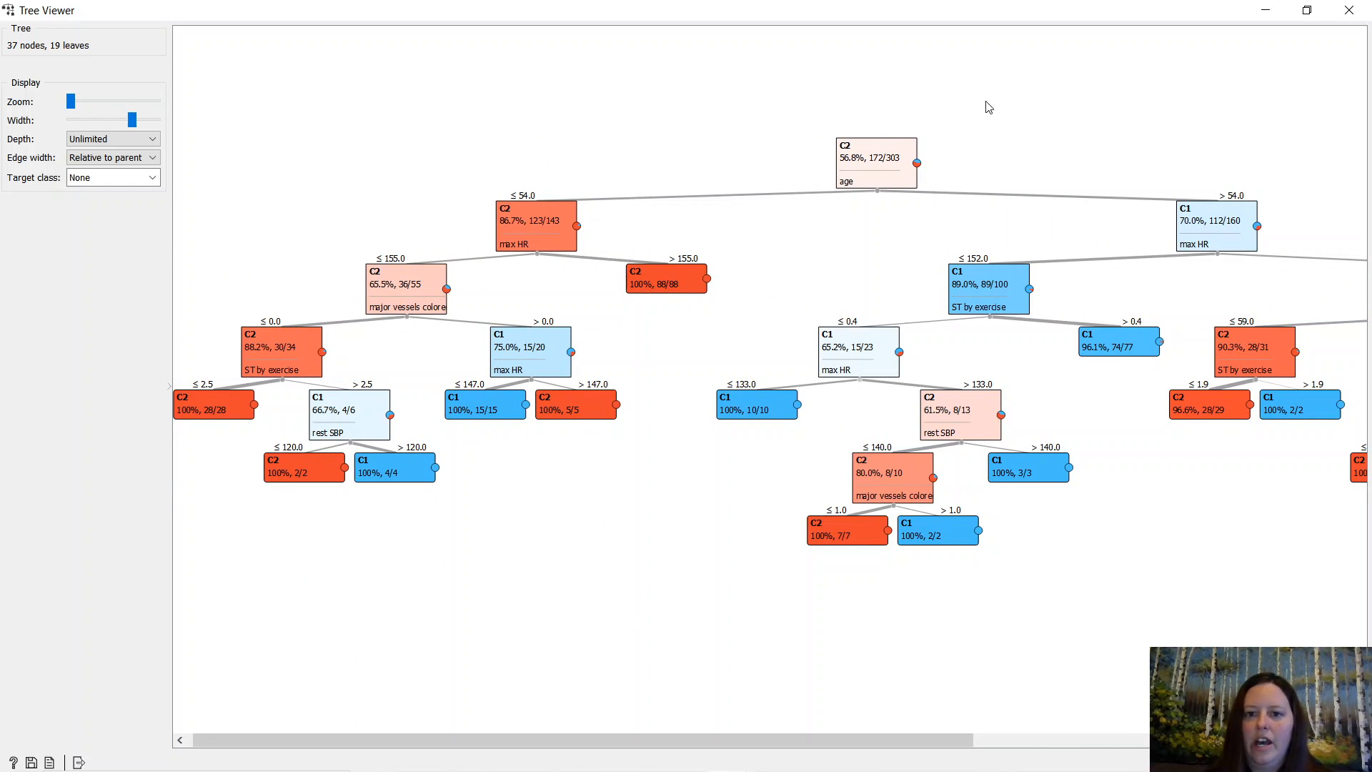
pyautogui.moveTo(838, 210)
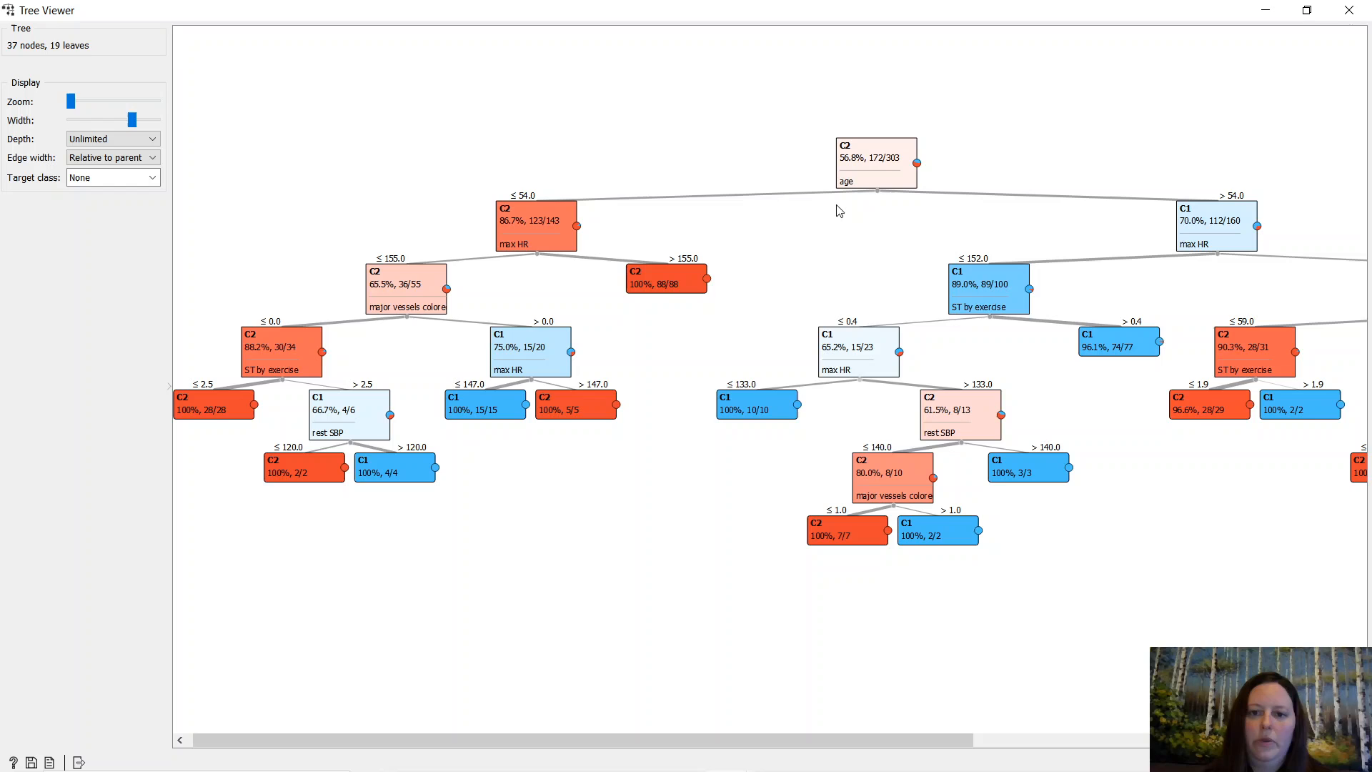
pyautogui.moveTo(838, 201)
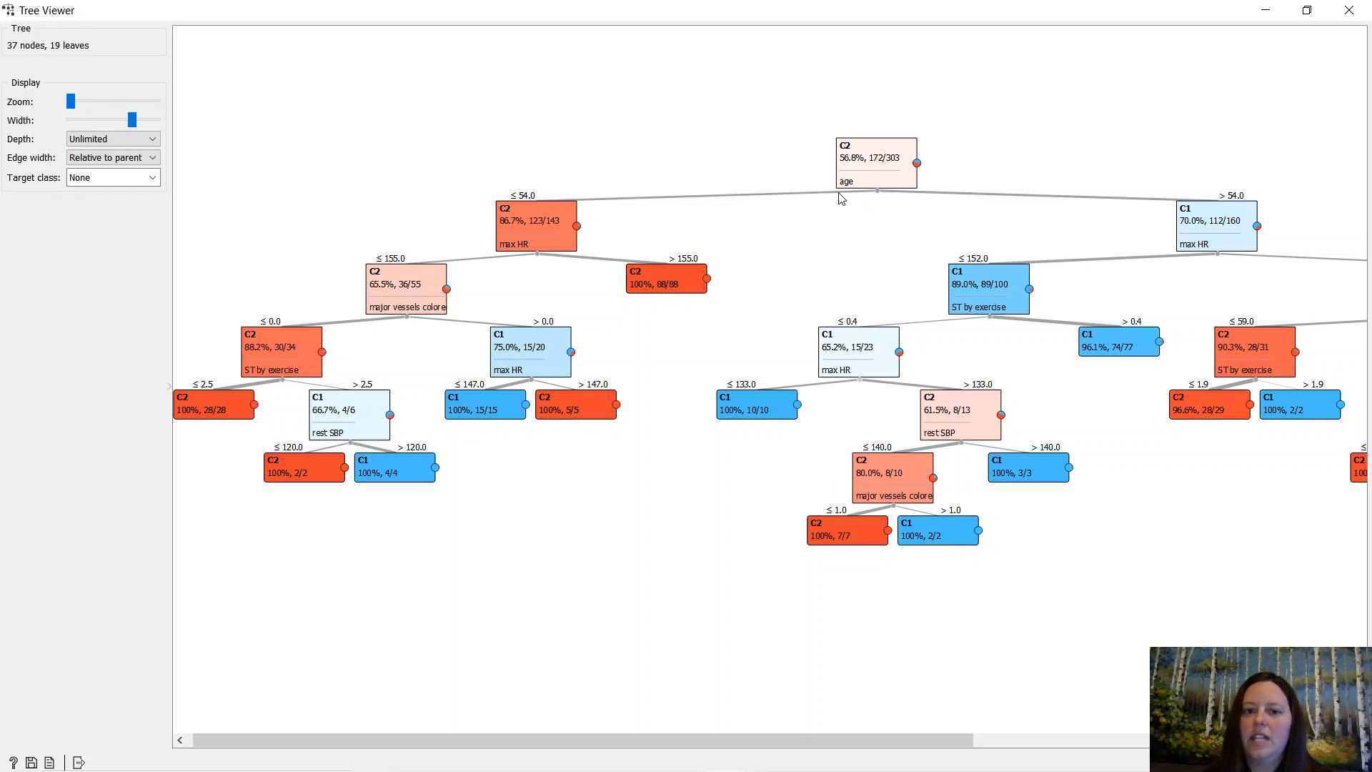
pyautogui.moveTo(510, 270)
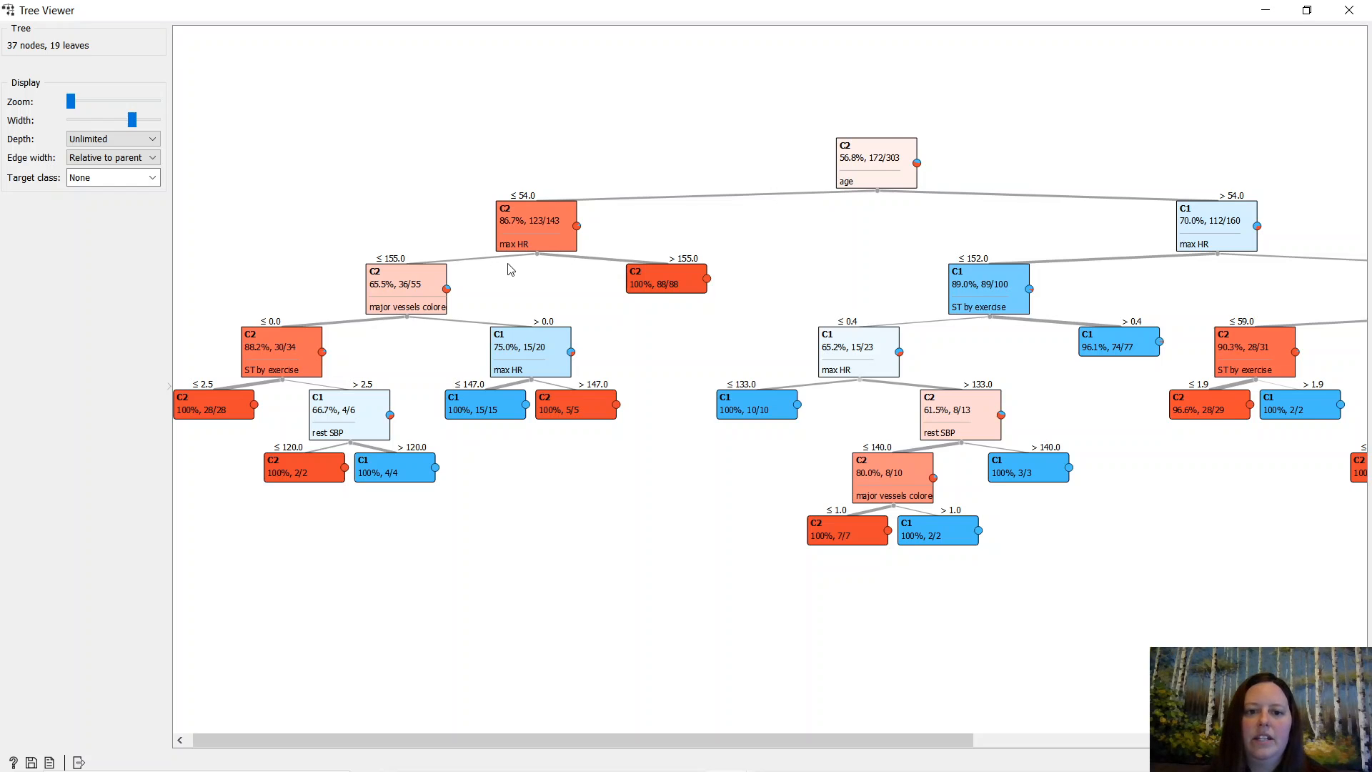
pyautogui.moveTo(797, 243)
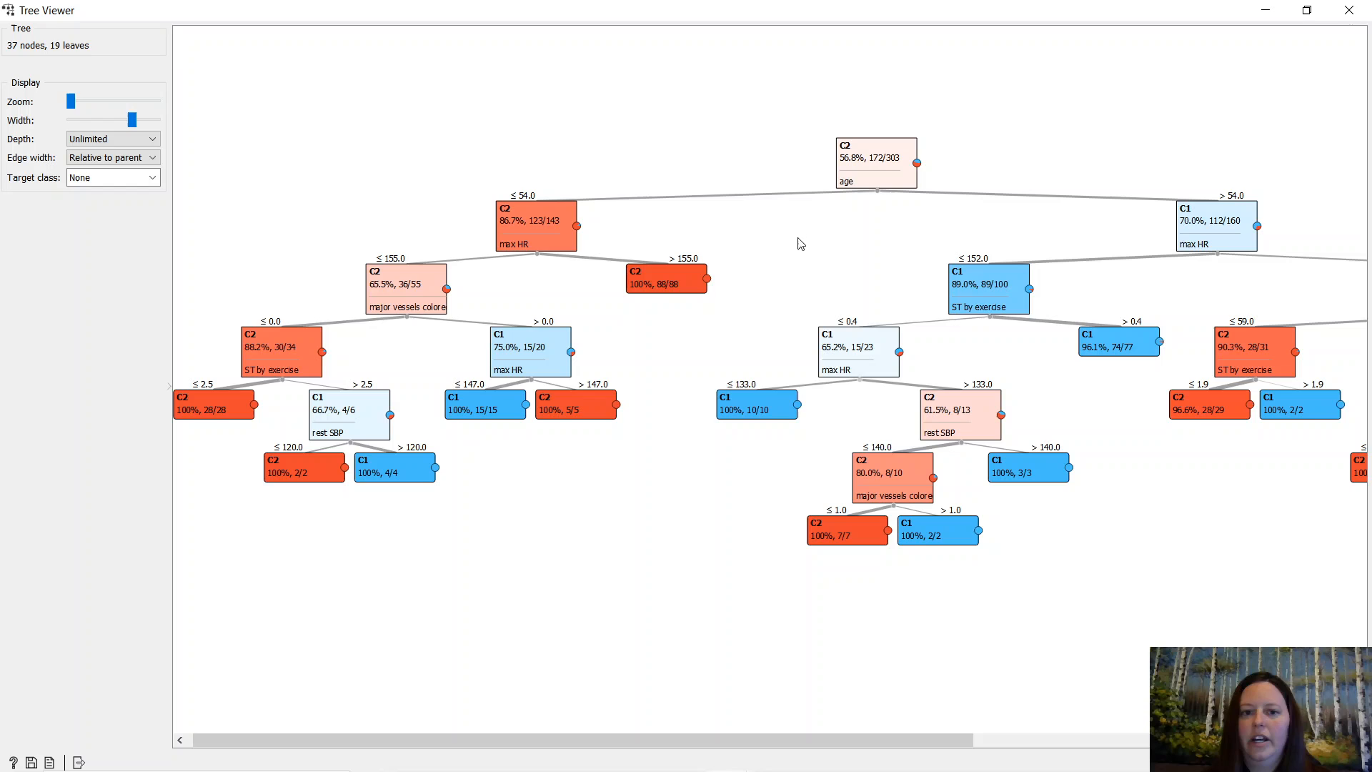
pyautogui.moveTo(619, 261)
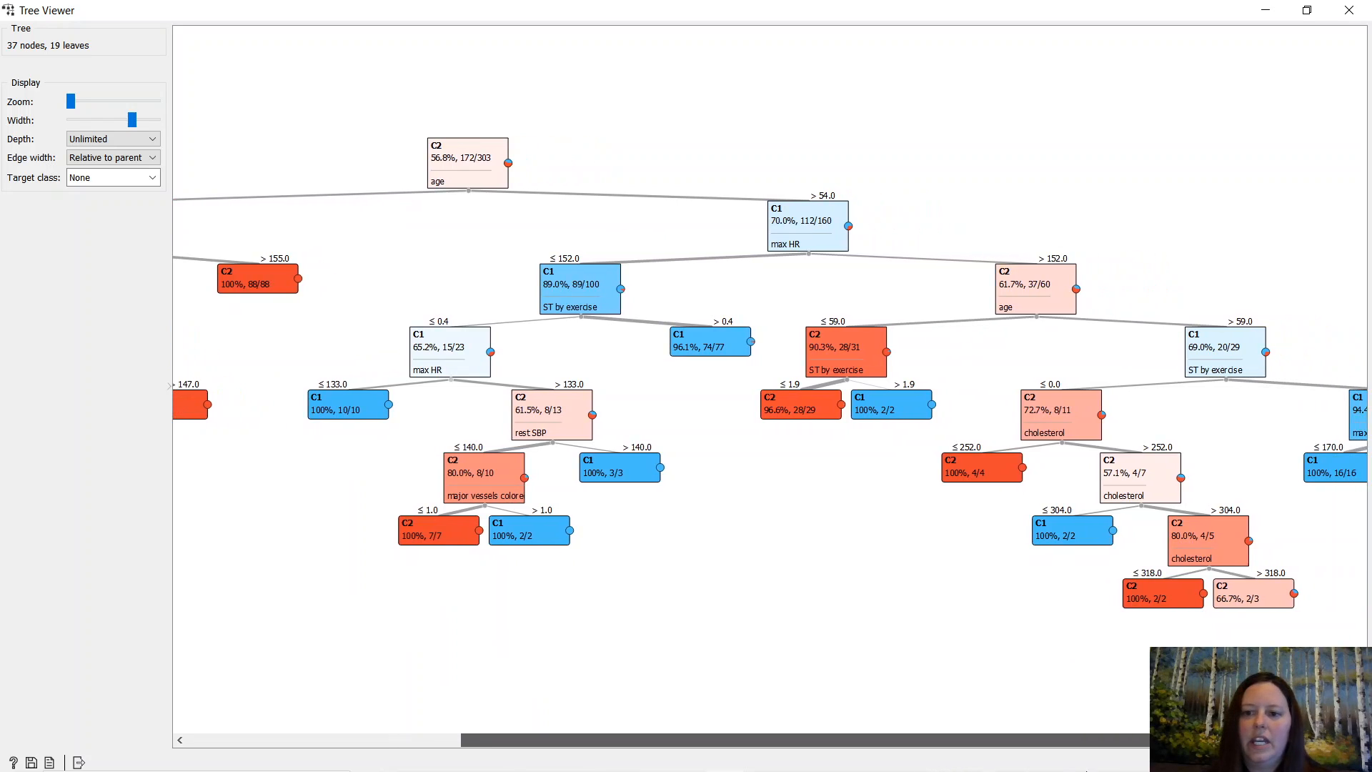
pyautogui.hscroll(-3)
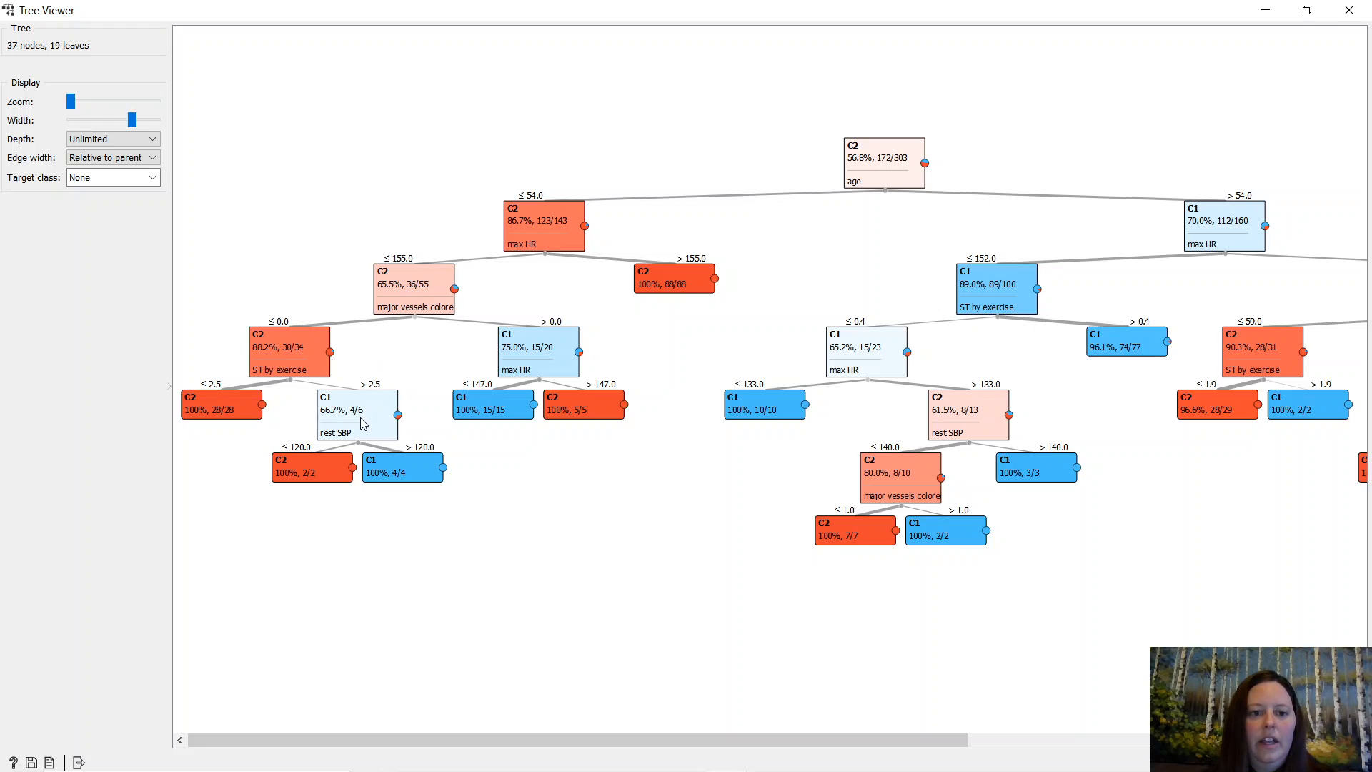
pyautogui.moveTo(438, 662)
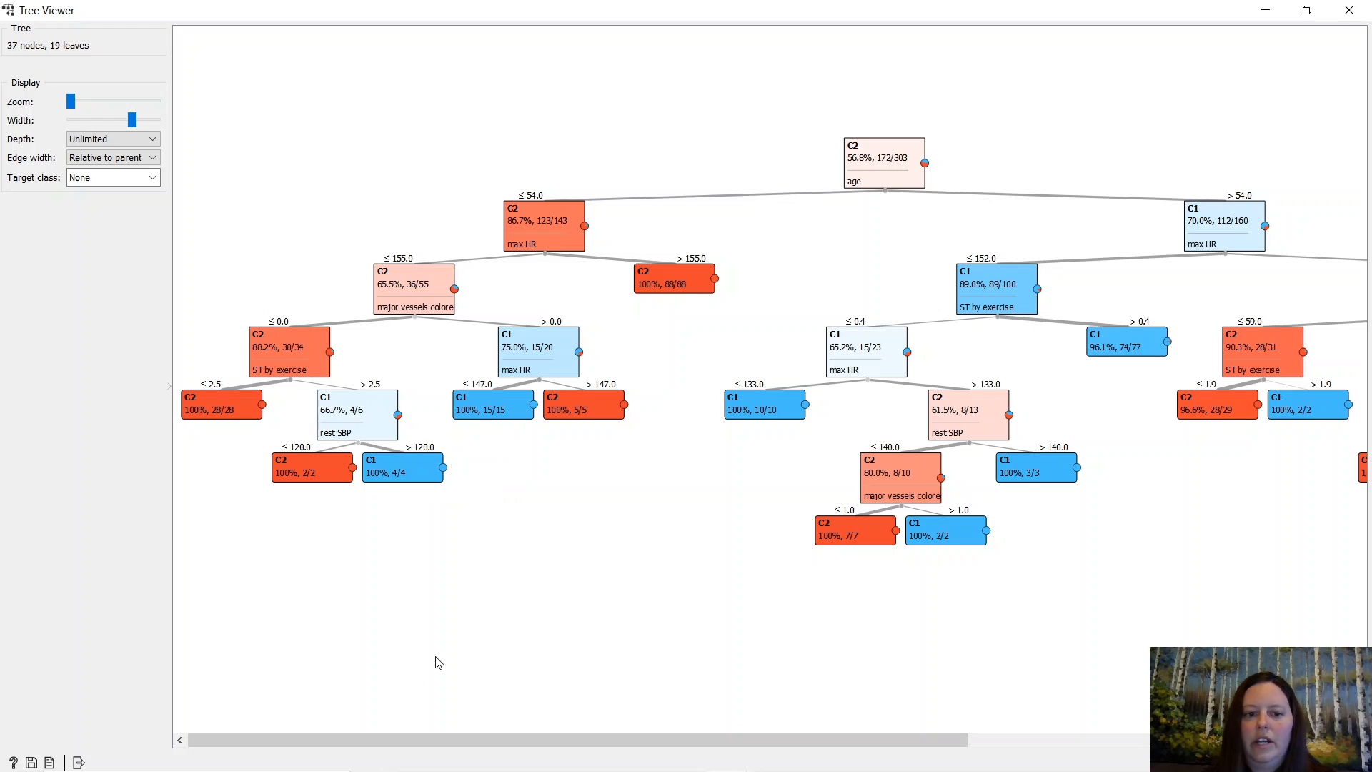
pyautogui.moveTo(694, 543)
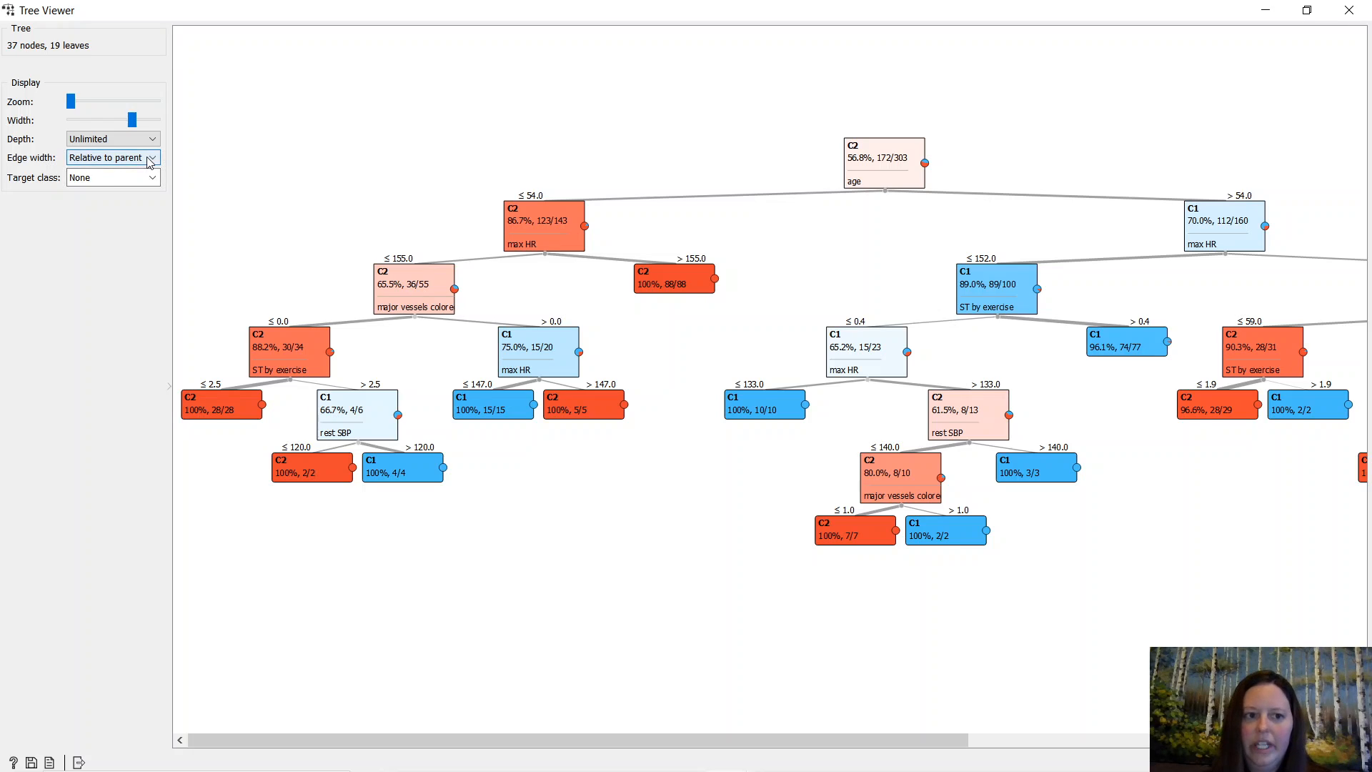
# Keep the Target class set to None and close Tree Viewer.
pyautogui.click(113, 176)
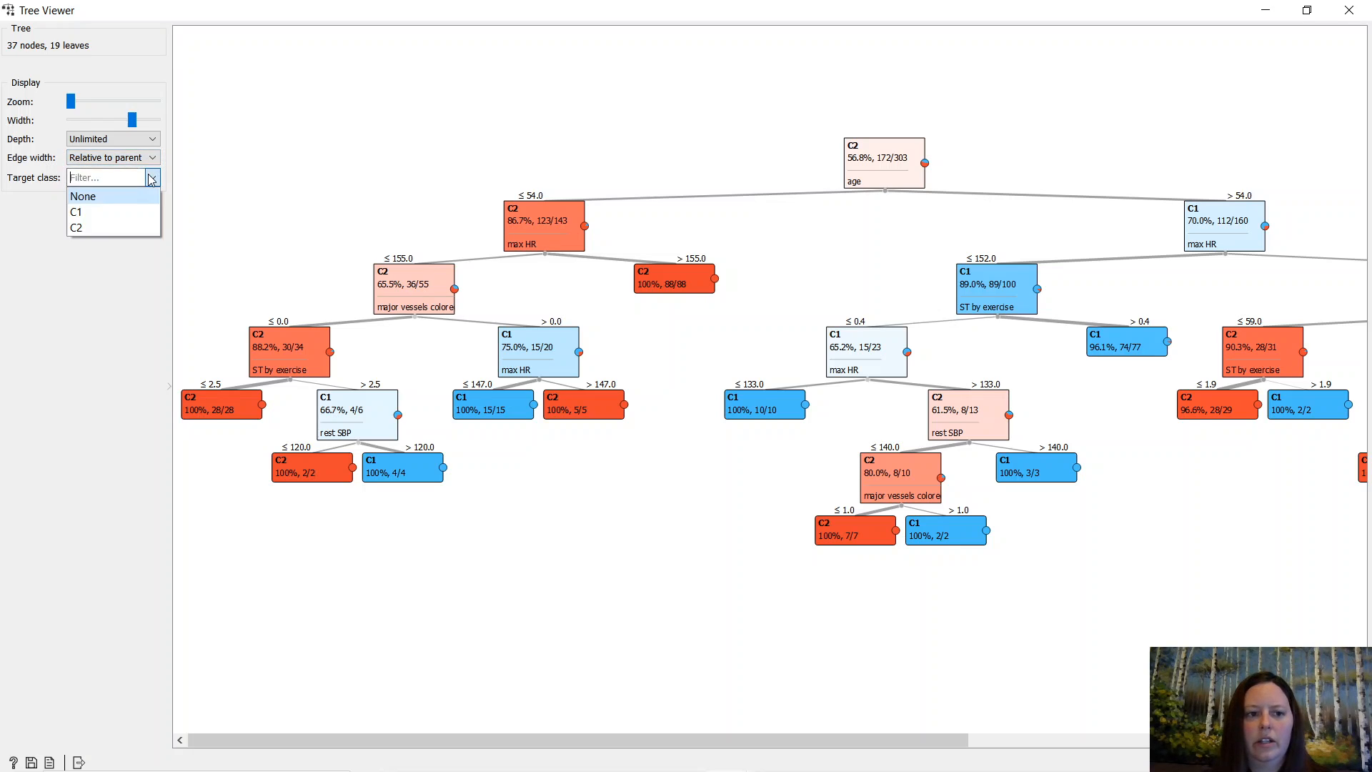
pyautogui.click(82, 196)
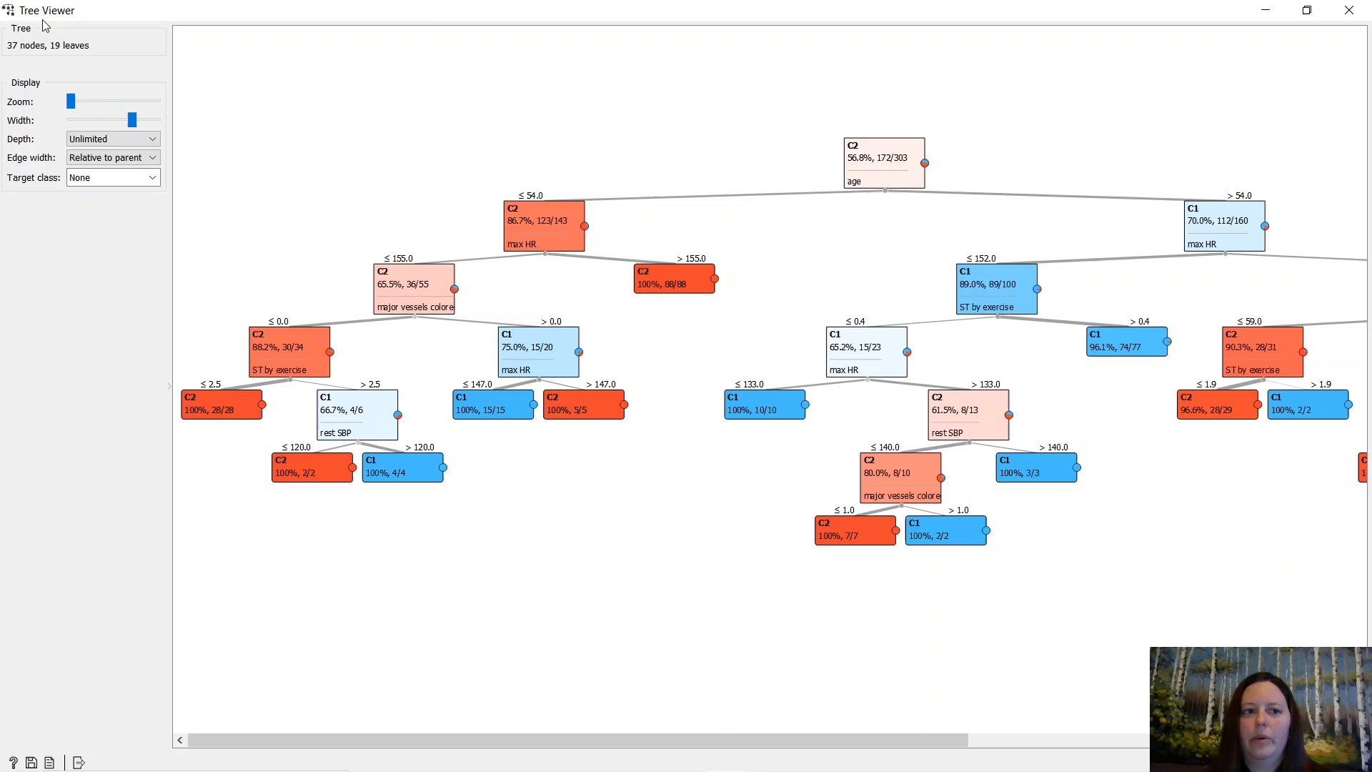
pyautogui.click(1348, 9)
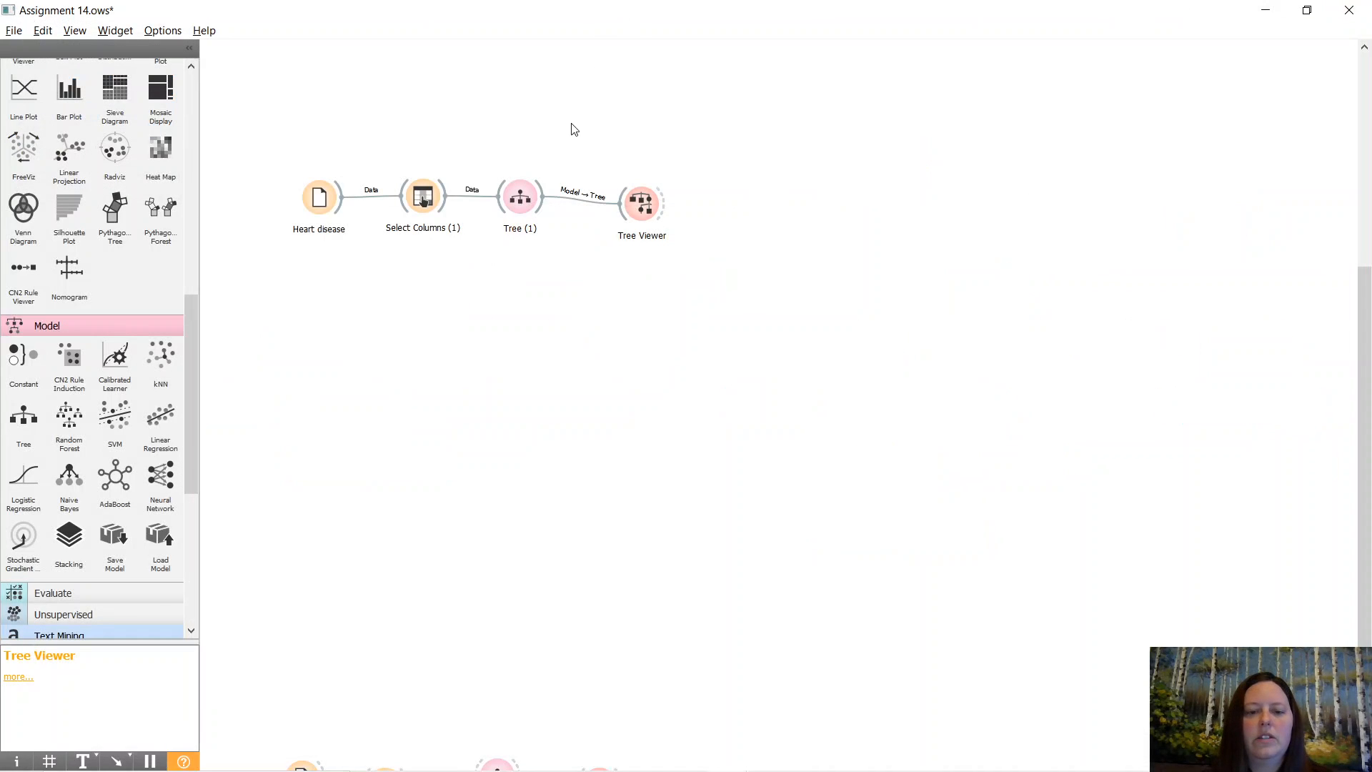
# Change the Tree learner's maximal depth limit from 100 to 20, then reopen Tree Viewer.
pyautogui.doubleClick(520, 196)
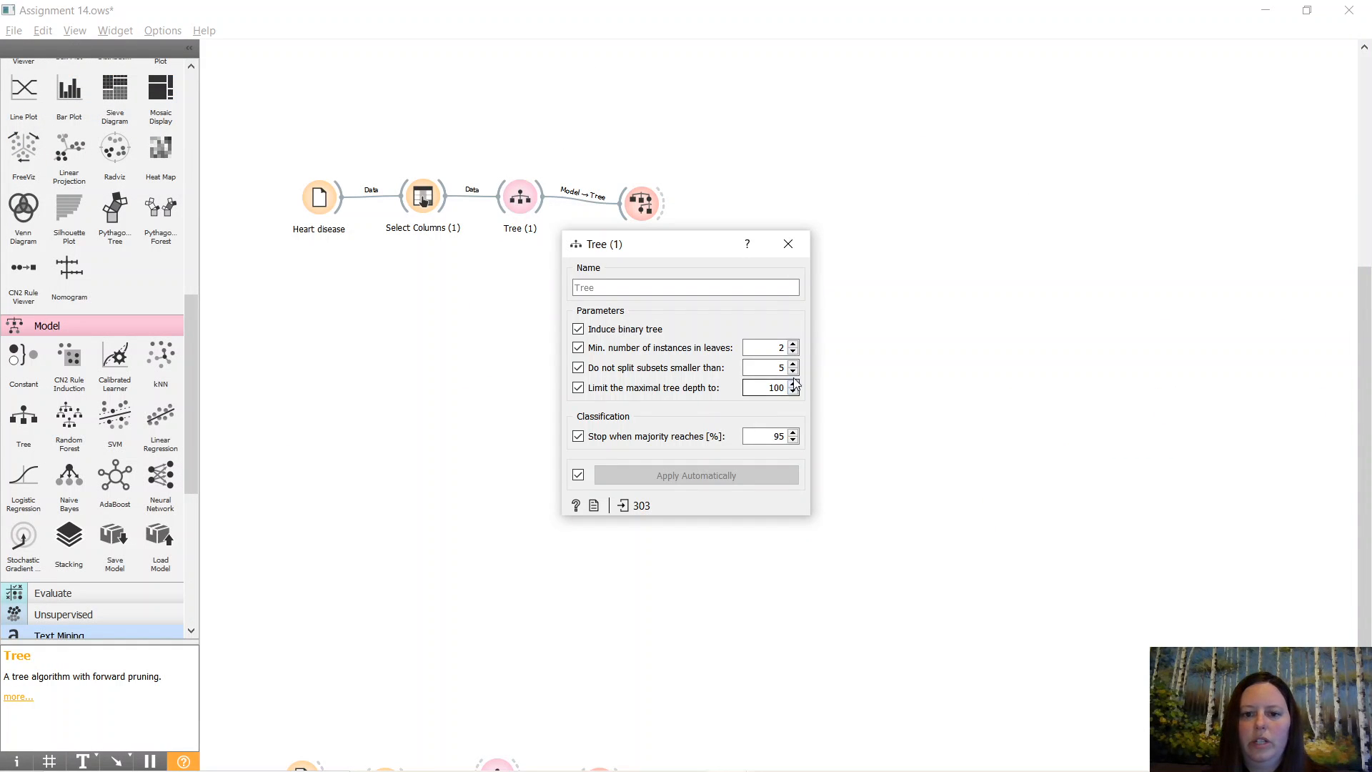
pyautogui.tripleClick(770, 388)
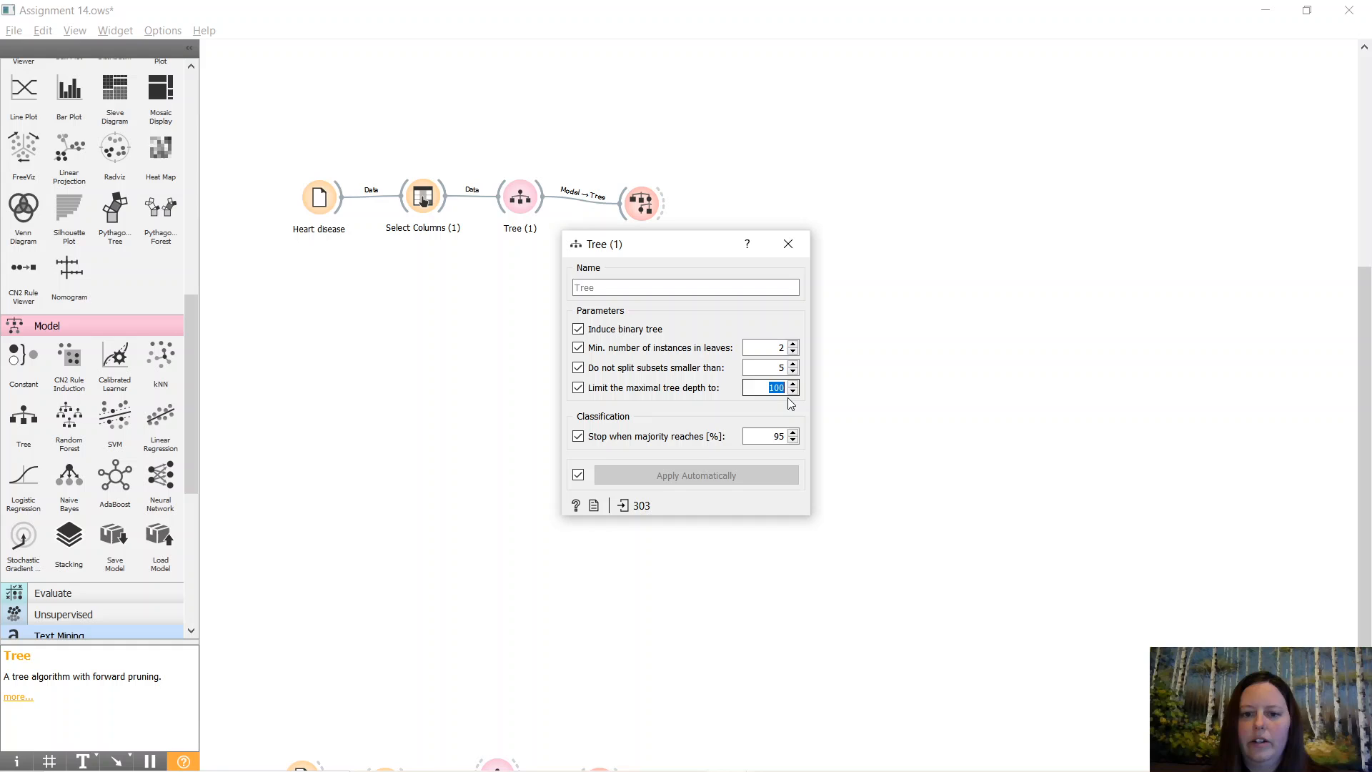
pyautogui.write('20')
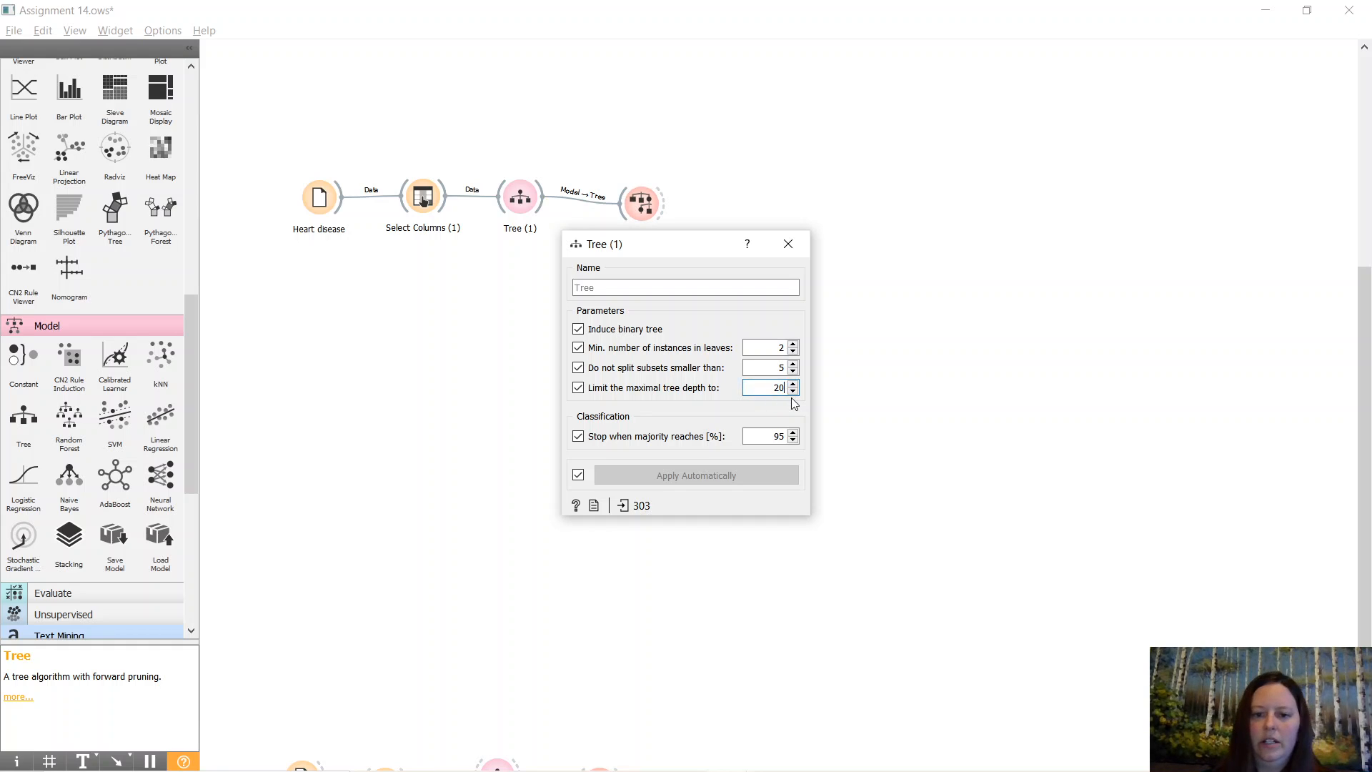
pyautogui.click(791, 392)
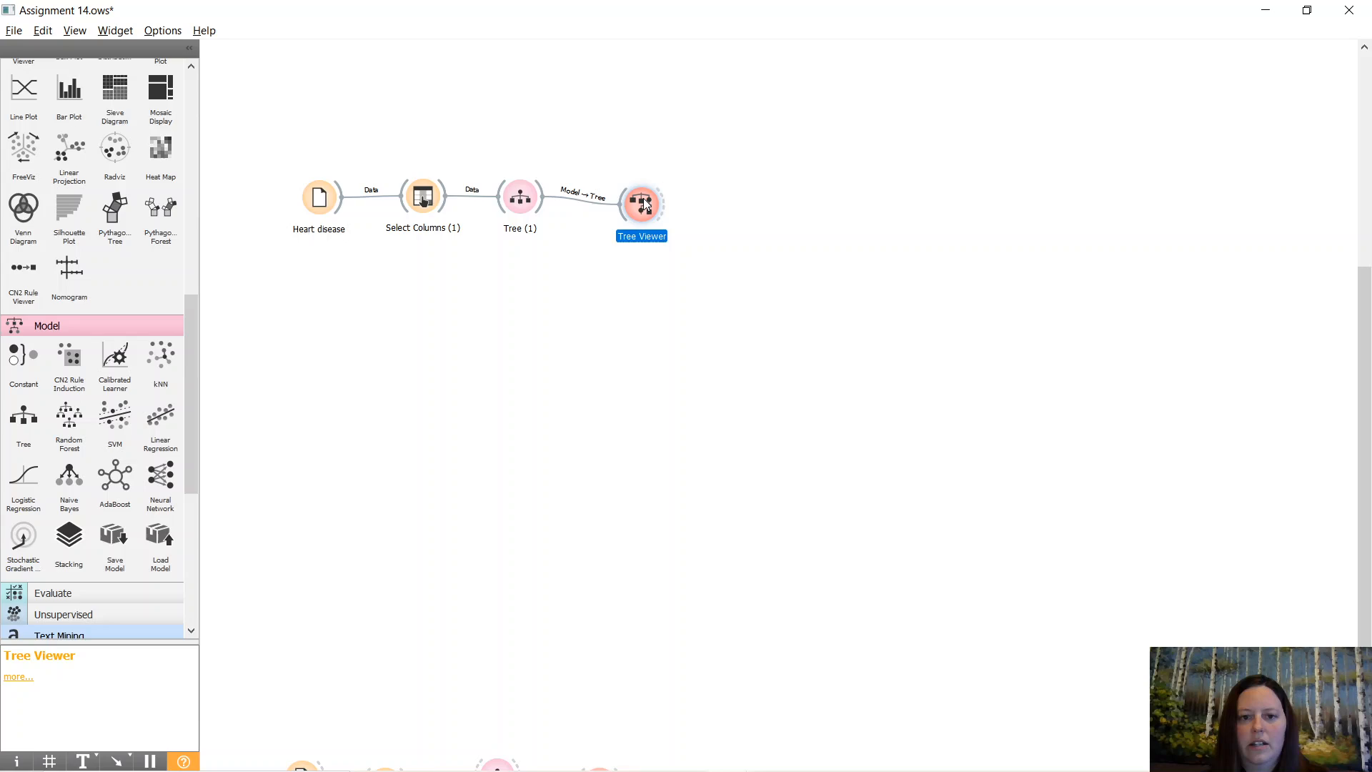
pyautogui.doubleClick(642, 194)
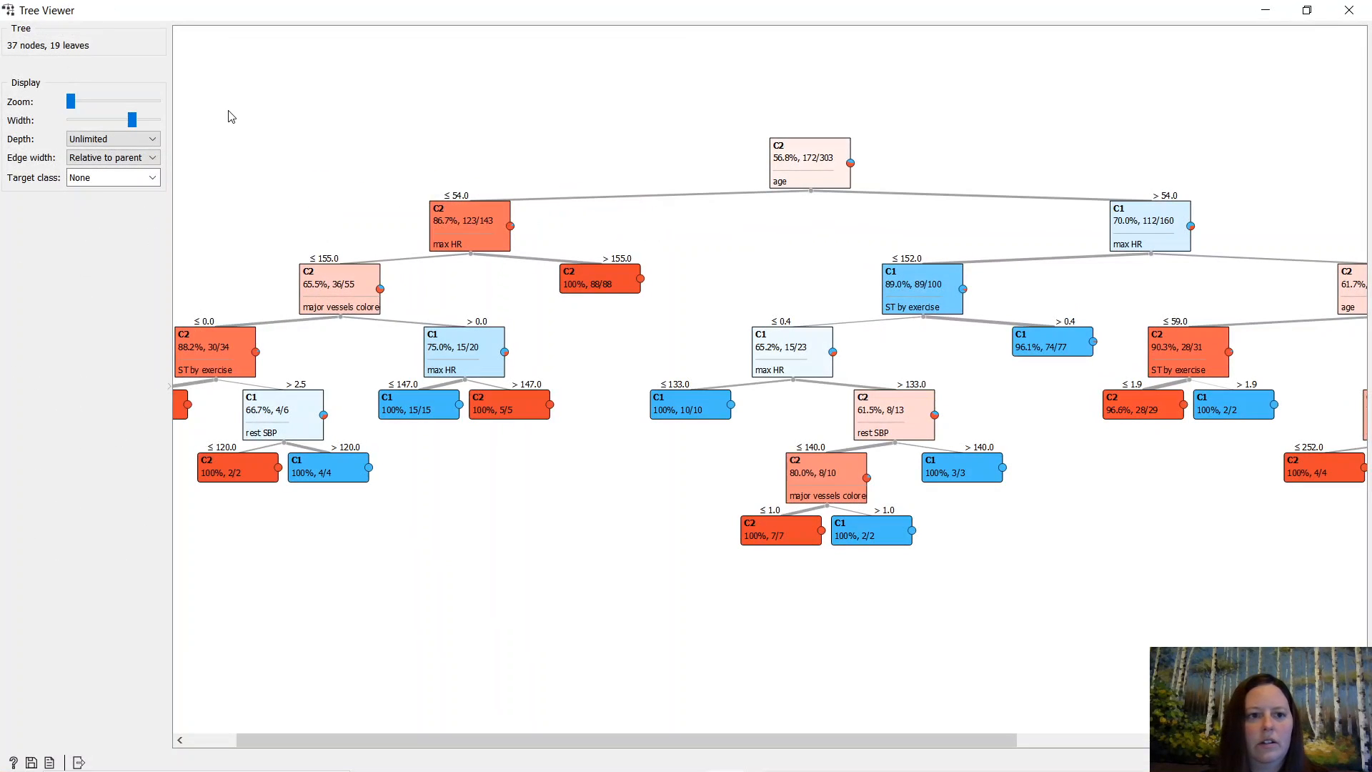
# Set the Tree Viewer depth to 4 levels and zoom in so nodes are readable.
pyautogui.click(112, 138)
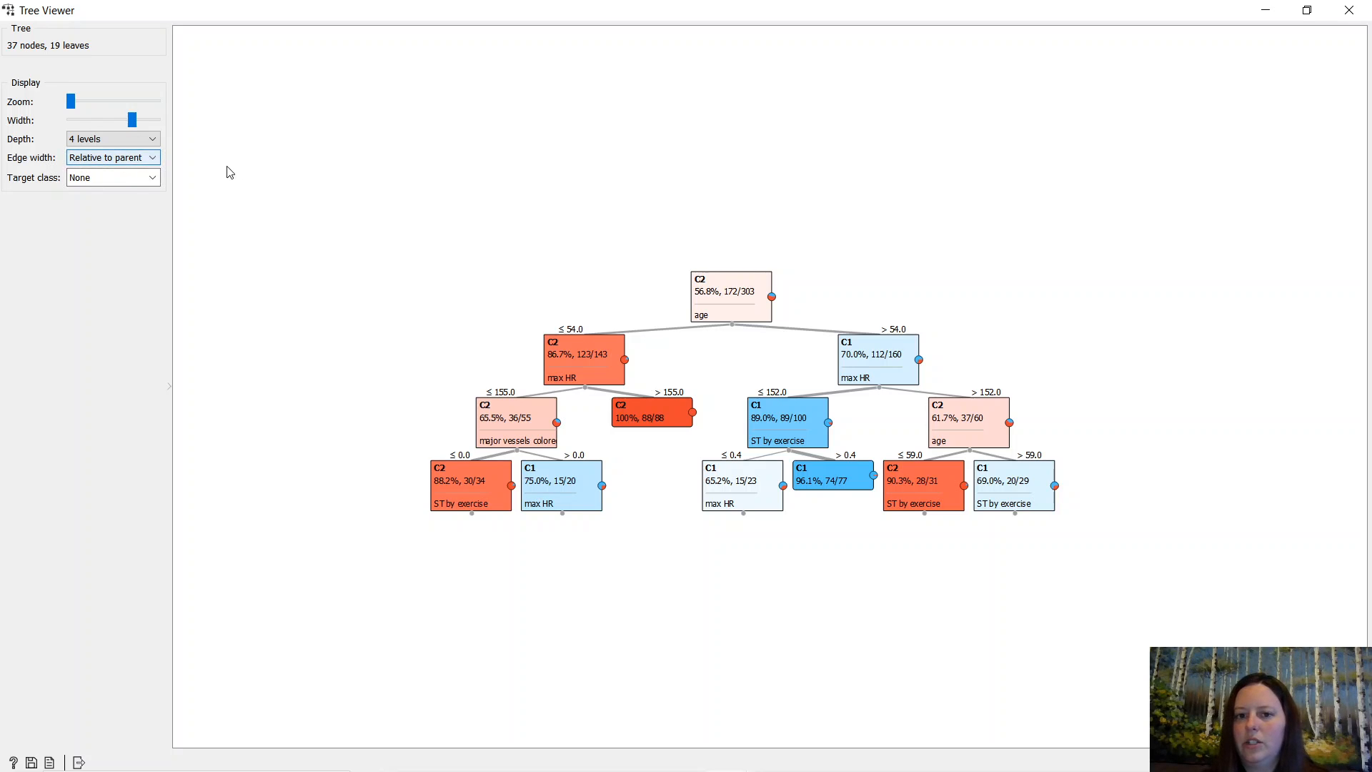
pyautogui.moveTo(540, 410)
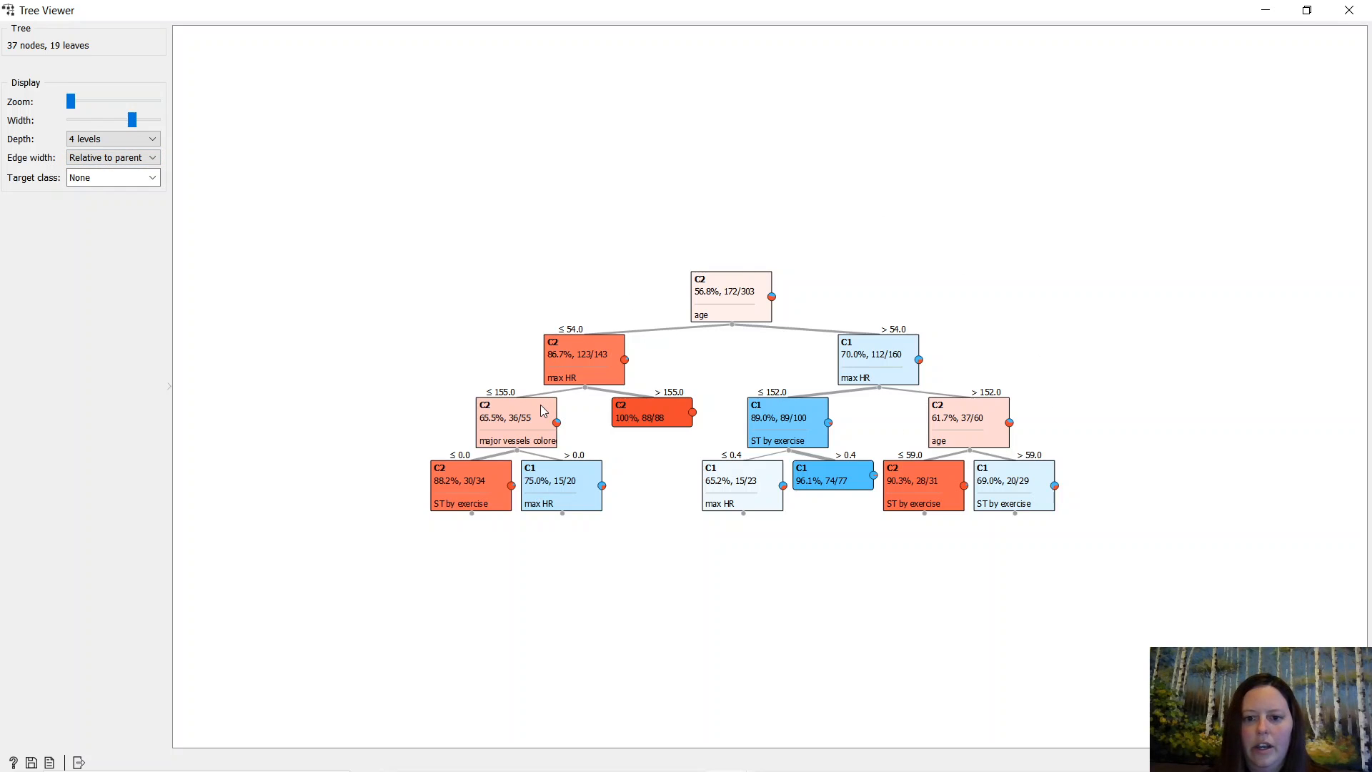
pyautogui.moveTo(525, 417)
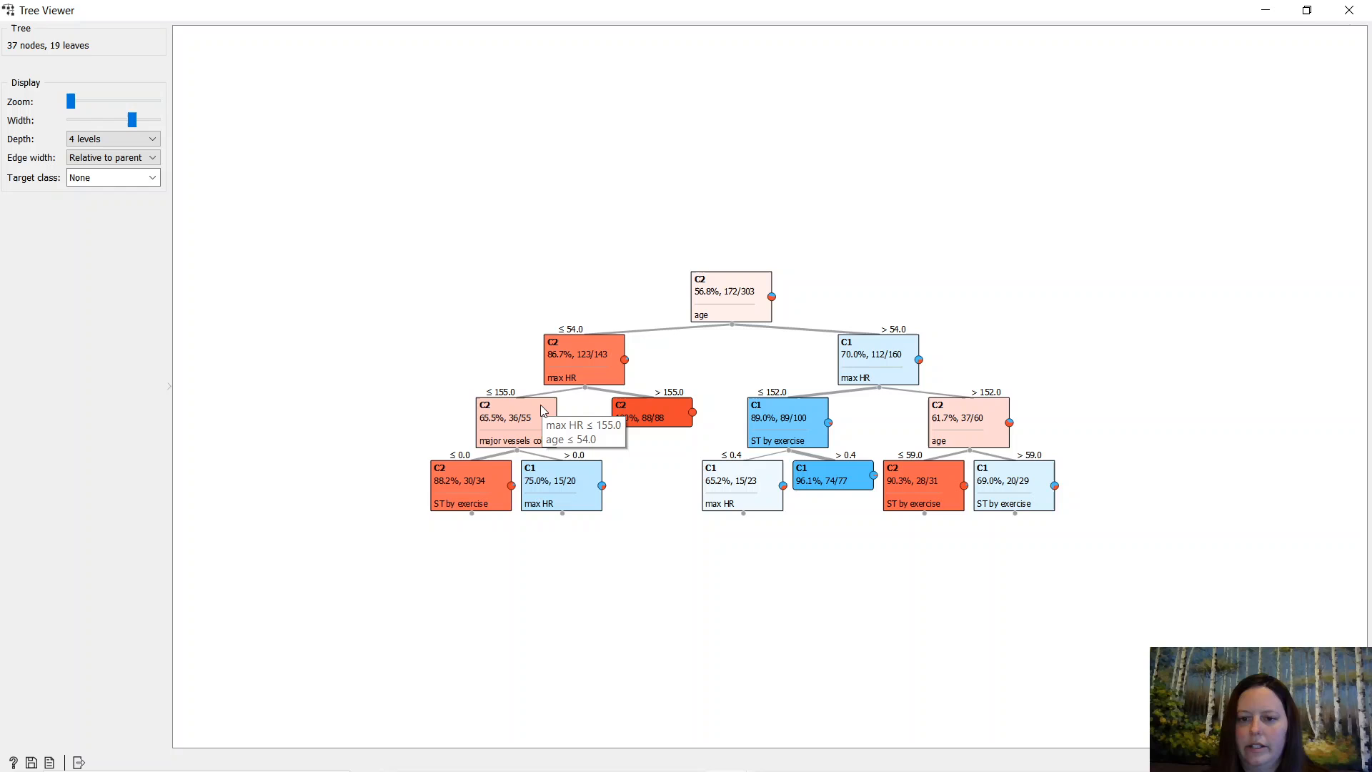
pyautogui.moveTo(738, 609)
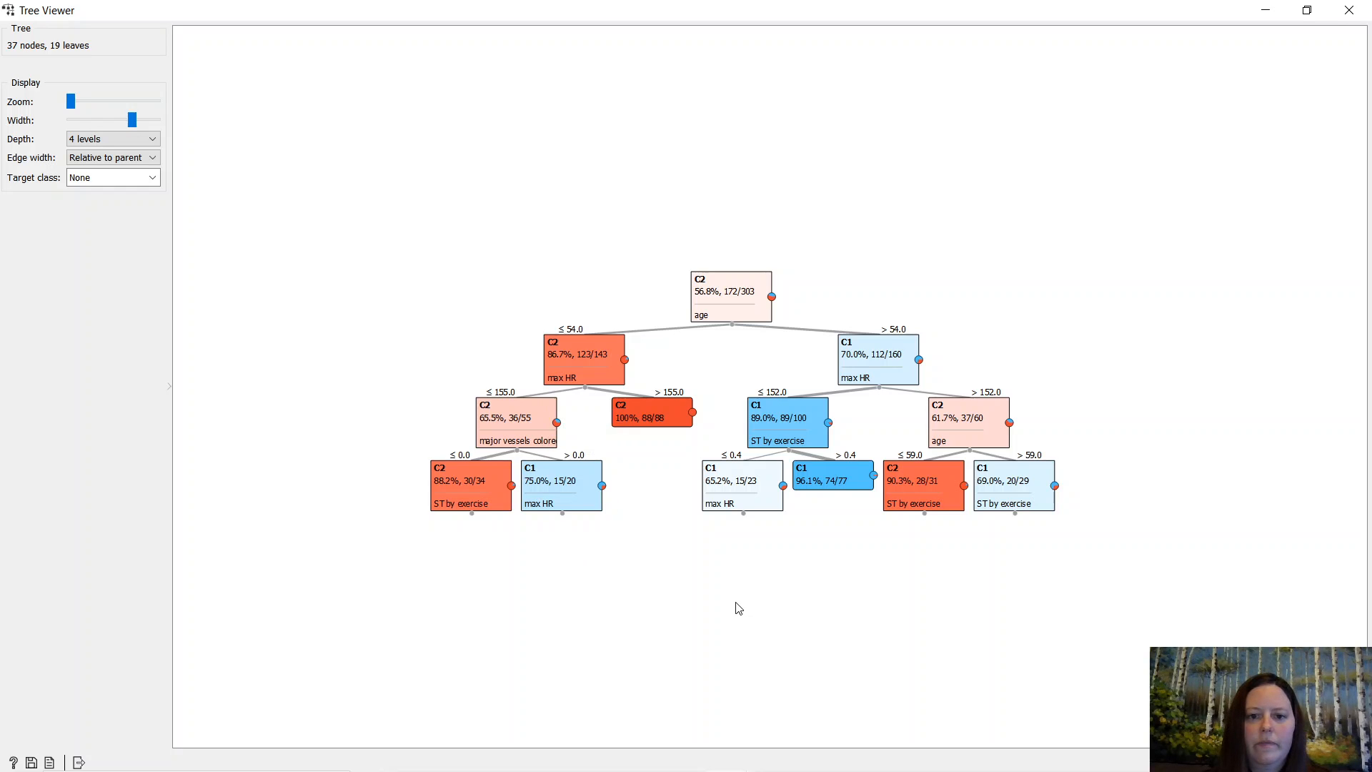
pyautogui.moveTo(71, 100); pyautogui.dragTo(71, 101)
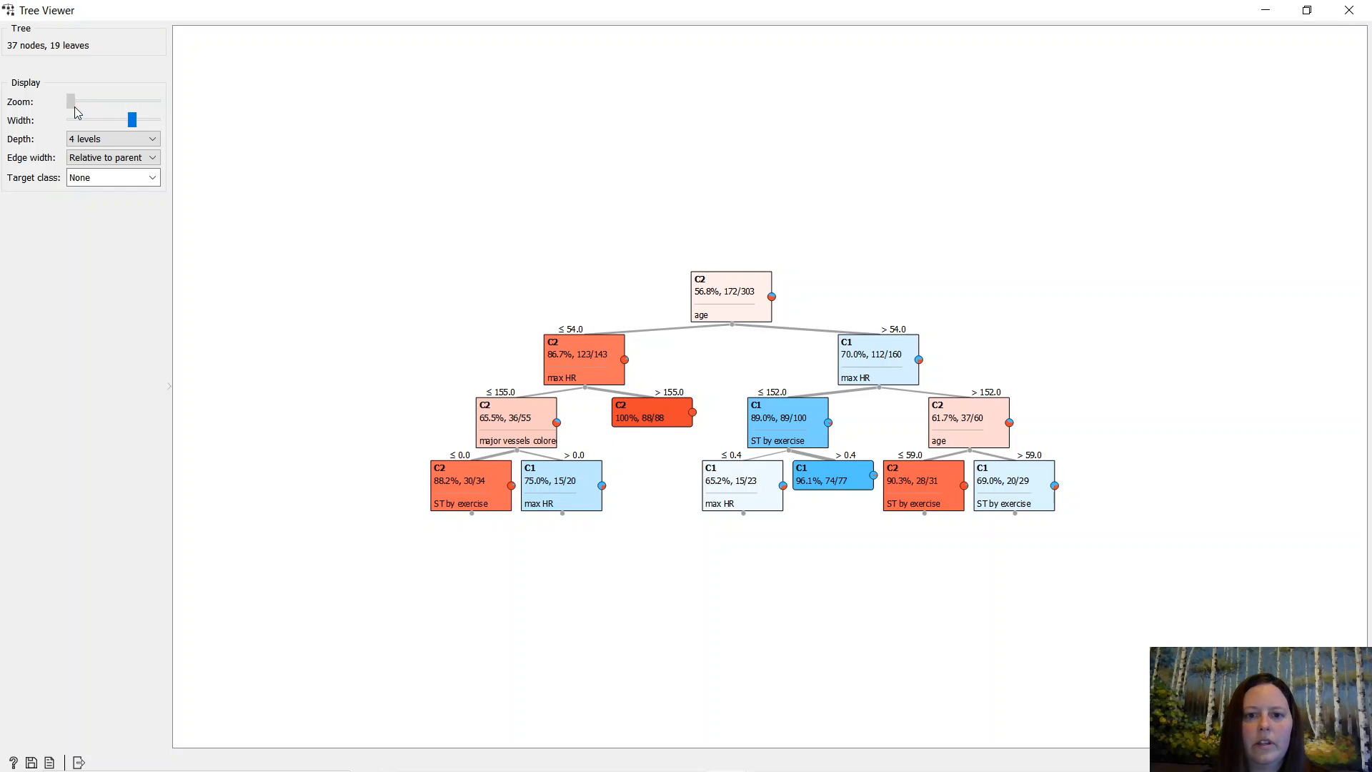
pyautogui.moveTo(71, 100); pyautogui.dragTo(87, 100)
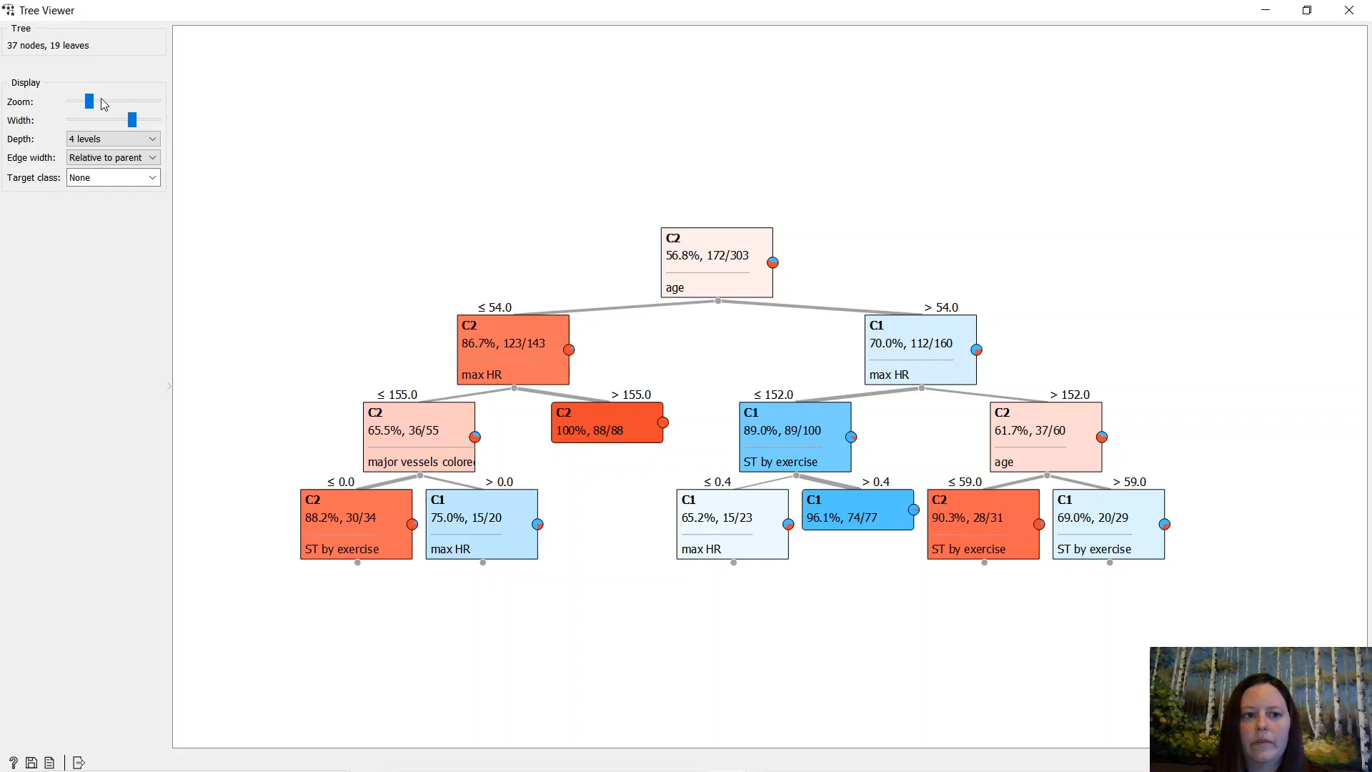
pyautogui.moveTo(87, 100); pyautogui.dragTo(109, 101)
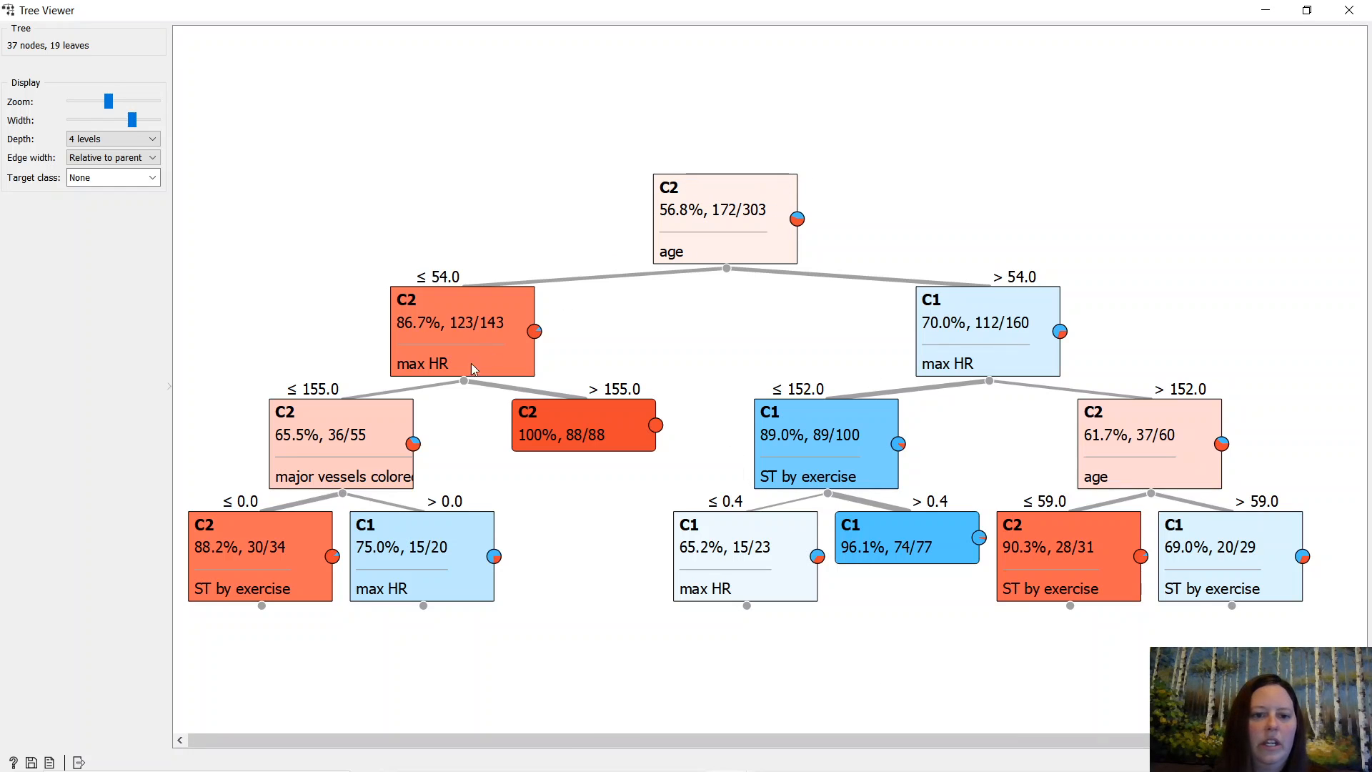
pyautogui.moveTo(721, 226)
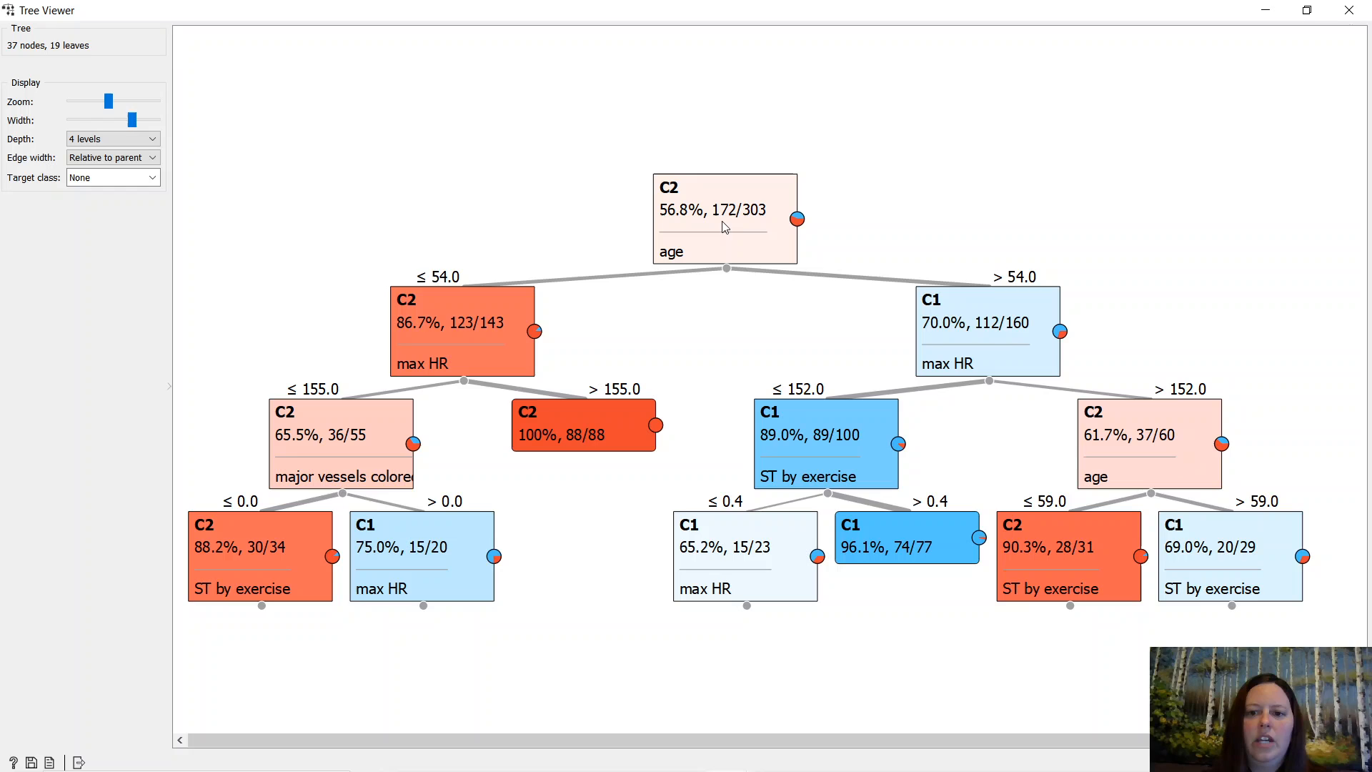
pyautogui.moveTo(1059, 330)
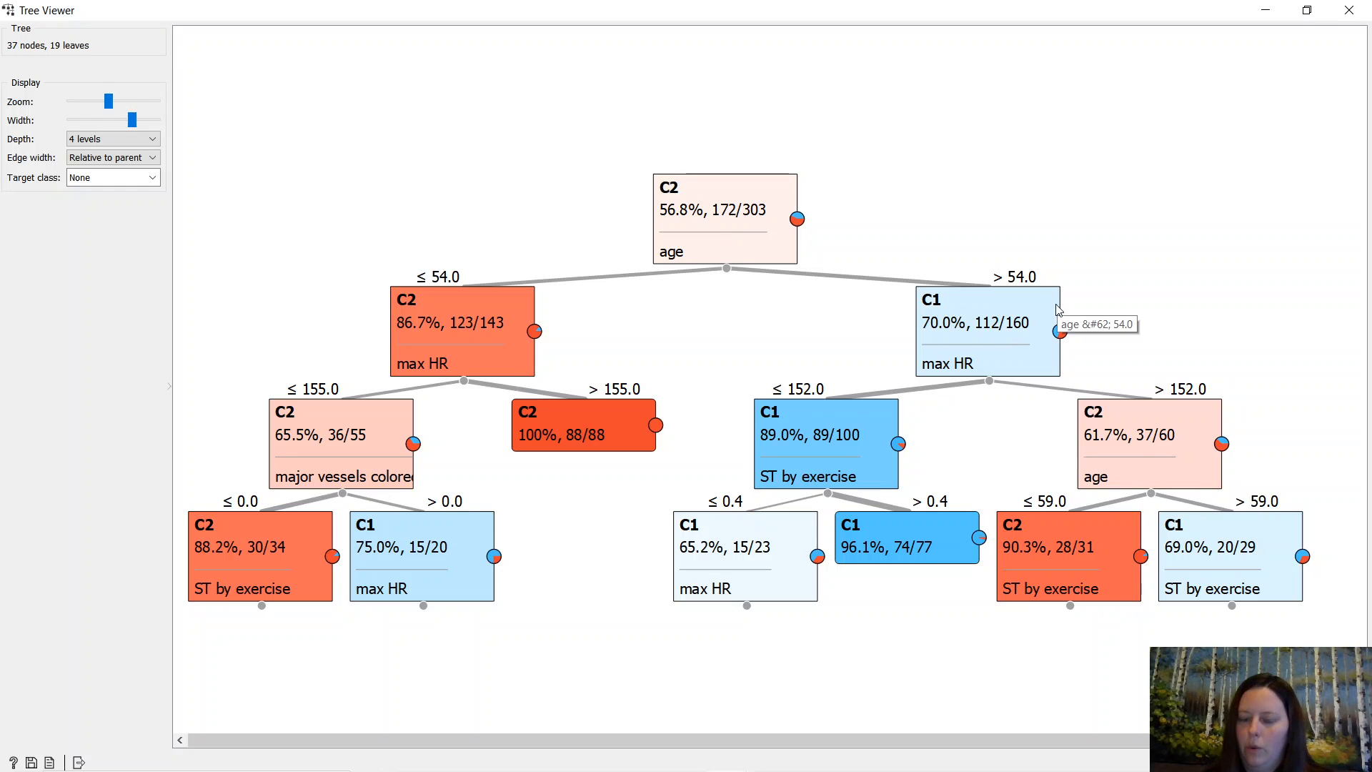
pyautogui.moveTo(1089, 300)
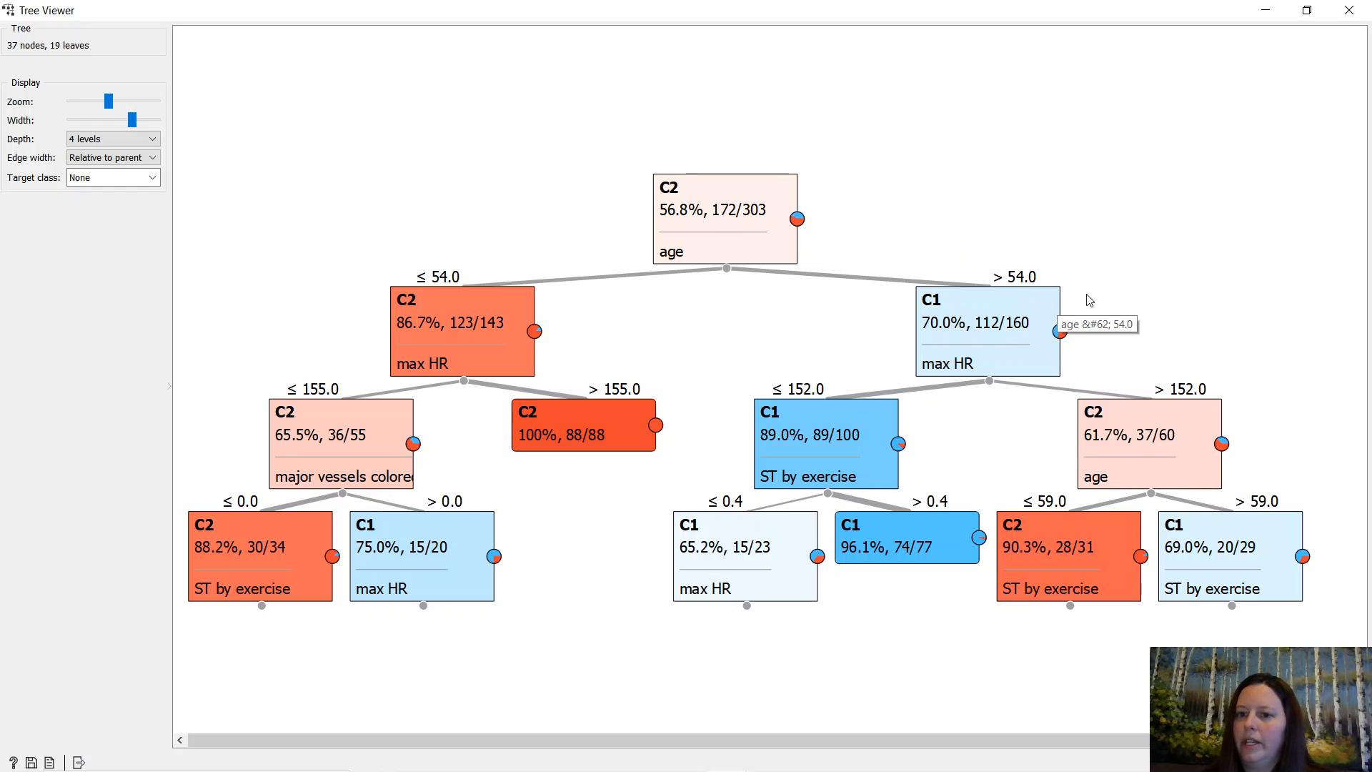
pyautogui.moveTo(868, 366)
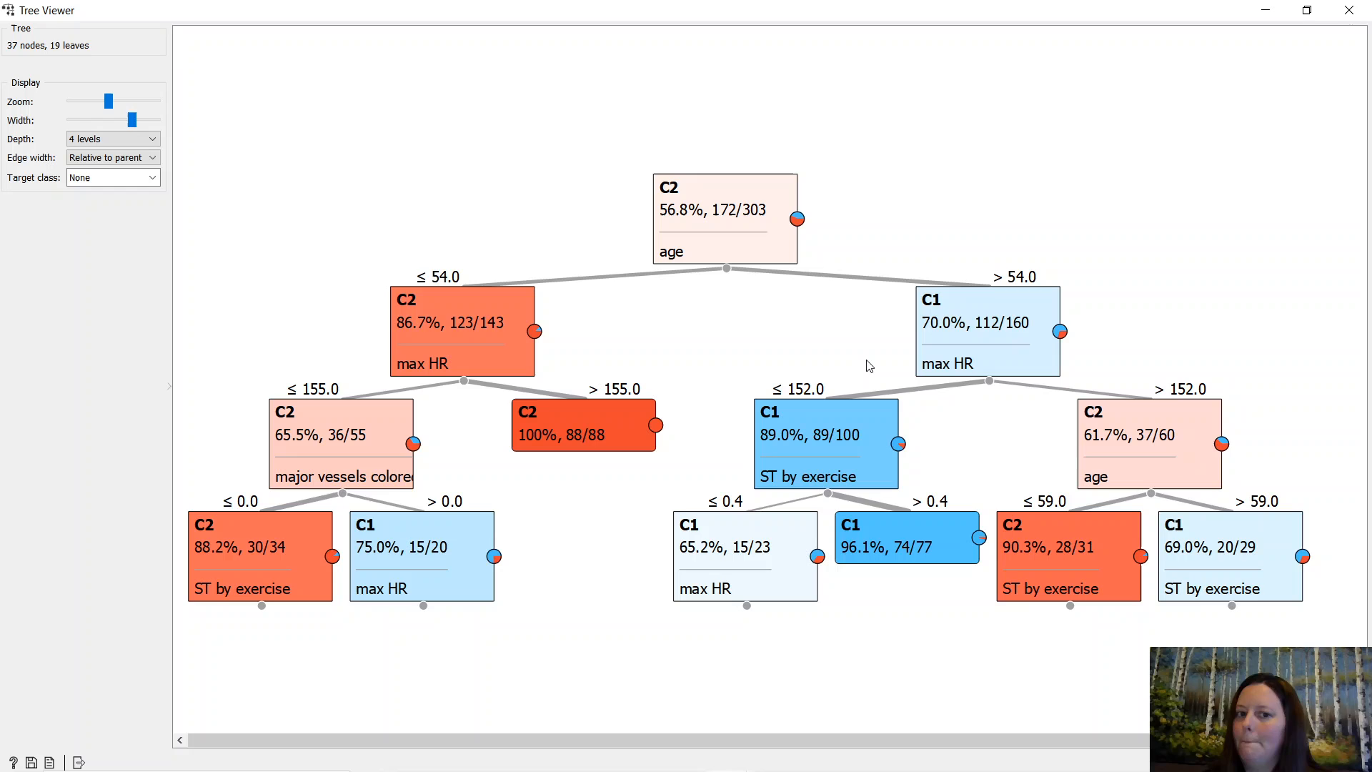
pyautogui.moveTo(308, 260)
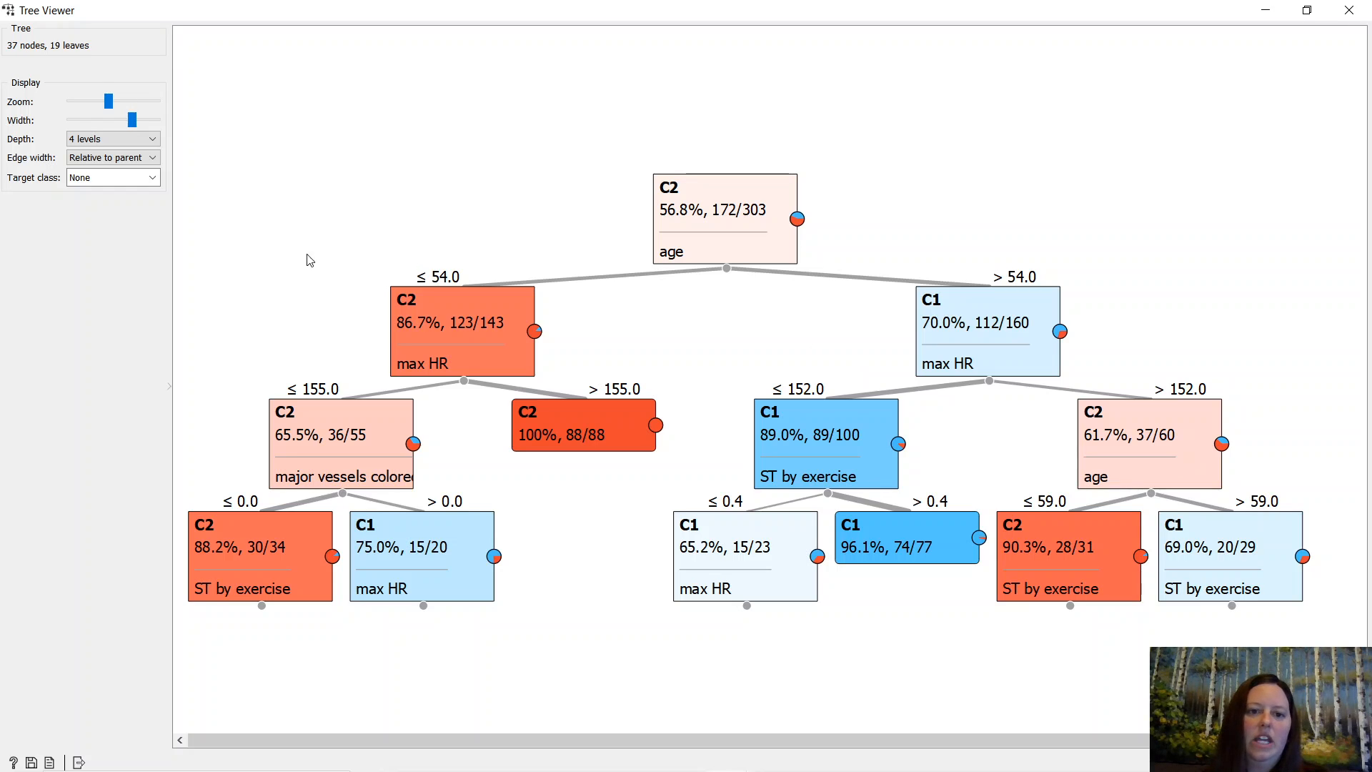
pyautogui.moveTo(624, 382)
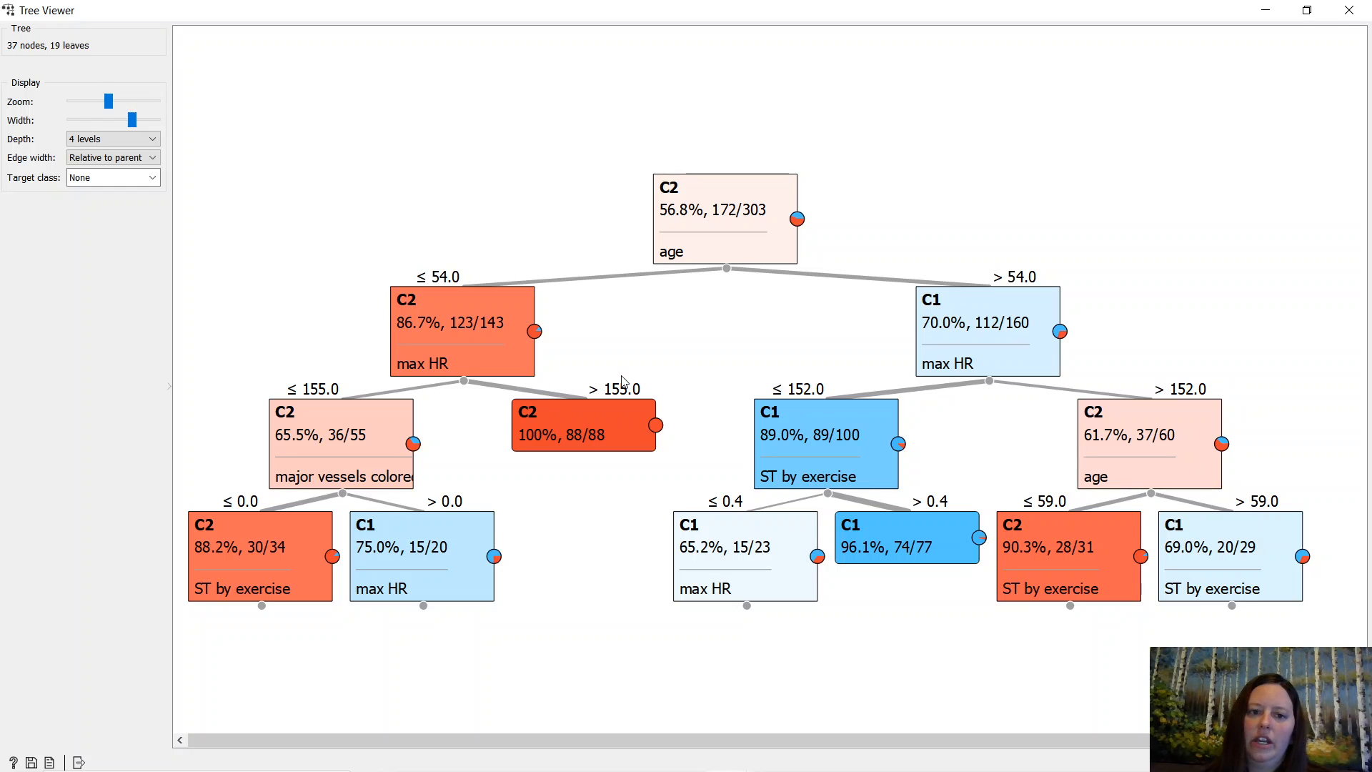
pyautogui.moveTo(440, 287)
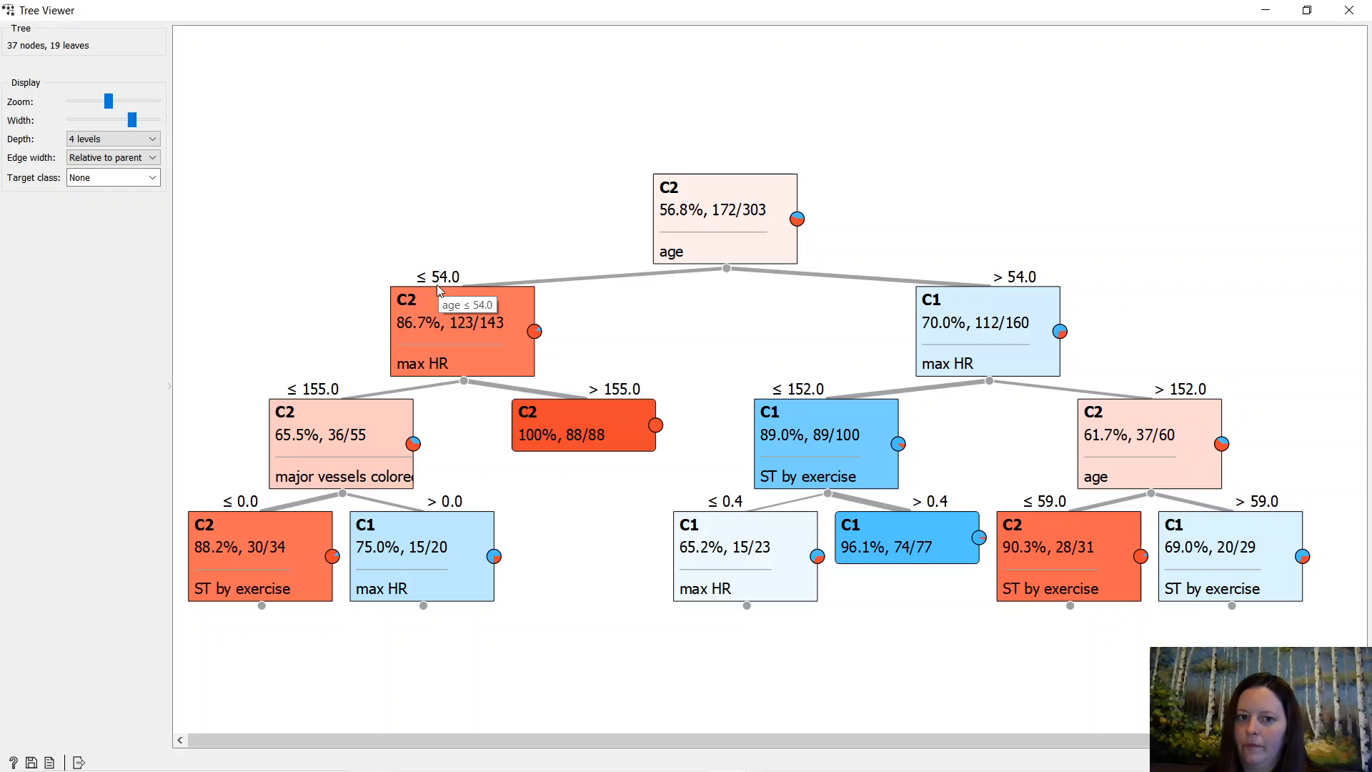
pyautogui.moveTo(374, 268)
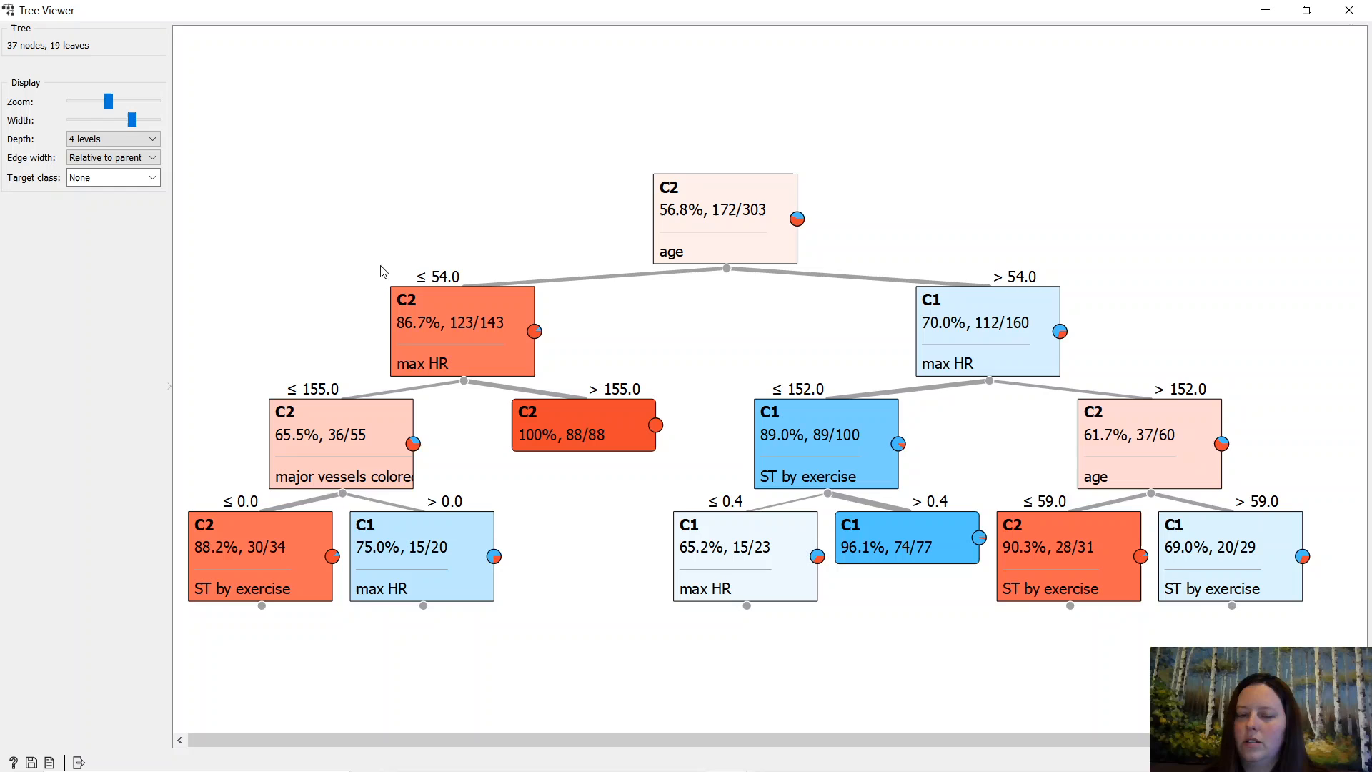
pyautogui.moveTo(397, 278)
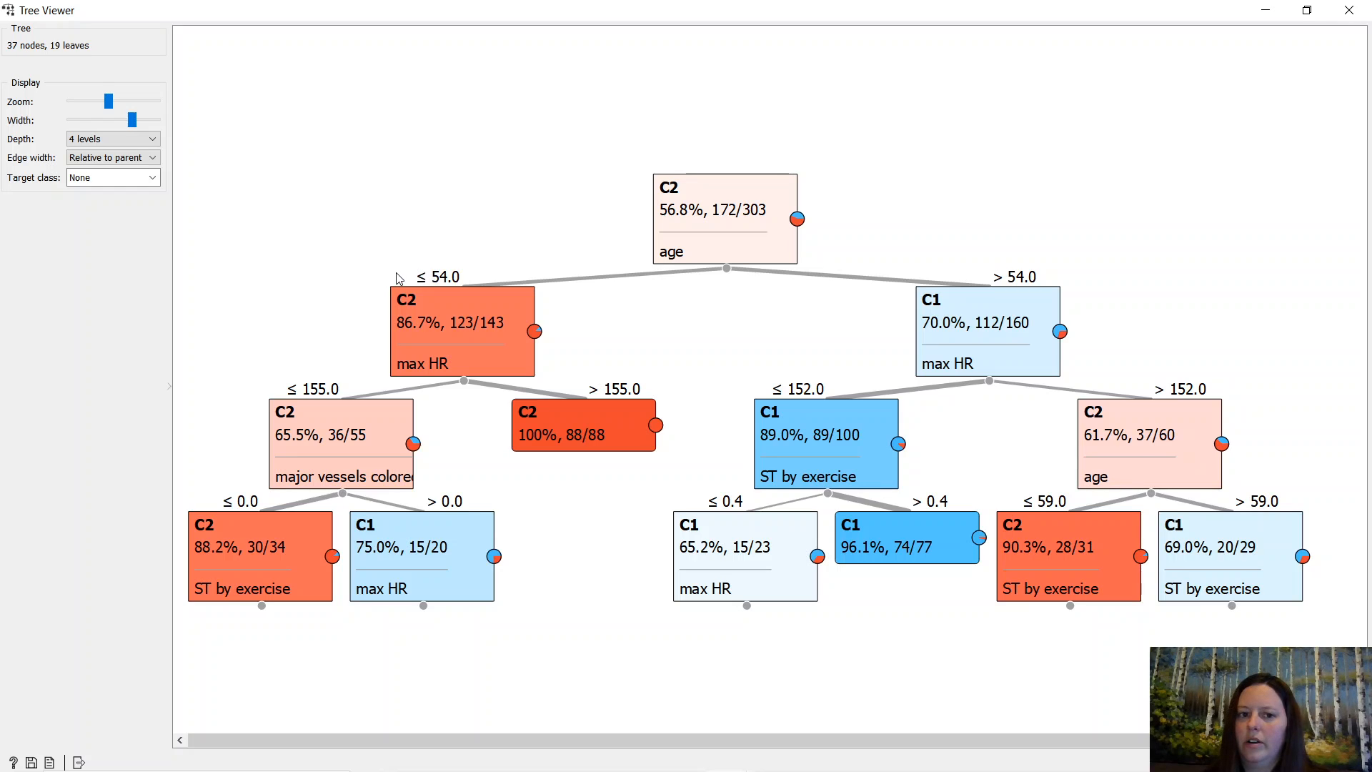
pyautogui.moveTo(437, 293)
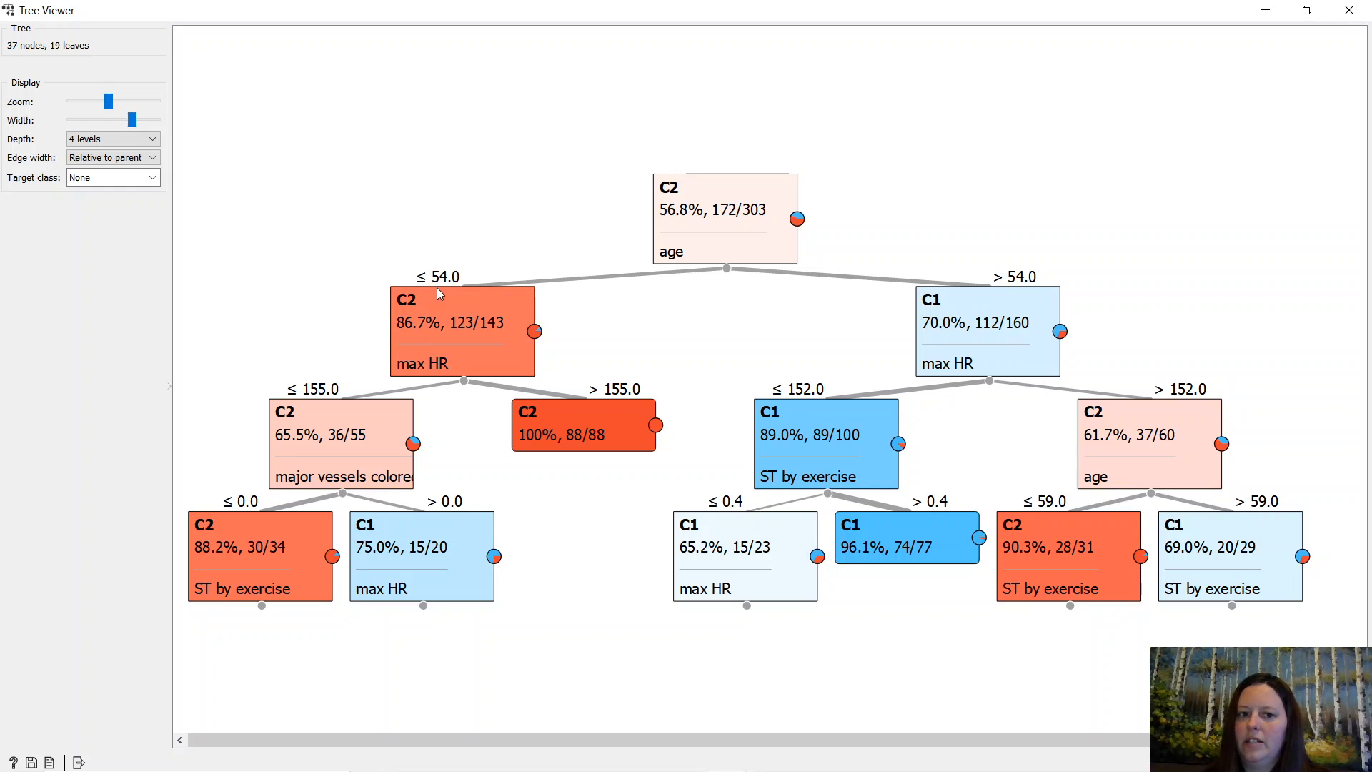
pyautogui.moveTo(374, 285)
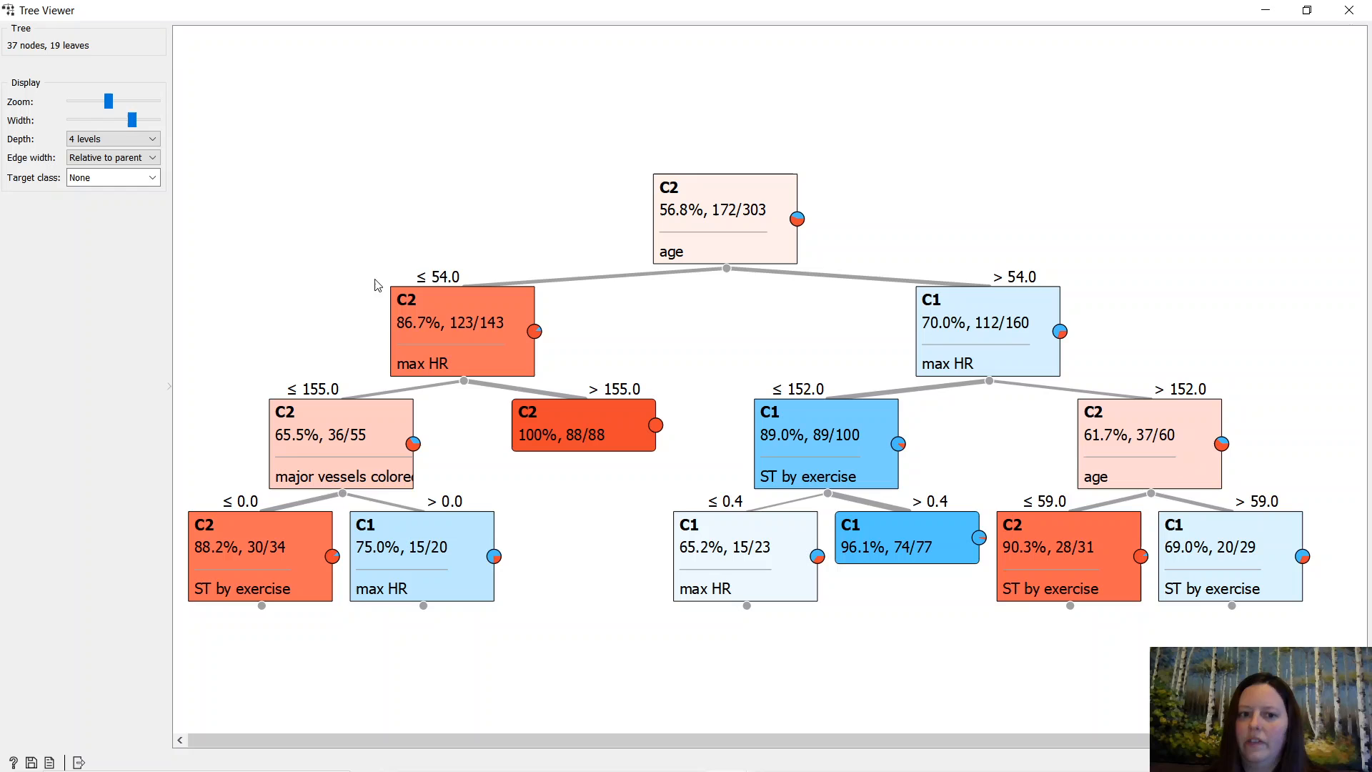
pyautogui.moveTo(979, 280)
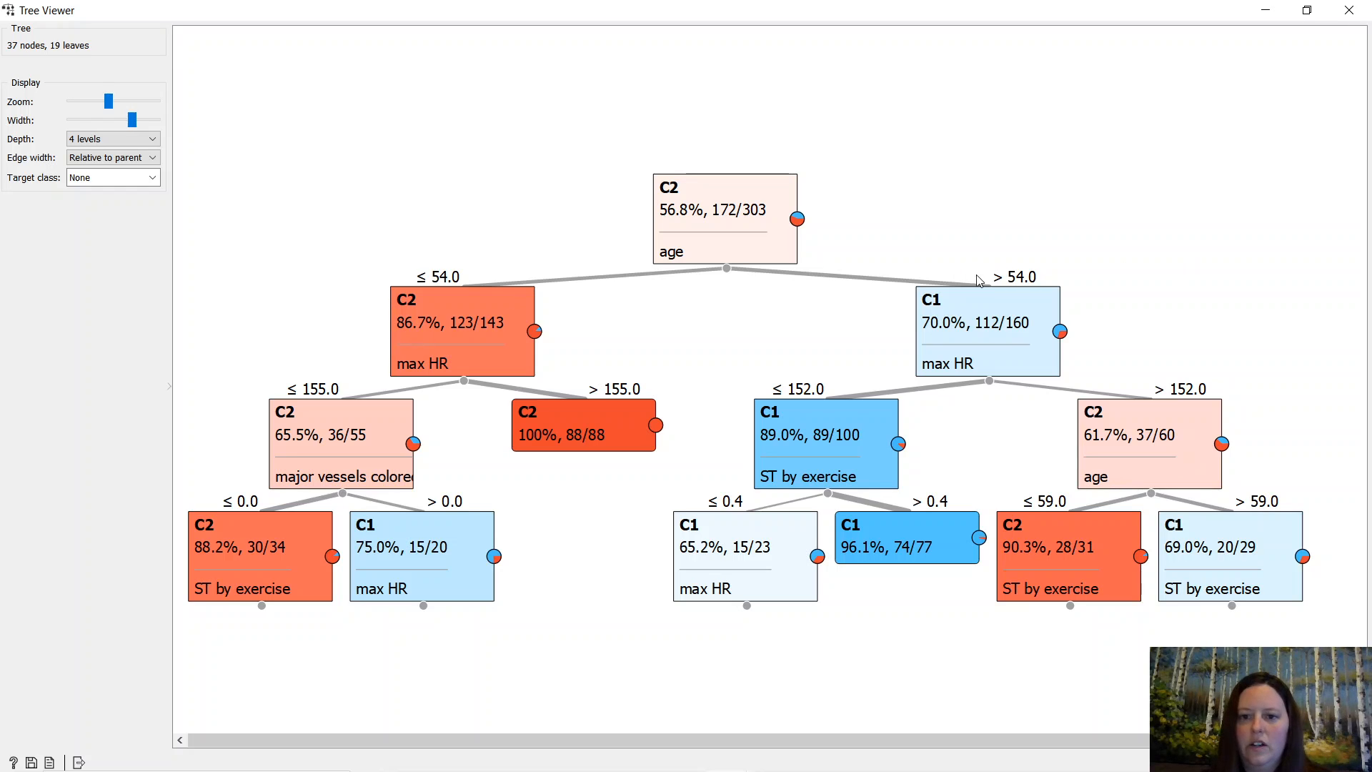
pyautogui.moveTo(993, 280)
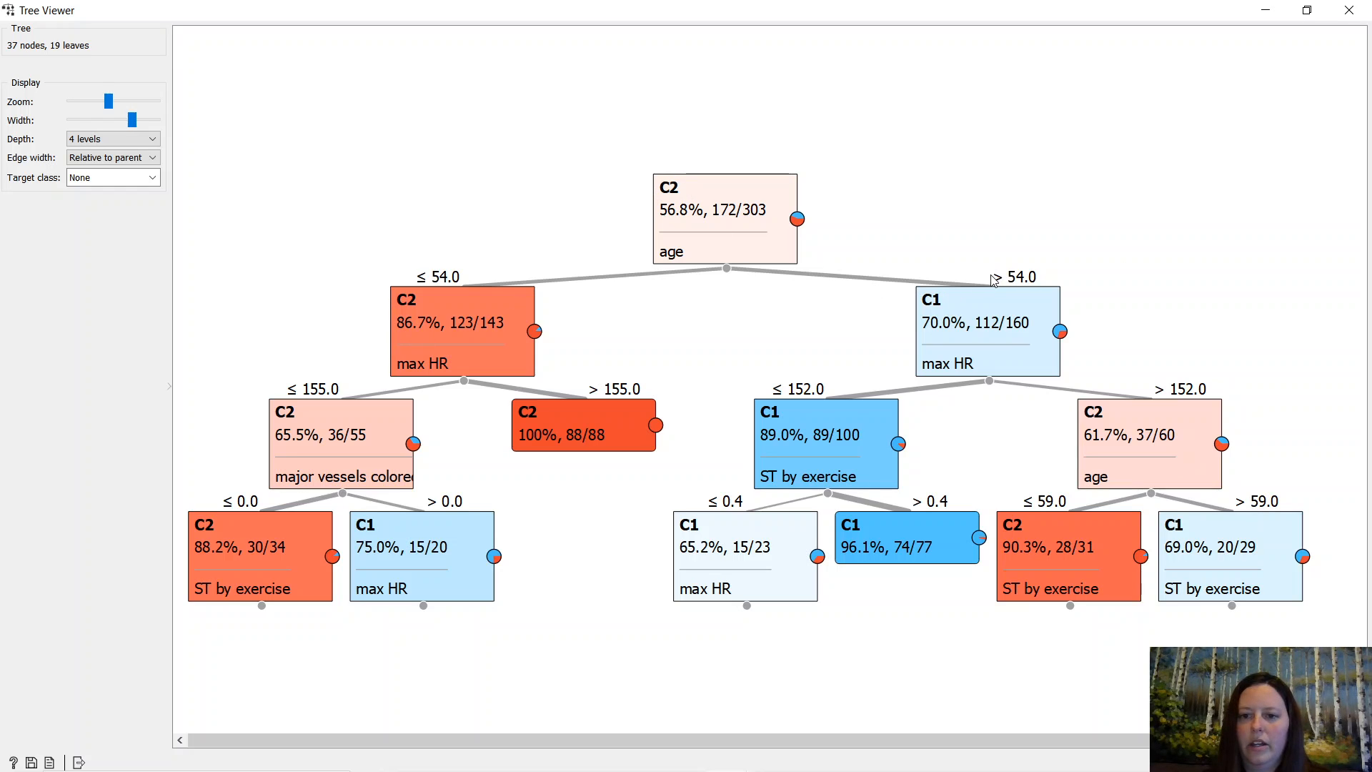
pyautogui.moveTo(1000, 282)
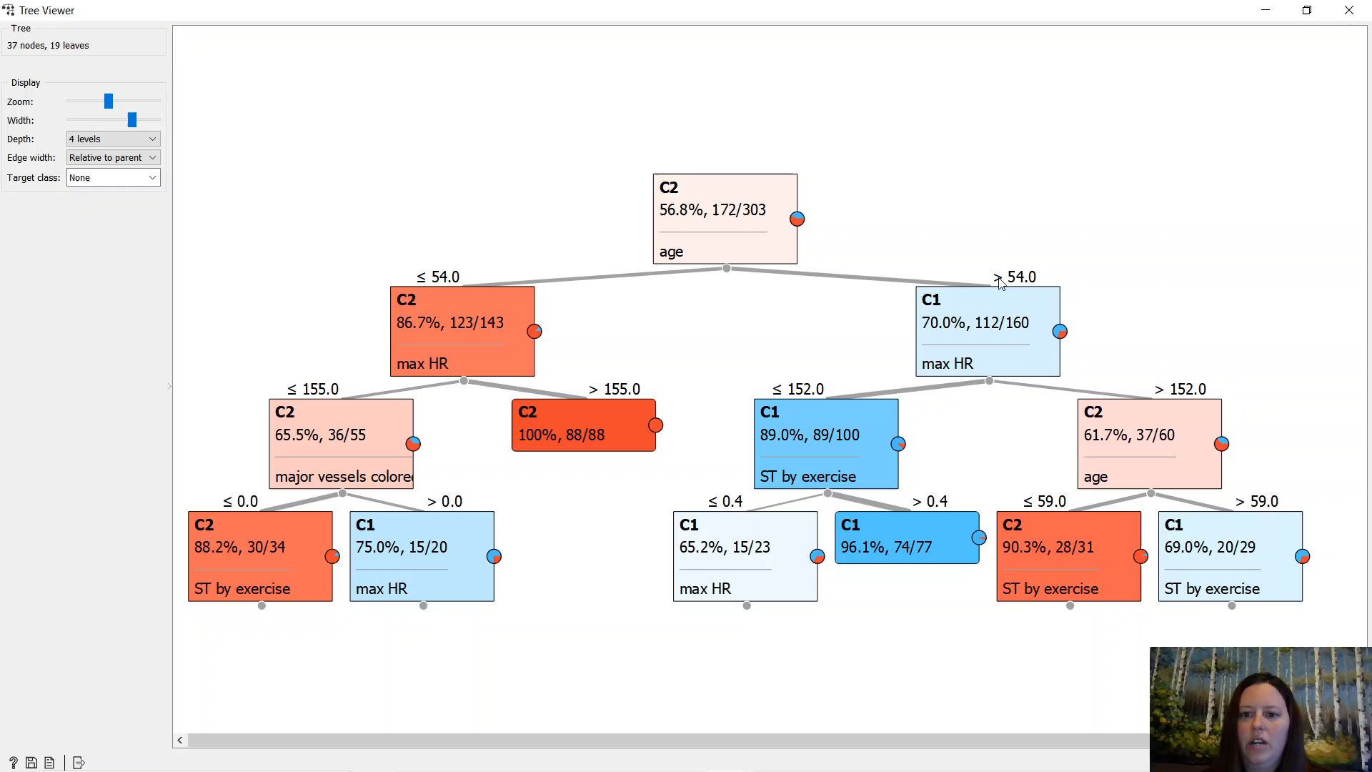
pyautogui.moveTo(1037, 286)
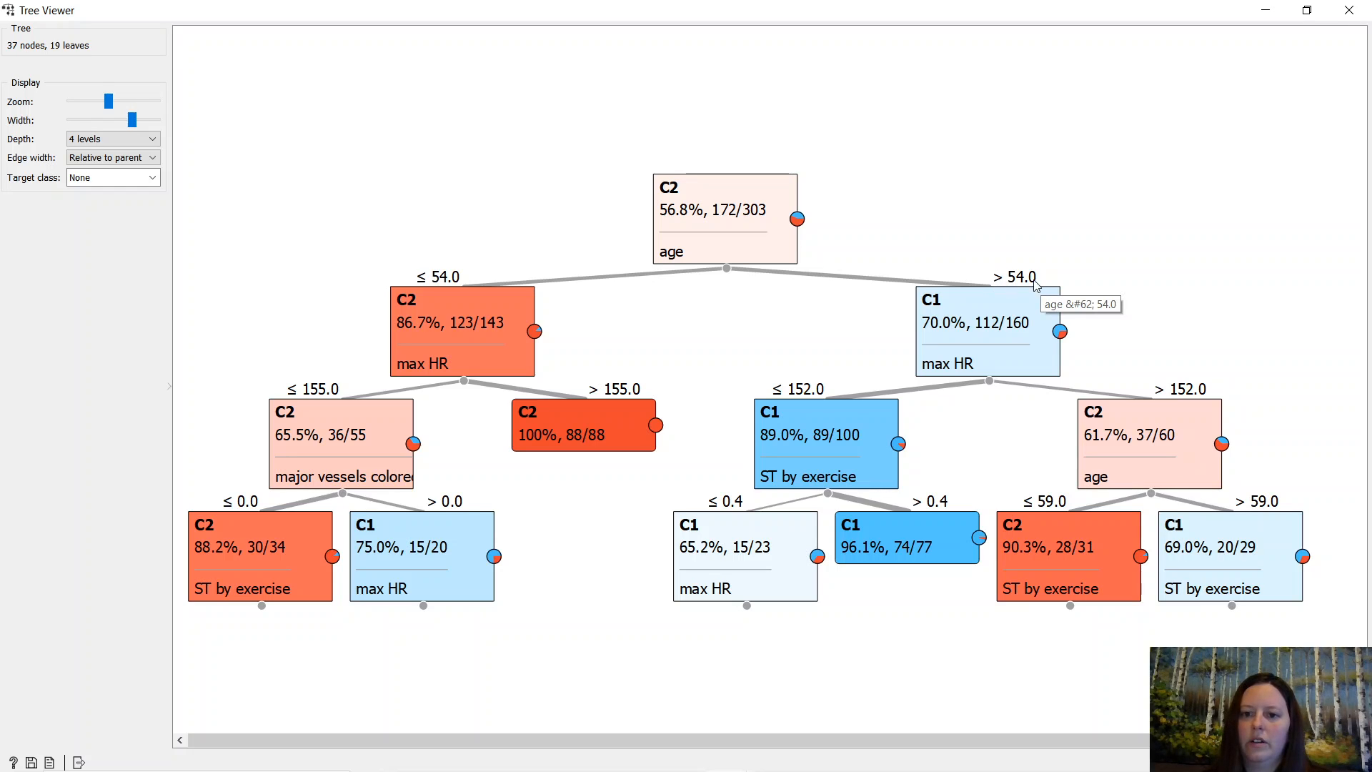
pyautogui.moveTo(1015, 316)
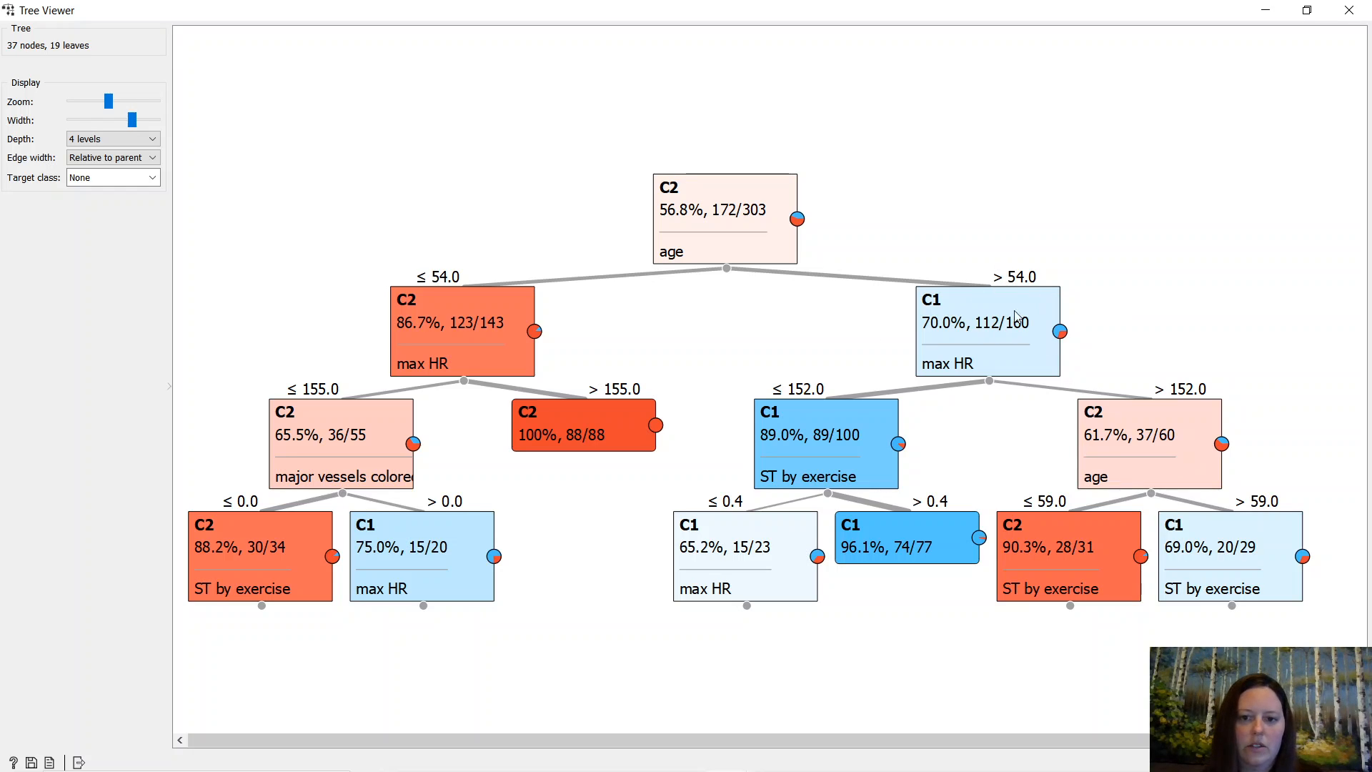
pyautogui.moveTo(451, 332)
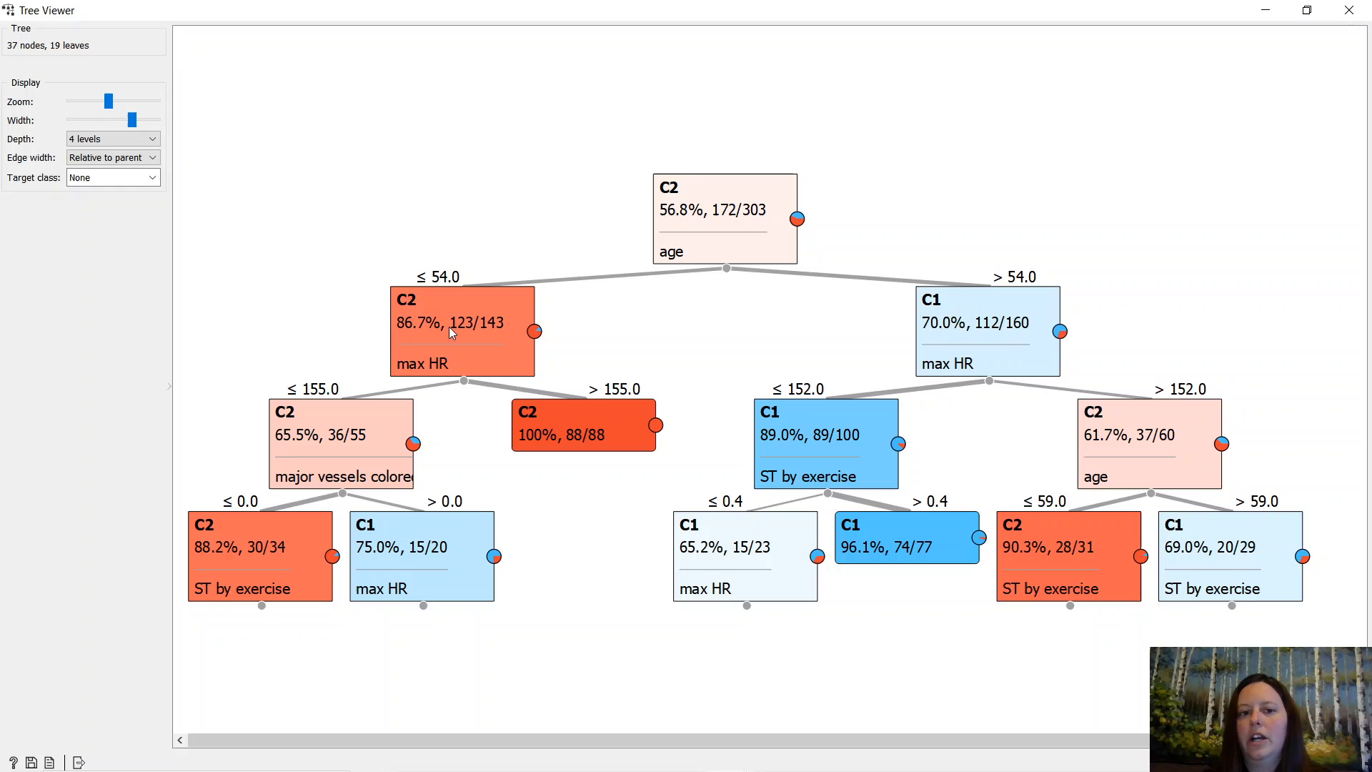
pyautogui.moveTo(460, 326)
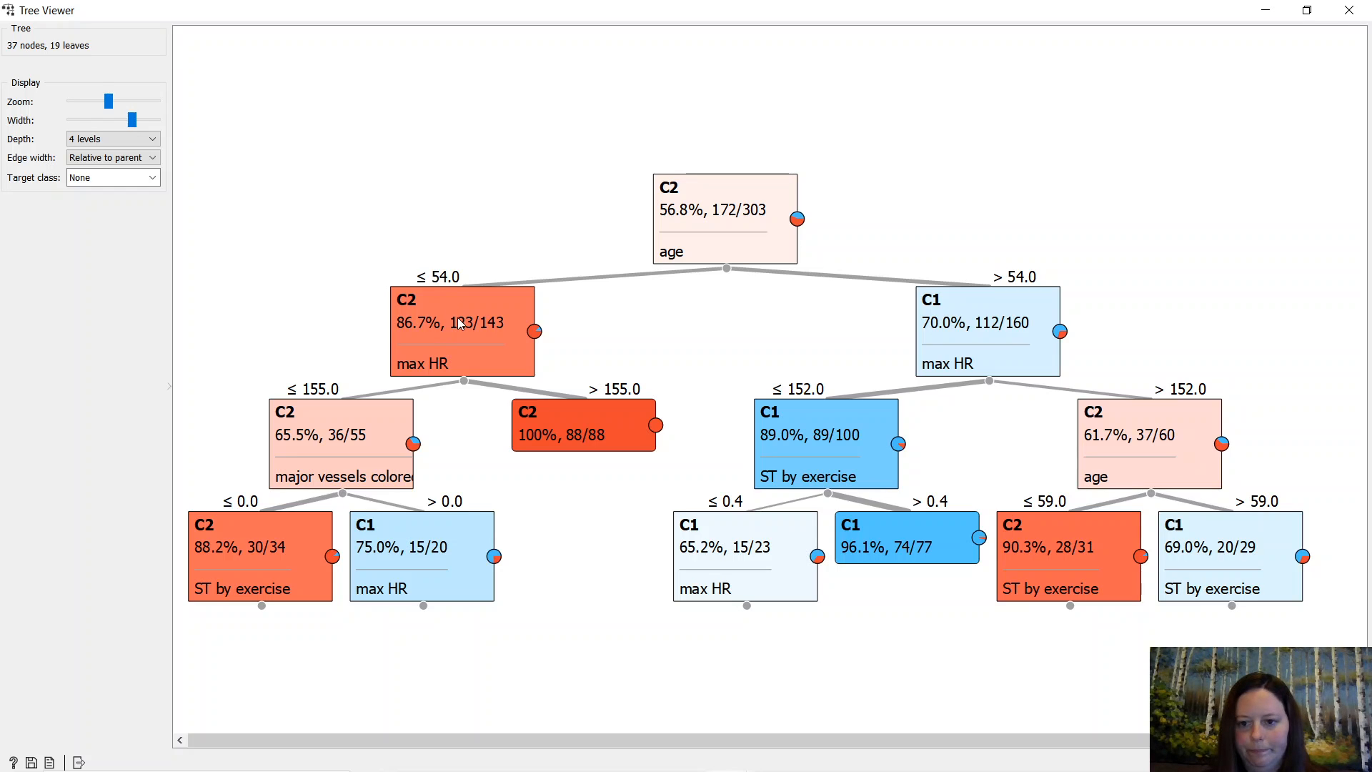
pyautogui.moveTo(461, 326)
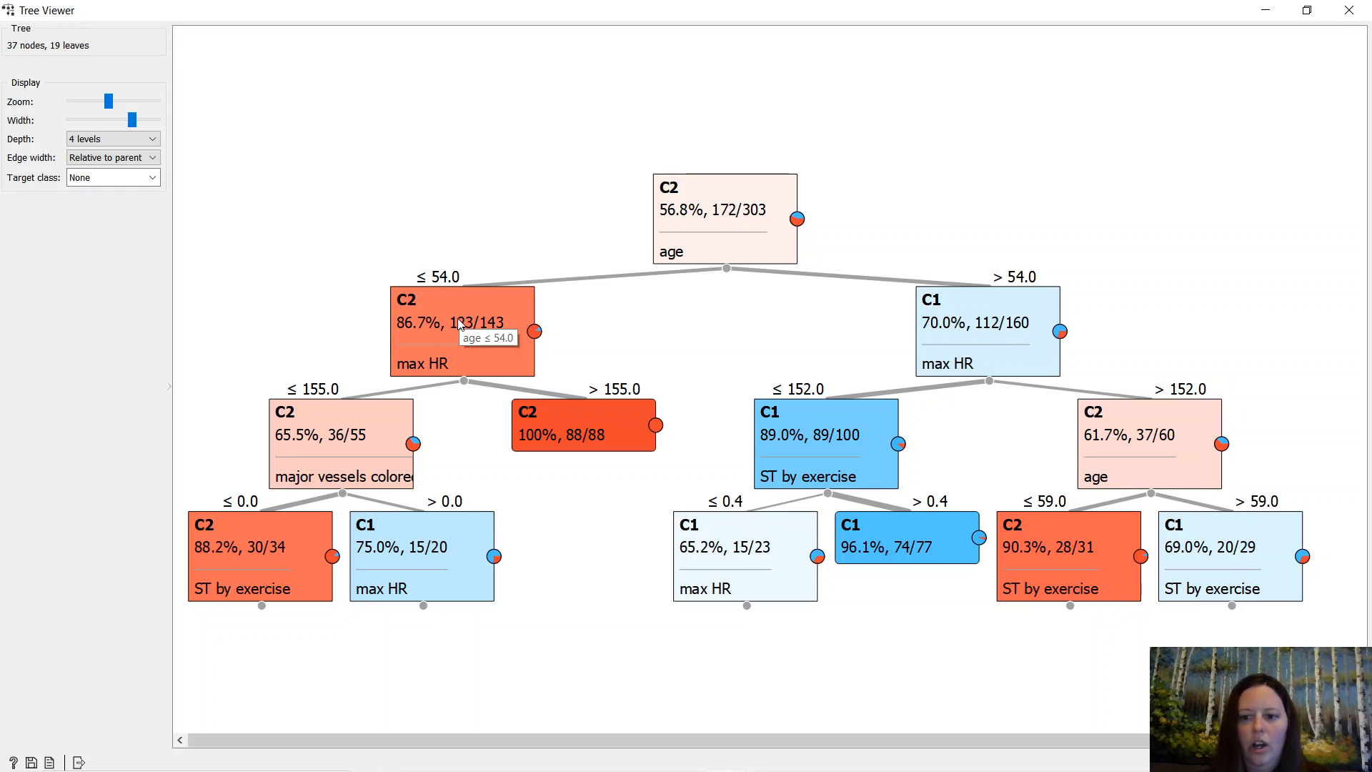
pyautogui.moveTo(614, 408)
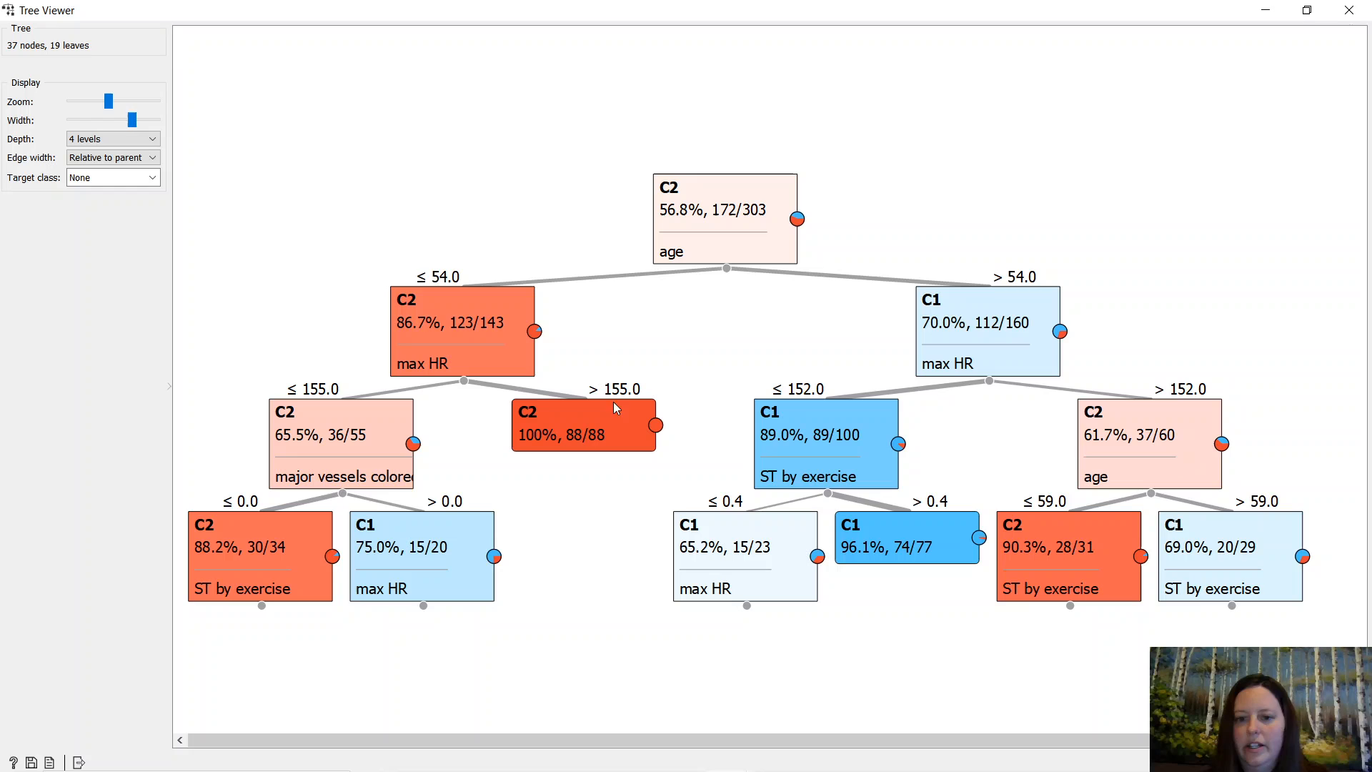
pyautogui.moveTo(1096, 491)
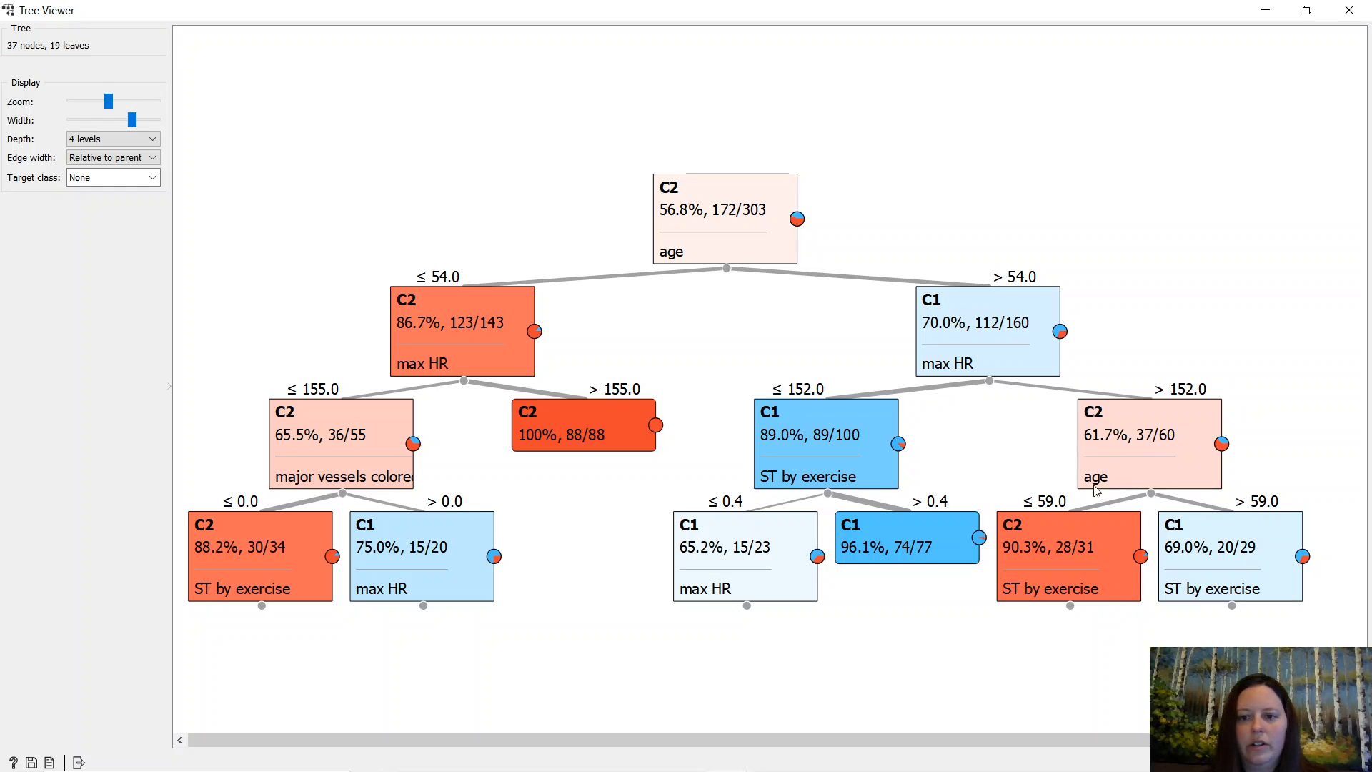
pyautogui.moveTo(1095, 490)
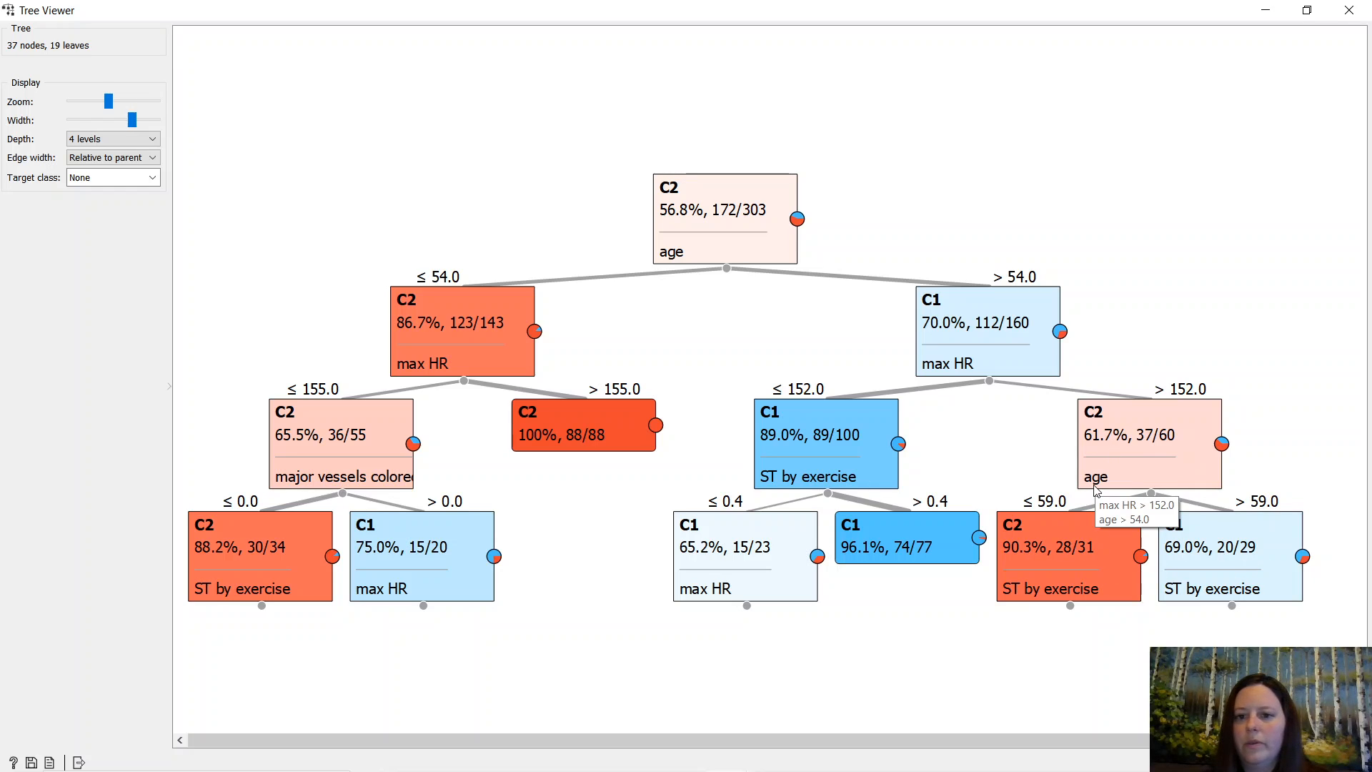
pyautogui.moveTo(1132, 473)
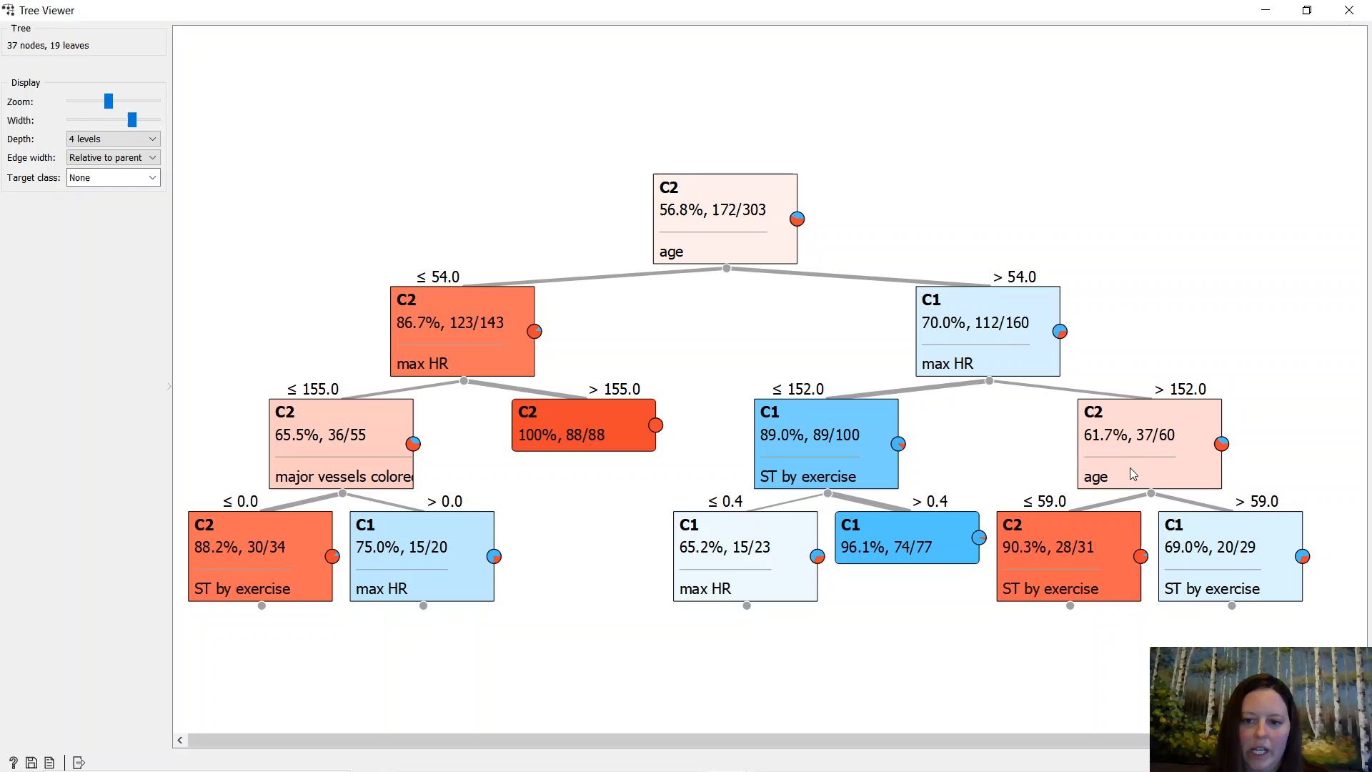
pyautogui.moveTo(1029, 578)
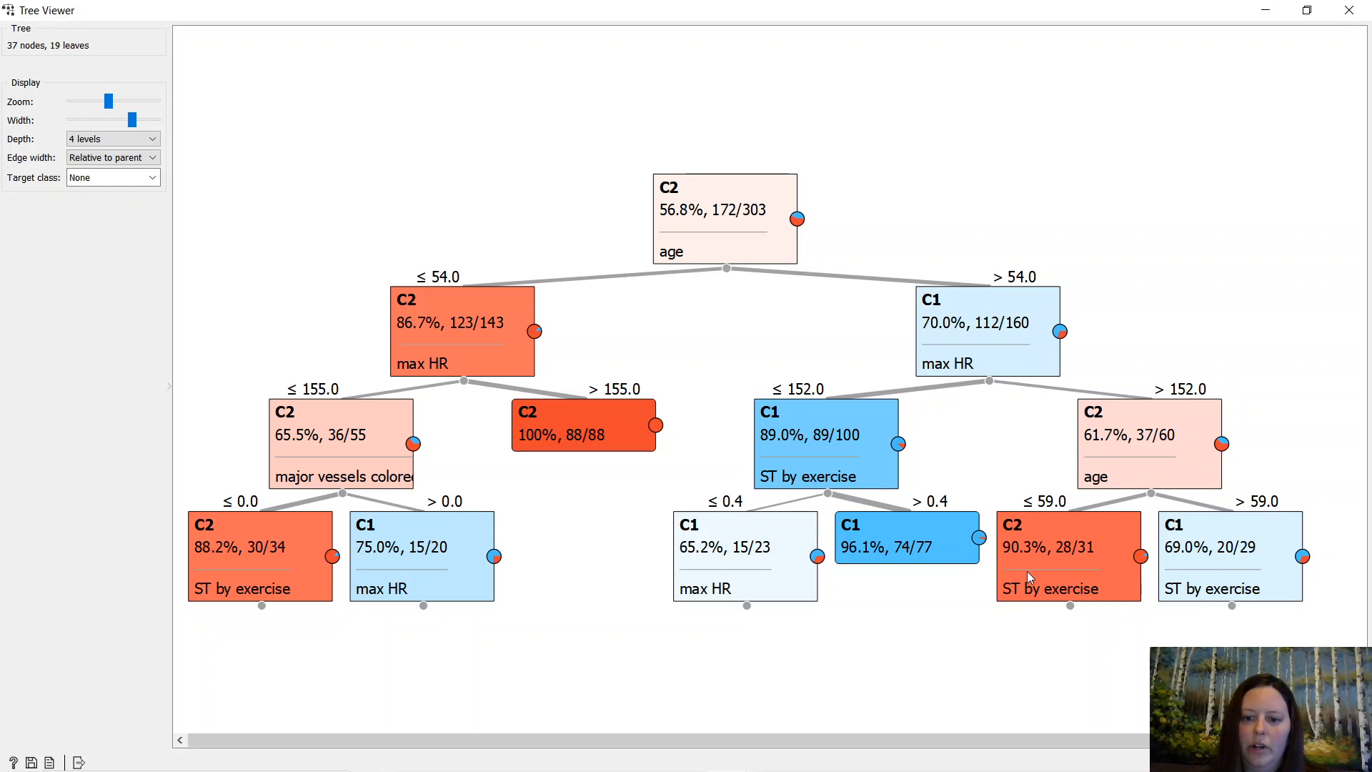
pyautogui.moveTo(1258, 544)
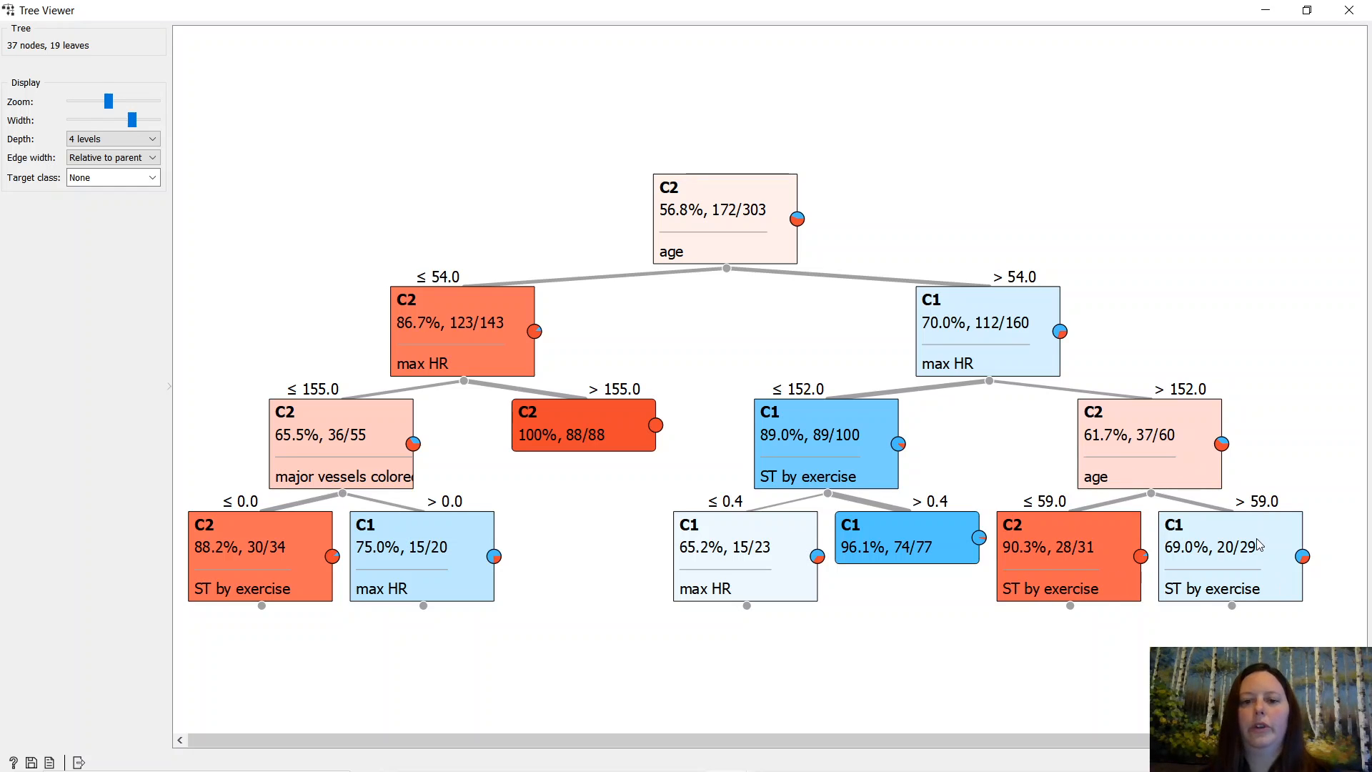
pyautogui.moveTo(1178, 367)
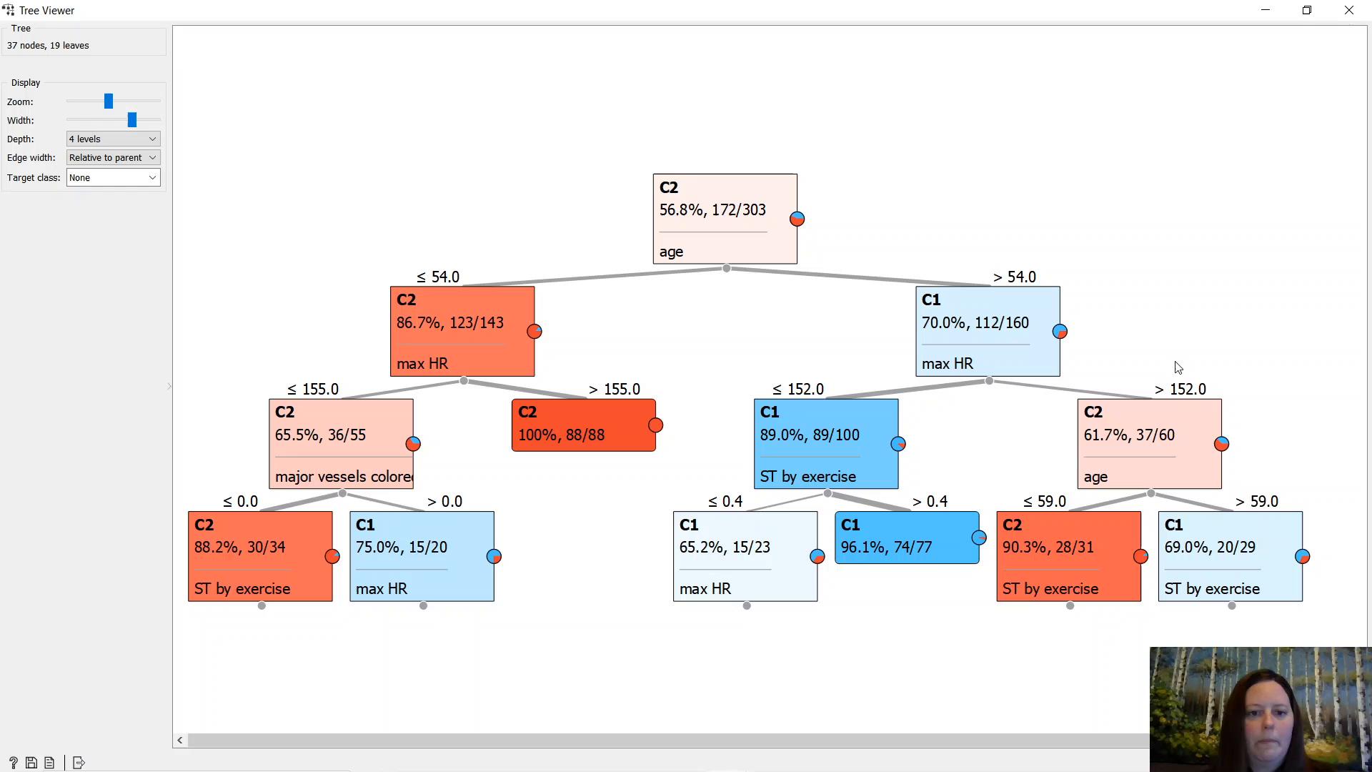
pyautogui.moveTo(710, 256)
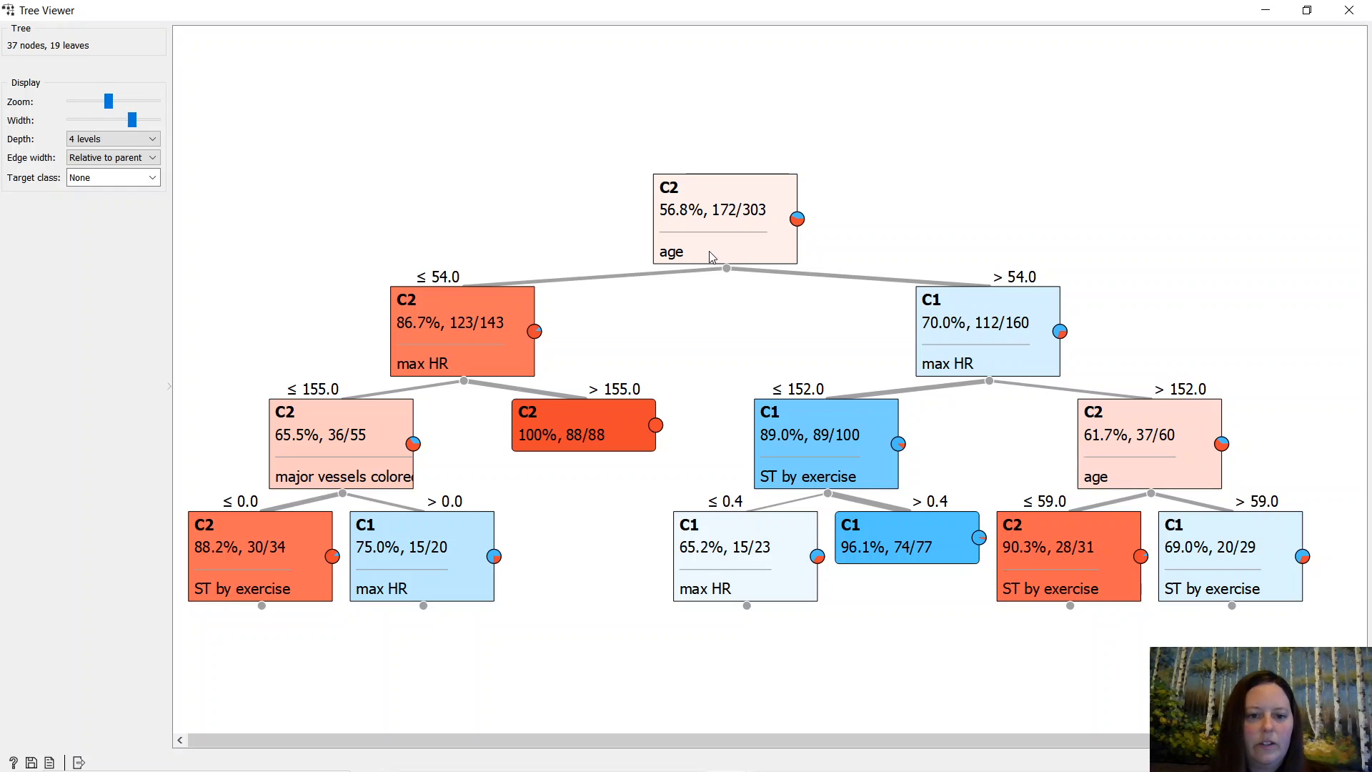
pyautogui.moveTo(444, 358)
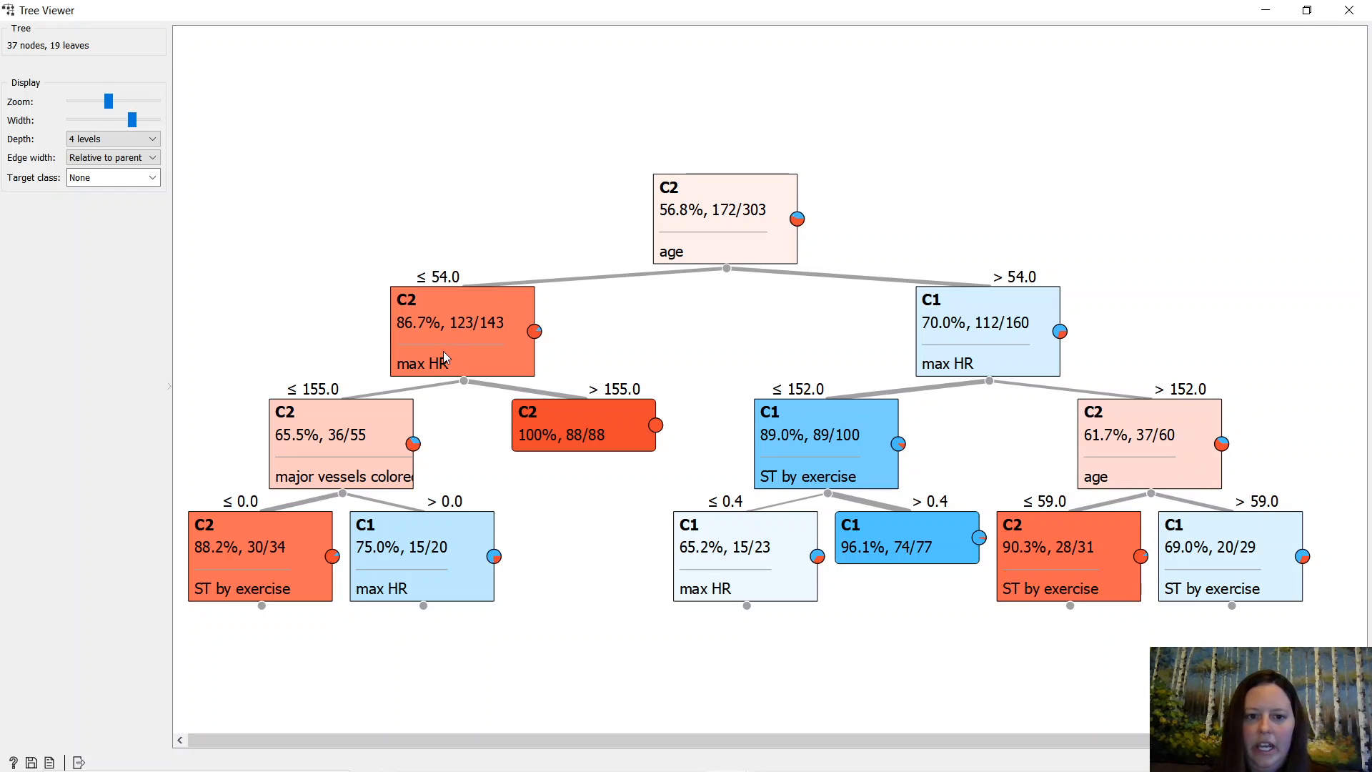
pyautogui.moveTo(464, 328)
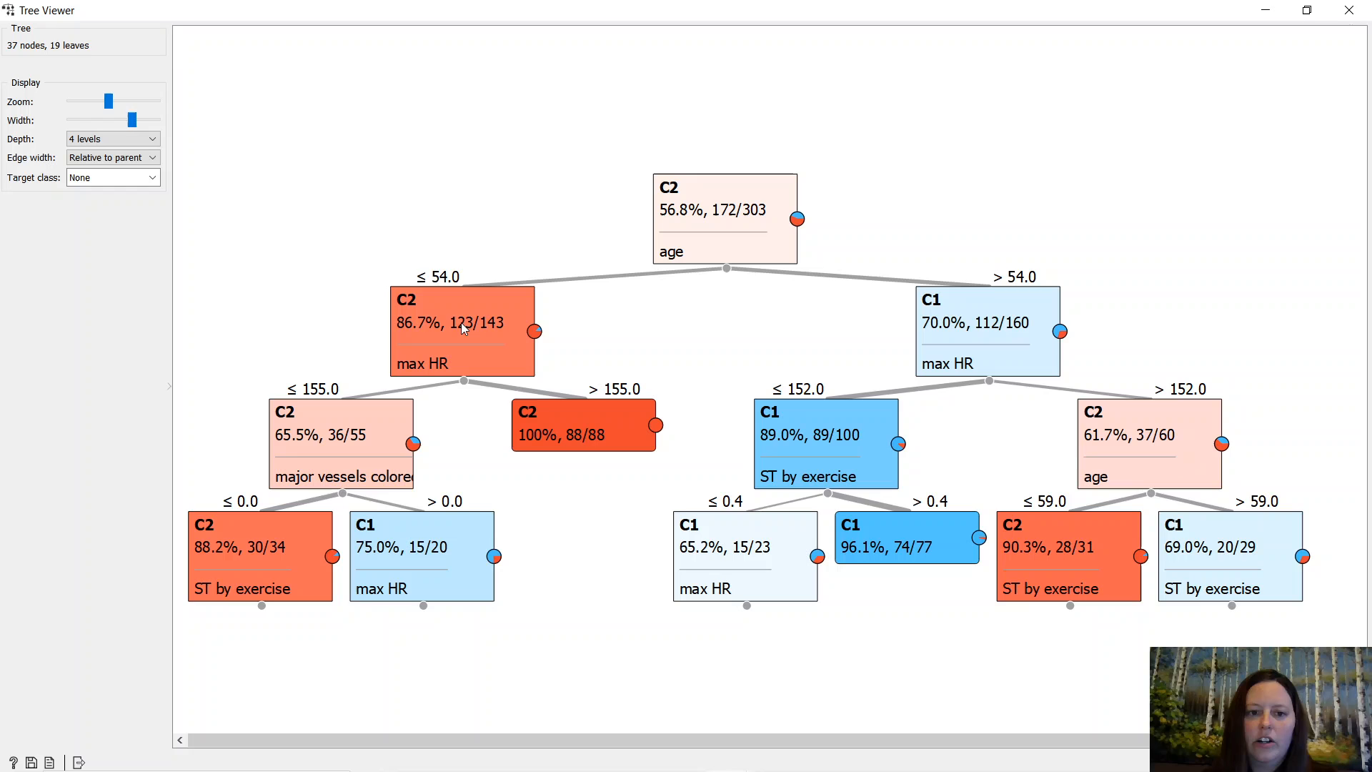
pyautogui.moveTo(452, 361)
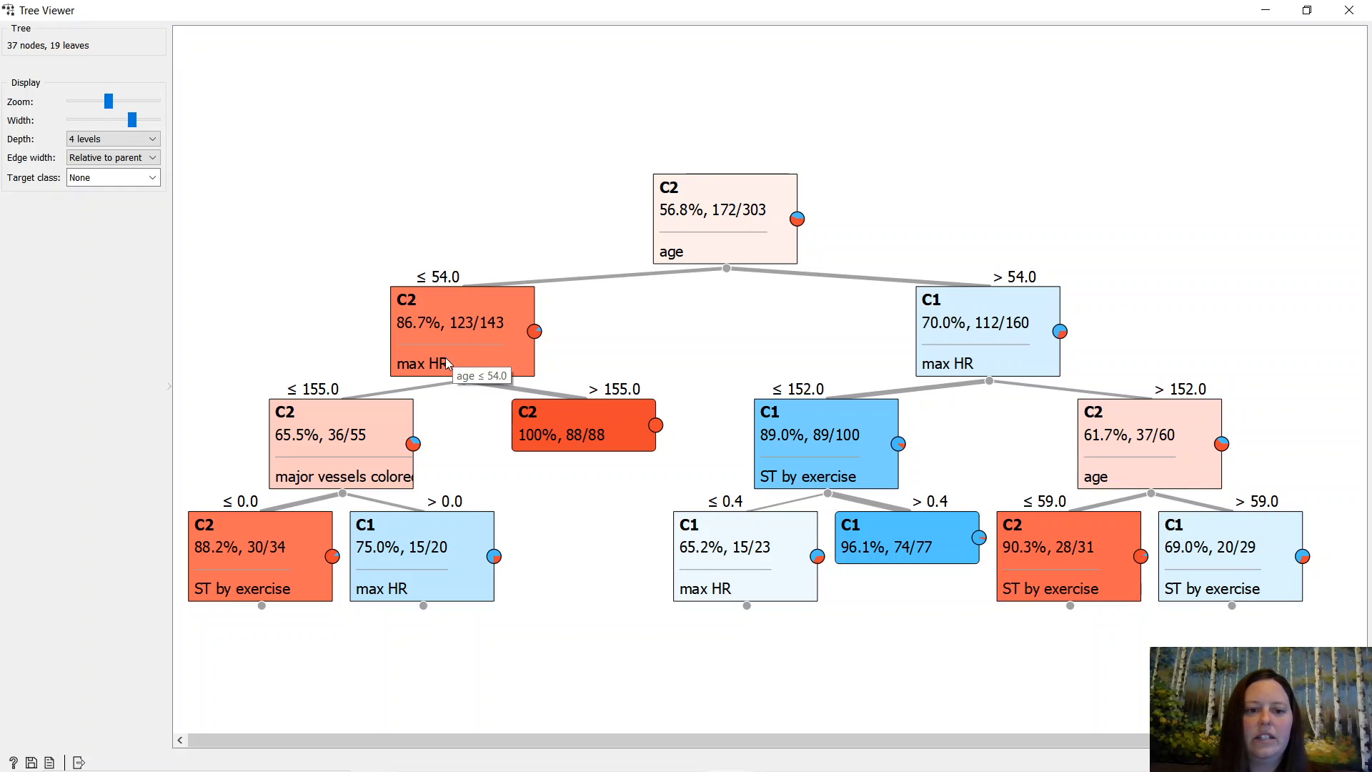
pyautogui.moveTo(494, 346)
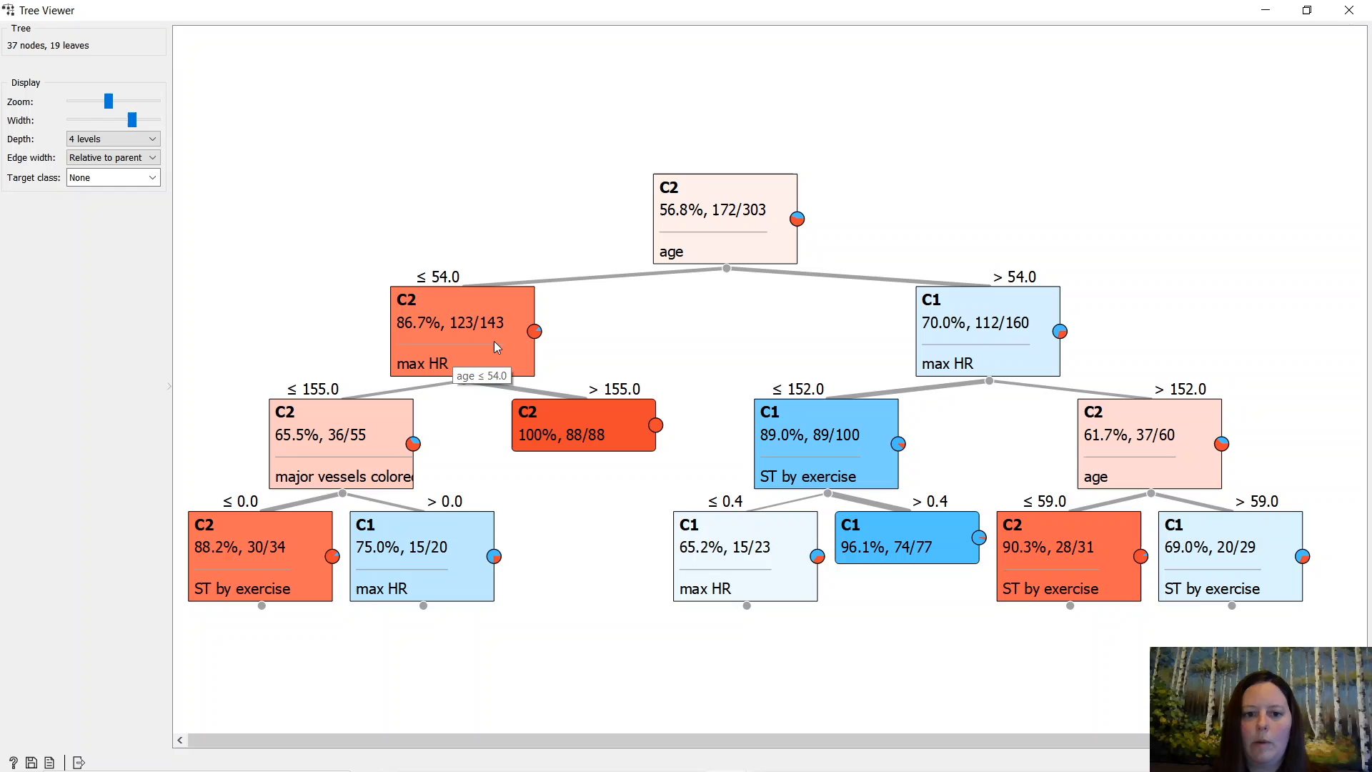
pyautogui.moveTo(495, 371)
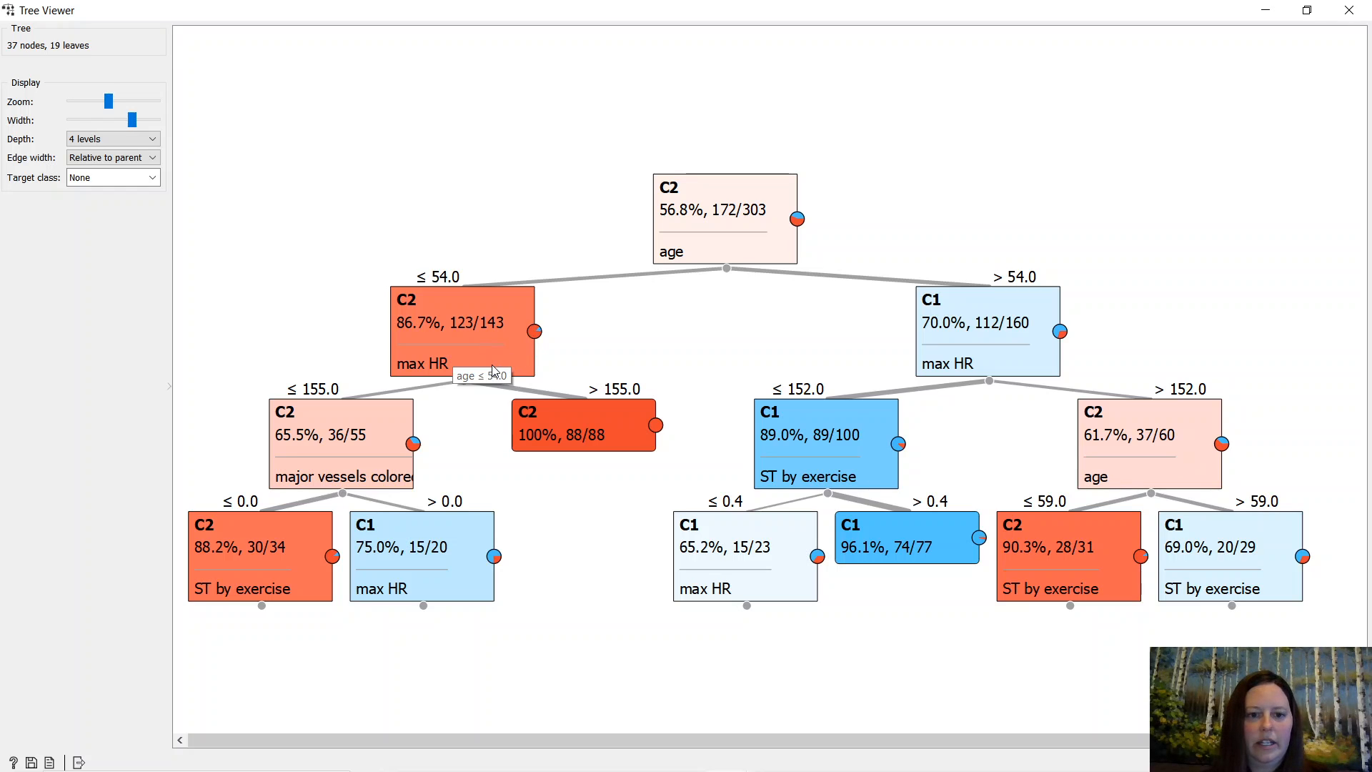
pyautogui.moveTo(307, 416)
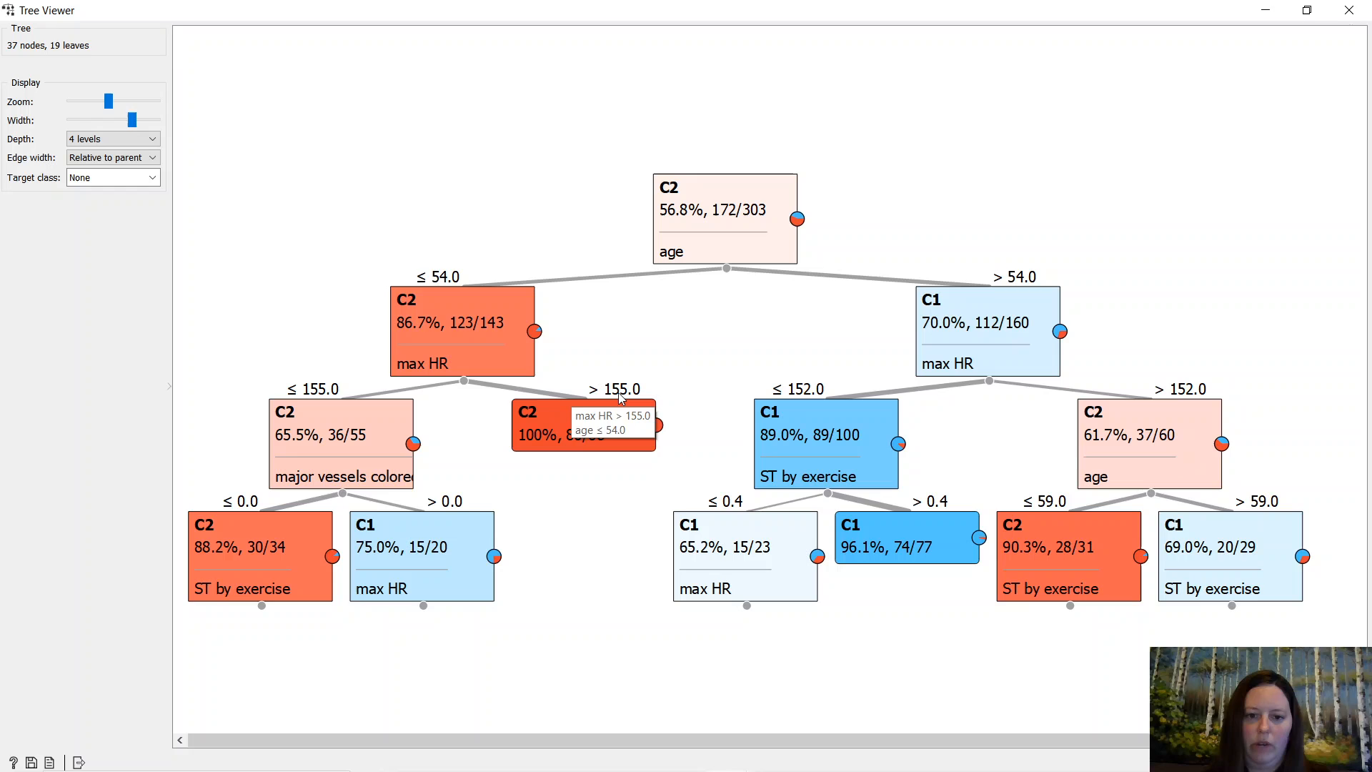
pyautogui.moveTo(612, 394)
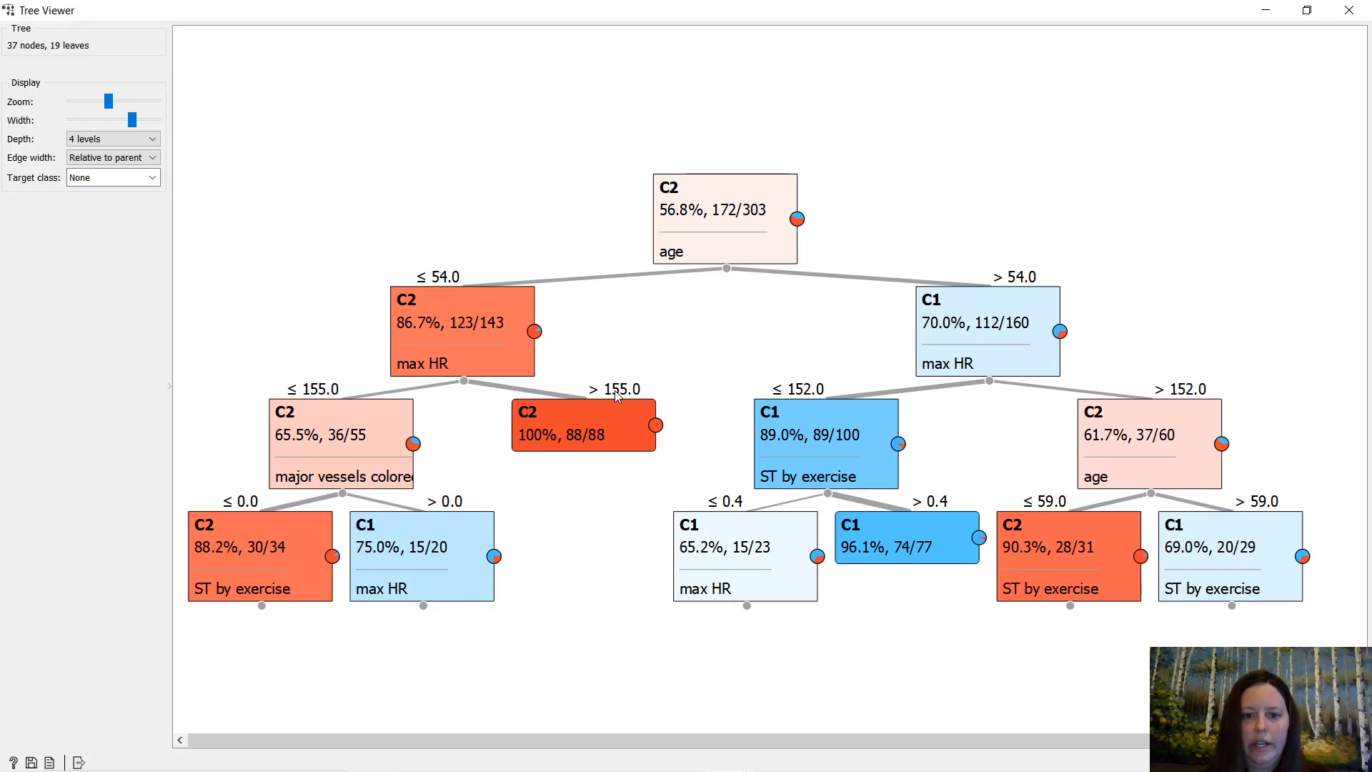
pyautogui.moveTo(628, 436)
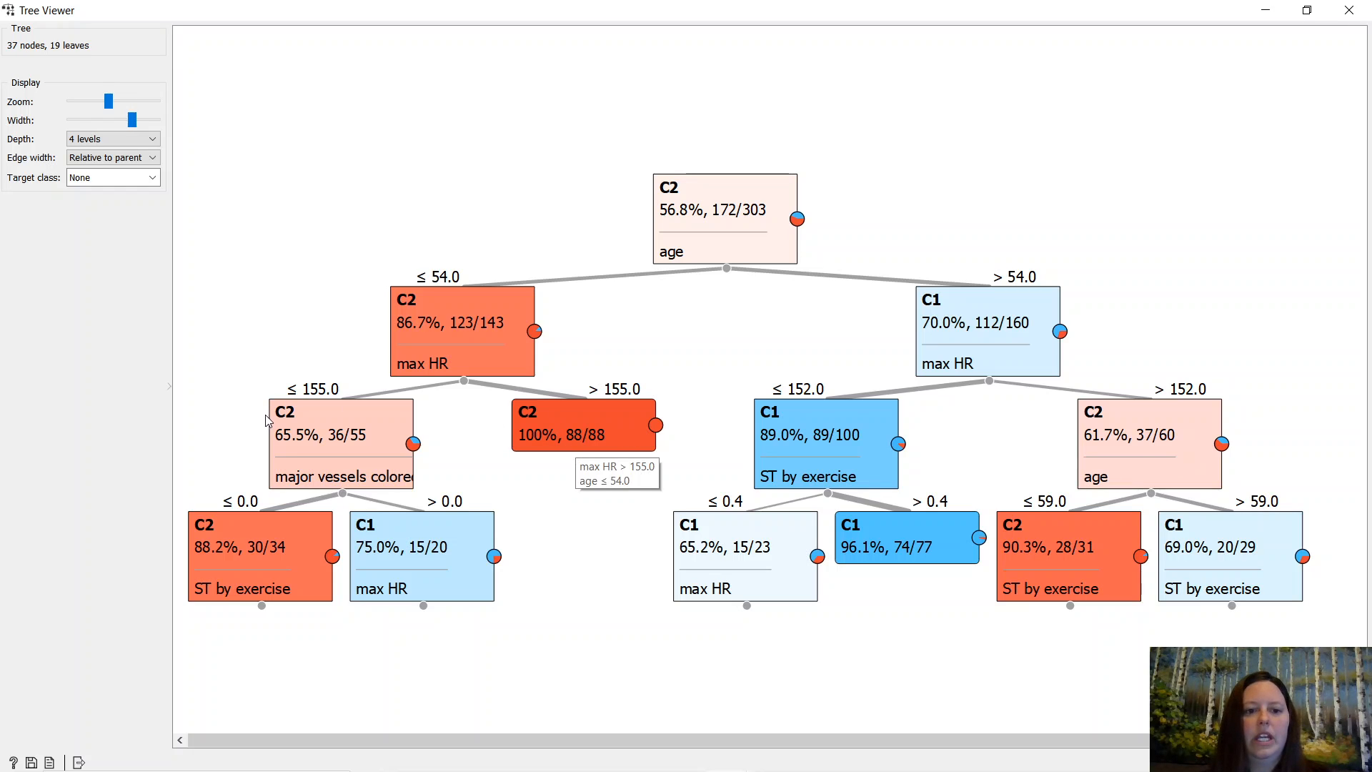
pyautogui.moveTo(318, 420)
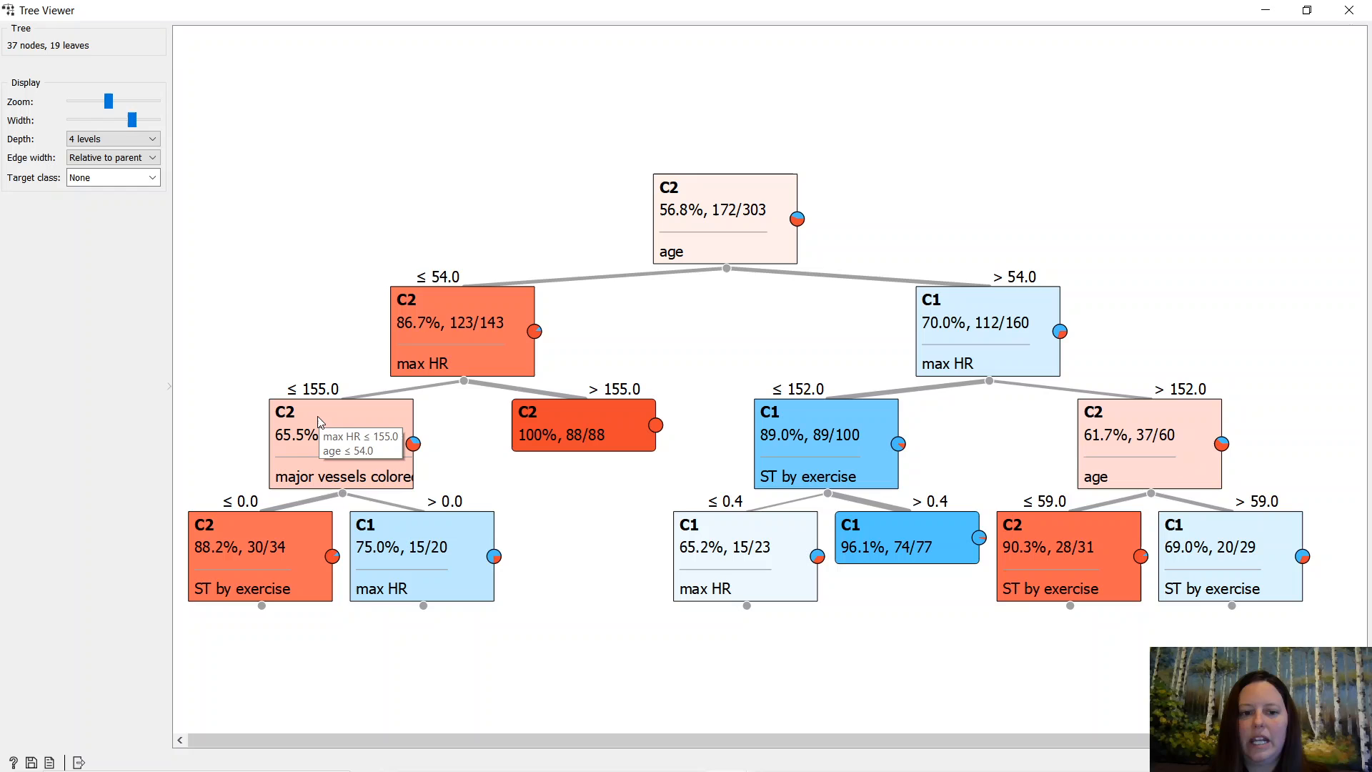
pyautogui.moveTo(320, 401)
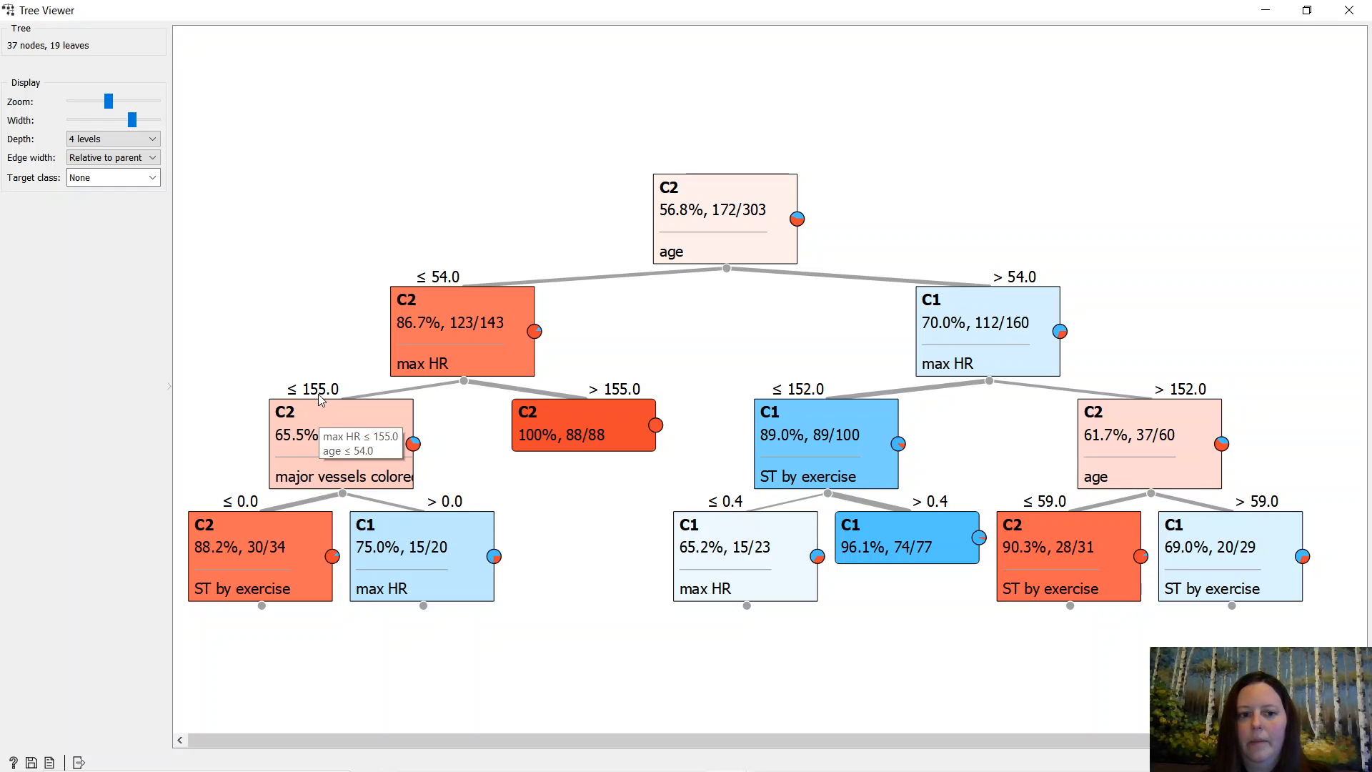
pyautogui.moveTo(299, 479)
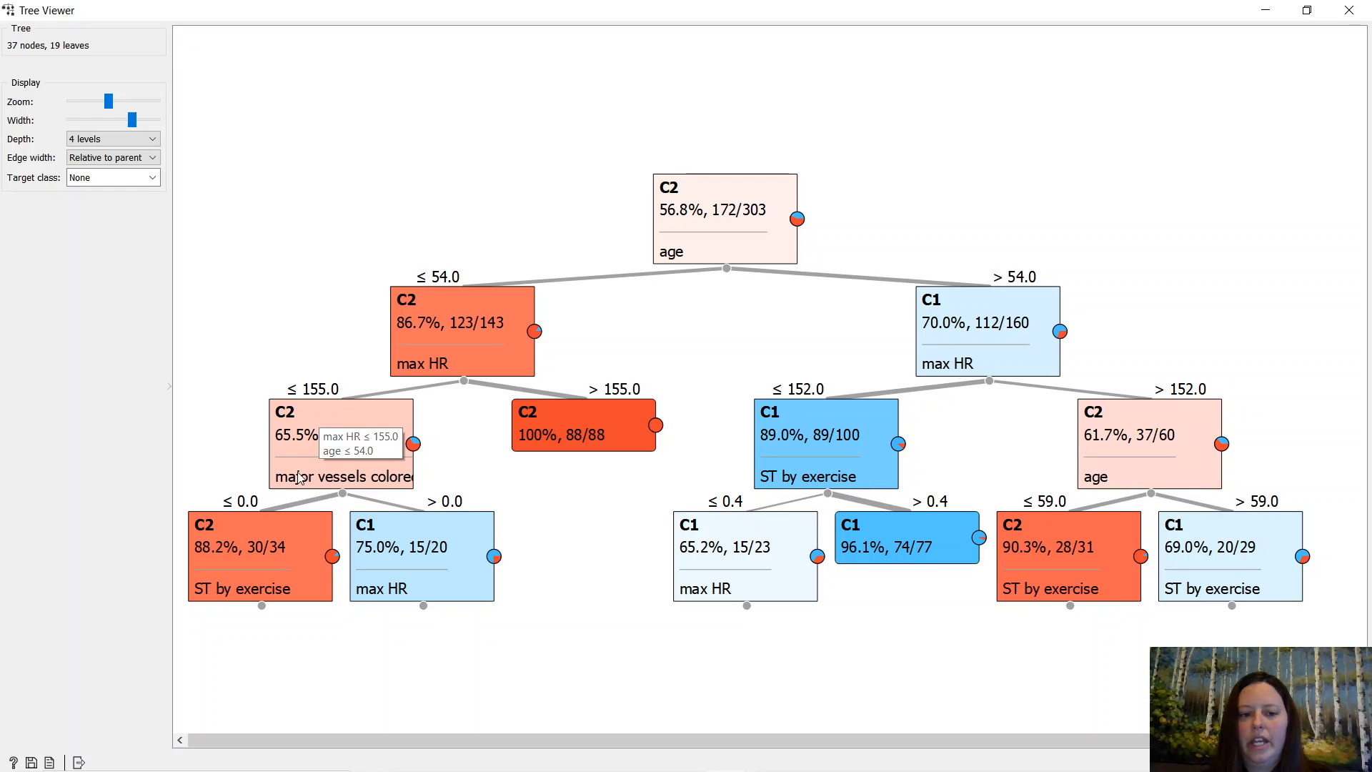
pyautogui.moveTo(339, 435)
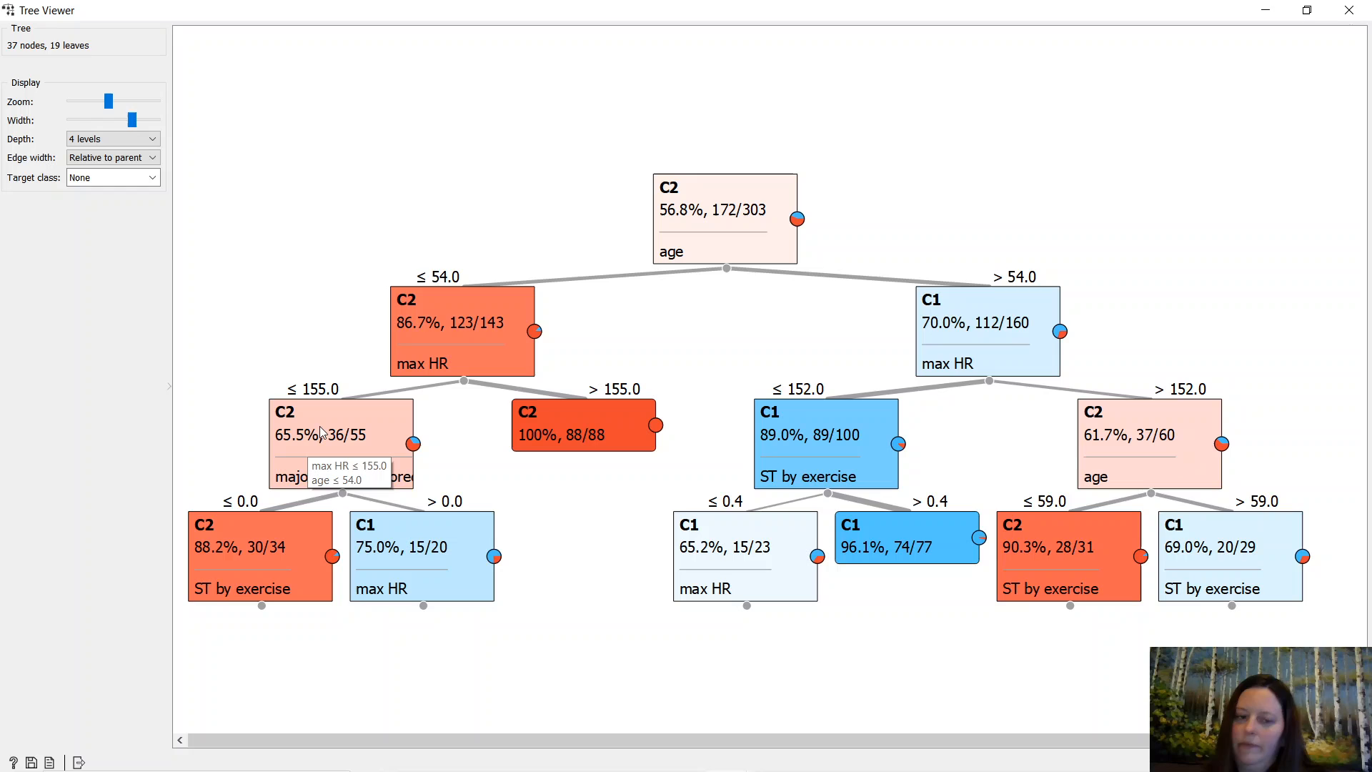
pyautogui.moveTo(263, 499)
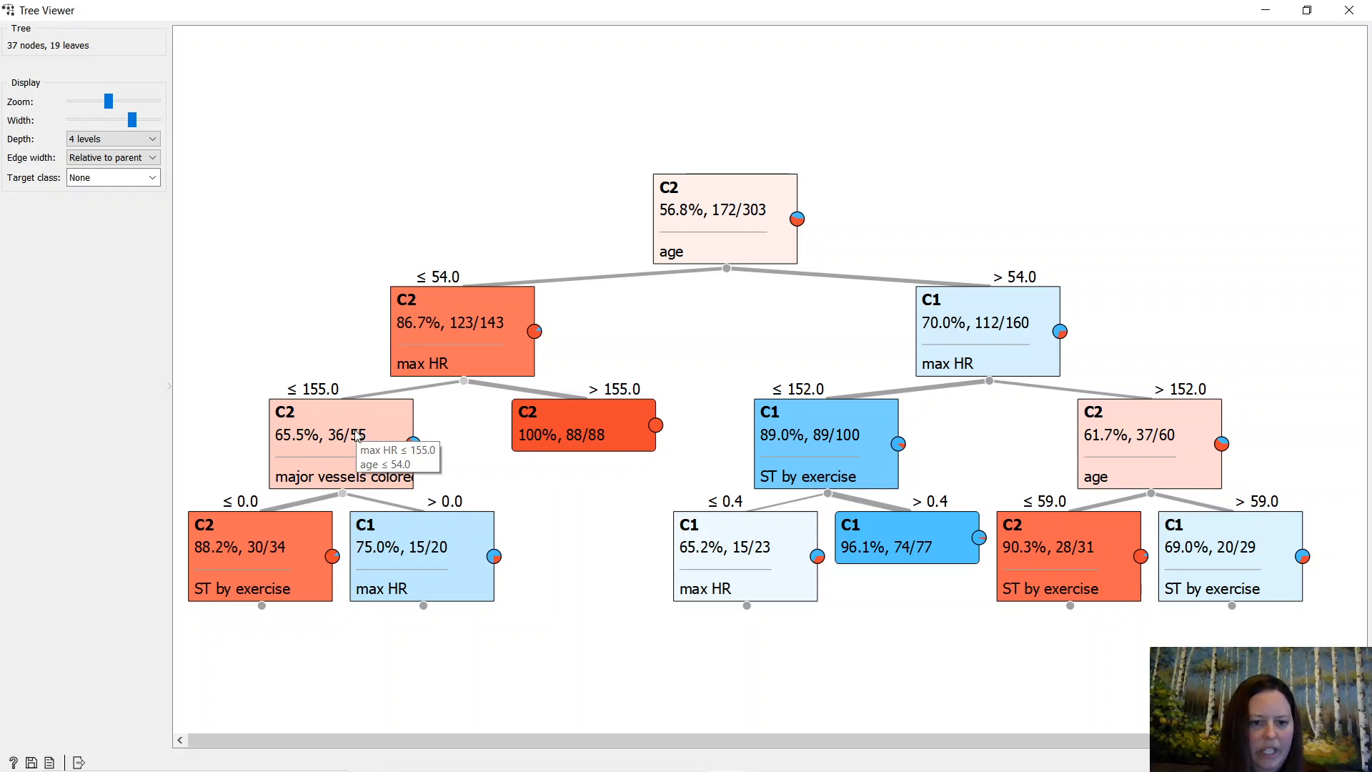
pyautogui.moveTo(319, 482)
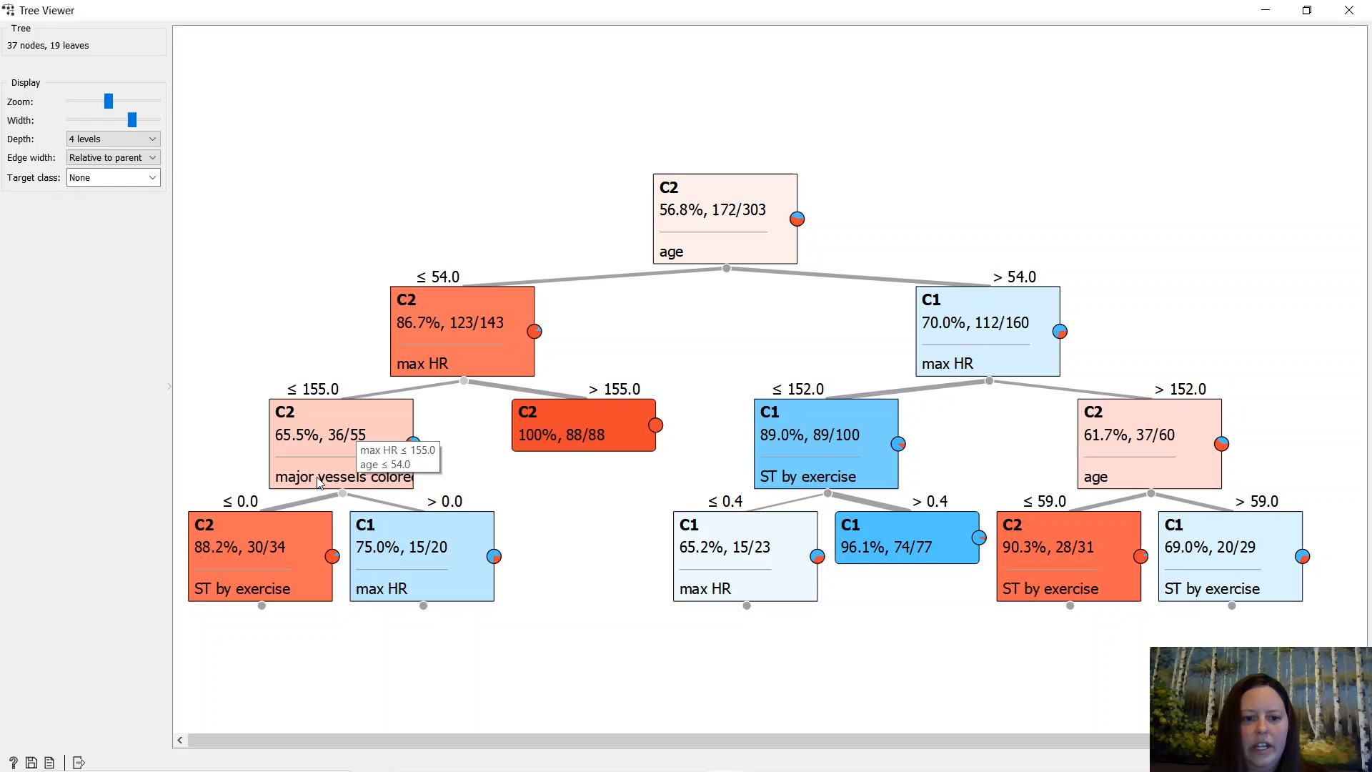
pyautogui.moveTo(425, 534)
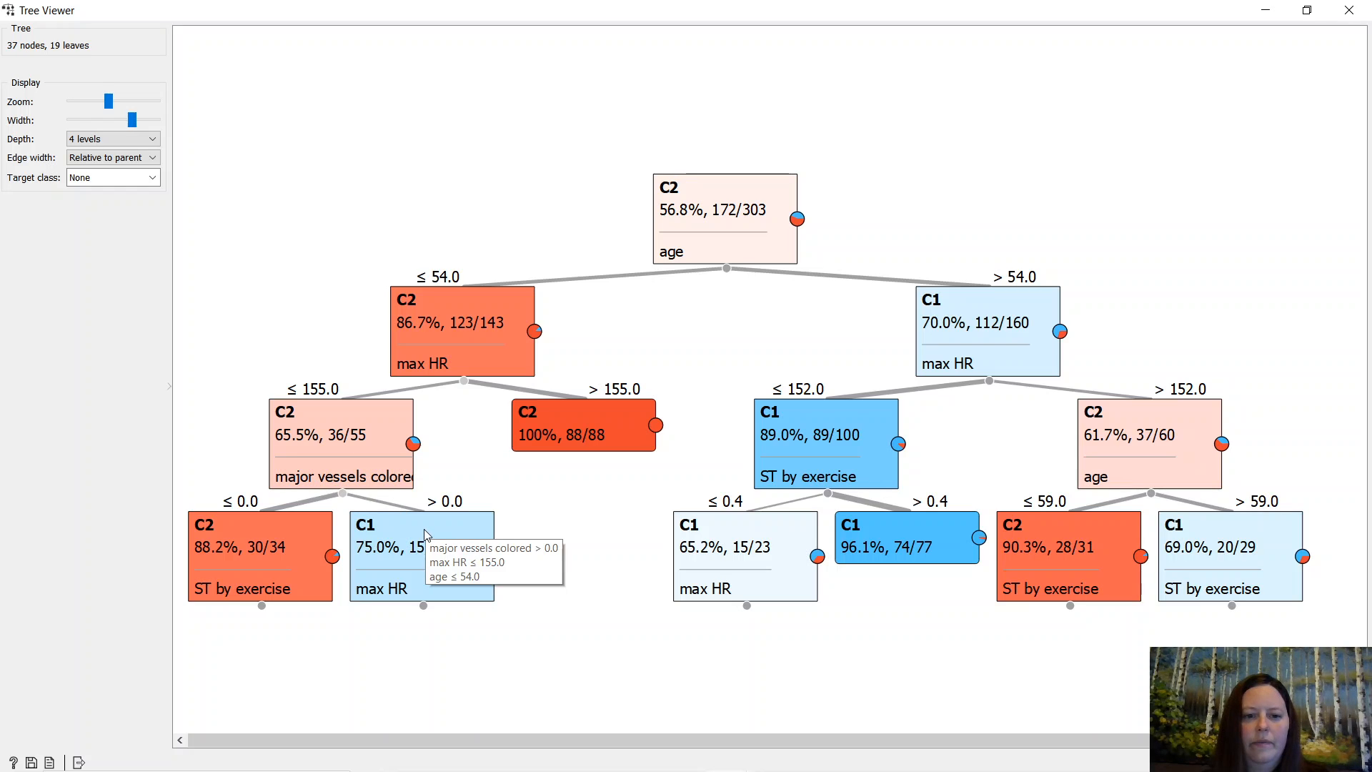
pyautogui.moveTo(602, 467)
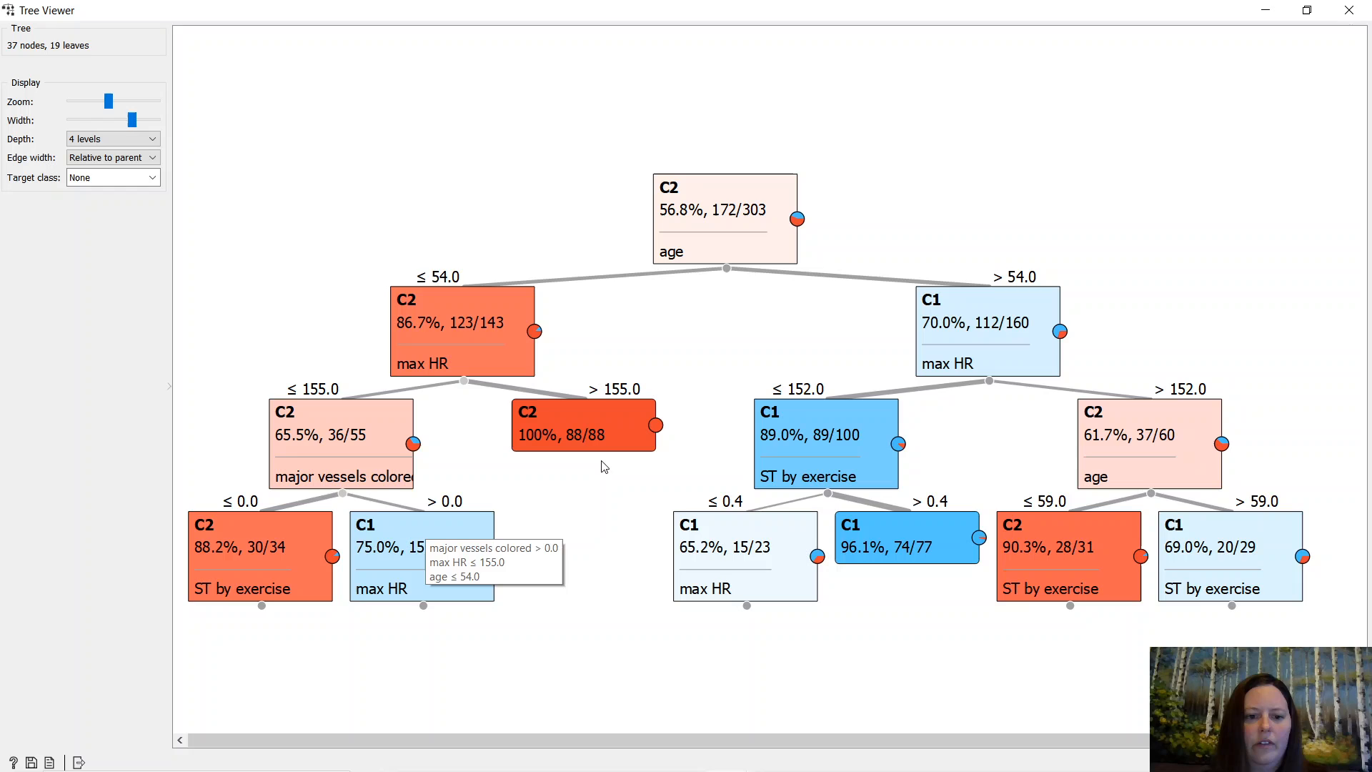
pyautogui.moveTo(389, 626)
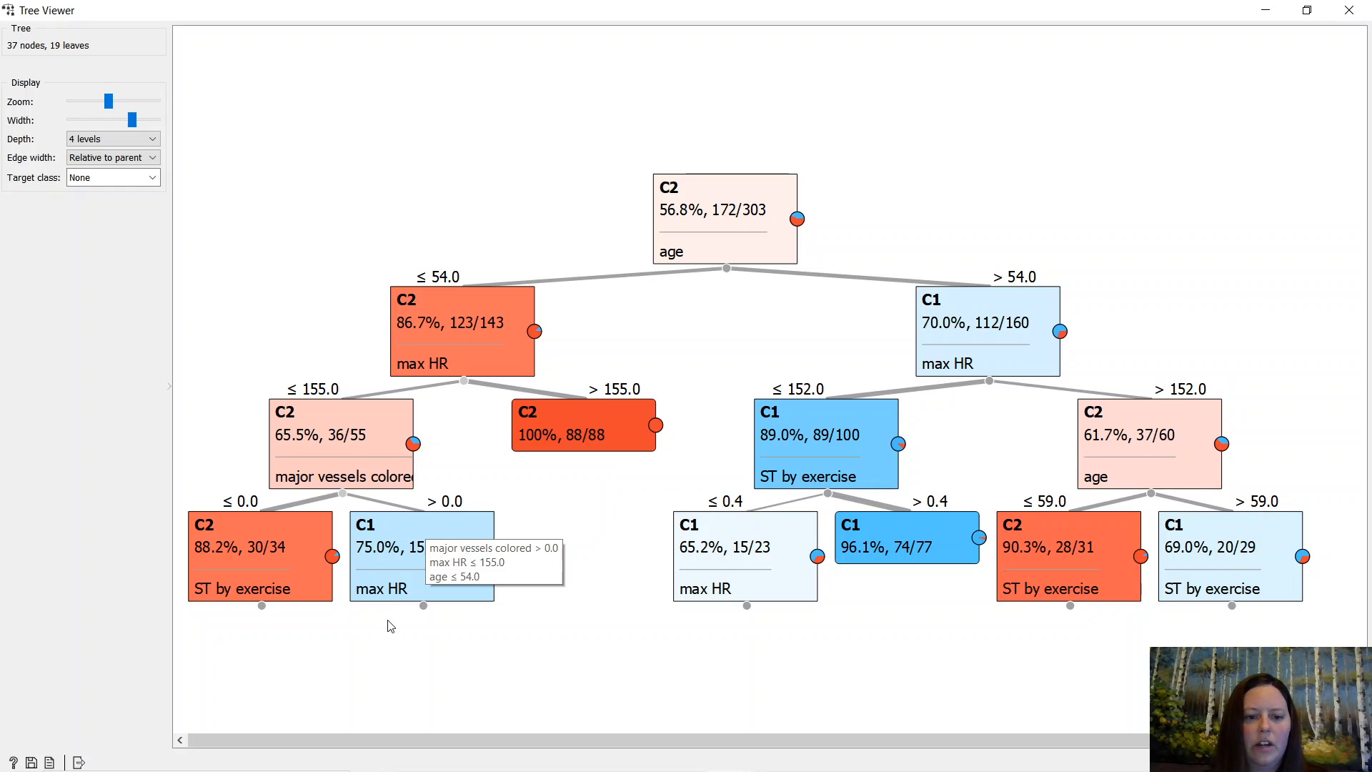
pyautogui.moveTo(203, 601)
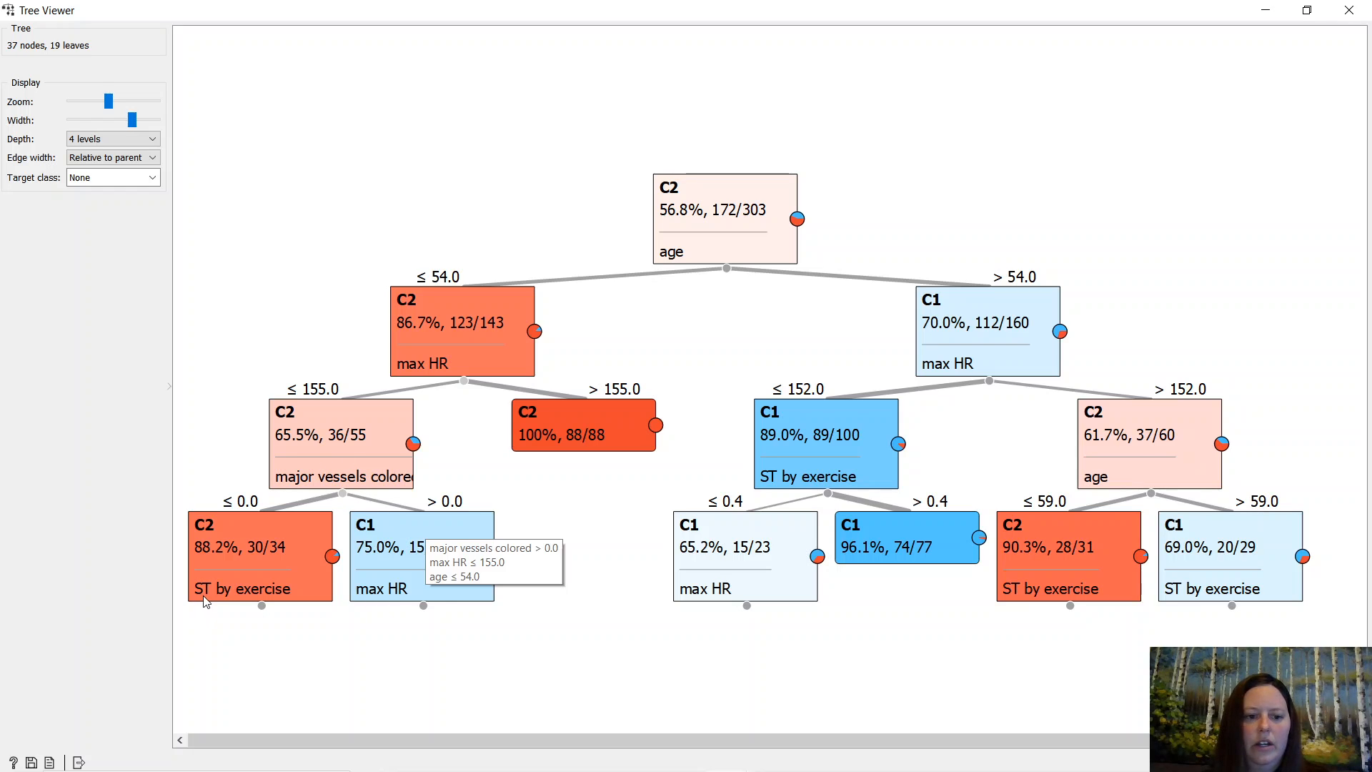
pyautogui.moveTo(331, 556)
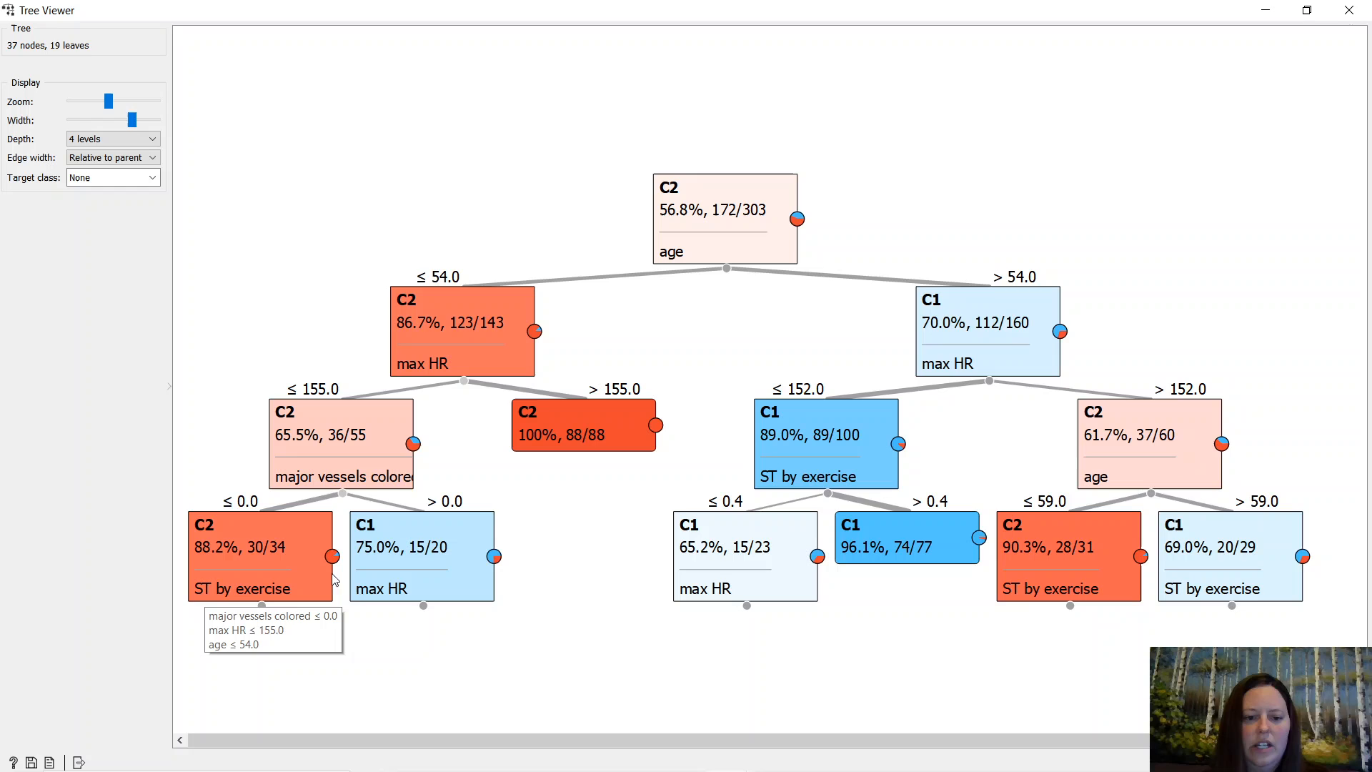
pyautogui.moveTo(837, 662)
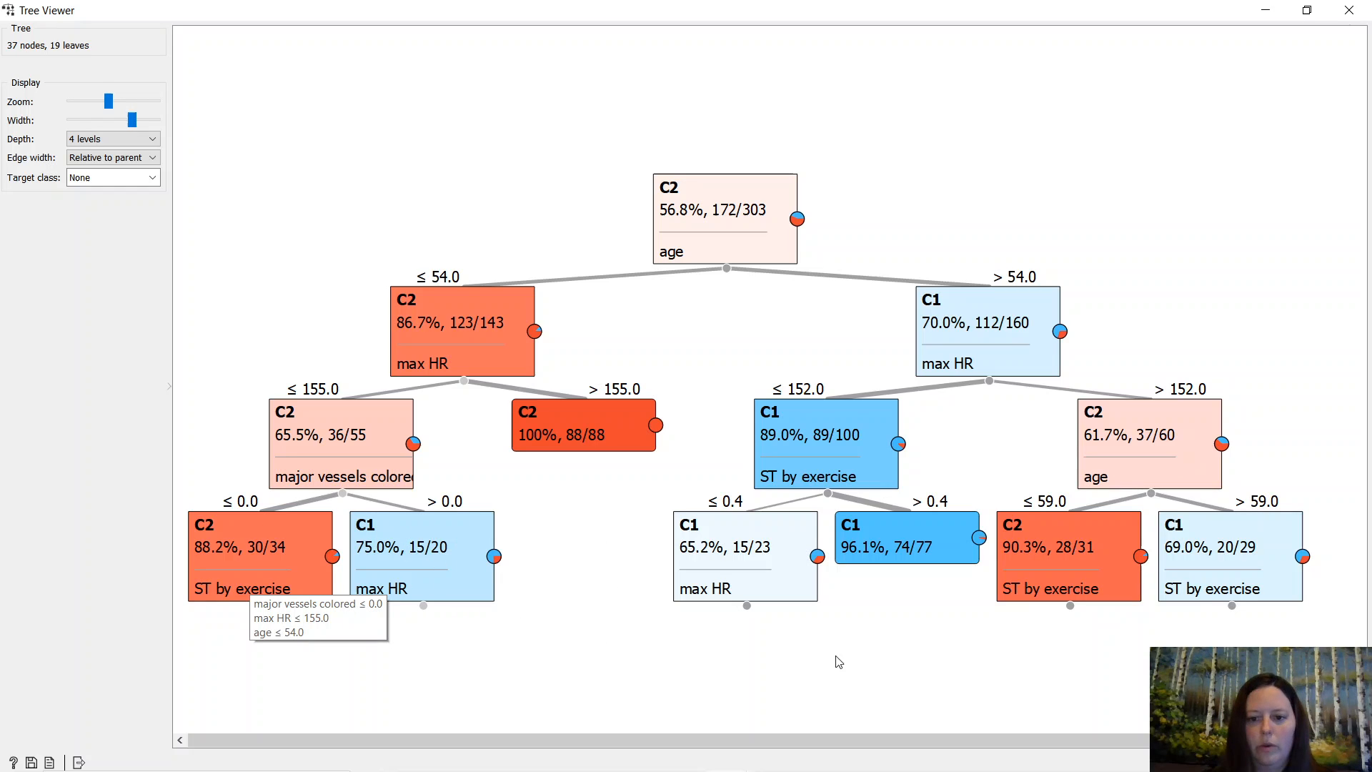
pyautogui.moveTo(963, 328)
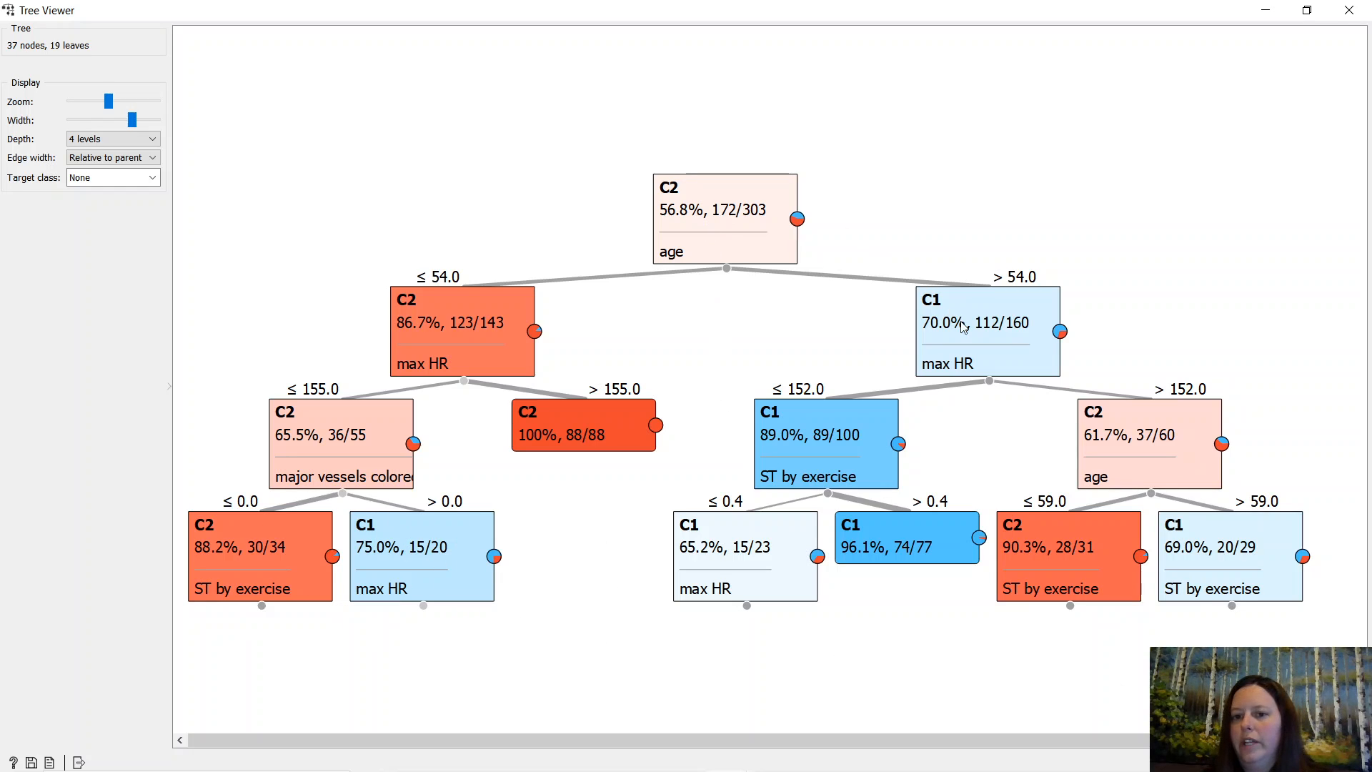
pyautogui.moveTo(1044, 322)
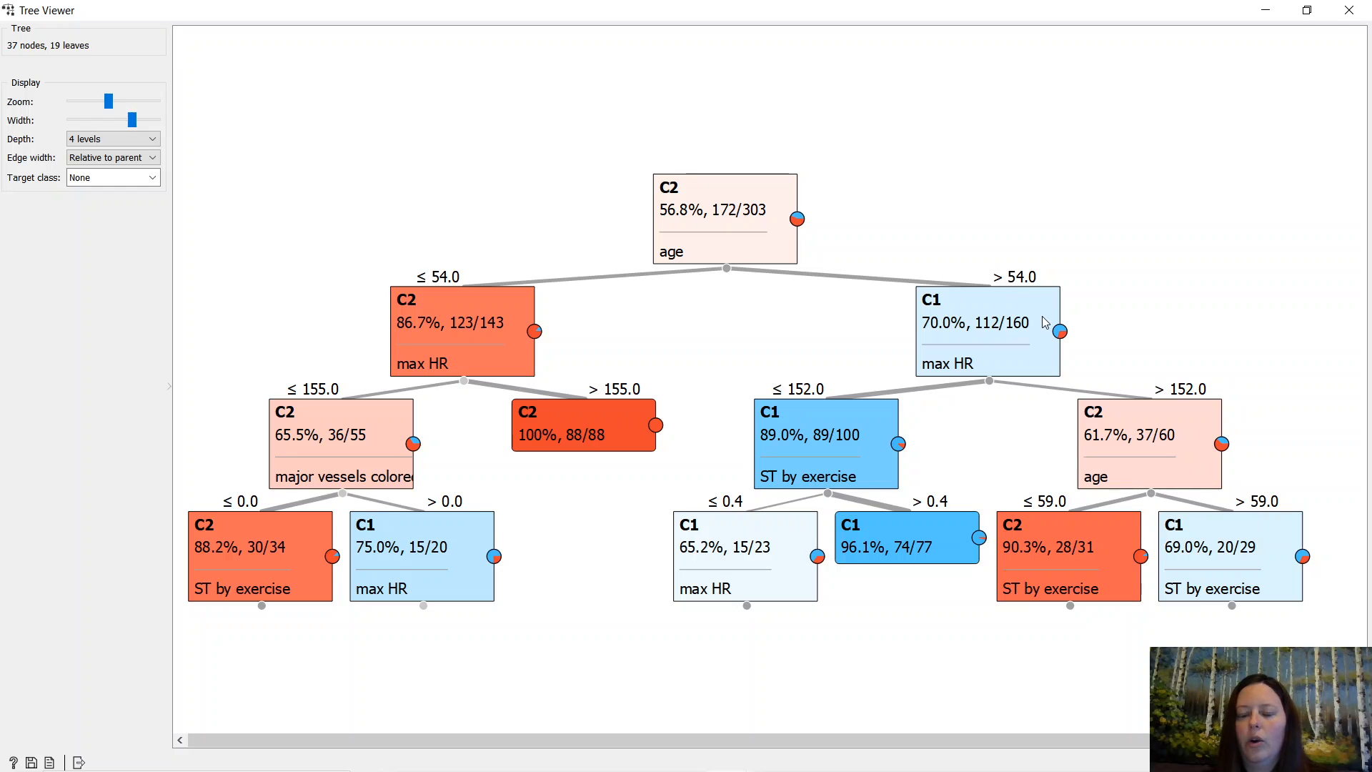
pyautogui.moveTo(989, 324)
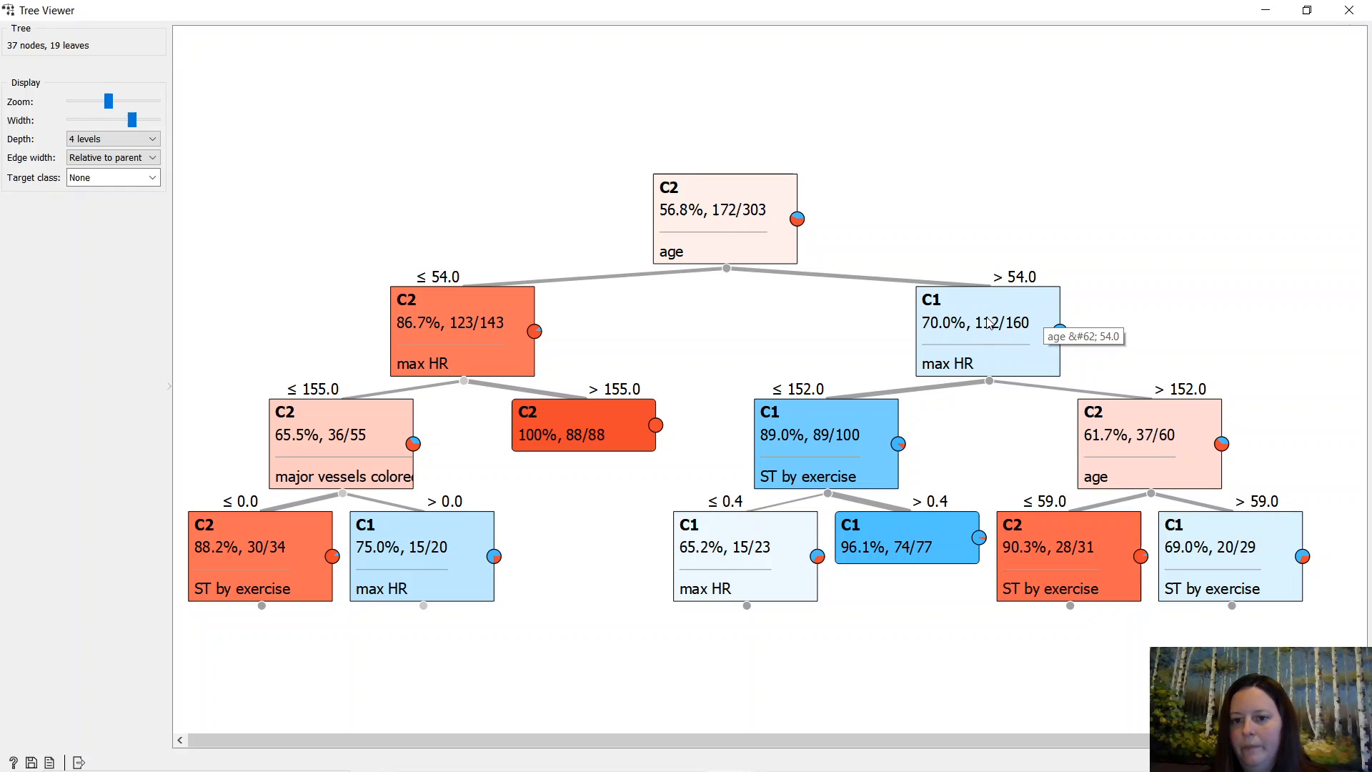
pyautogui.moveTo(963, 378)
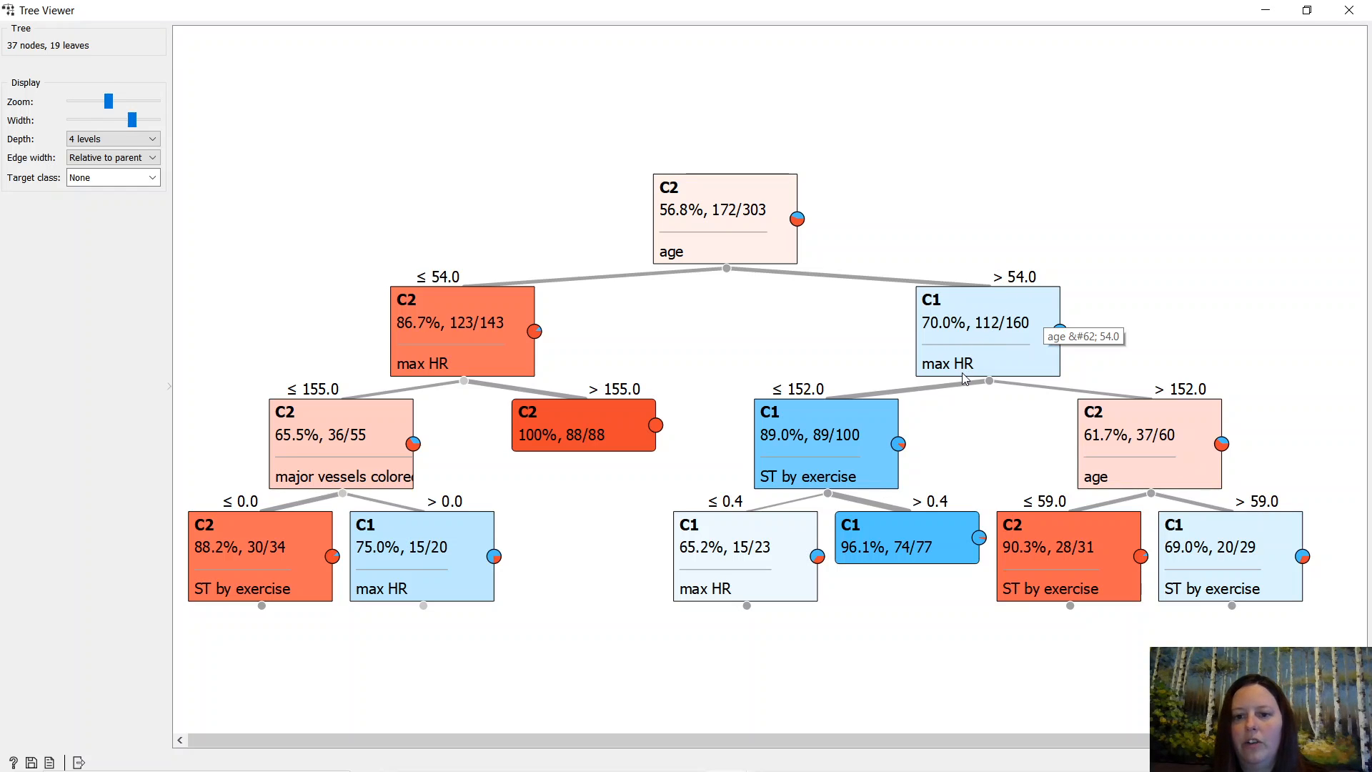
pyautogui.moveTo(974, 362)
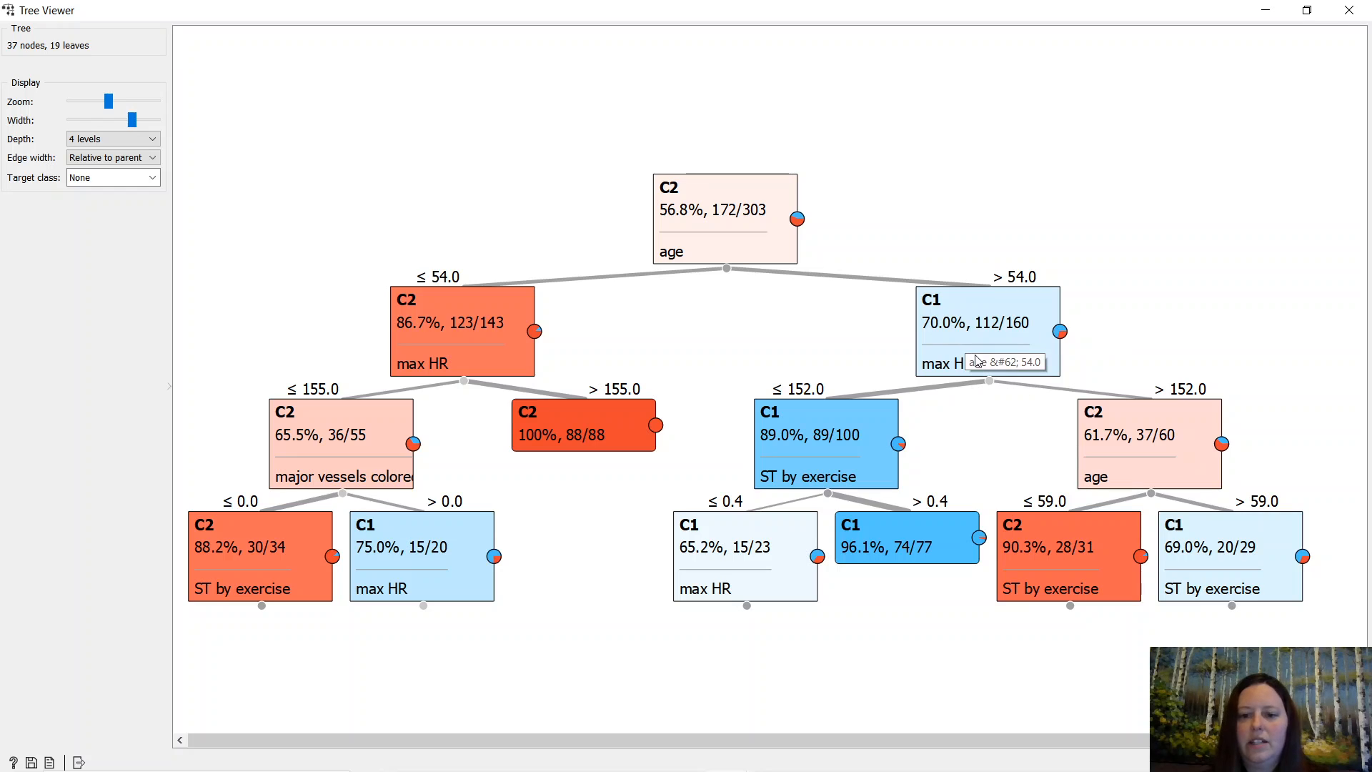
pyautogui.moveTo(1177, 479)
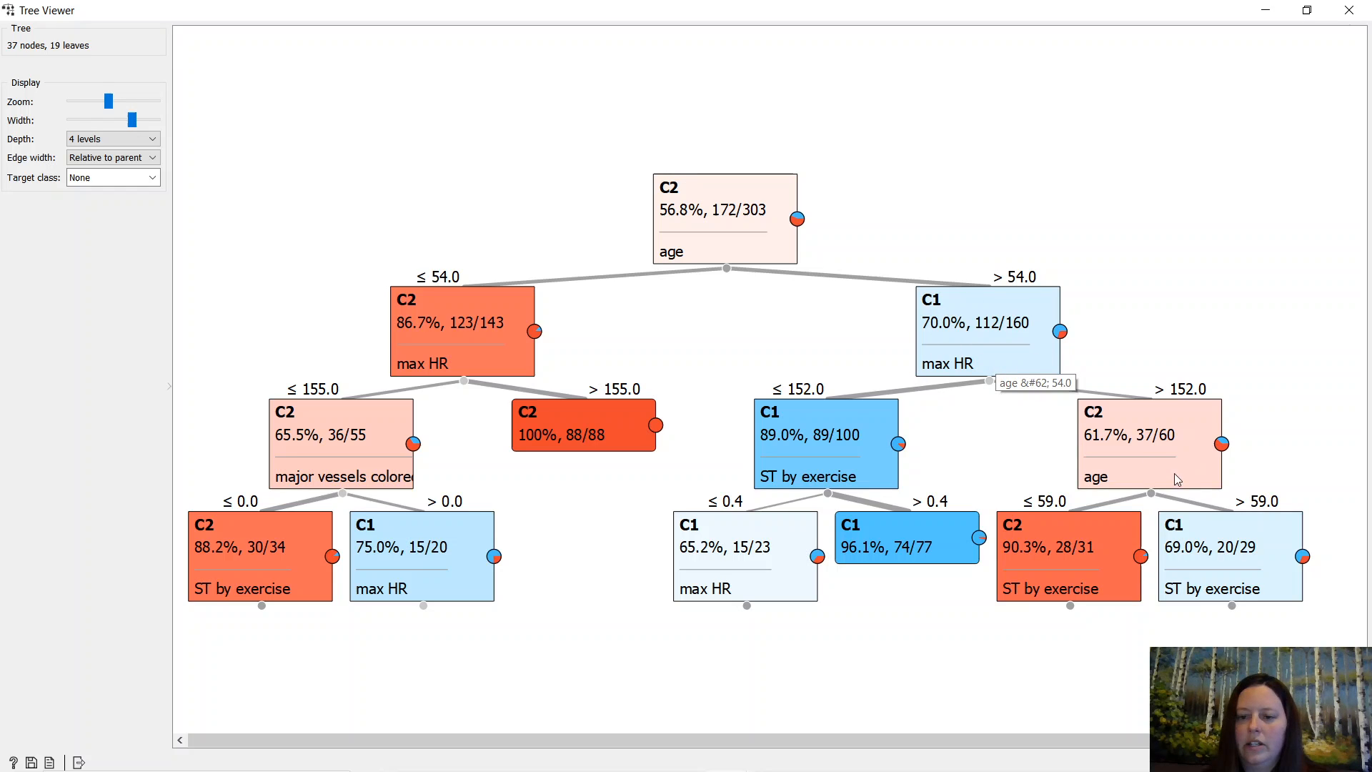
pyautogui.moveTo(827, 492)
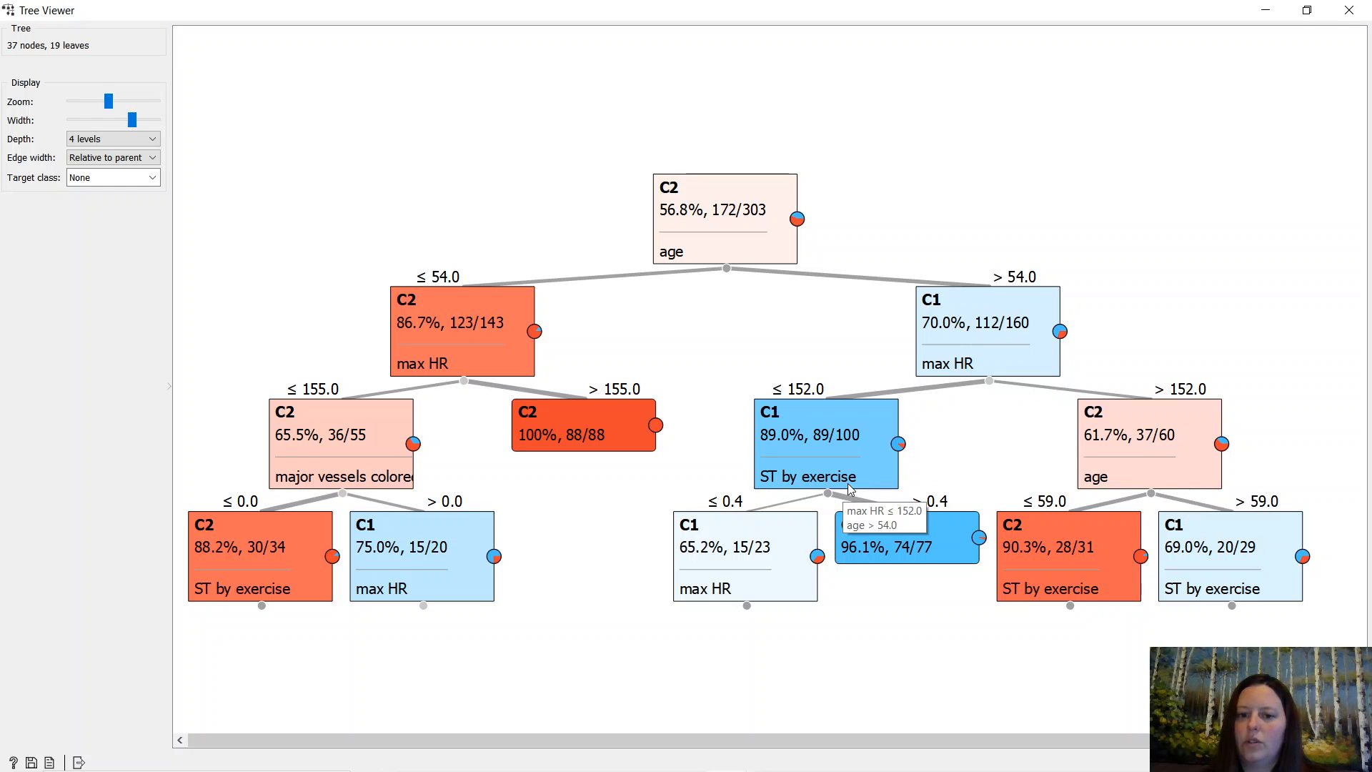
pyautogui.moveTo(956, 370)
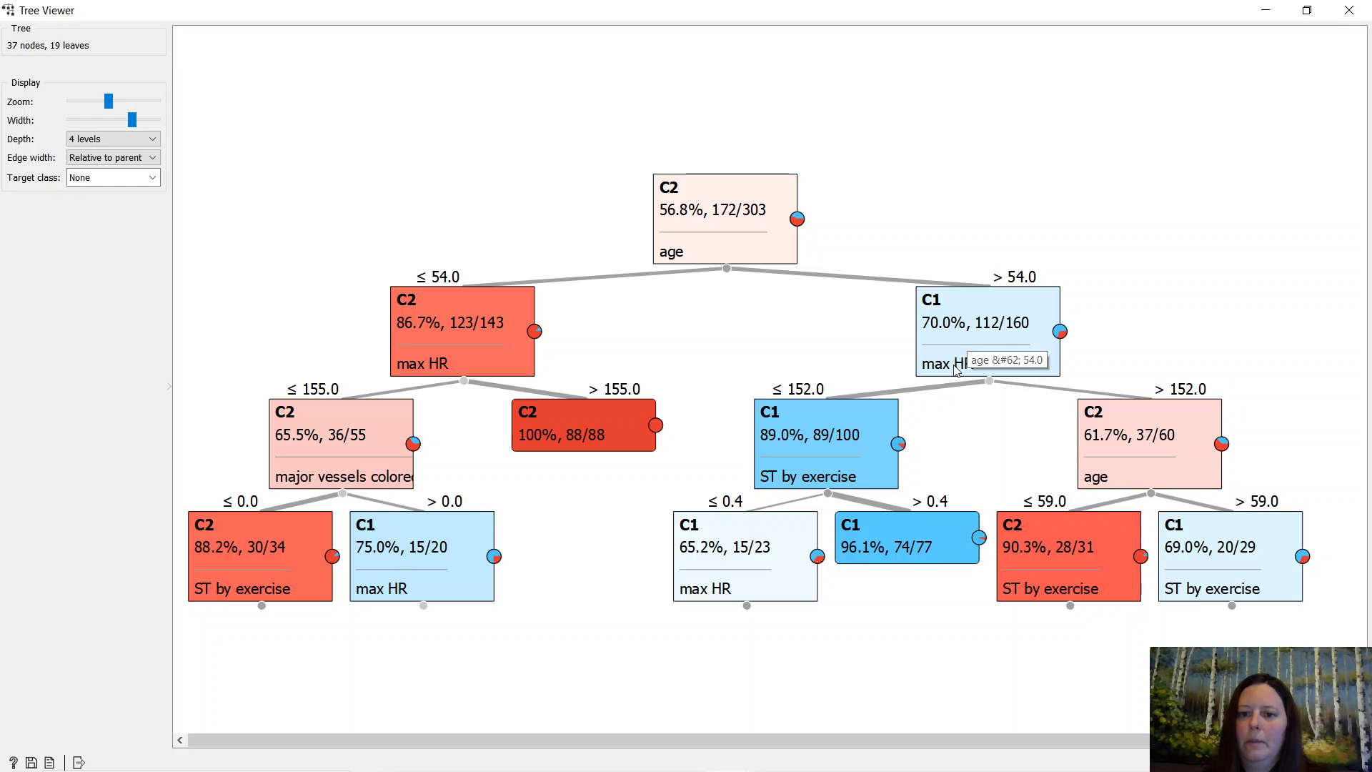
pyautogui.moveTo(779, 392)
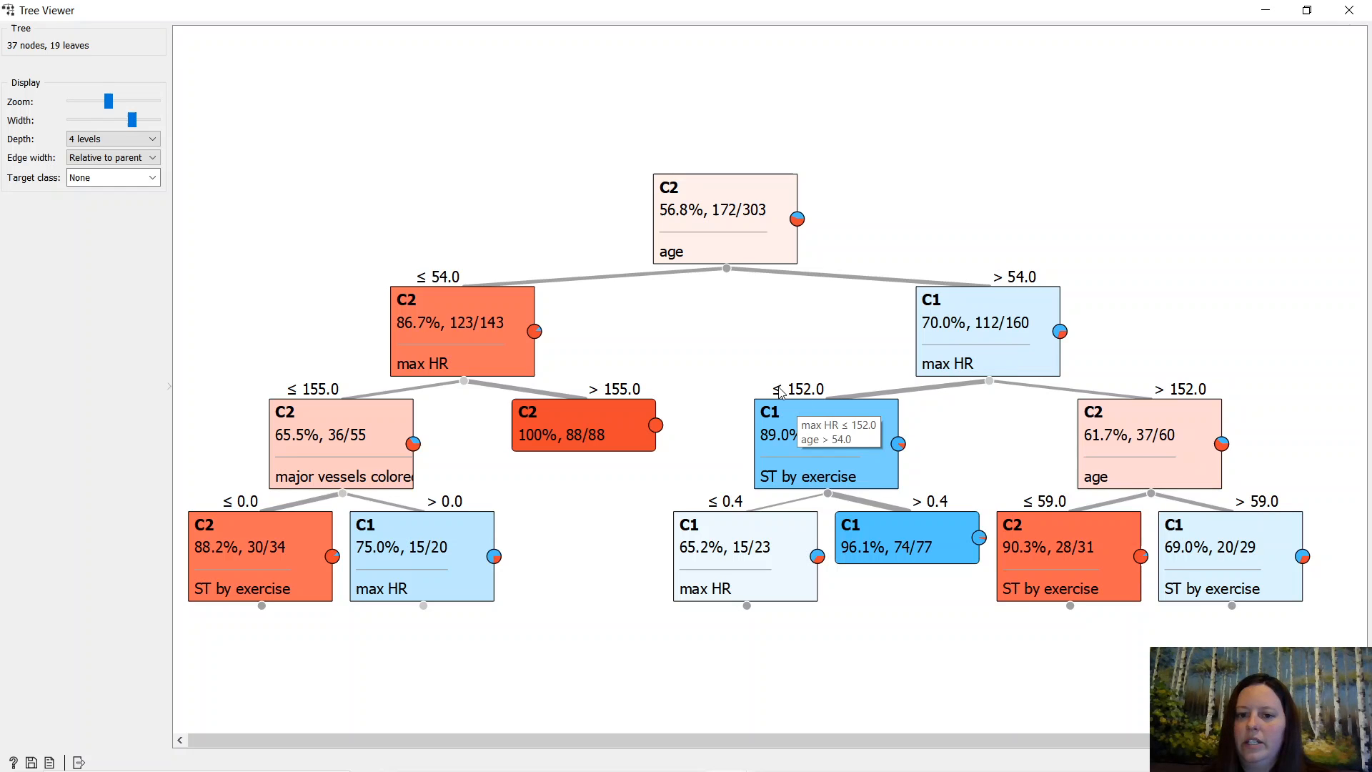
pyautogui.moveTo(737, 399)
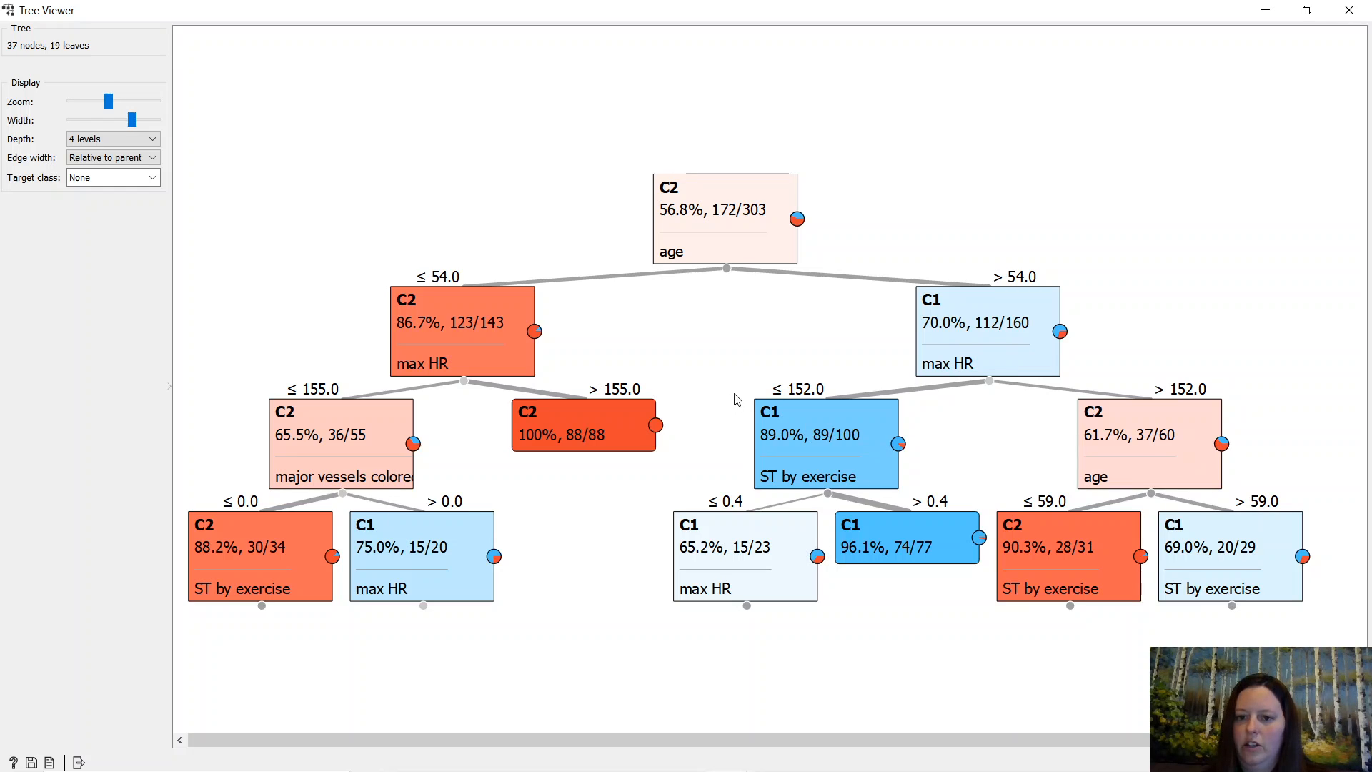
pyautogui.moveTo(818, 401)
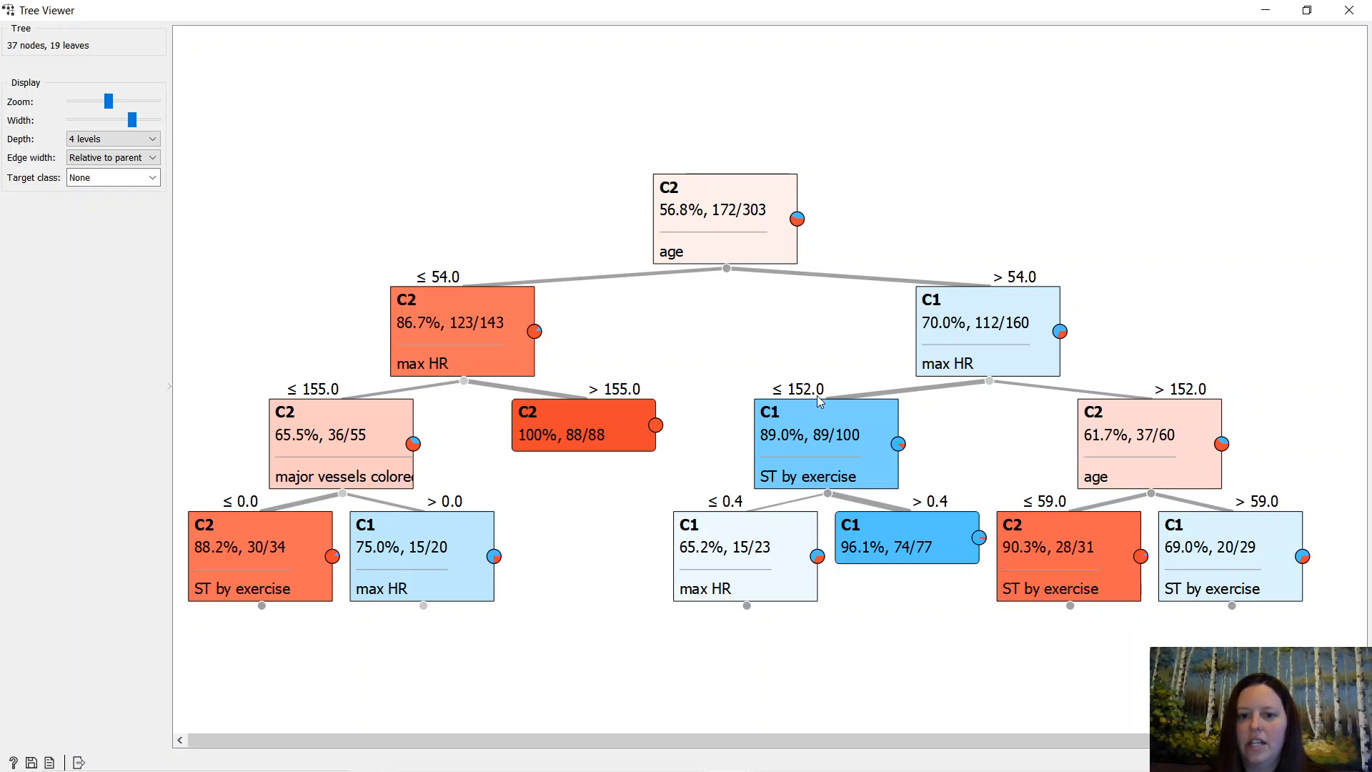
pyautogui.moveTo(810, 463)
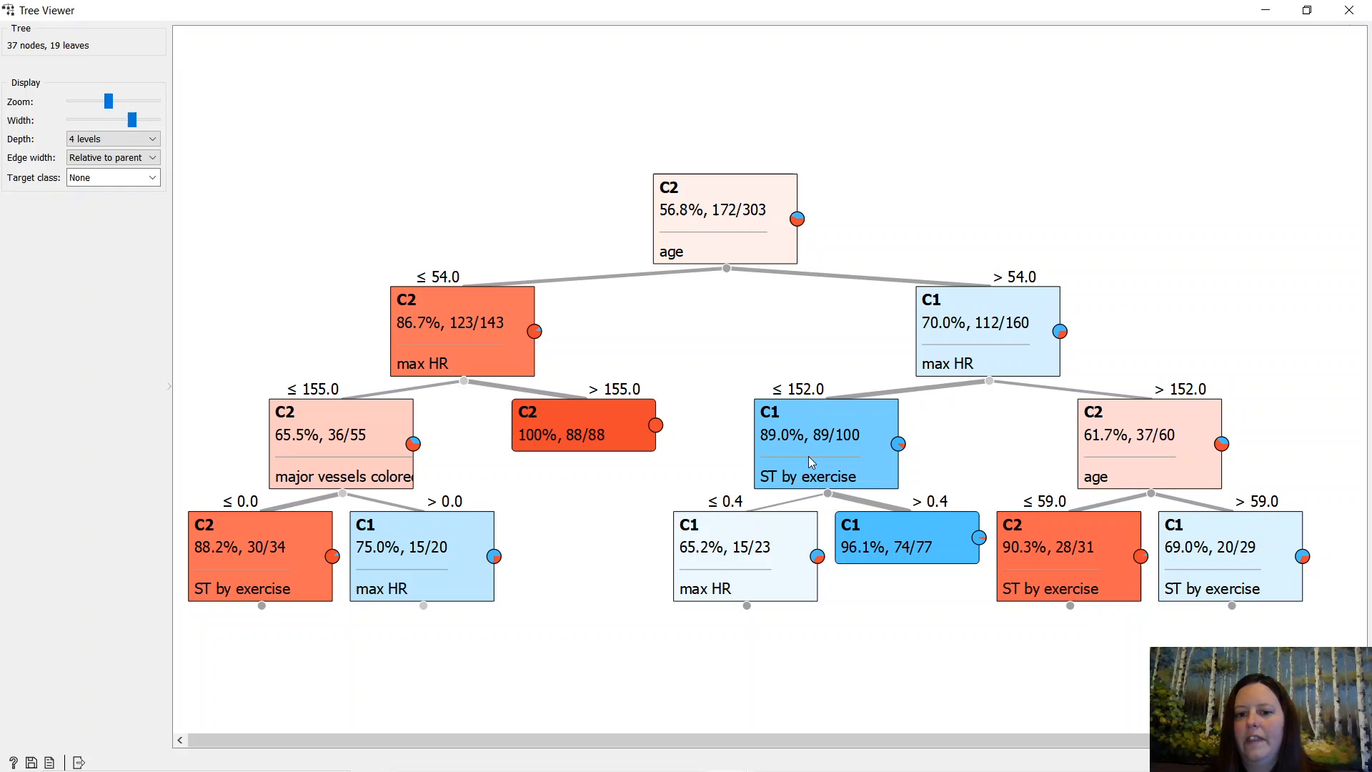
pyautogui.moveTo(845, 451)
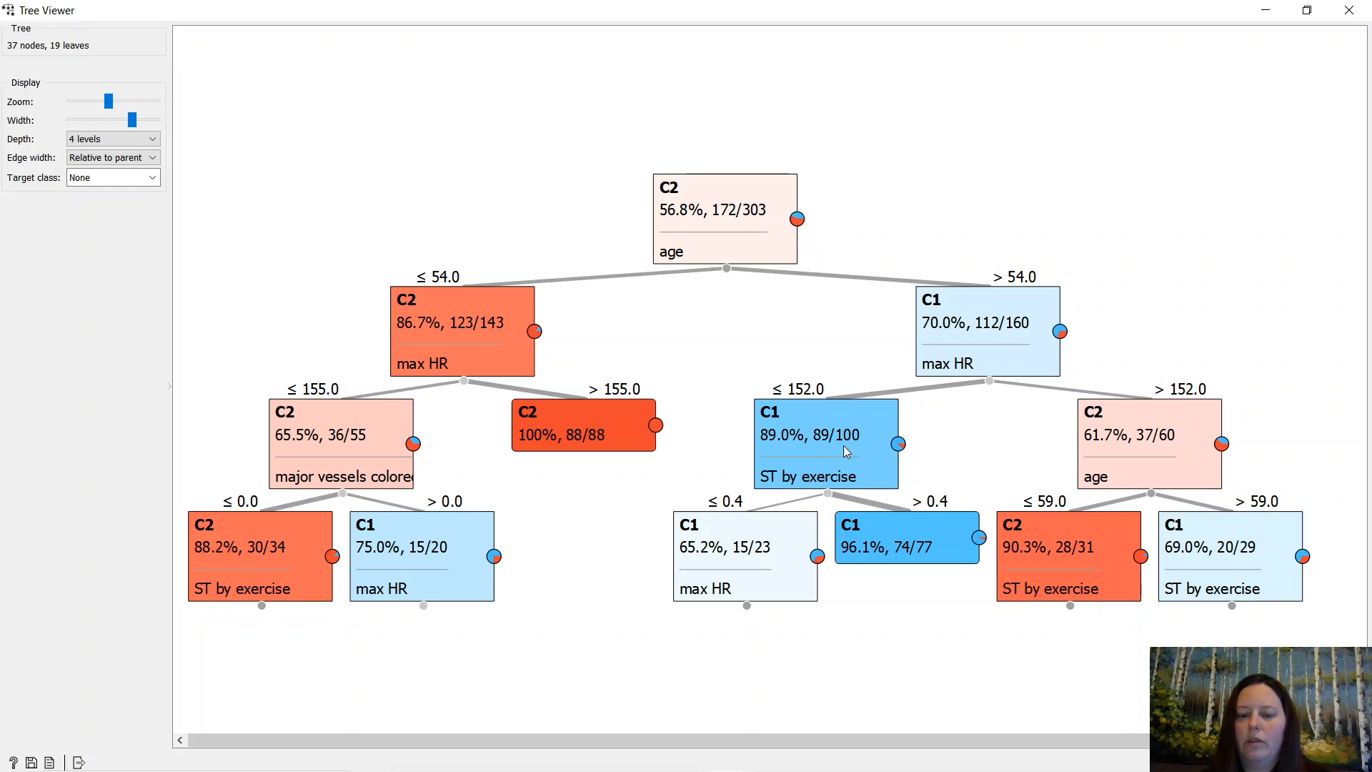
pyautogui.moveTo(910, 543)
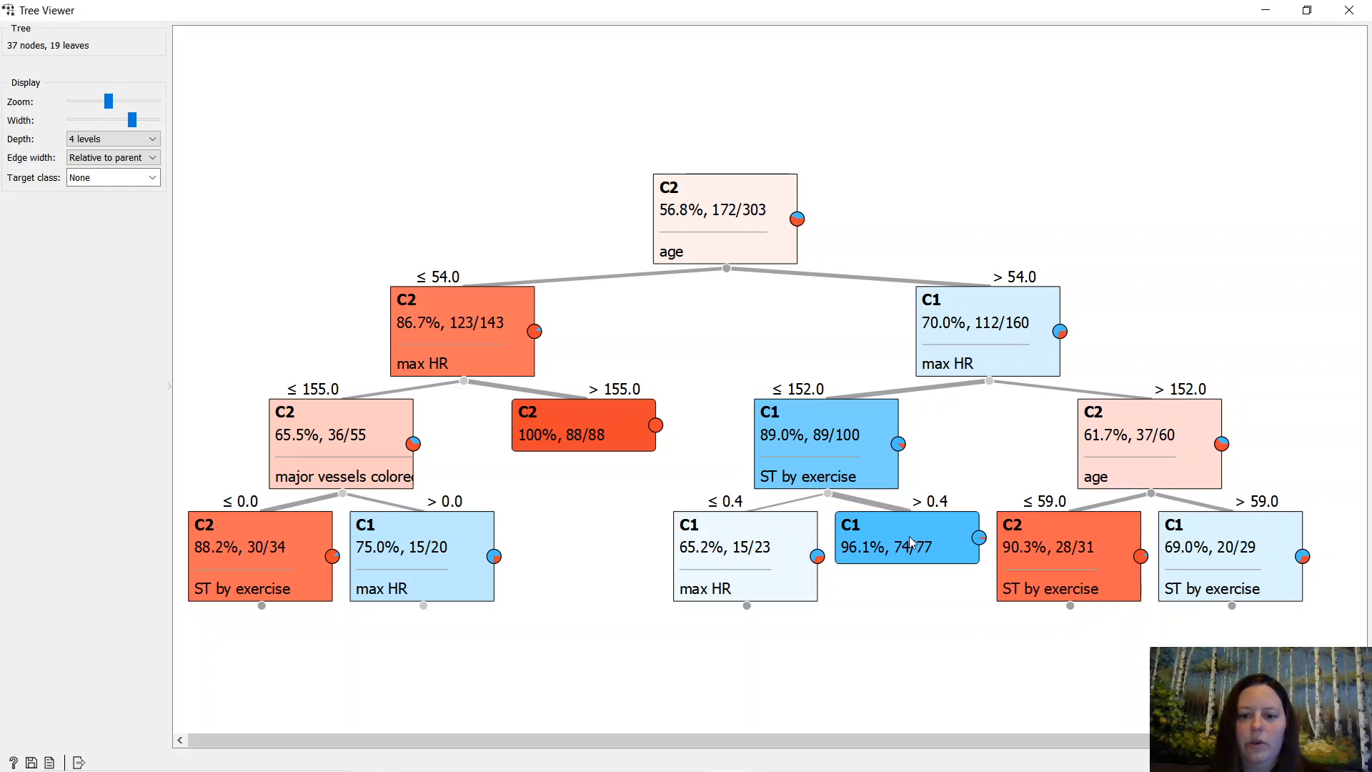
pyautogui.moveTo(858, 541)
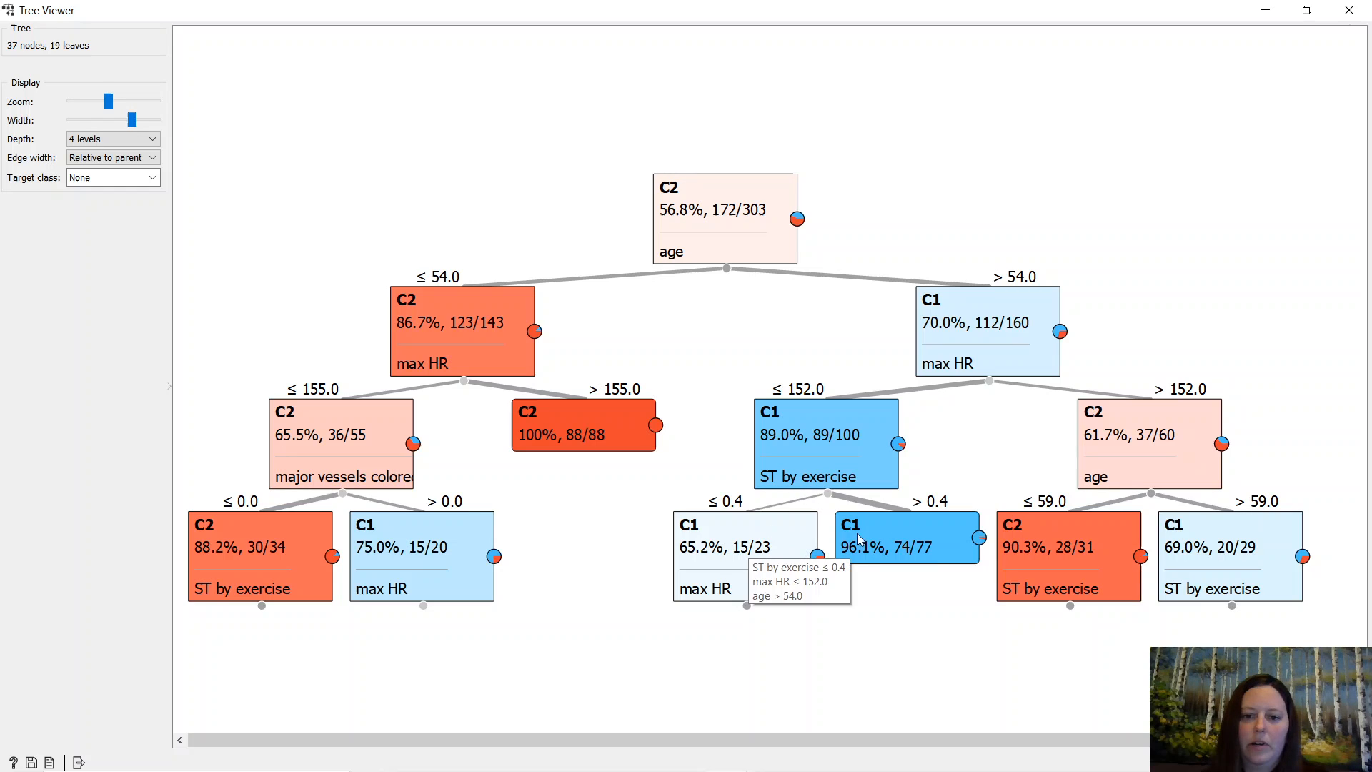
pyautogui.moveTo(908, 543)
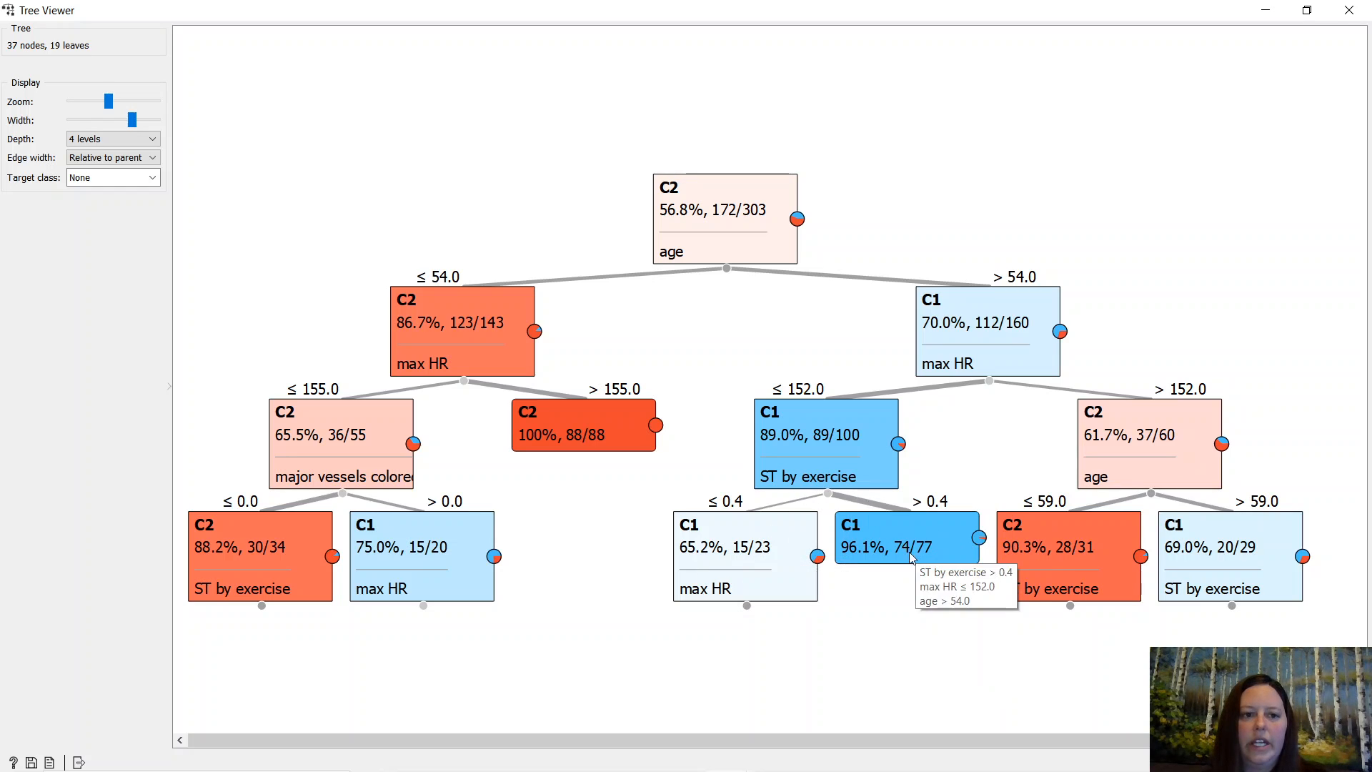
pyautogui.moveTo(847, 551)
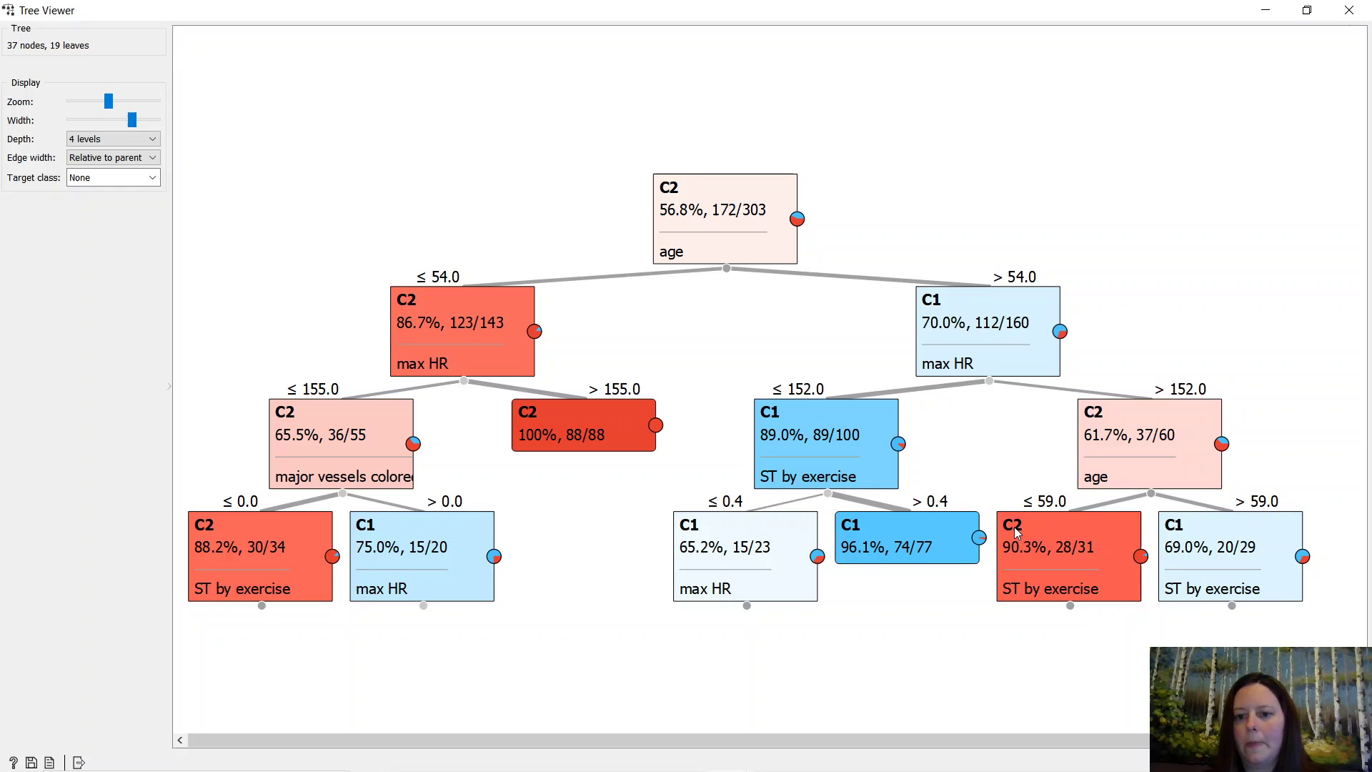
pyautogui.moveTo(1138, 534)
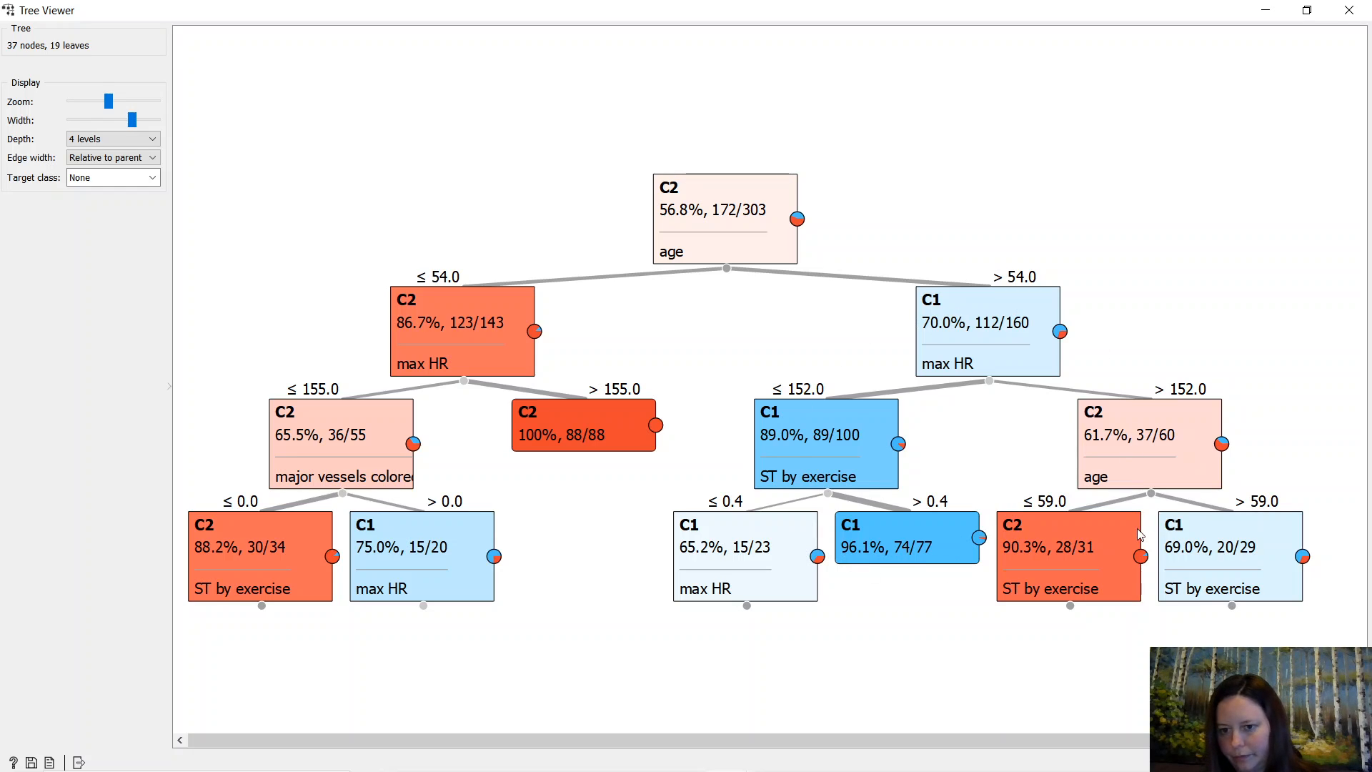
pyautogui.moveTo(1150, 473)
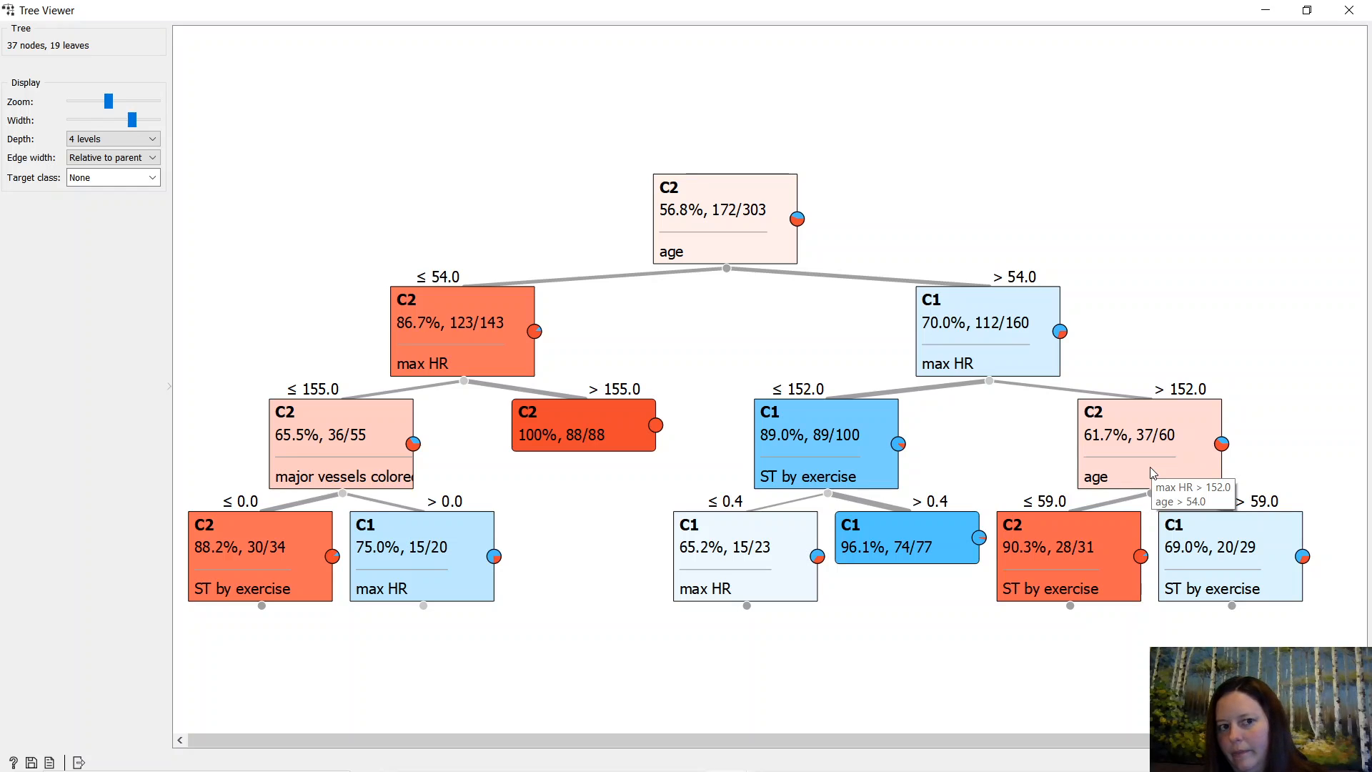
pyautogui.moveTo(172, 112)
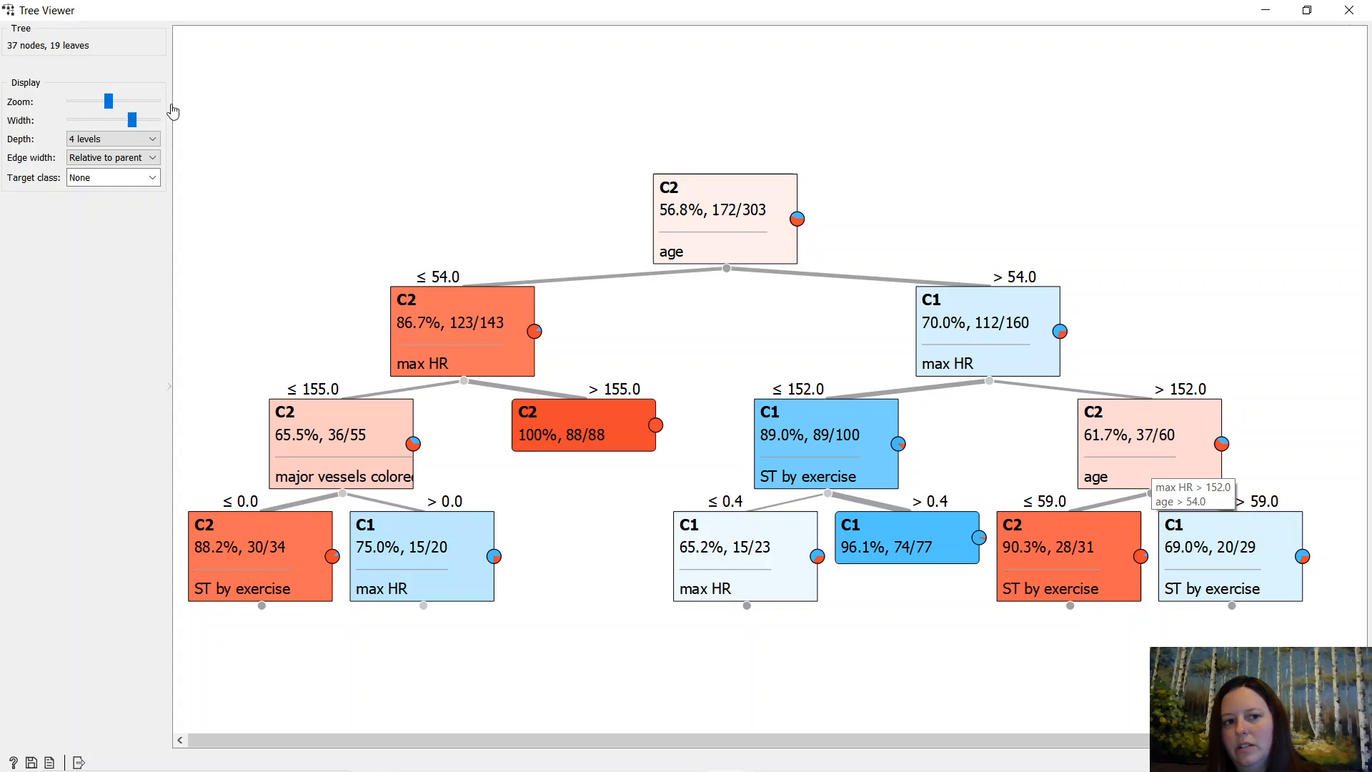
# Set the Tree Viewer depth to 5 levels to show cholesterol and rest SBP splits.
pyautogui.click(112, 138)
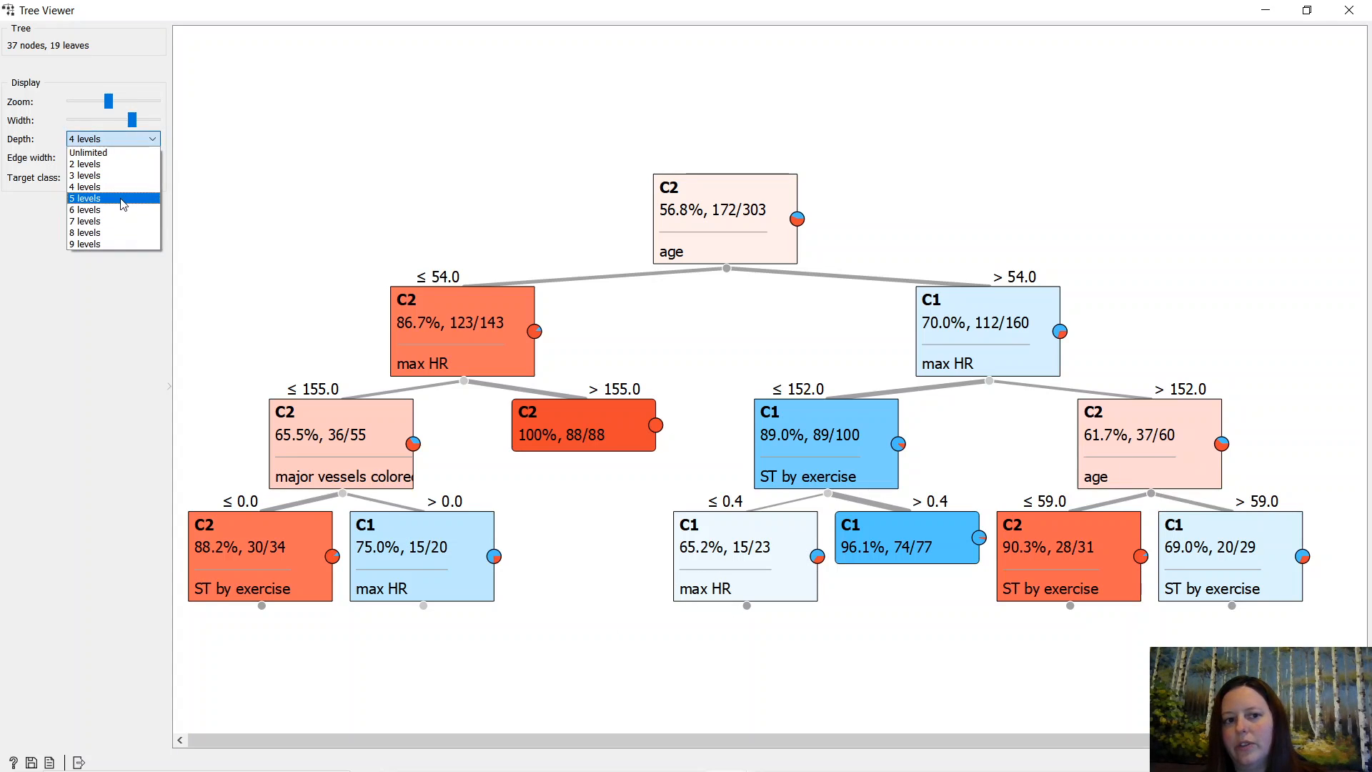
pyautogui.click(85, 197)
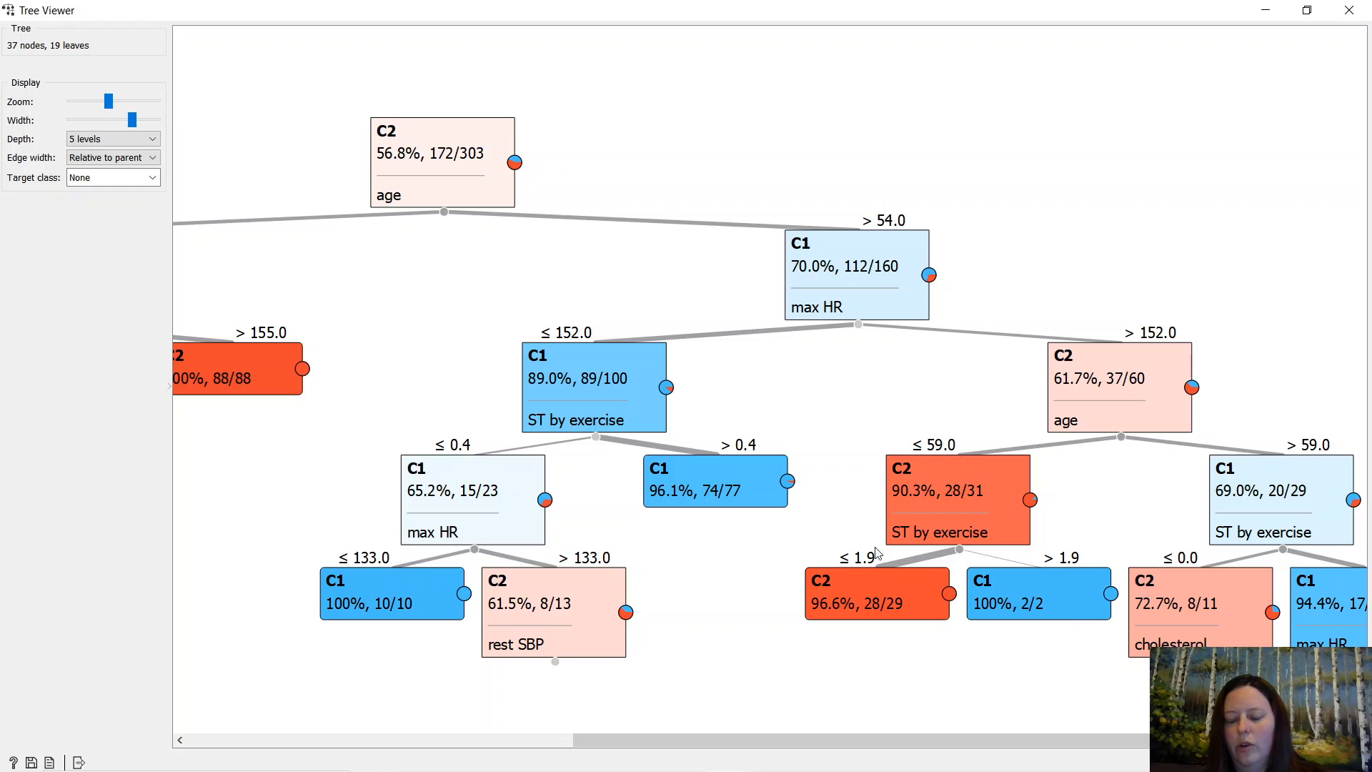
pyautogui.moveTo(924, 617)
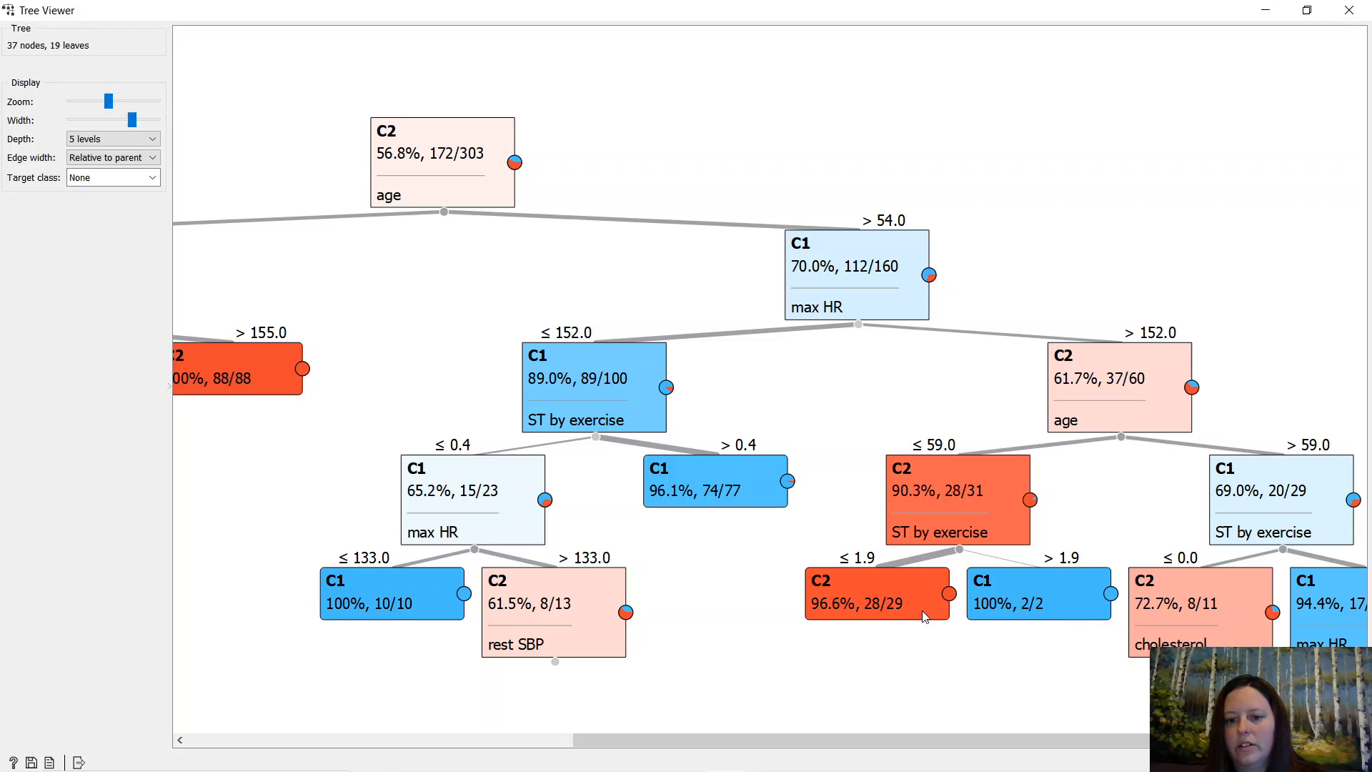
pyautogui.moveTo(943, 594)
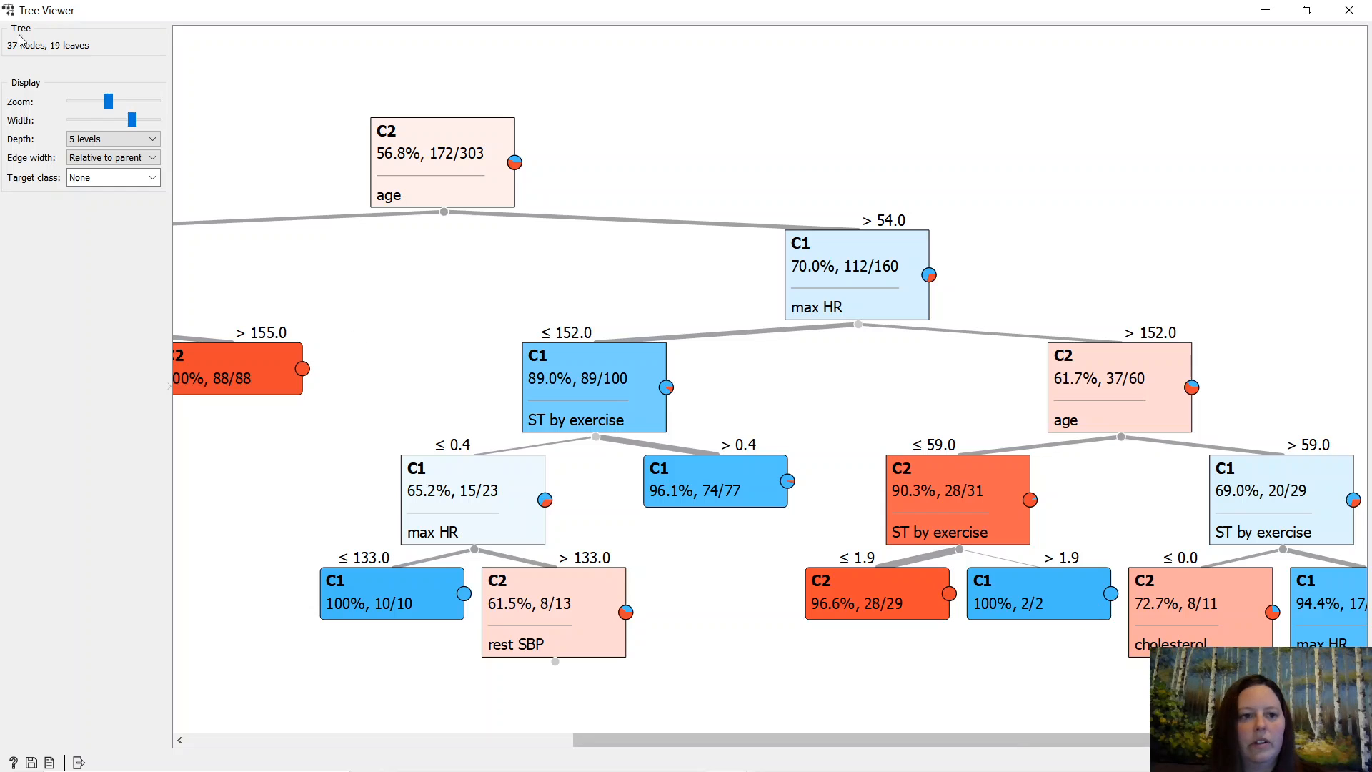
# Set the Tree Viewer depth back to 4 levels.
pyautogui.click(113, 138)
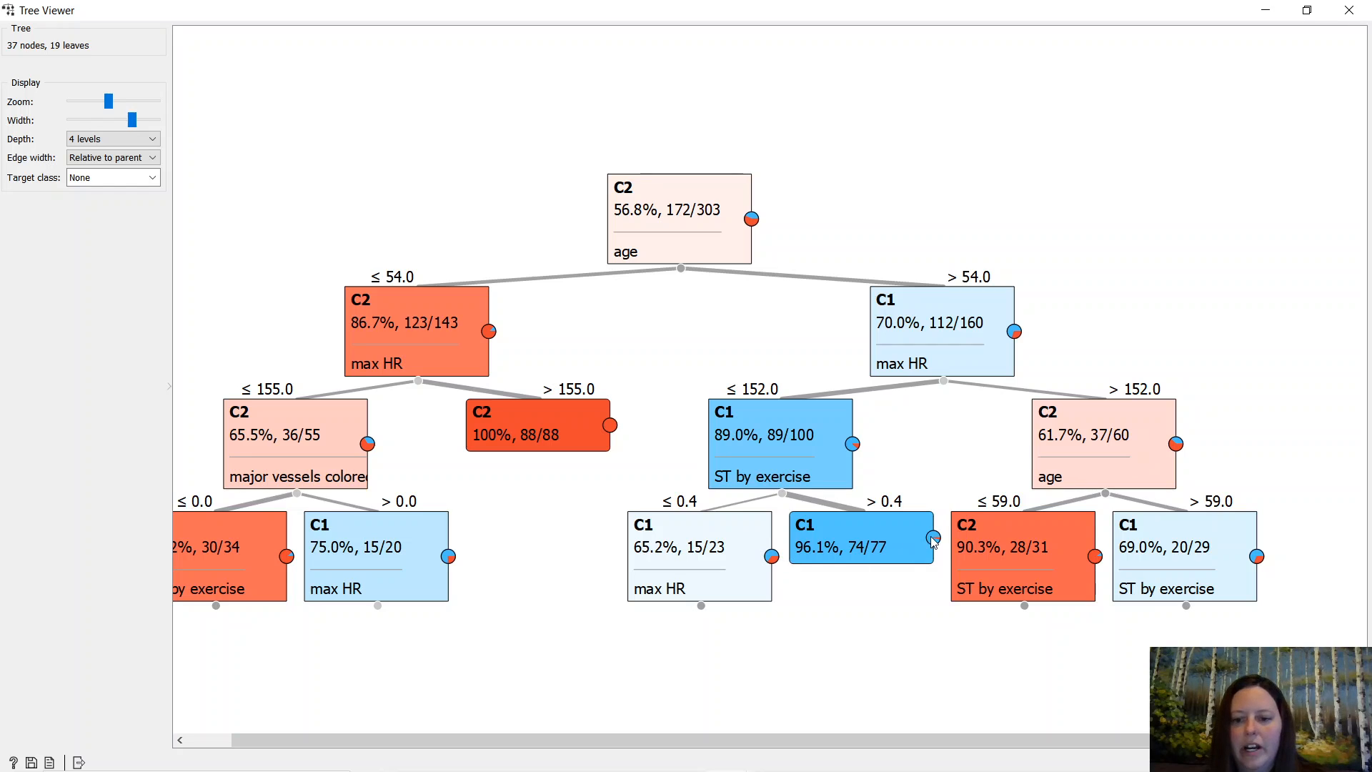
pyautogui.moveTo(847, 604)
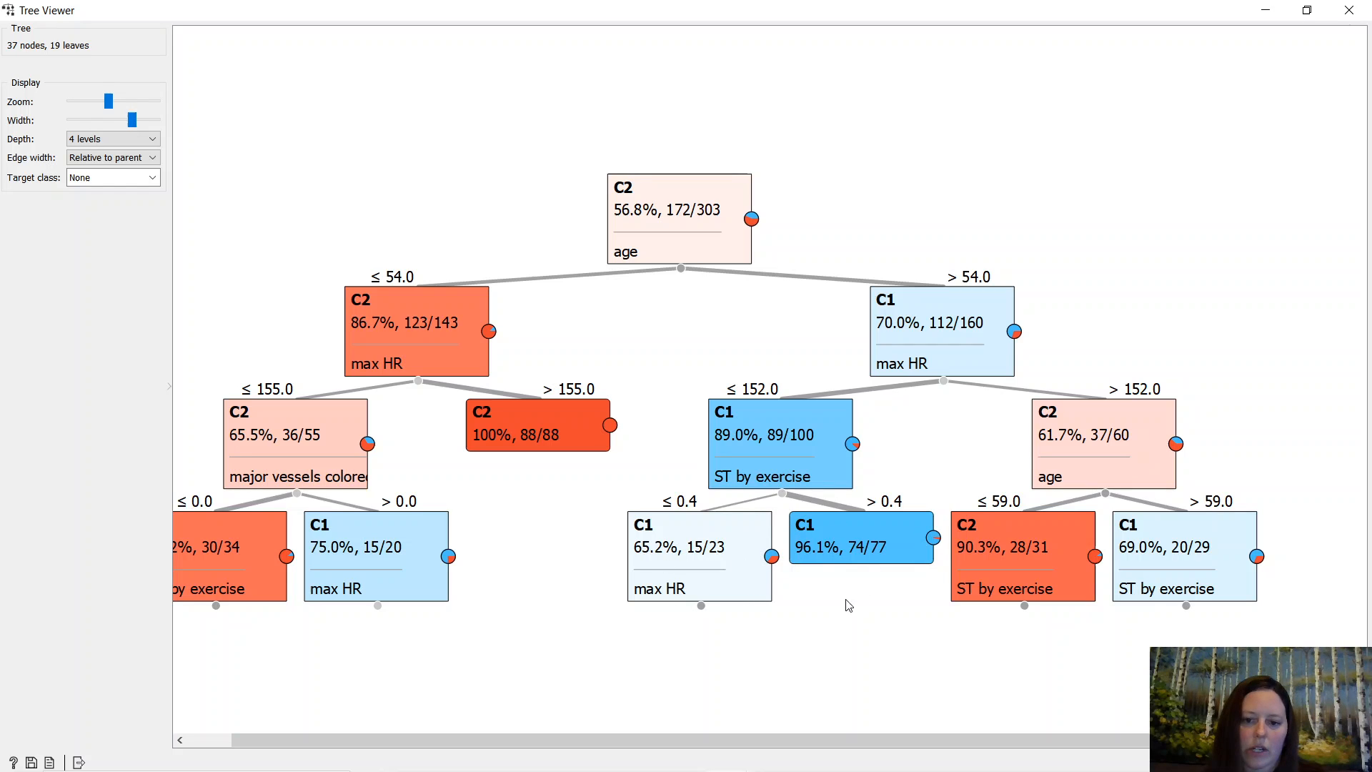
pyautogui.moveTo(716, 562)
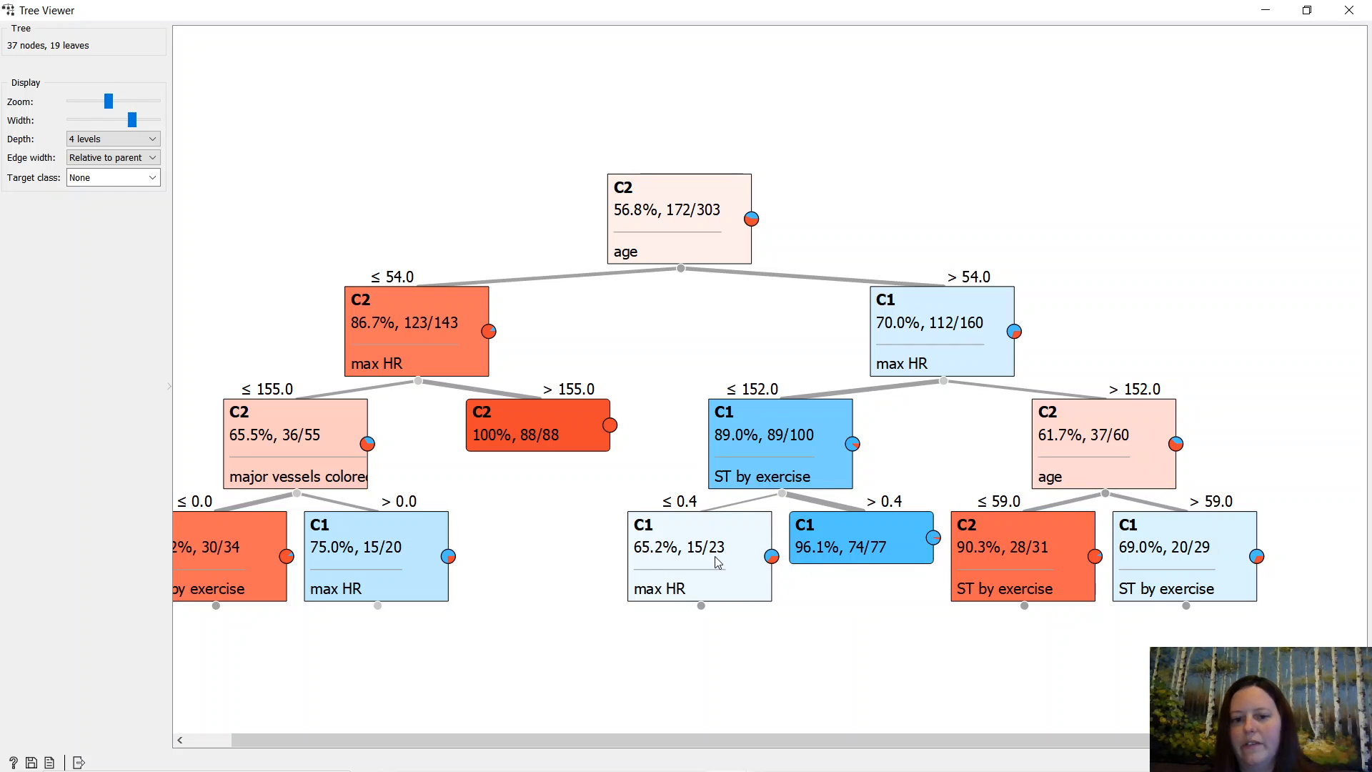
pyautogui.moveTo(862, 523)
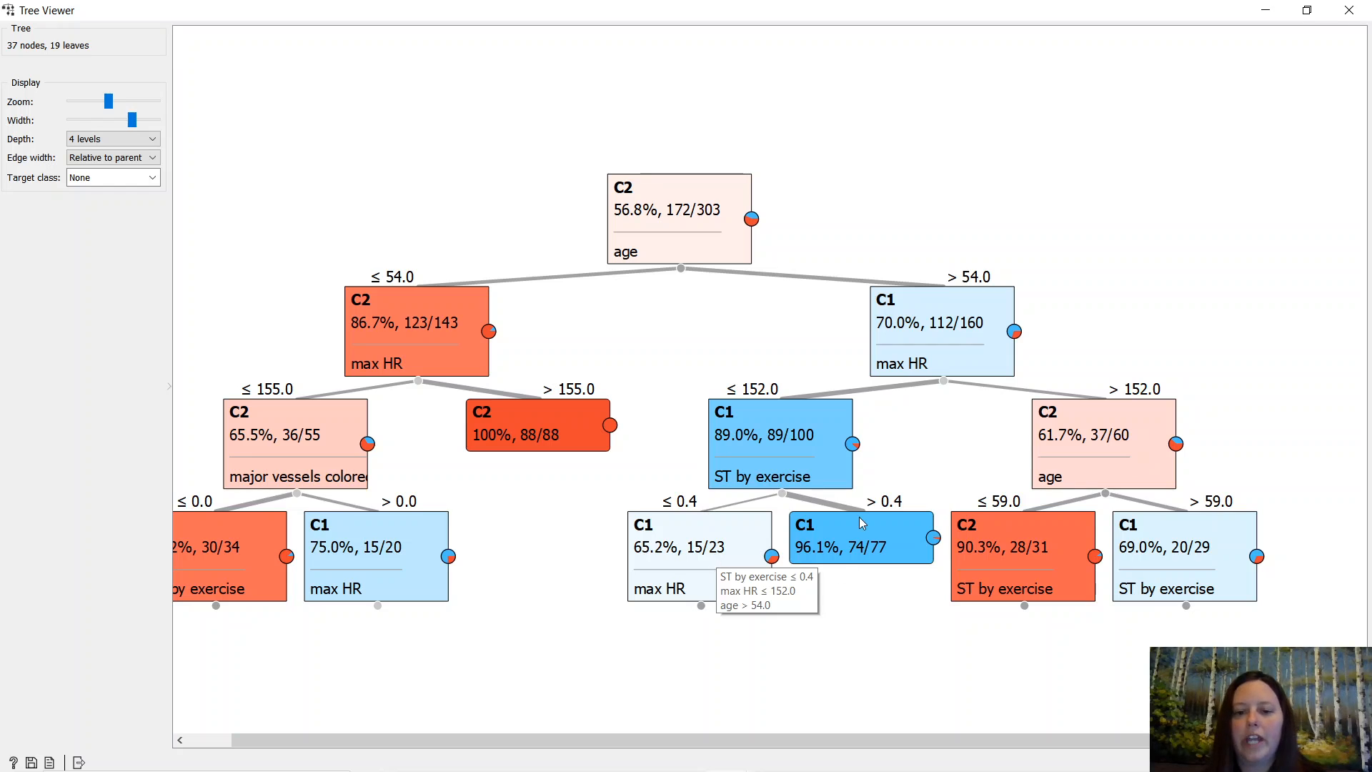
pyautogui.moveTo(733, 662)
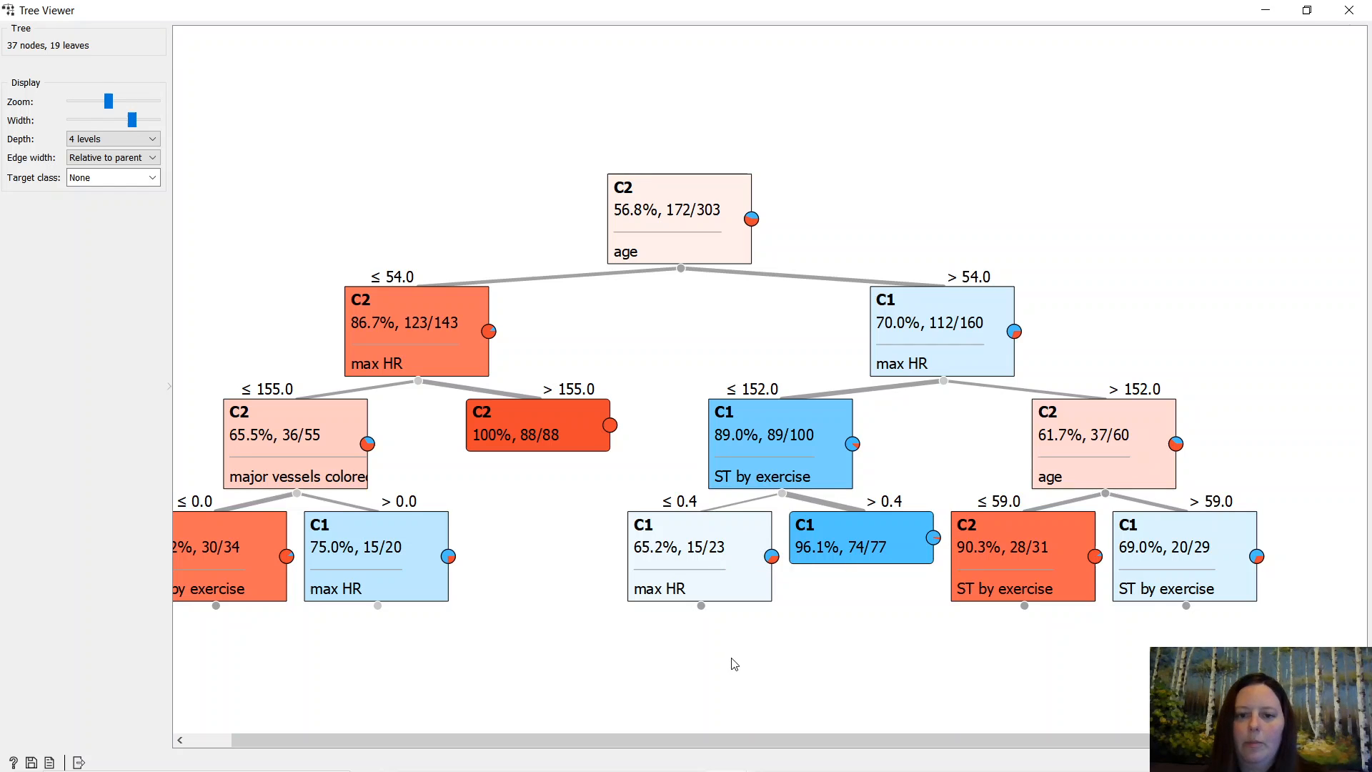
pyautogui.moveTo(715, 660)
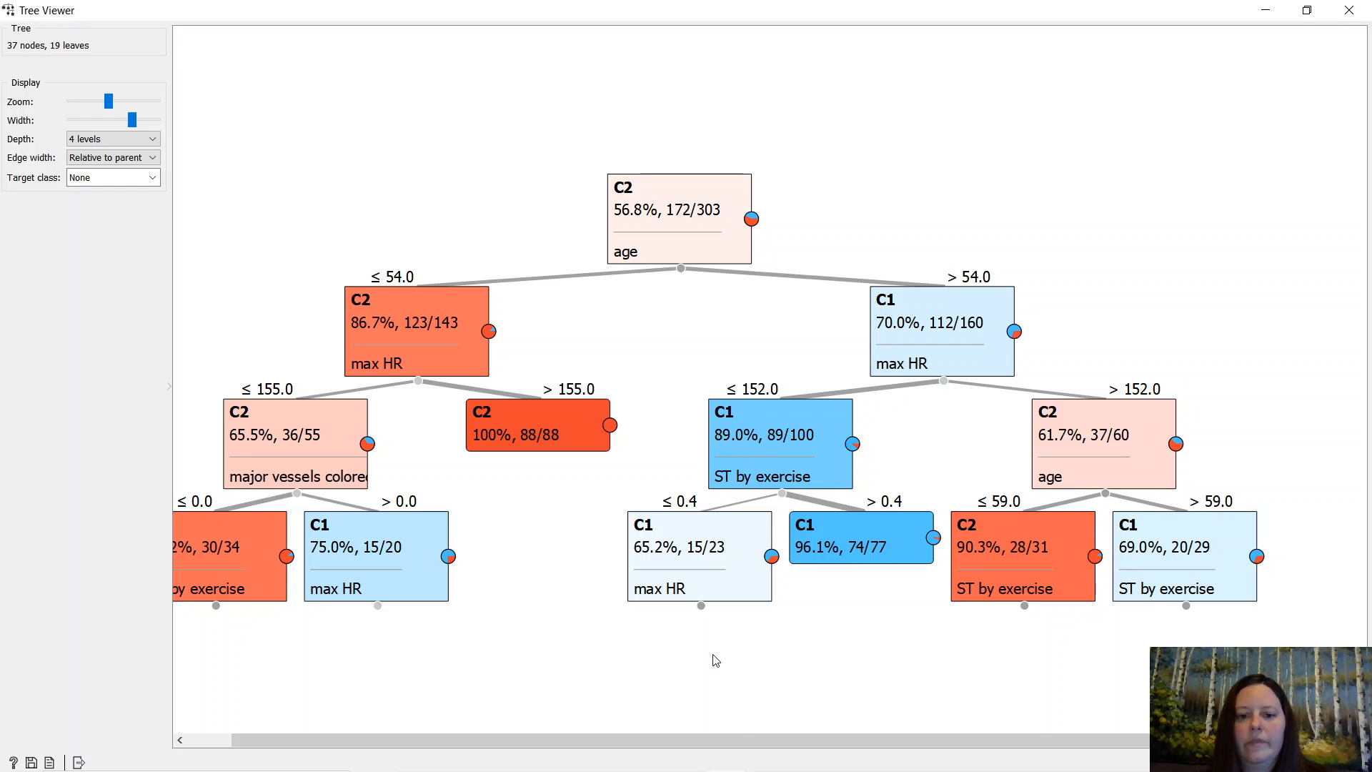
pyautogui.moveTo(978, 589)
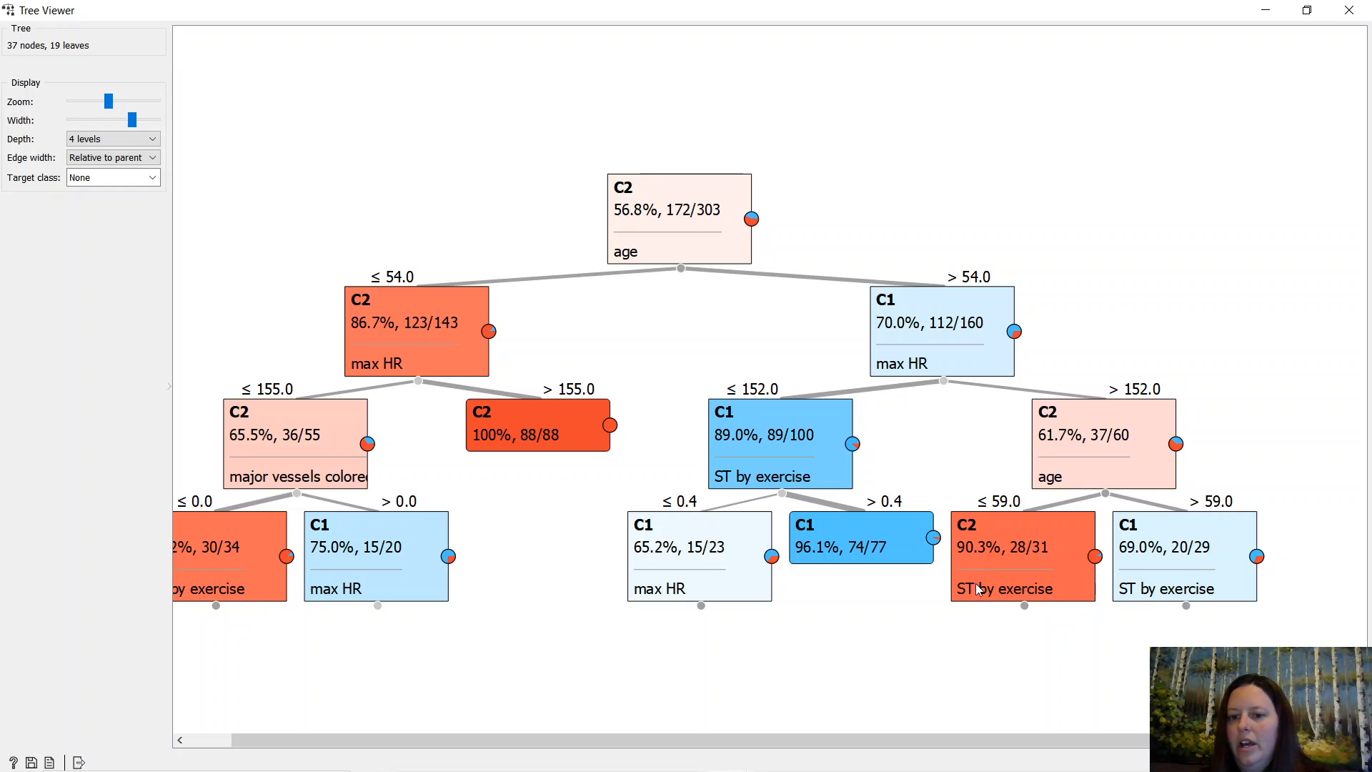
pyautogui.moveTo(987, 604)
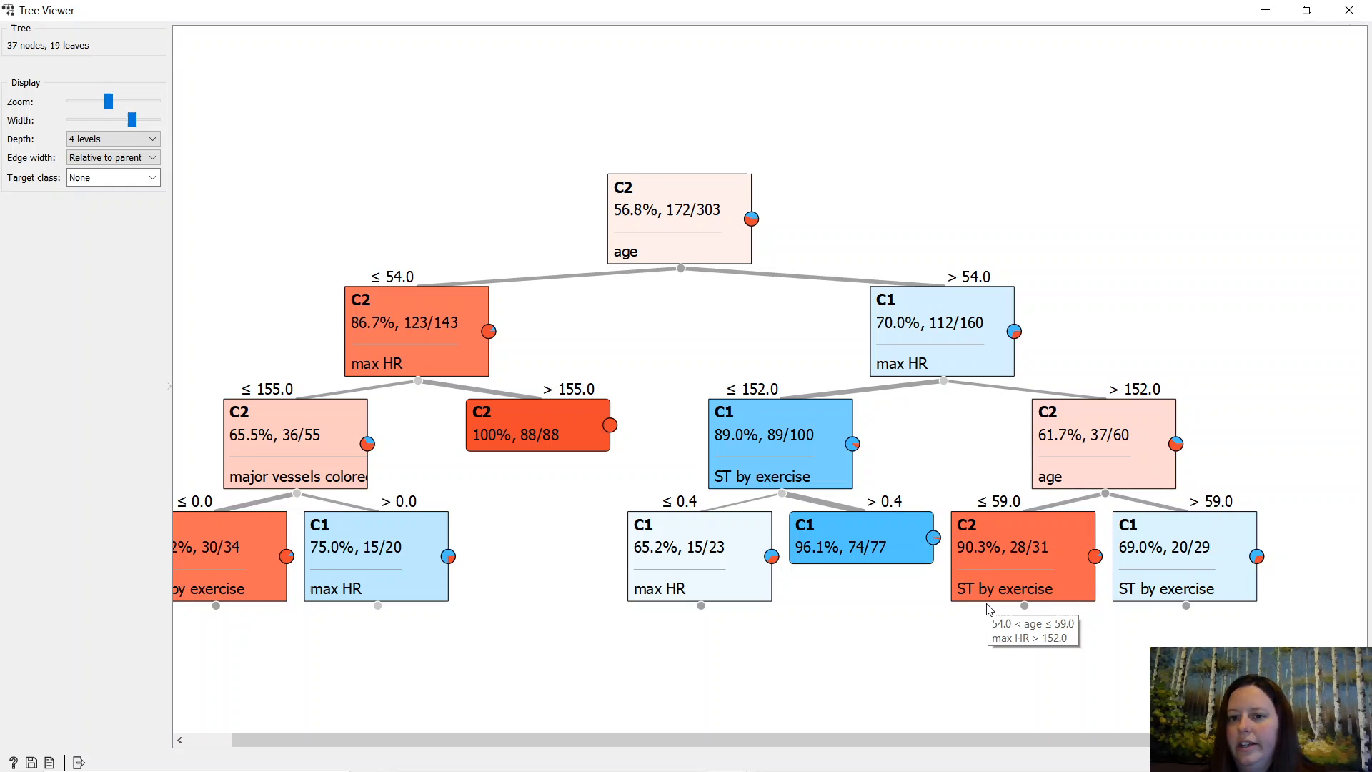
pyautogui.moveTo(1095, 442)
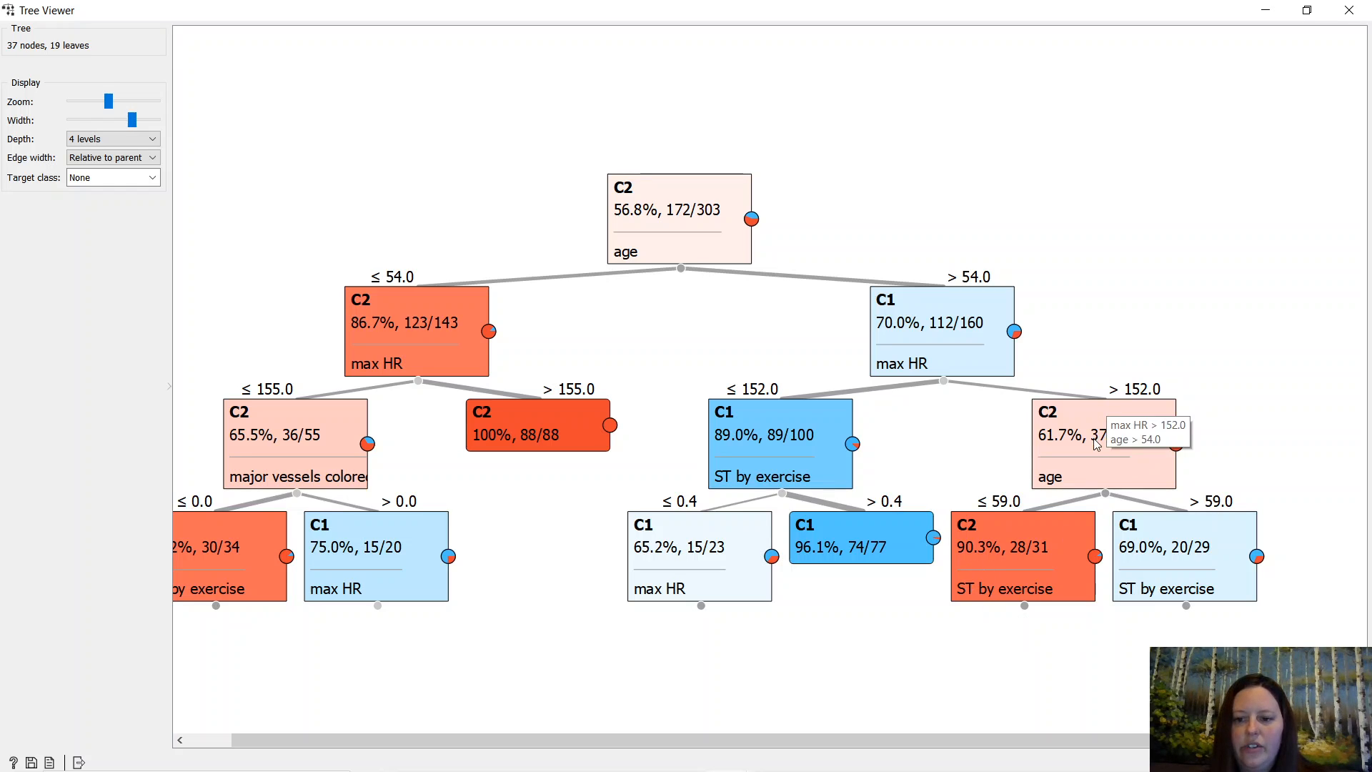
pyautogui.moveTo(1205, 524)
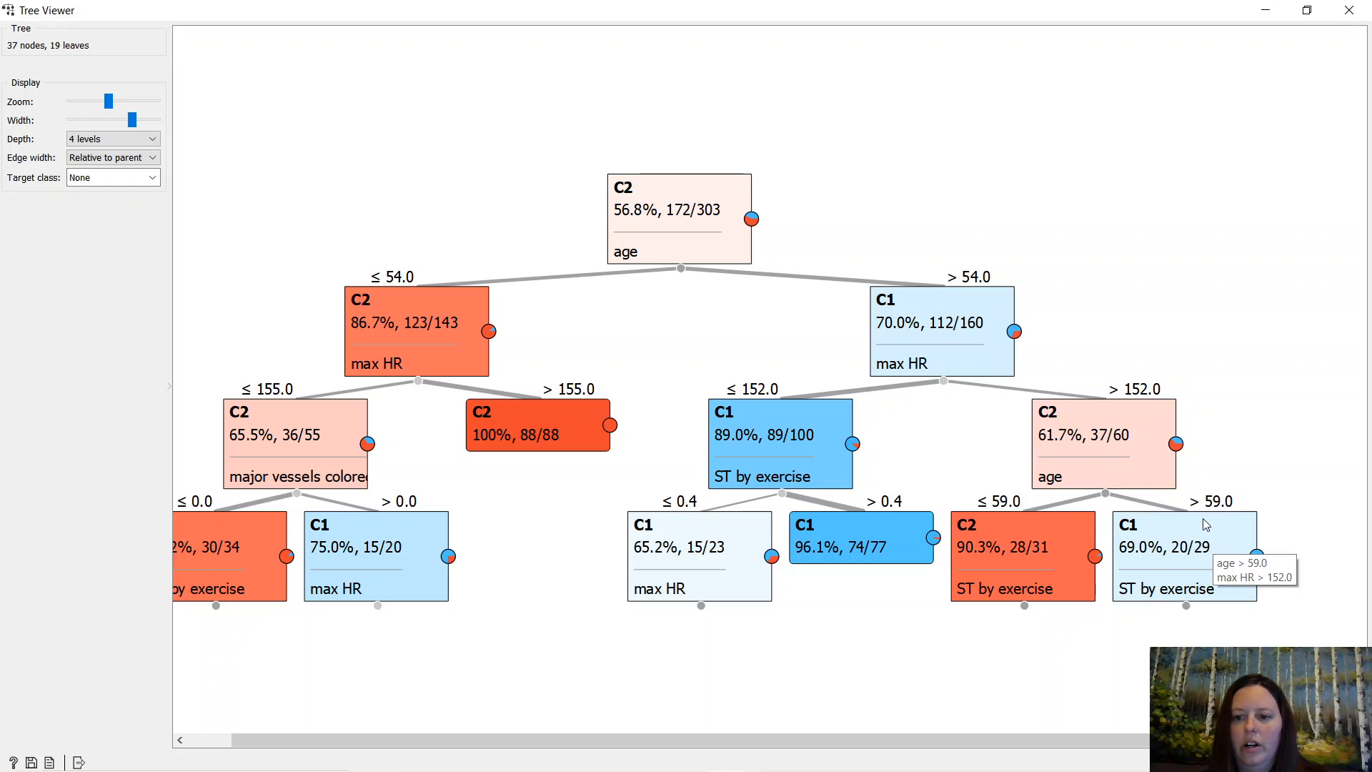
pyautogui.moveTo(1175, 501)
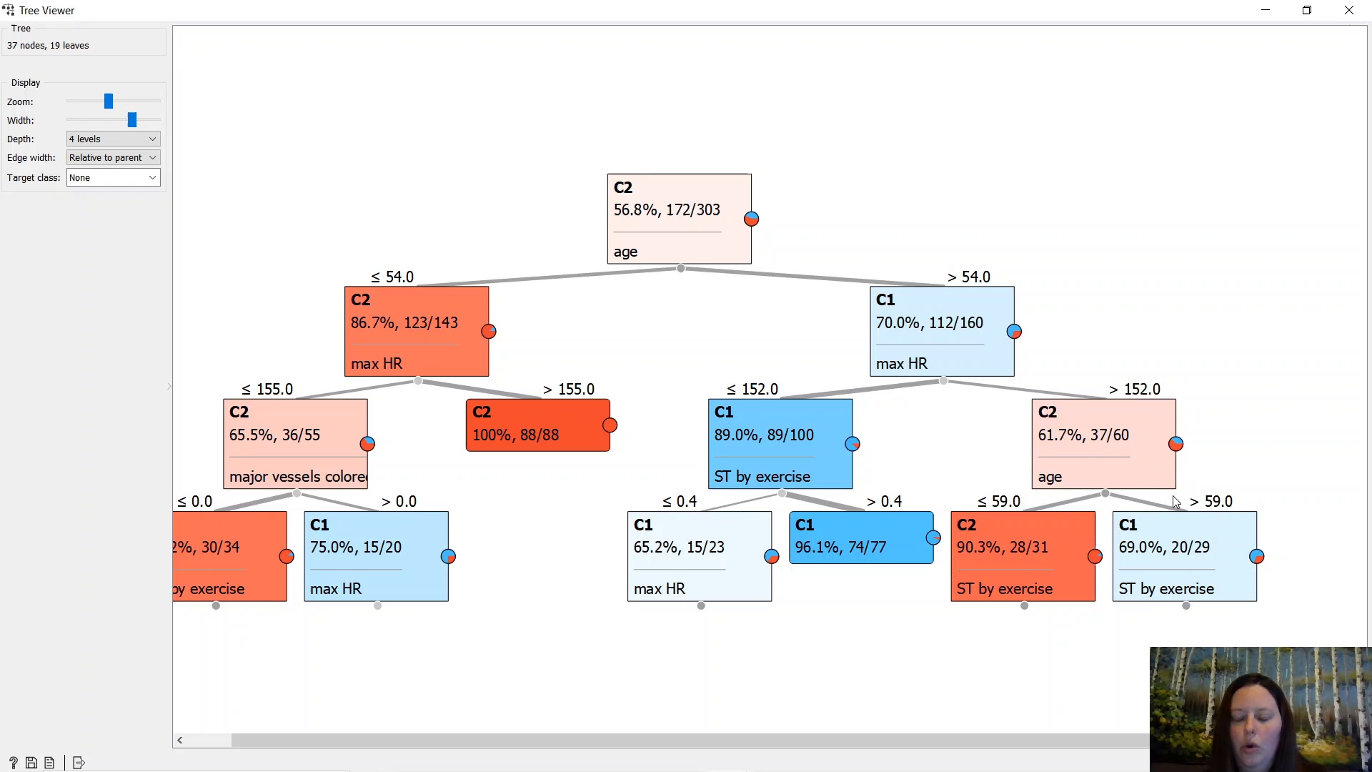
pyautogui.moveTo(1175, 576)
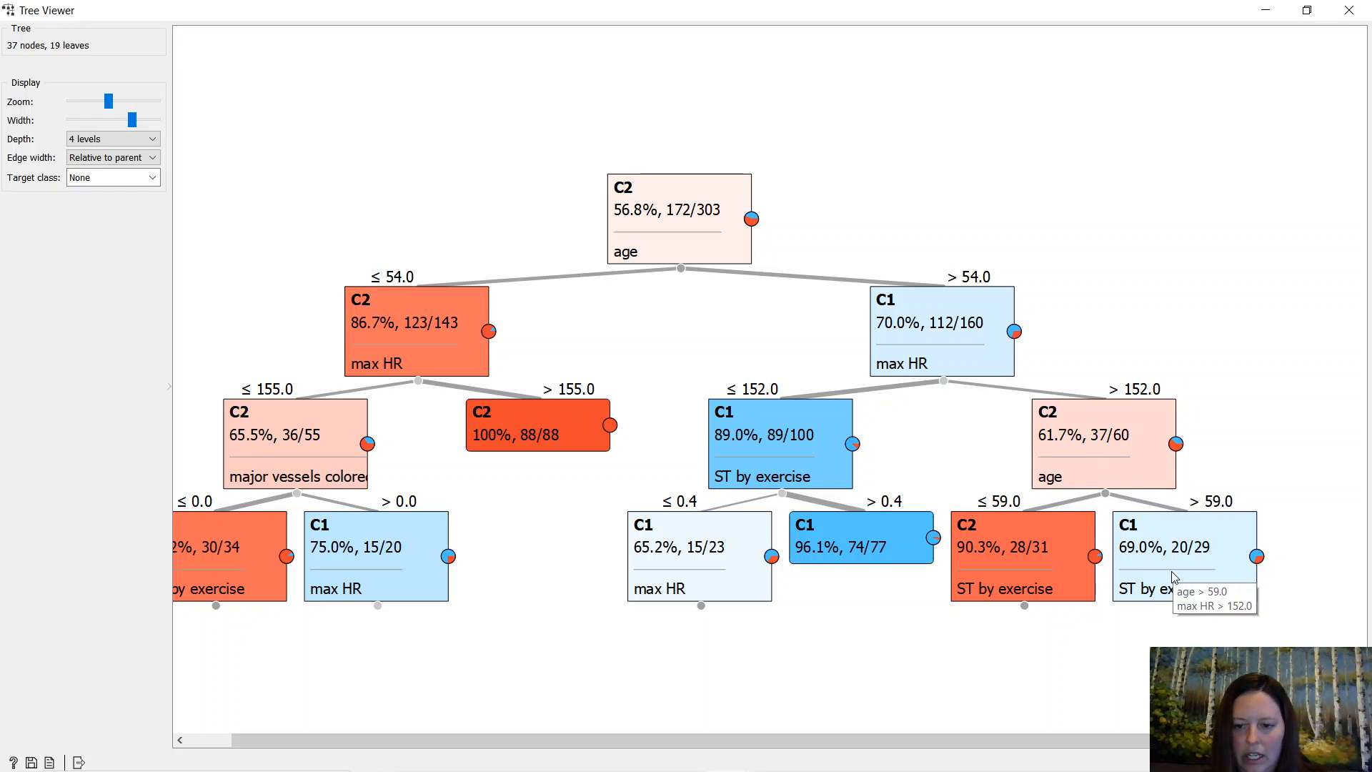
pyautogui.moveTo(969, 561)
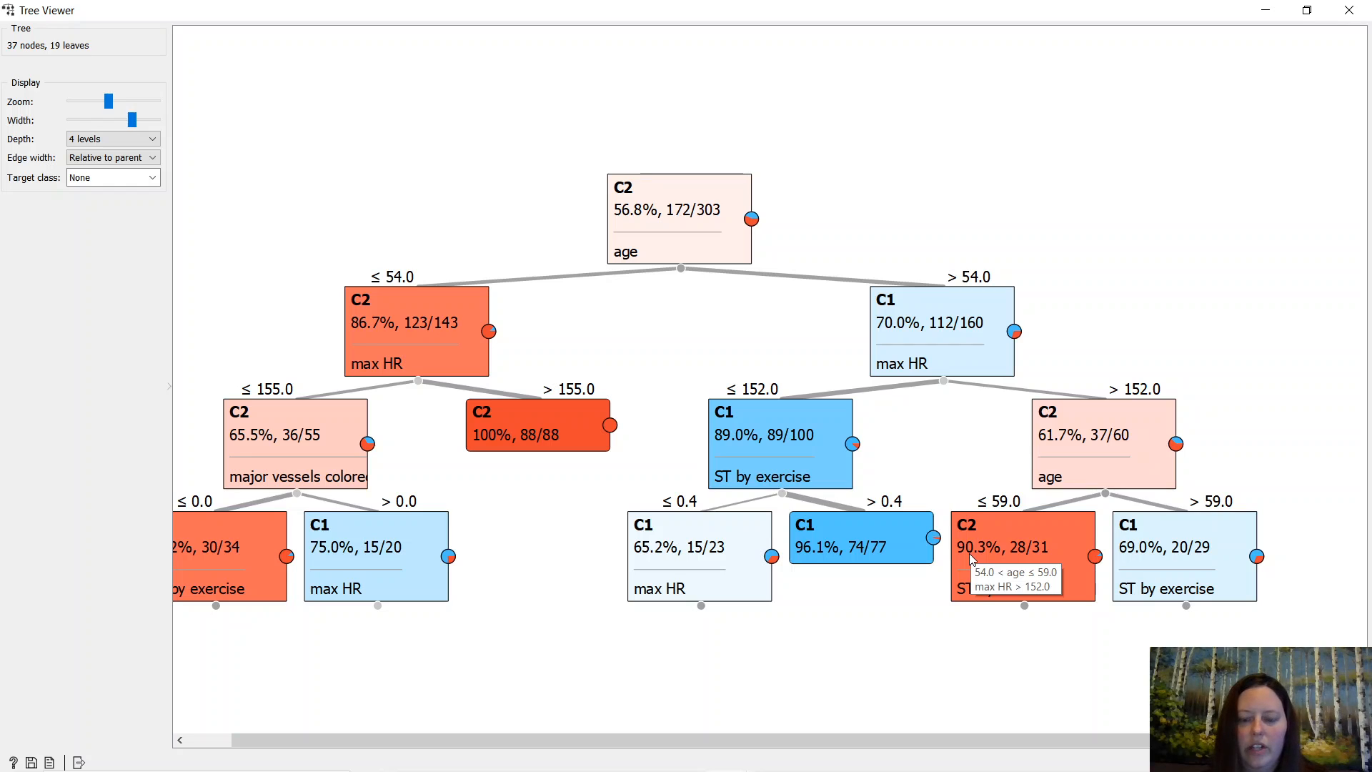
pyautogui.moveTo(1246, 628)
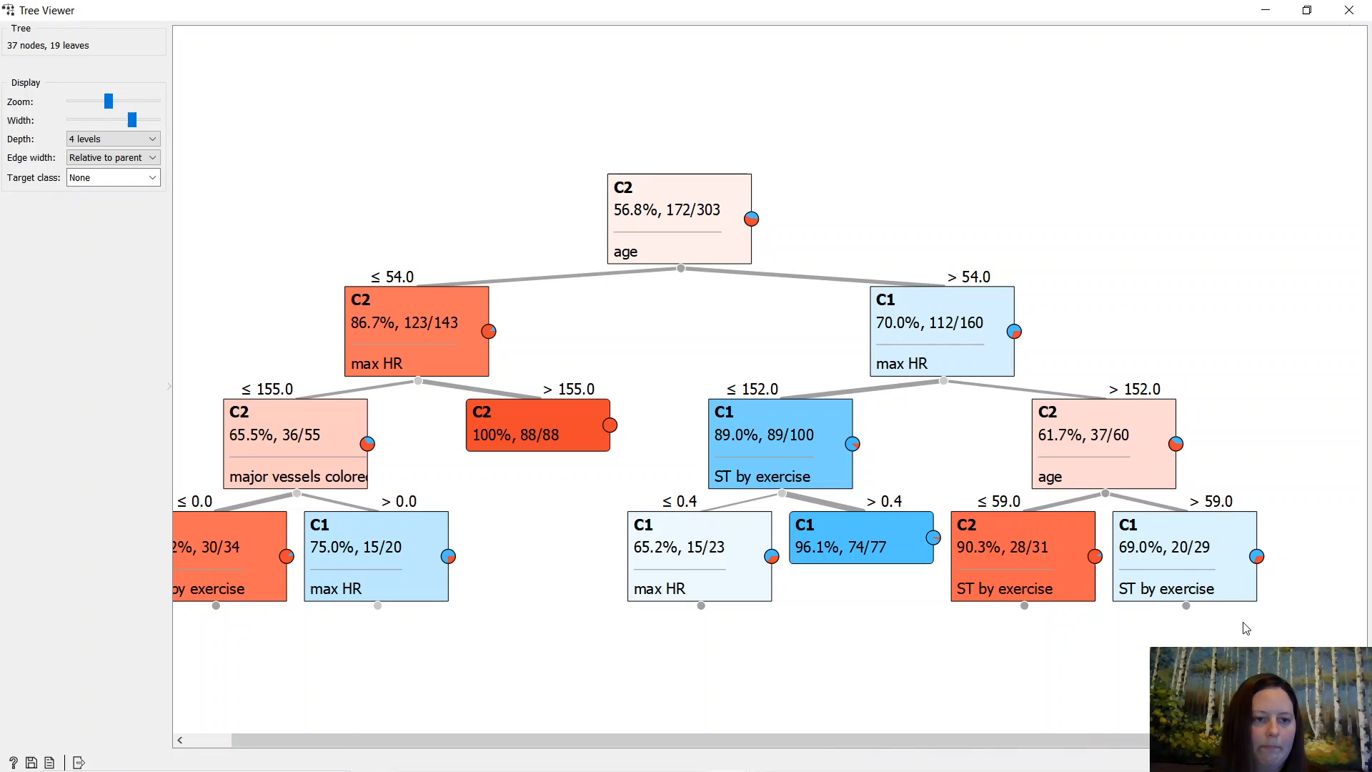
# Close Tree Viewer to return to the Assignment 14 workflow canvas.
pyautogui.click(1265, 9)
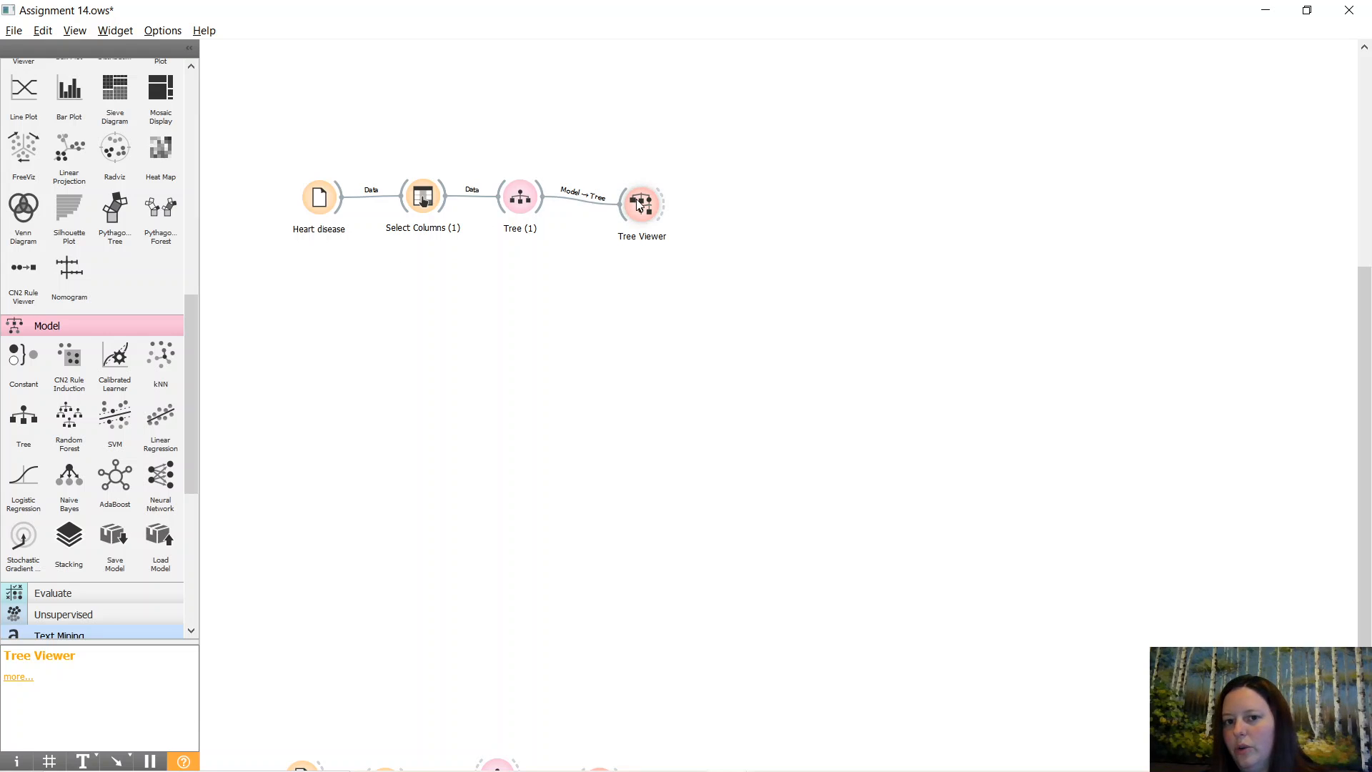
pyautogui.moveTo(519, 195)
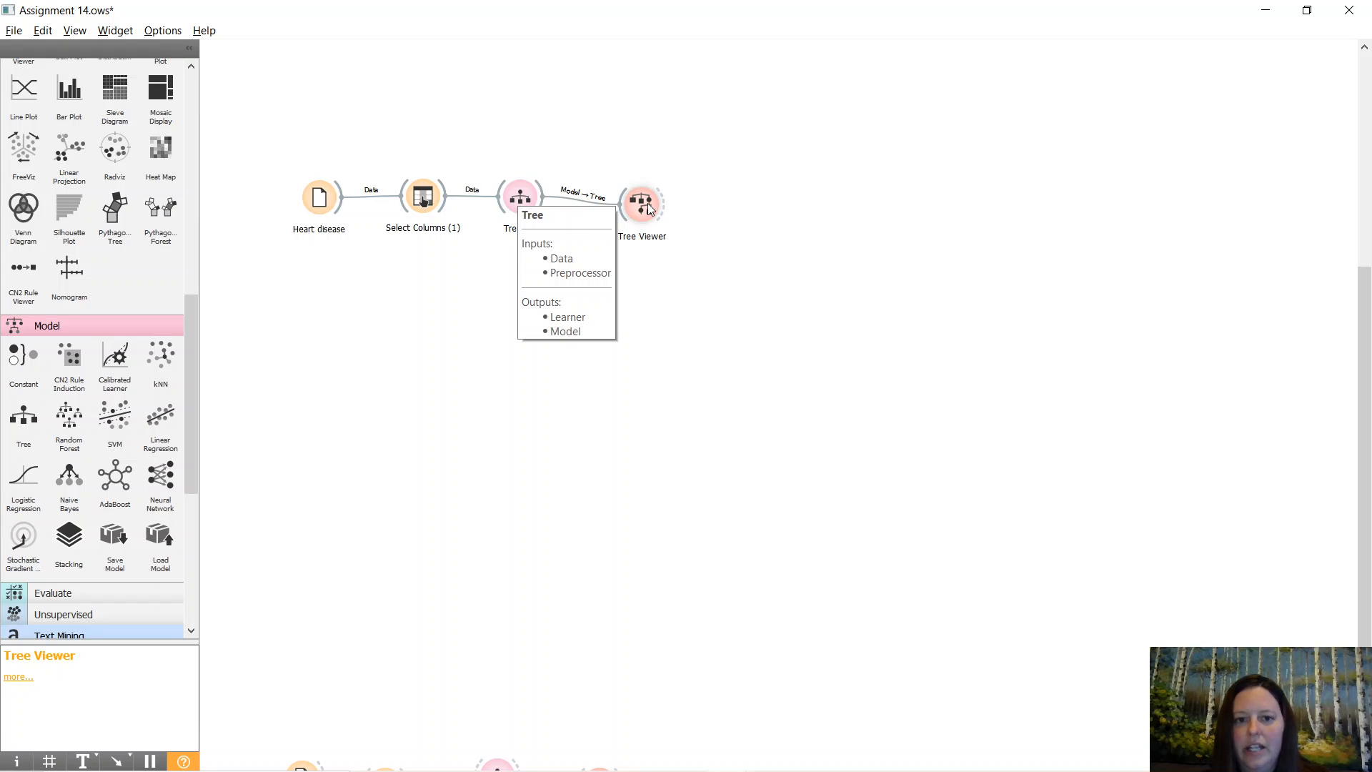
pyautogui.moveTo(642, 199)
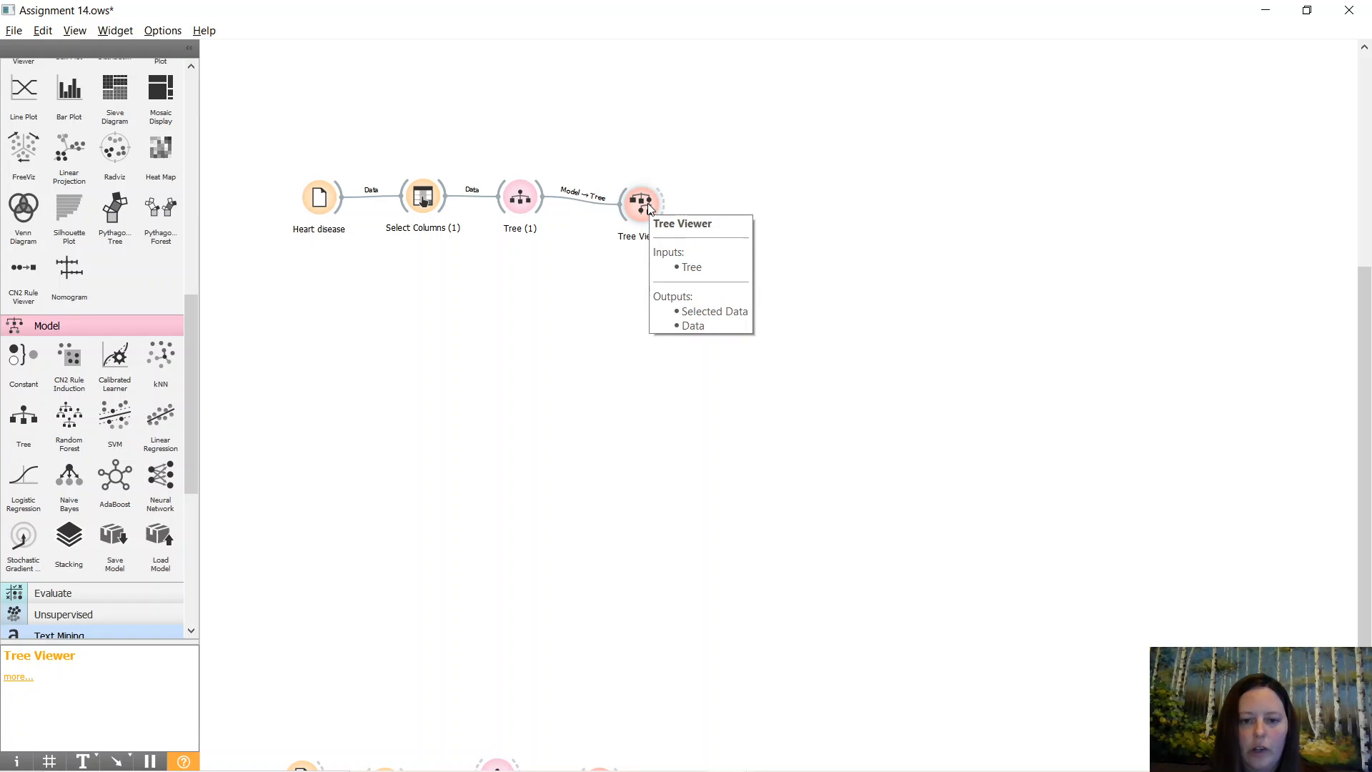
pyautogui.moveTo(645, 207)
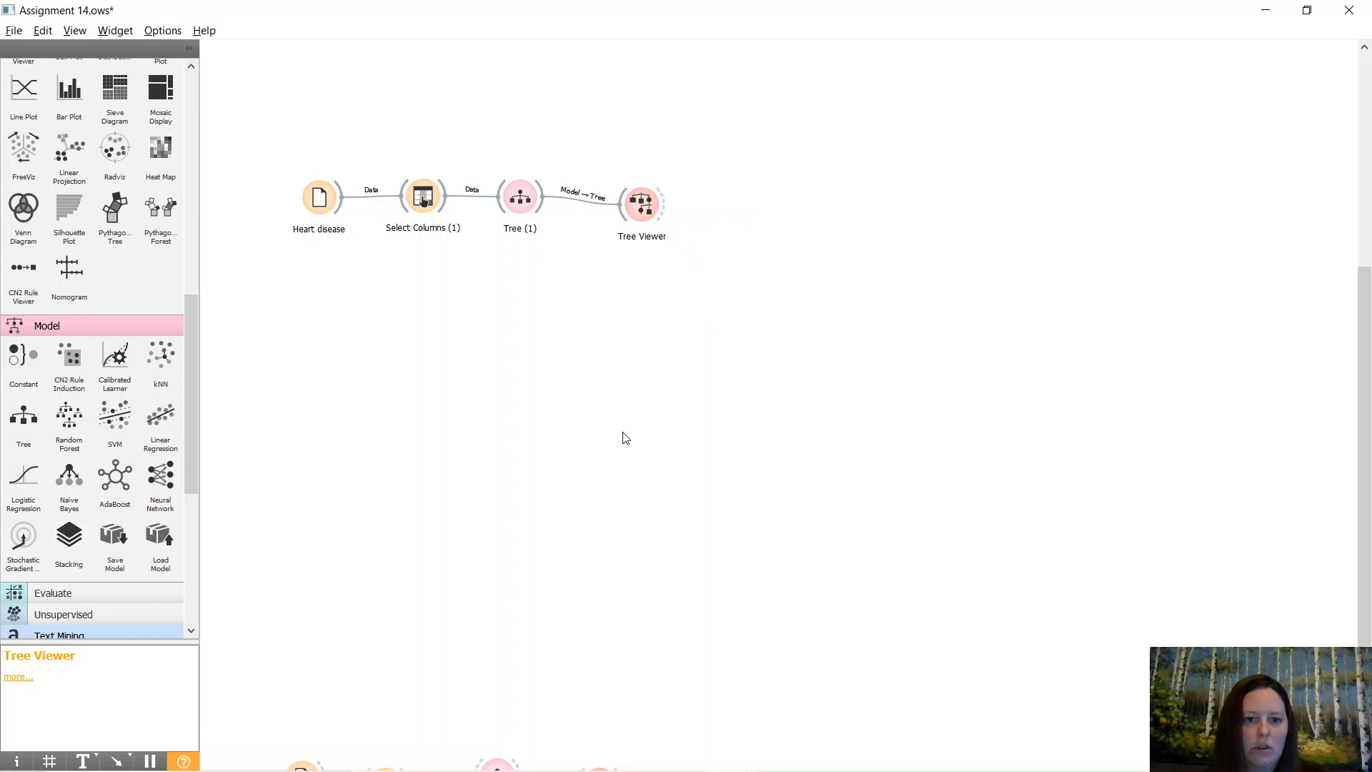
pyautogui.moveTo(635, 492)
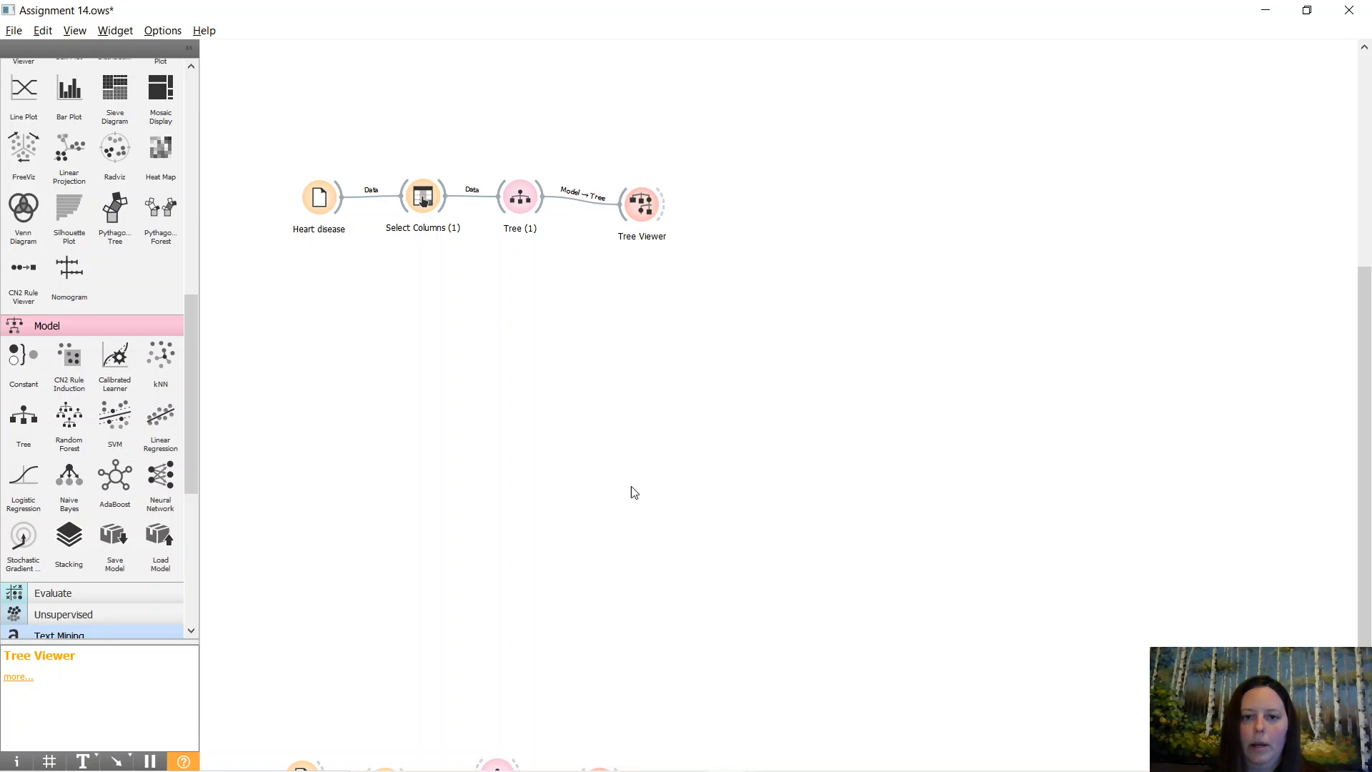
pyautogui.moveTo(264, 157)
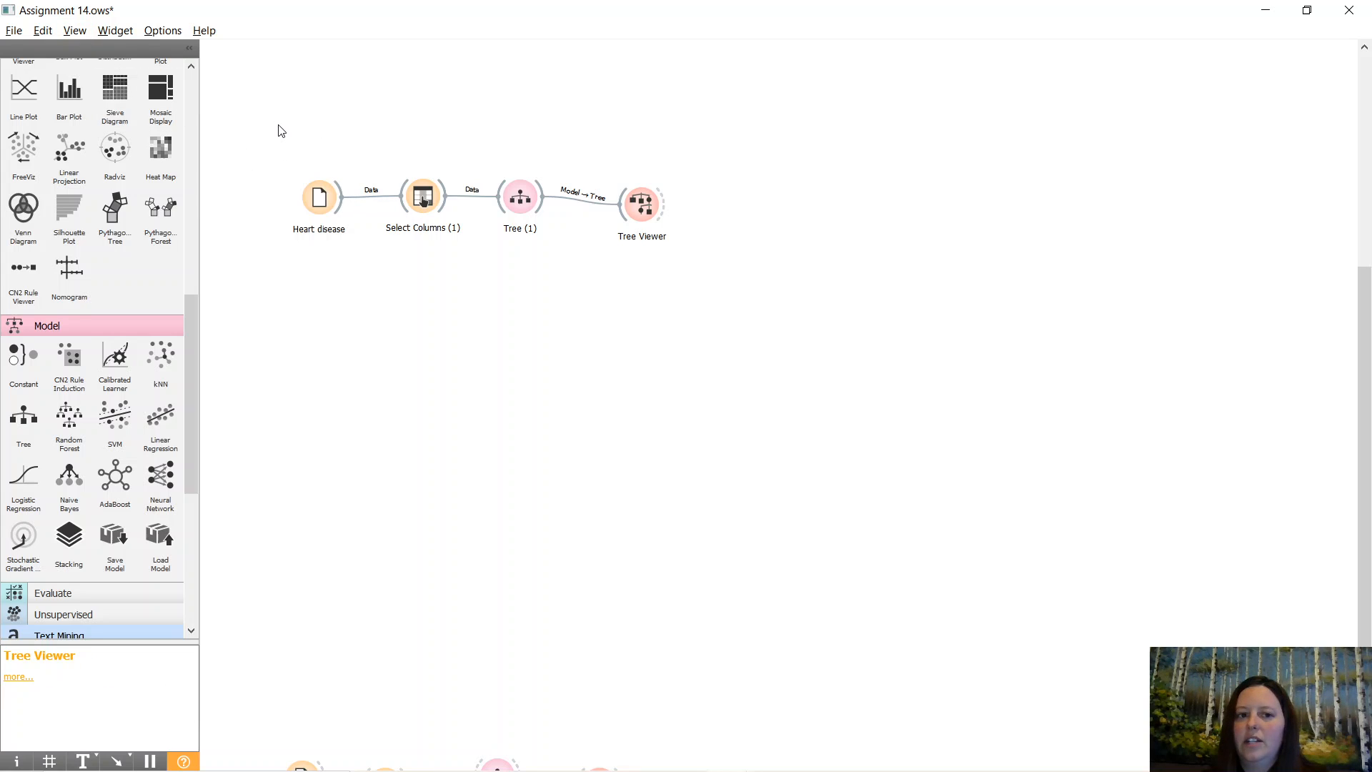
pyautogui.moveTo(286, 133)
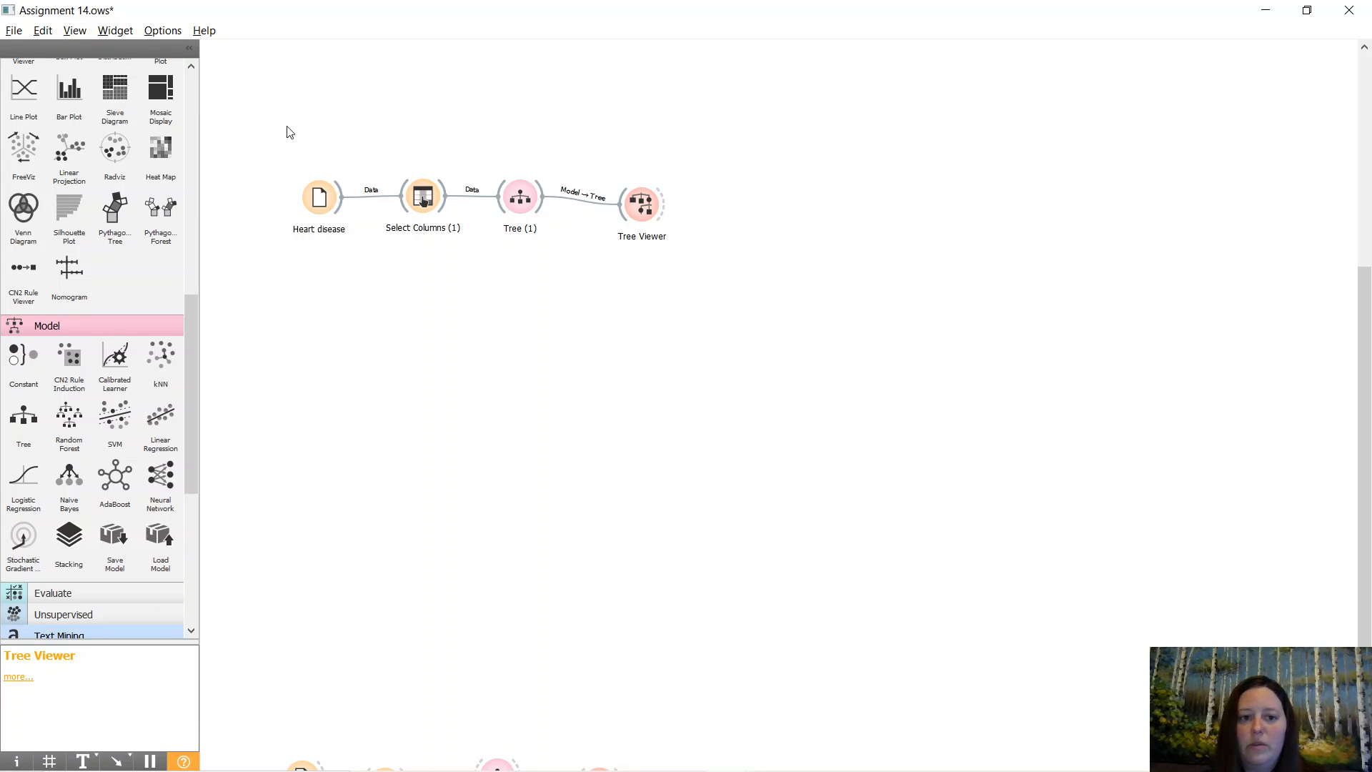
pyautogui.moveTo(297, 135)
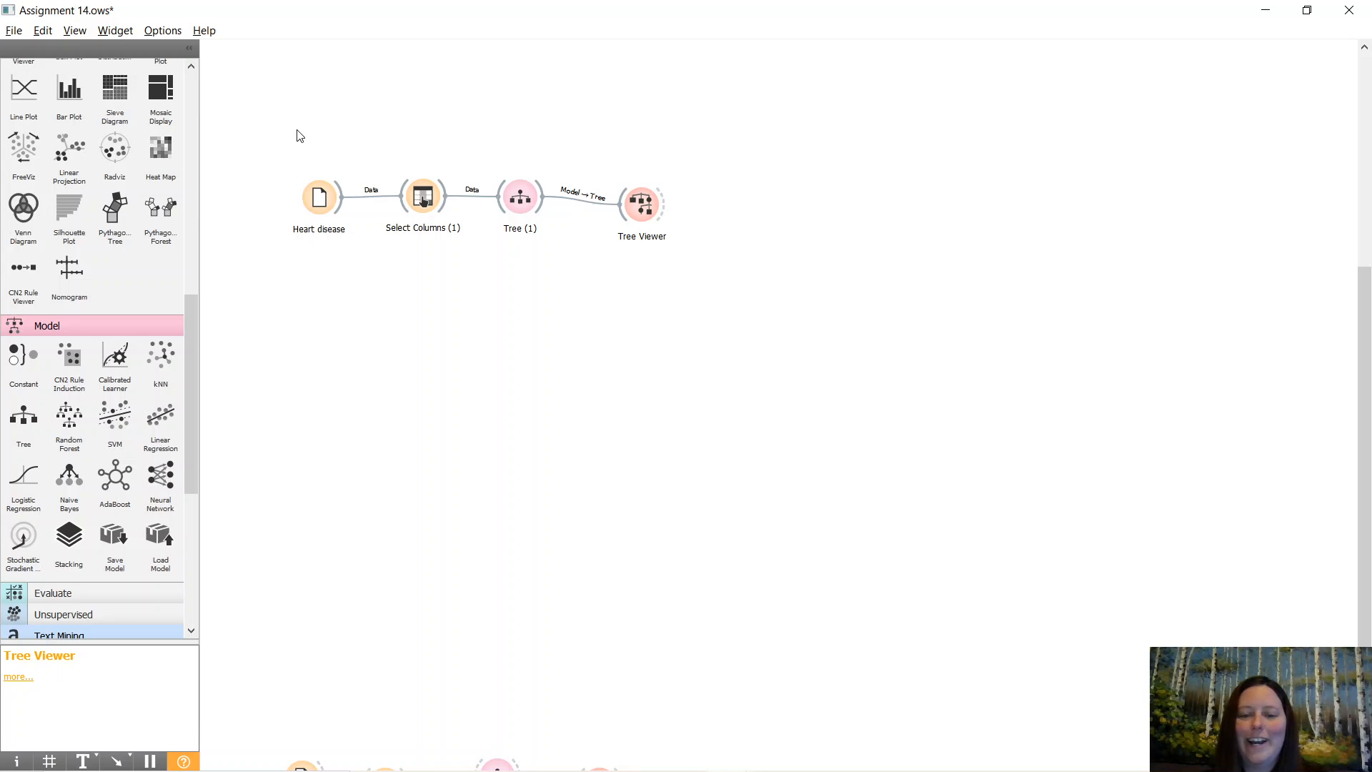